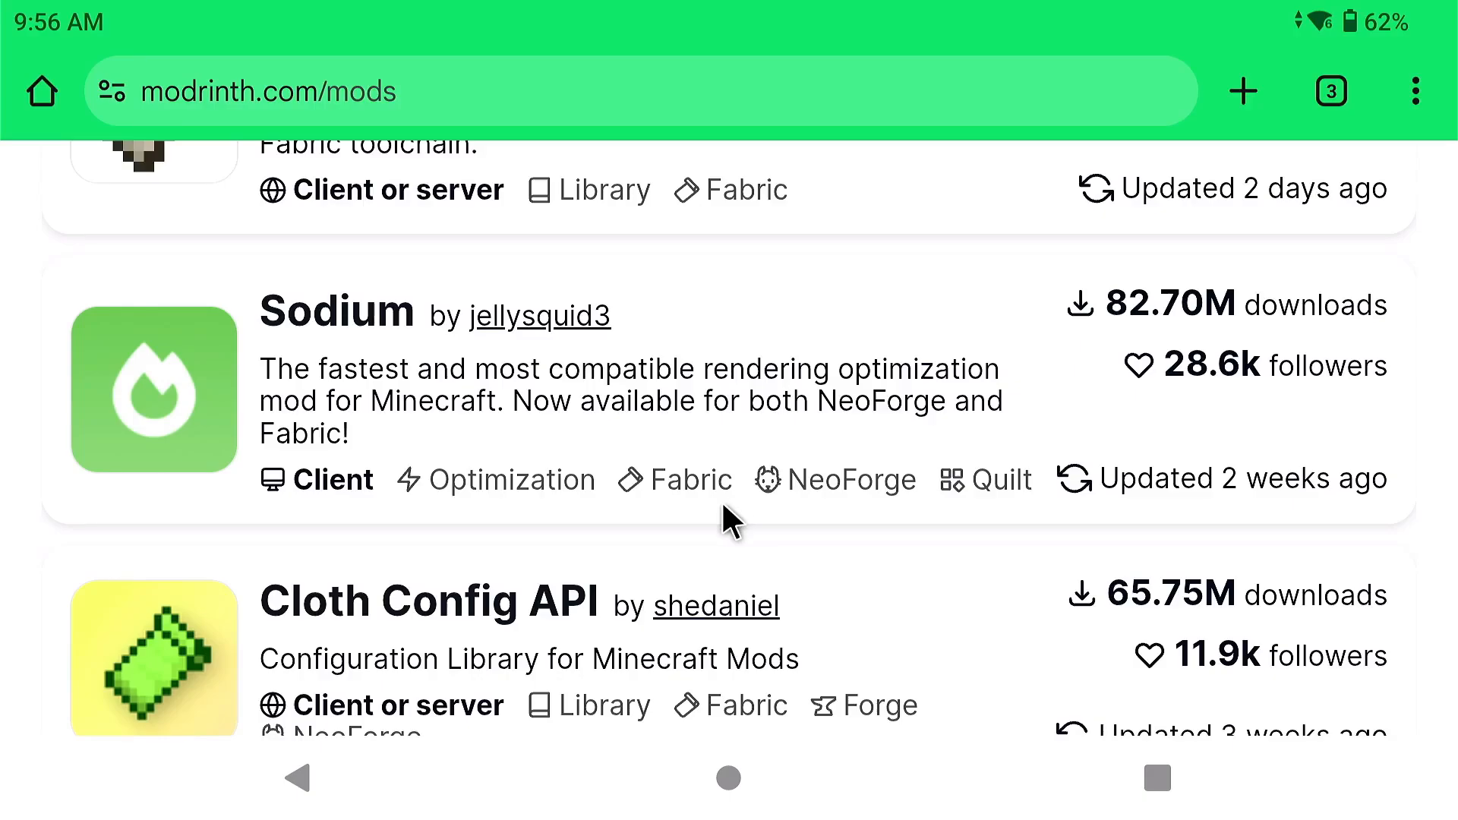
mouse_move(261, 418)
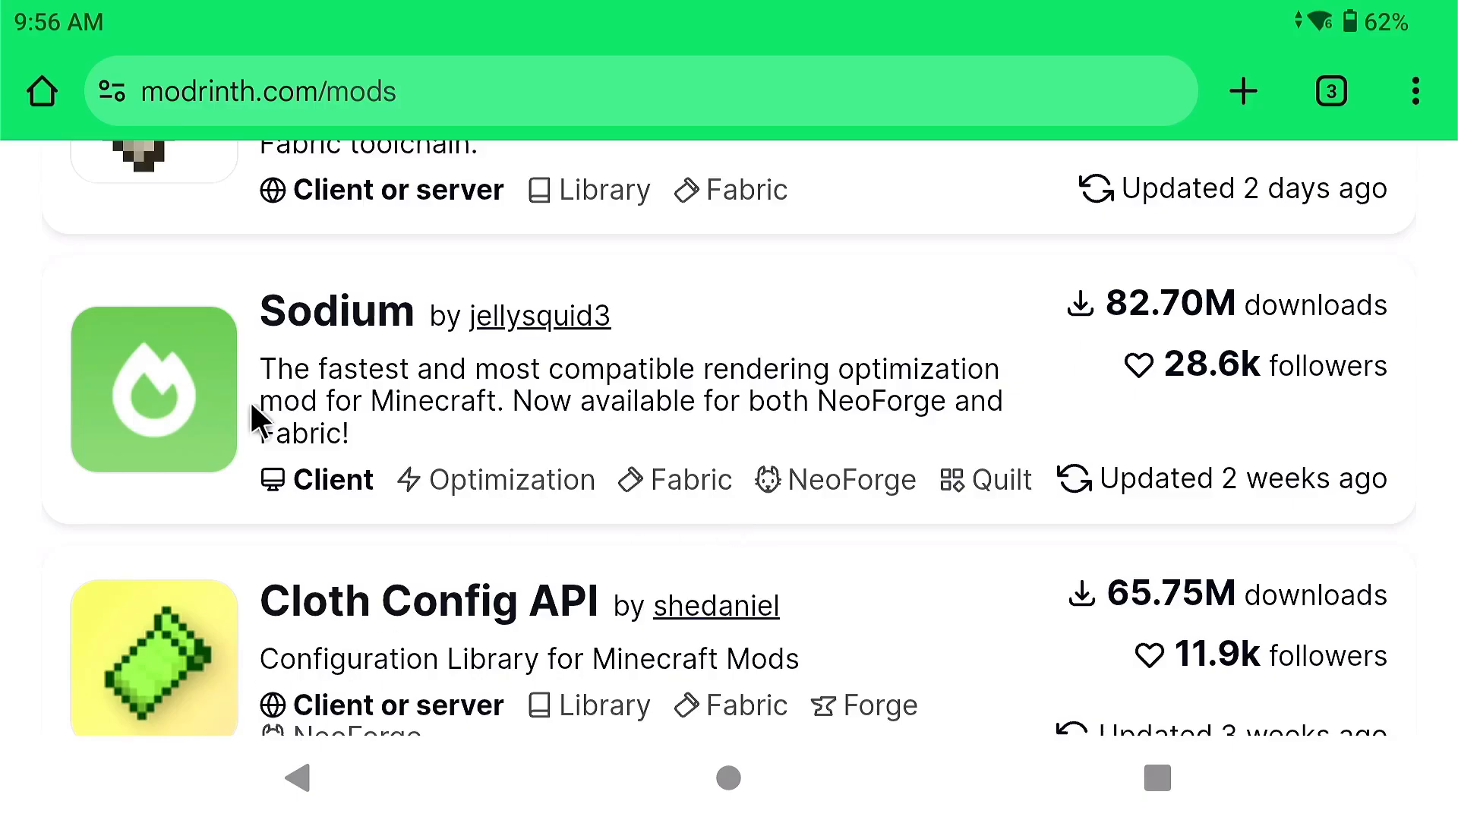
mouse_move(395, 479)
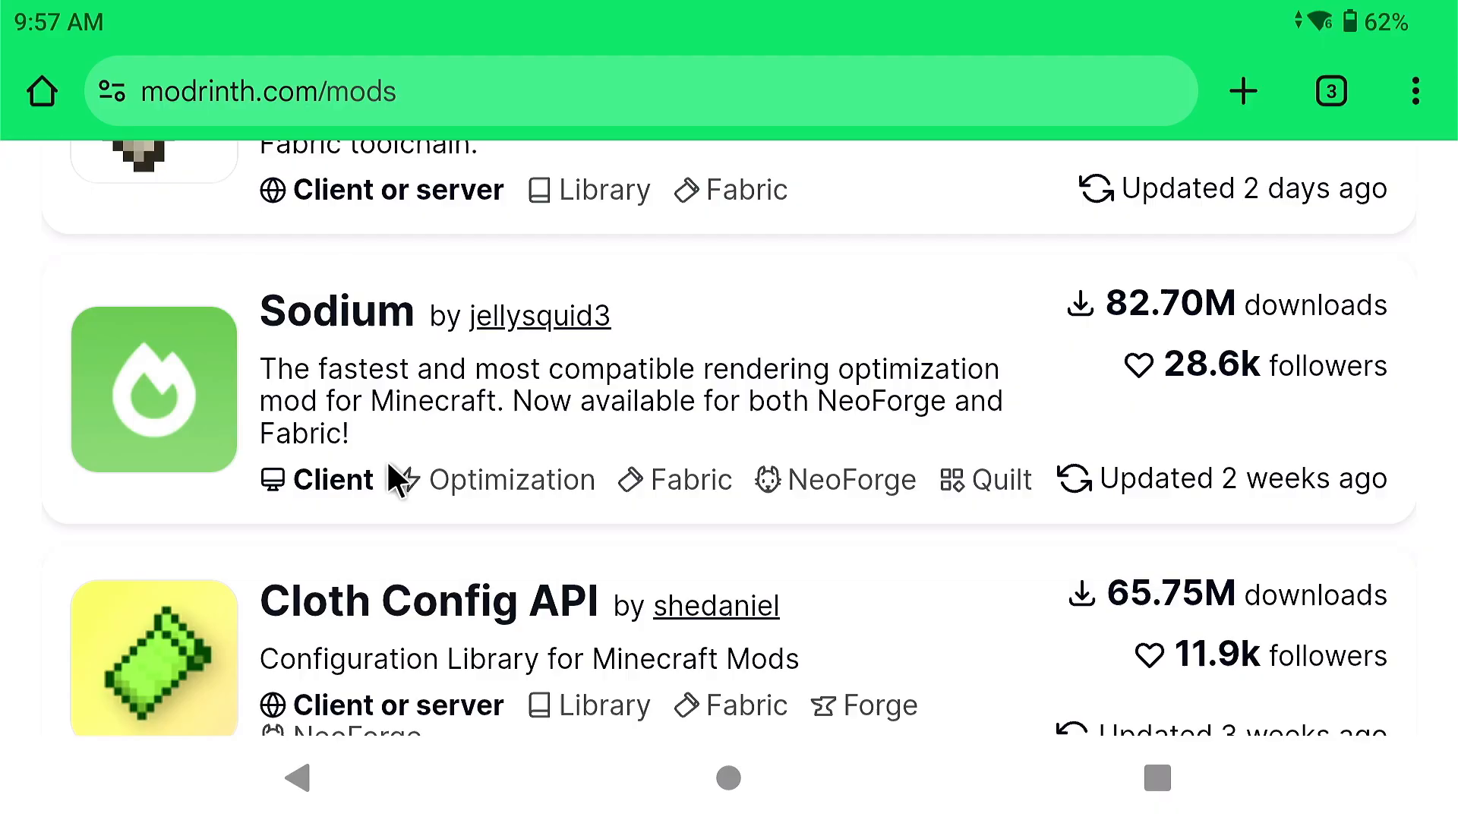
mouse_move(903, 353)
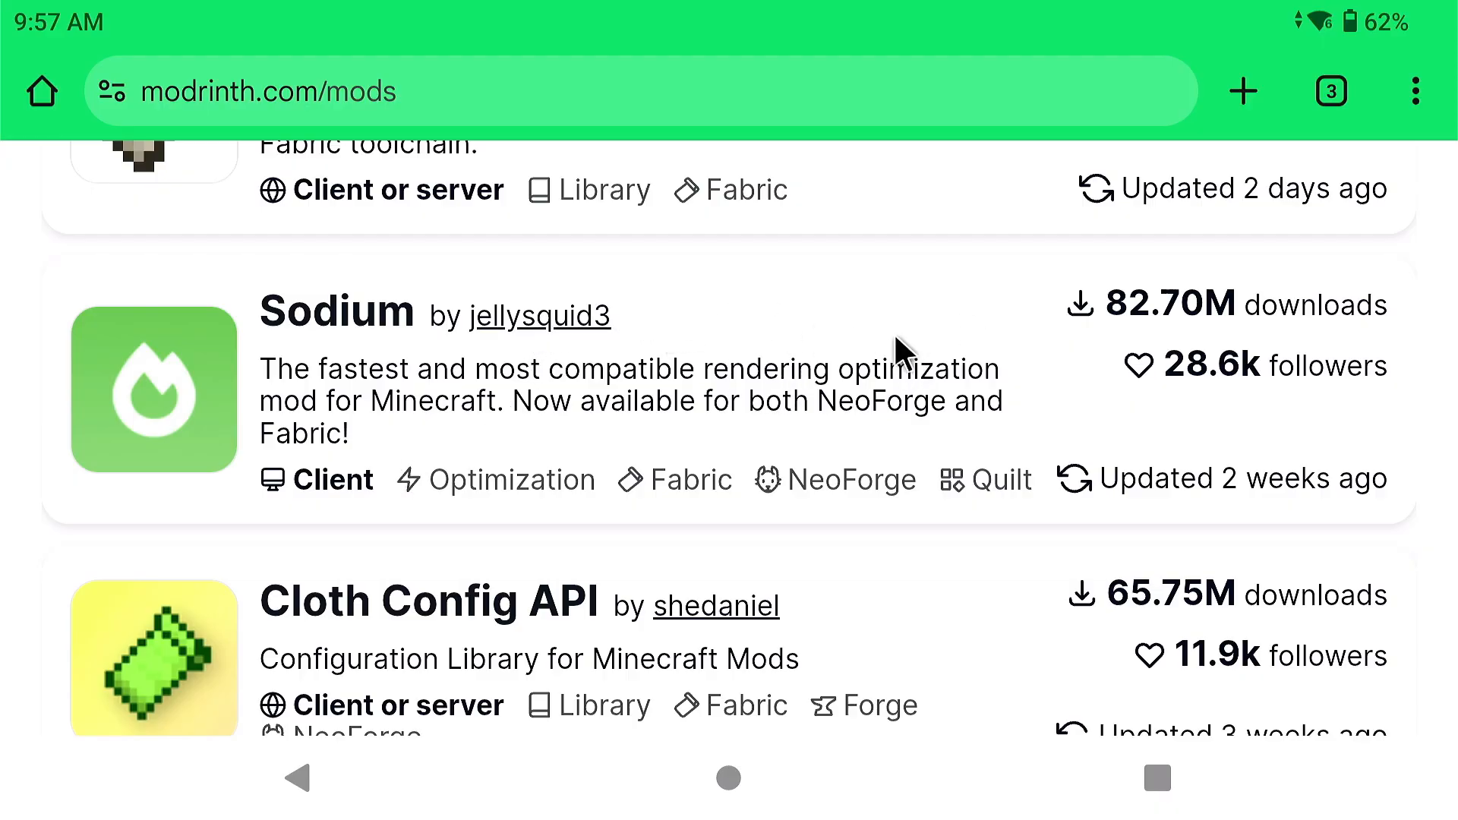
mouse_move(754, 342)
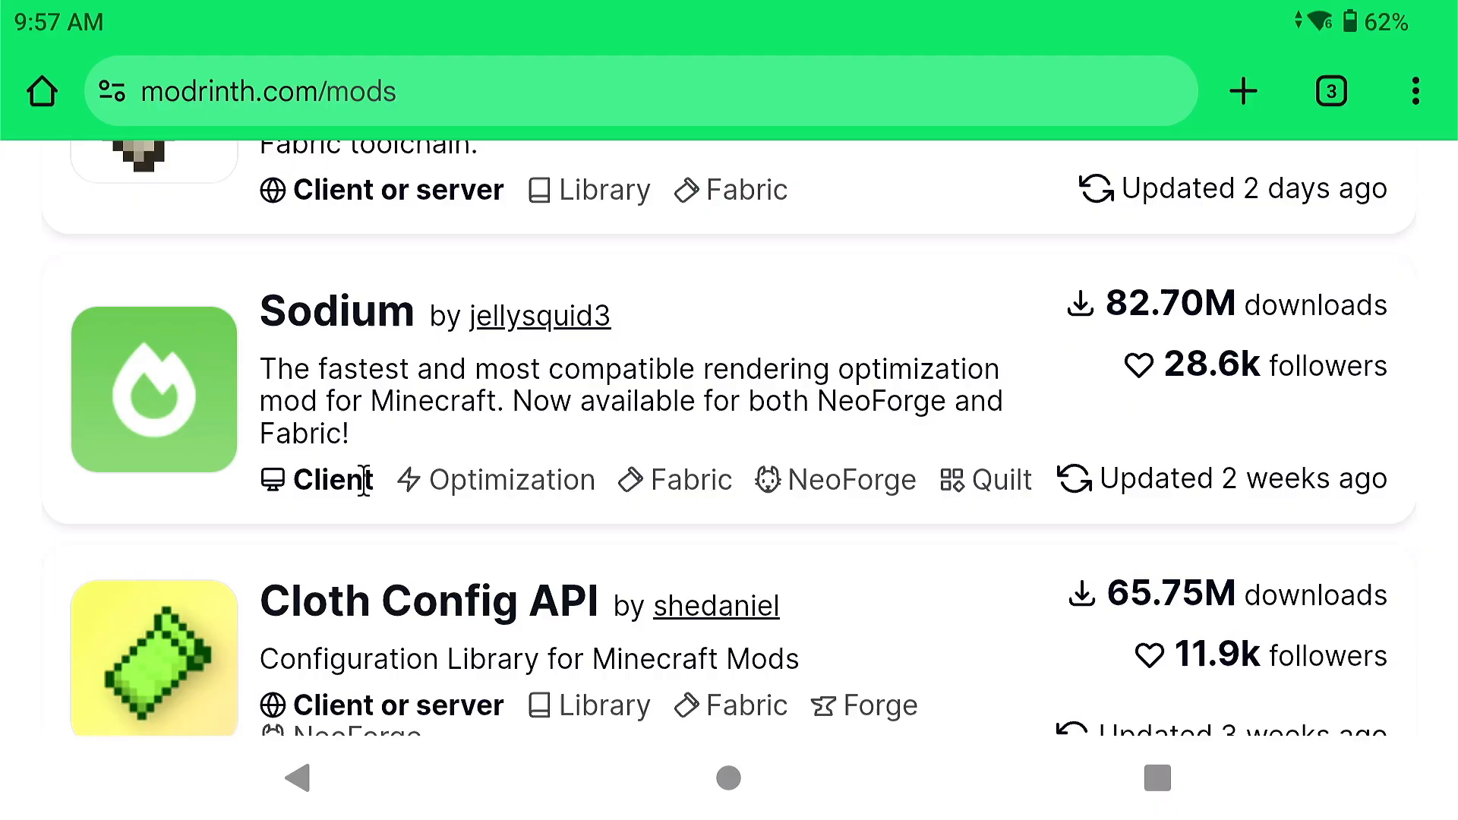
mouse_move(358, 372)
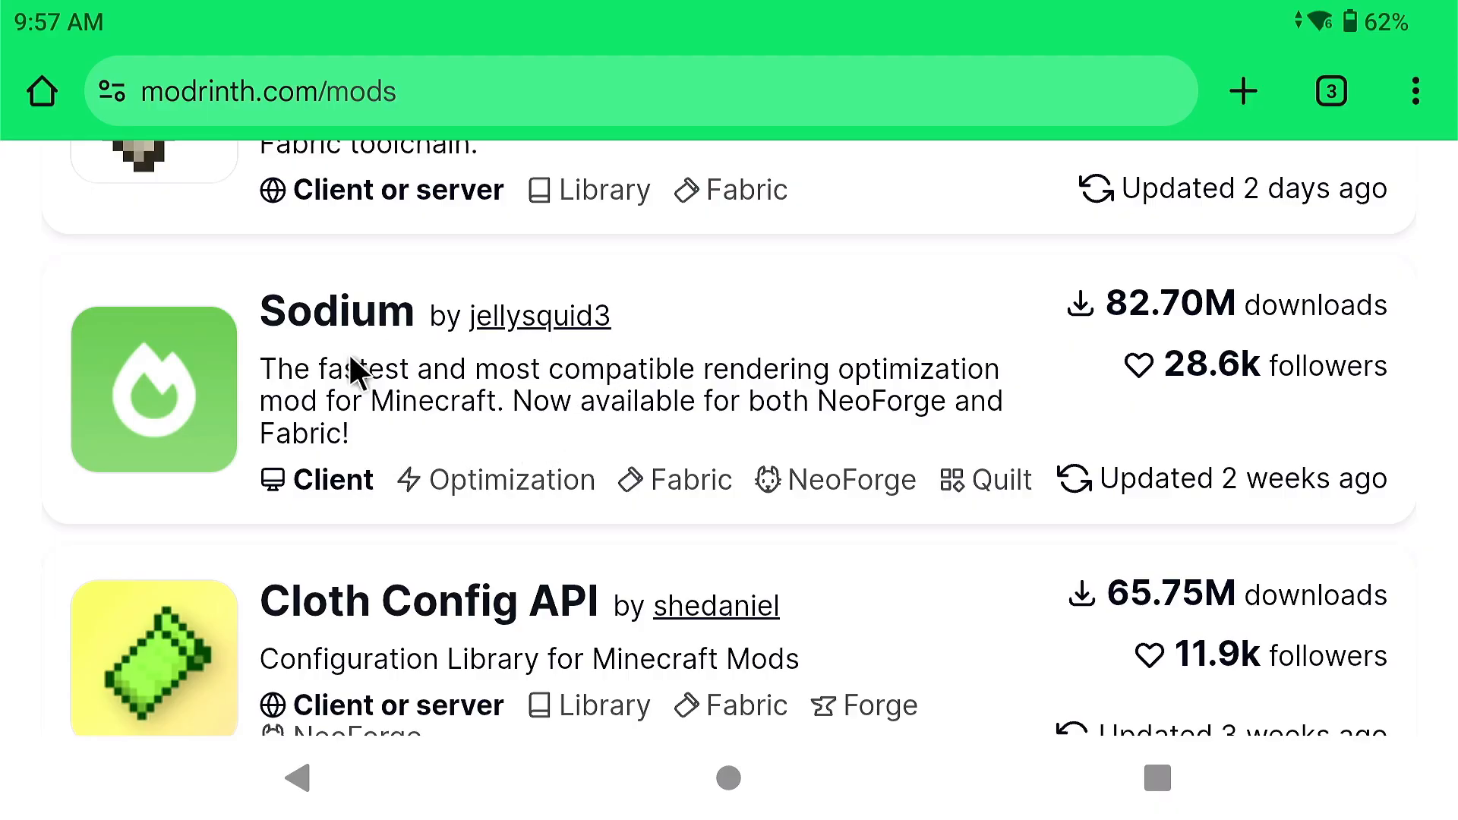
mouse_move(1155, 501)
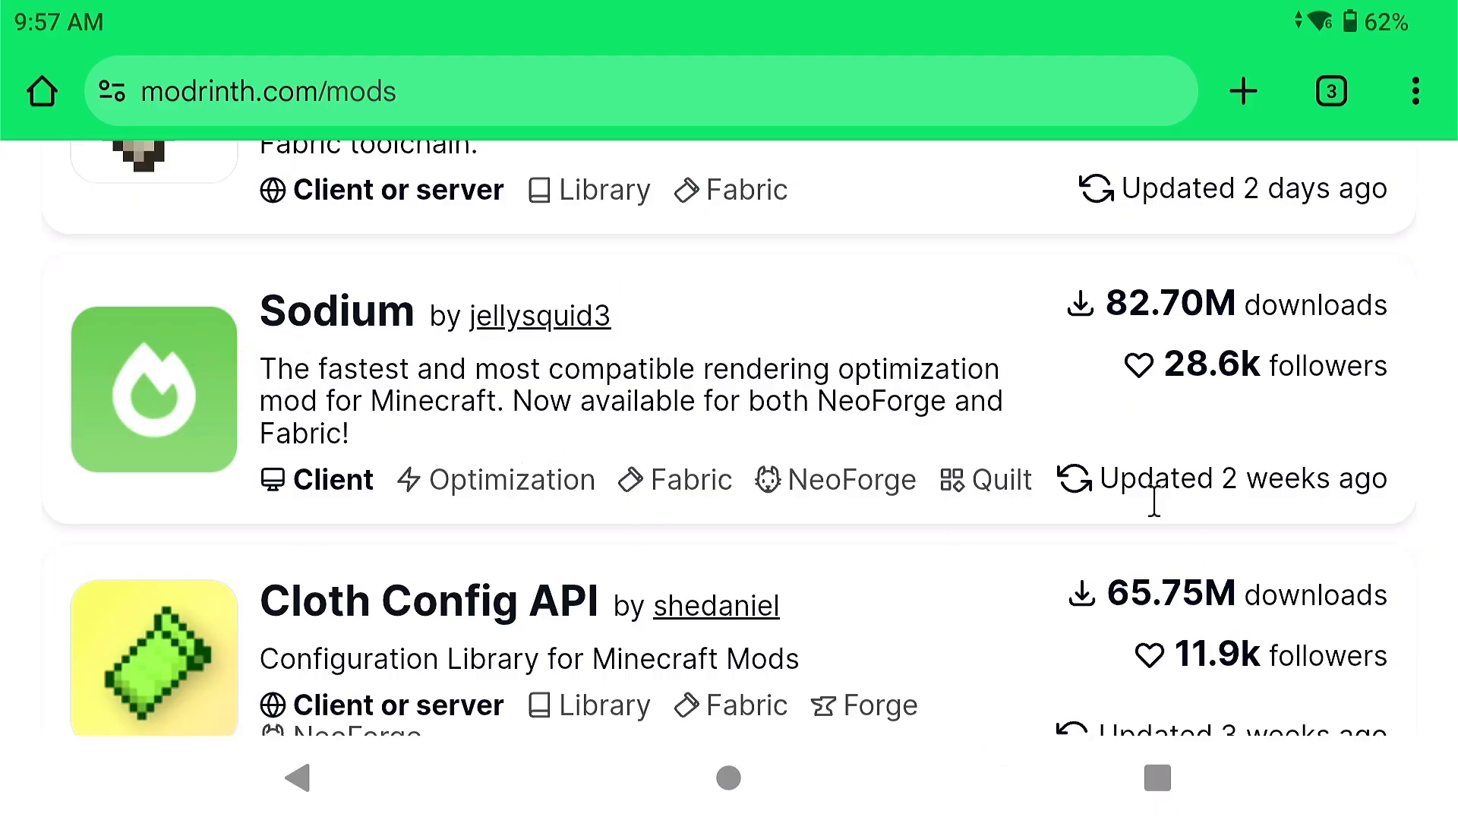
mouse_move(903, 446)
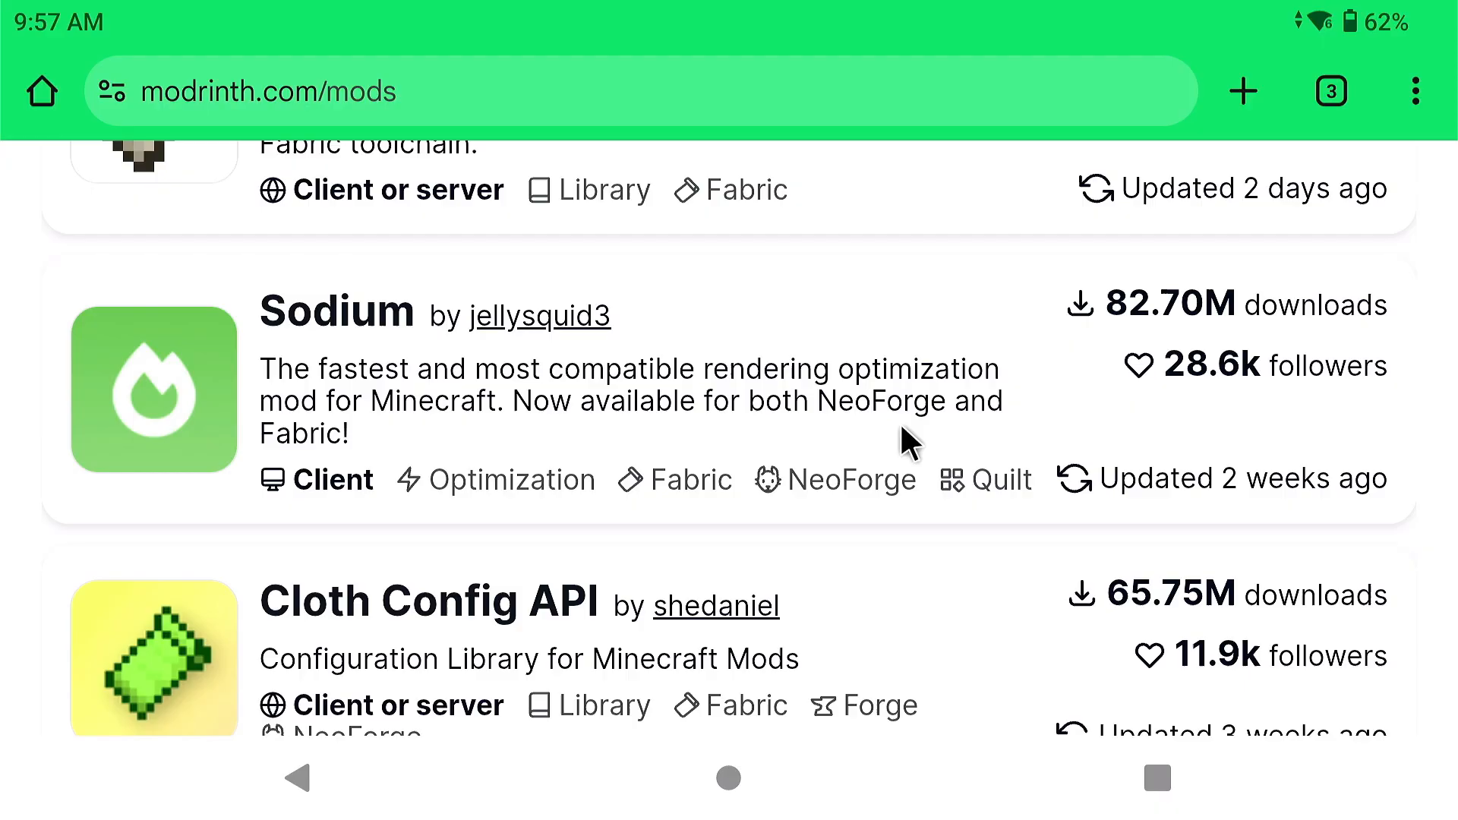
mouse_move(893, 469)
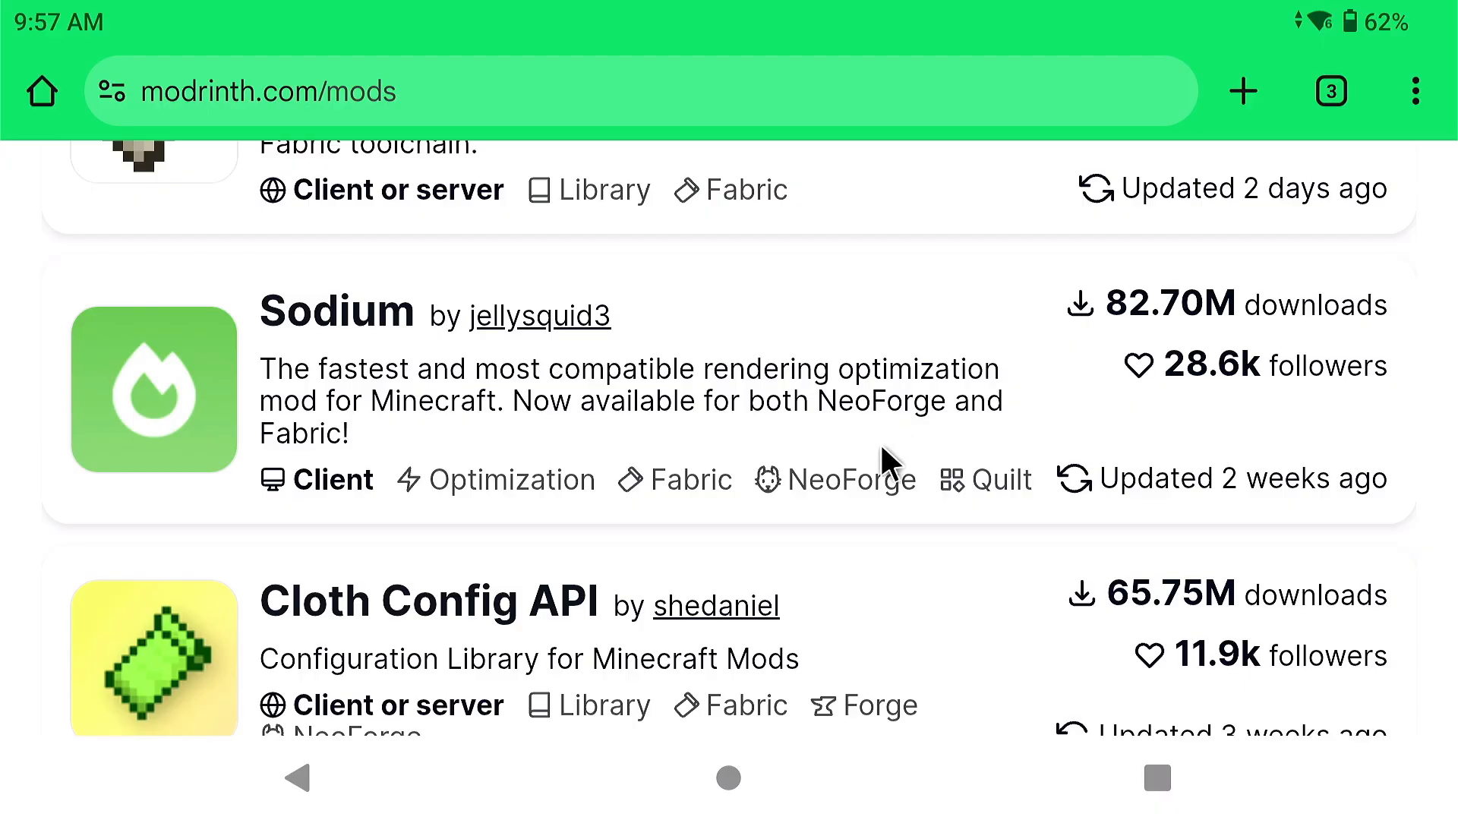
Scroll the Modrinth mods listing to show the Fabric API and Sodium entries
scroll(up, 3)
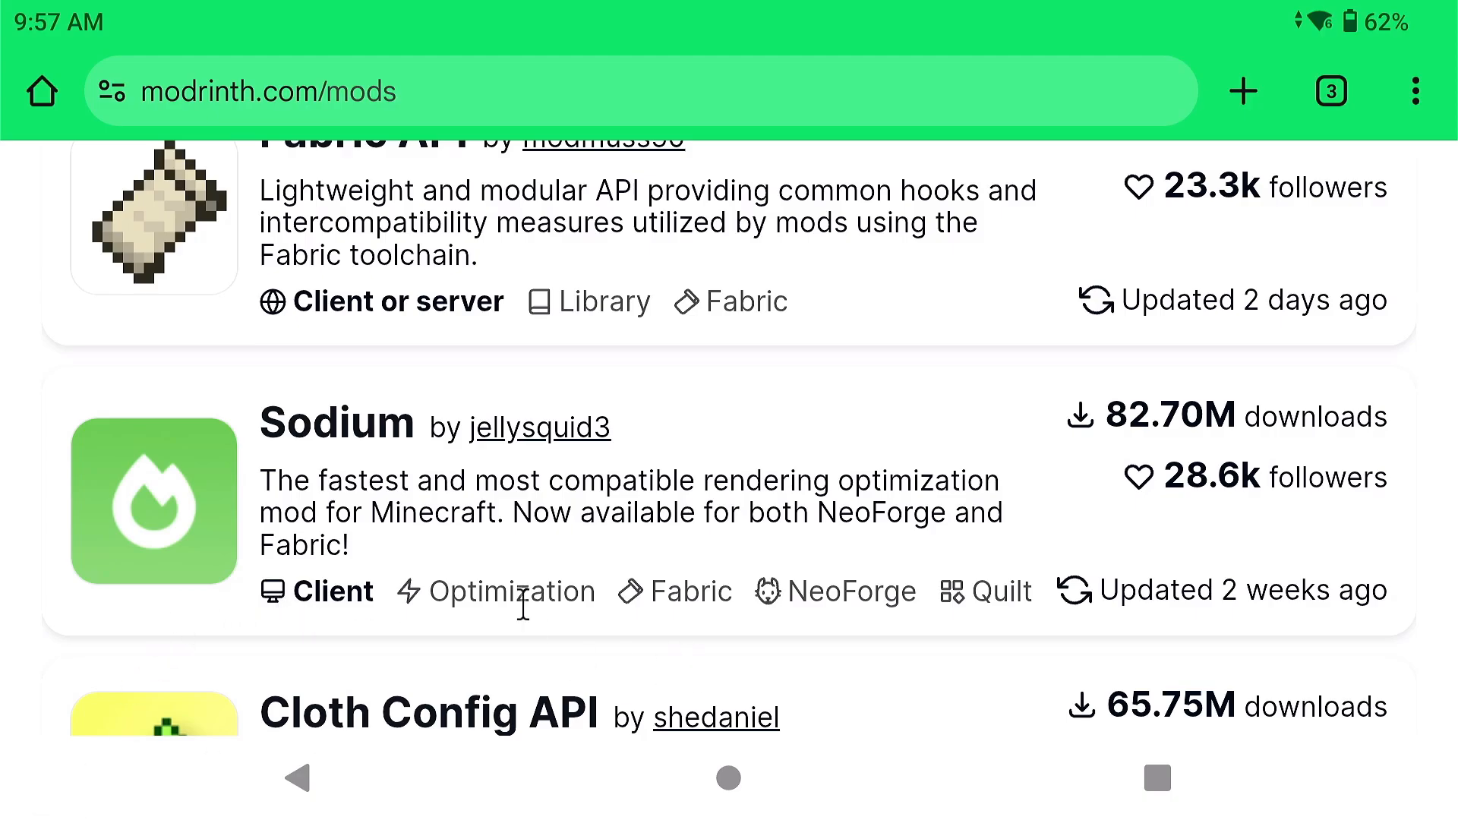
mouse_move(613, 591)
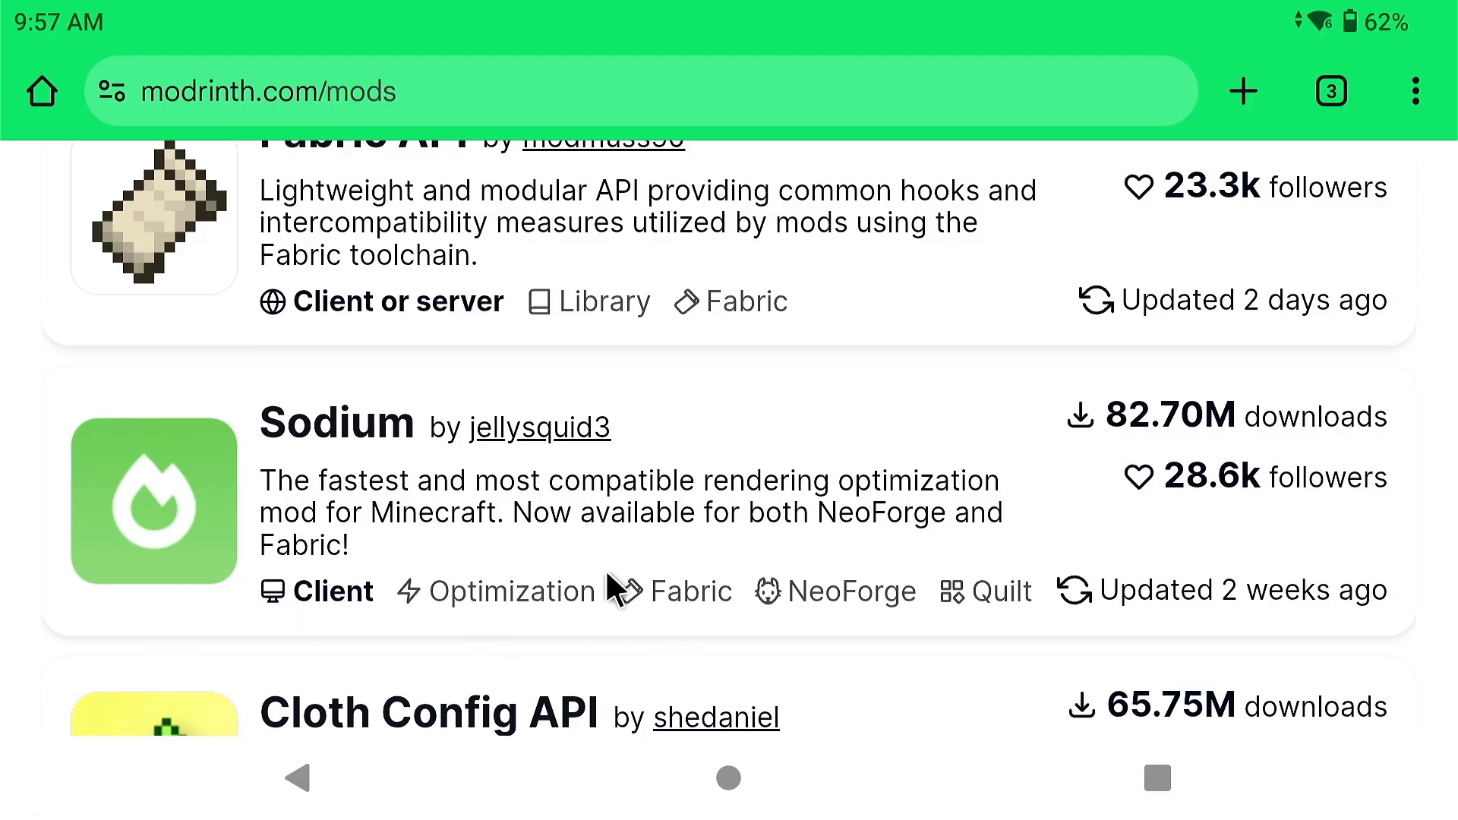
mouse_move(530, 586)
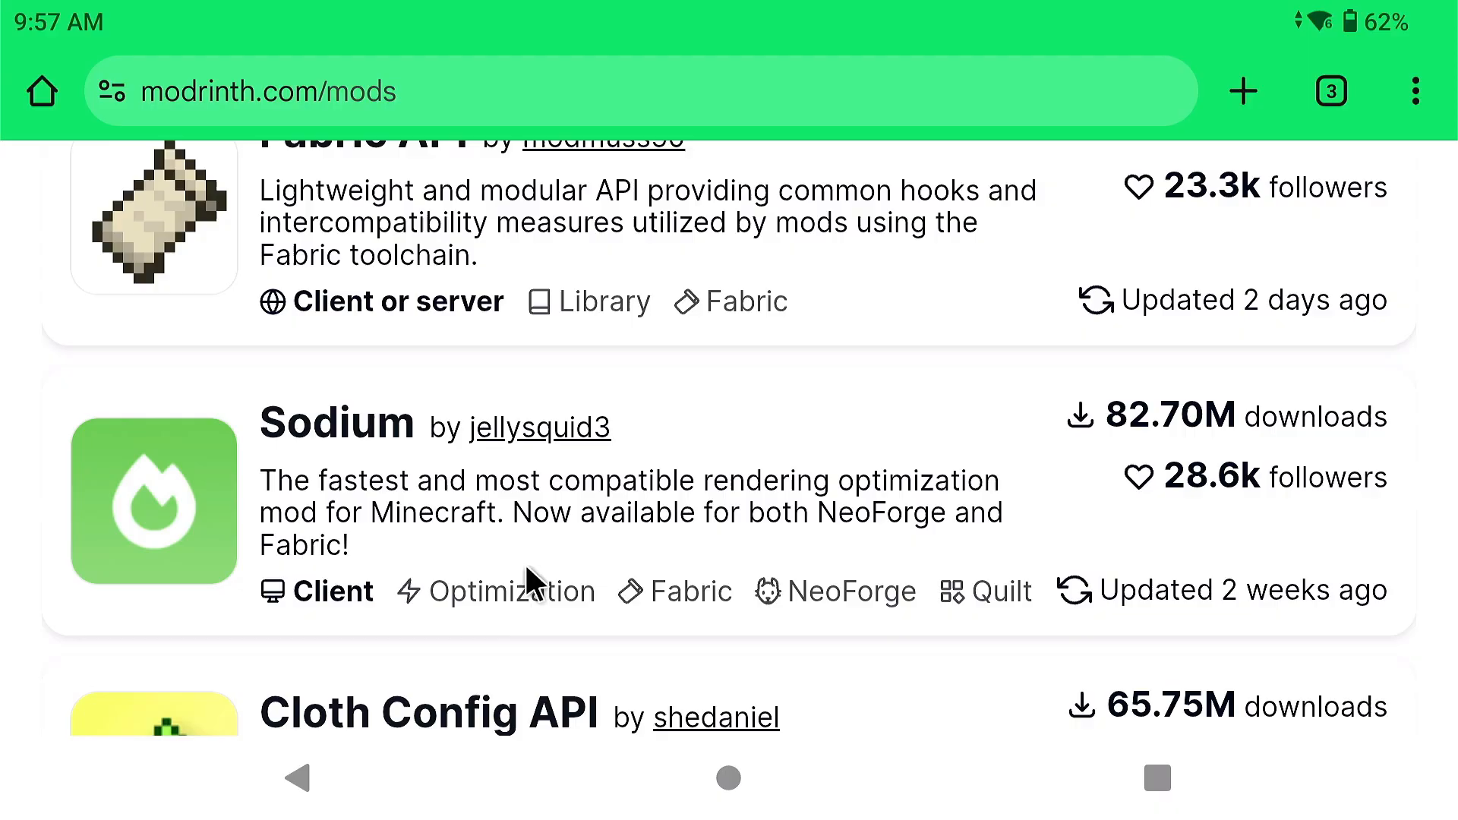
mouse_move(498, 633)
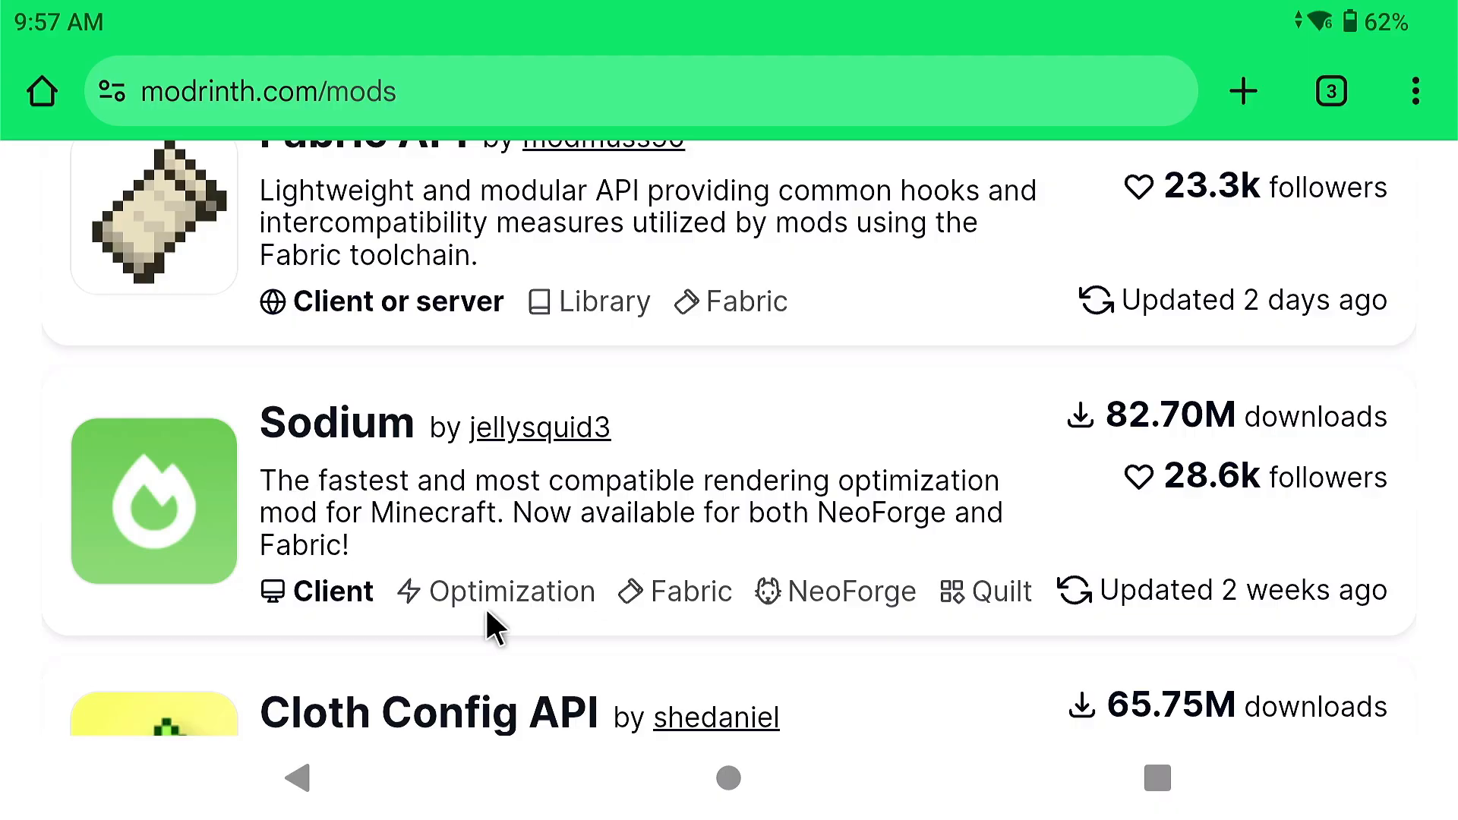
mouse_move(1023, 474)
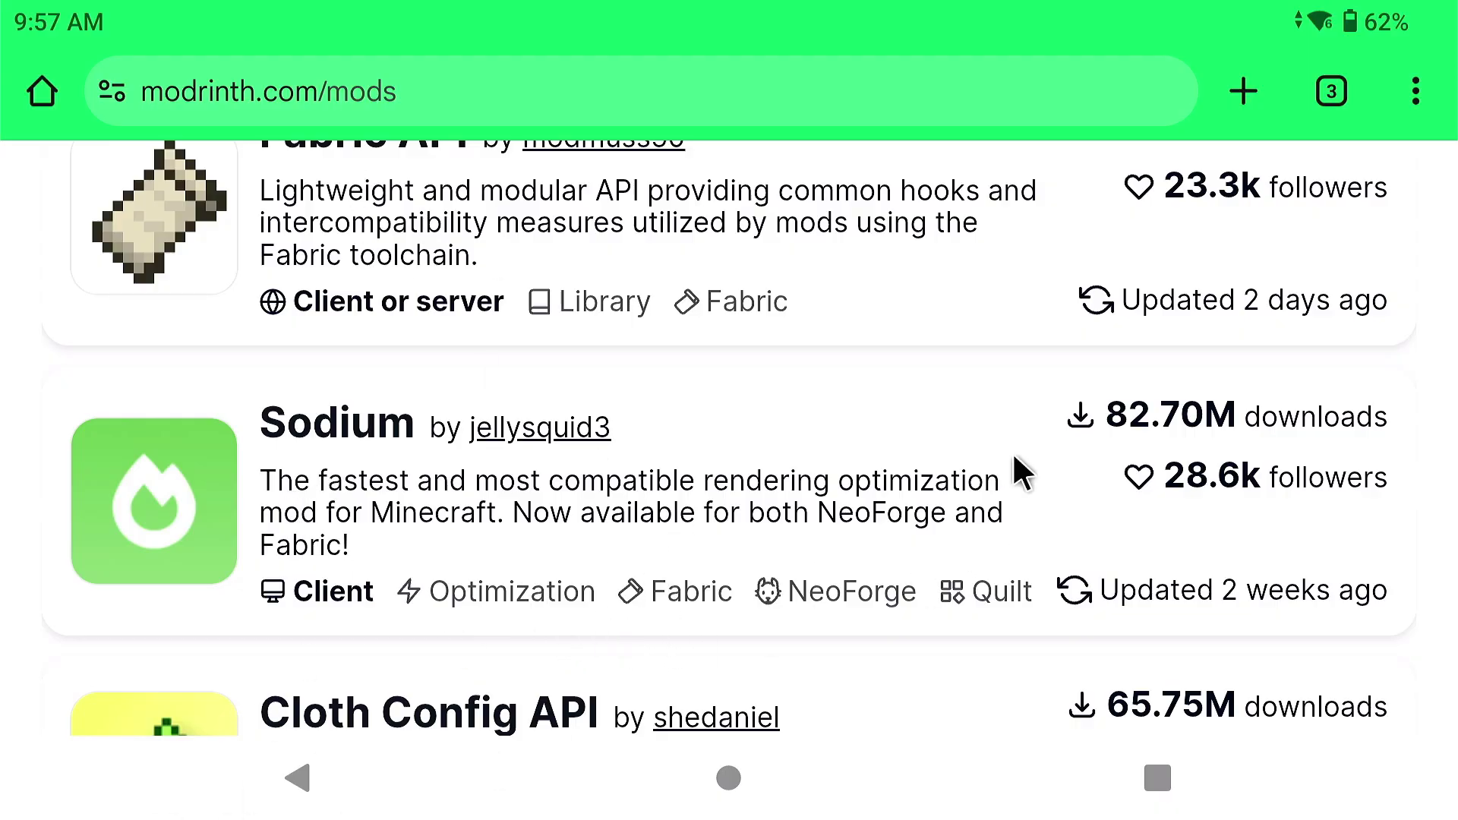
mouse_move(800, 576)
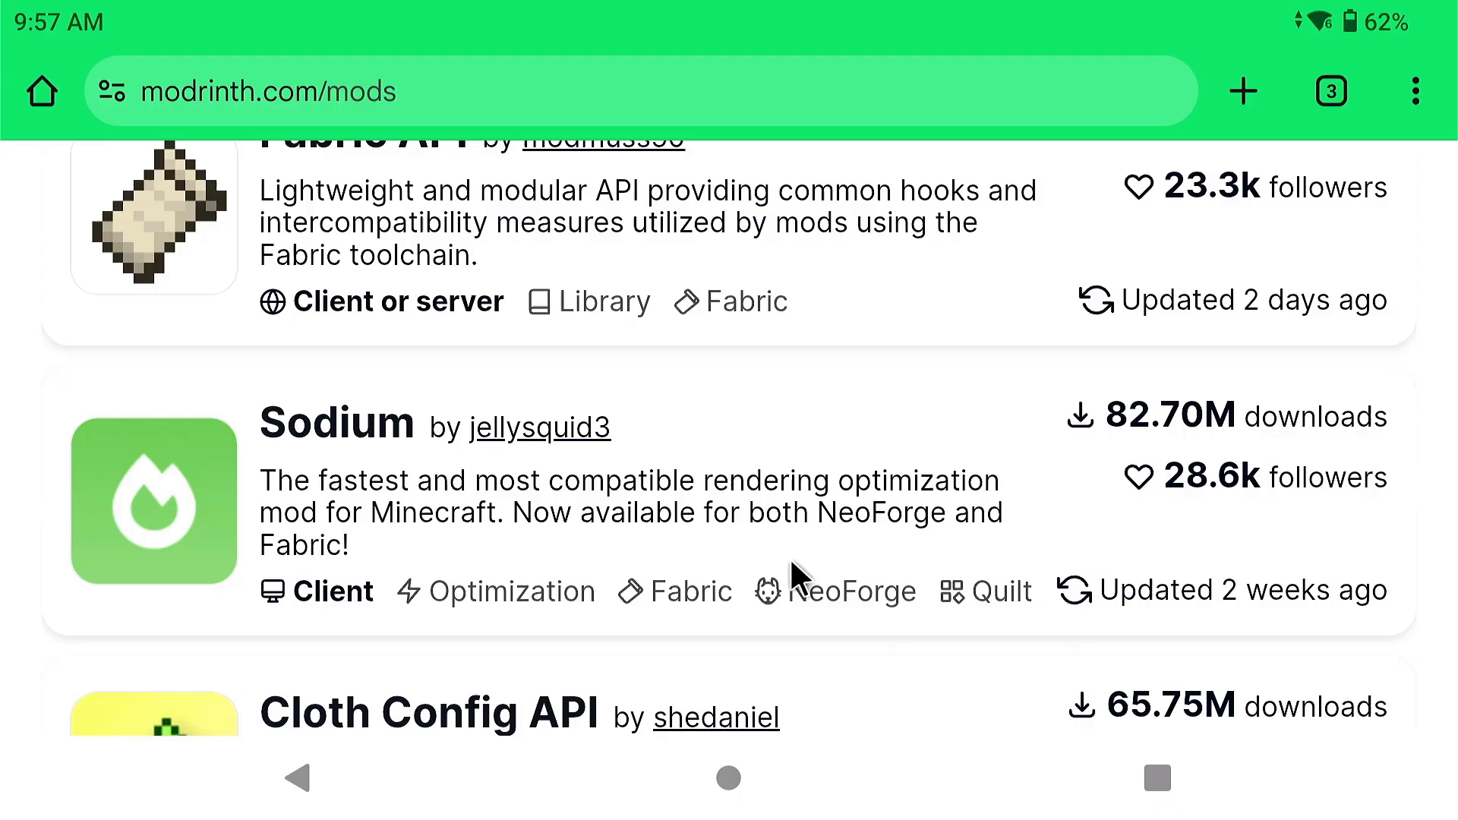
mouse_move(565, 548)
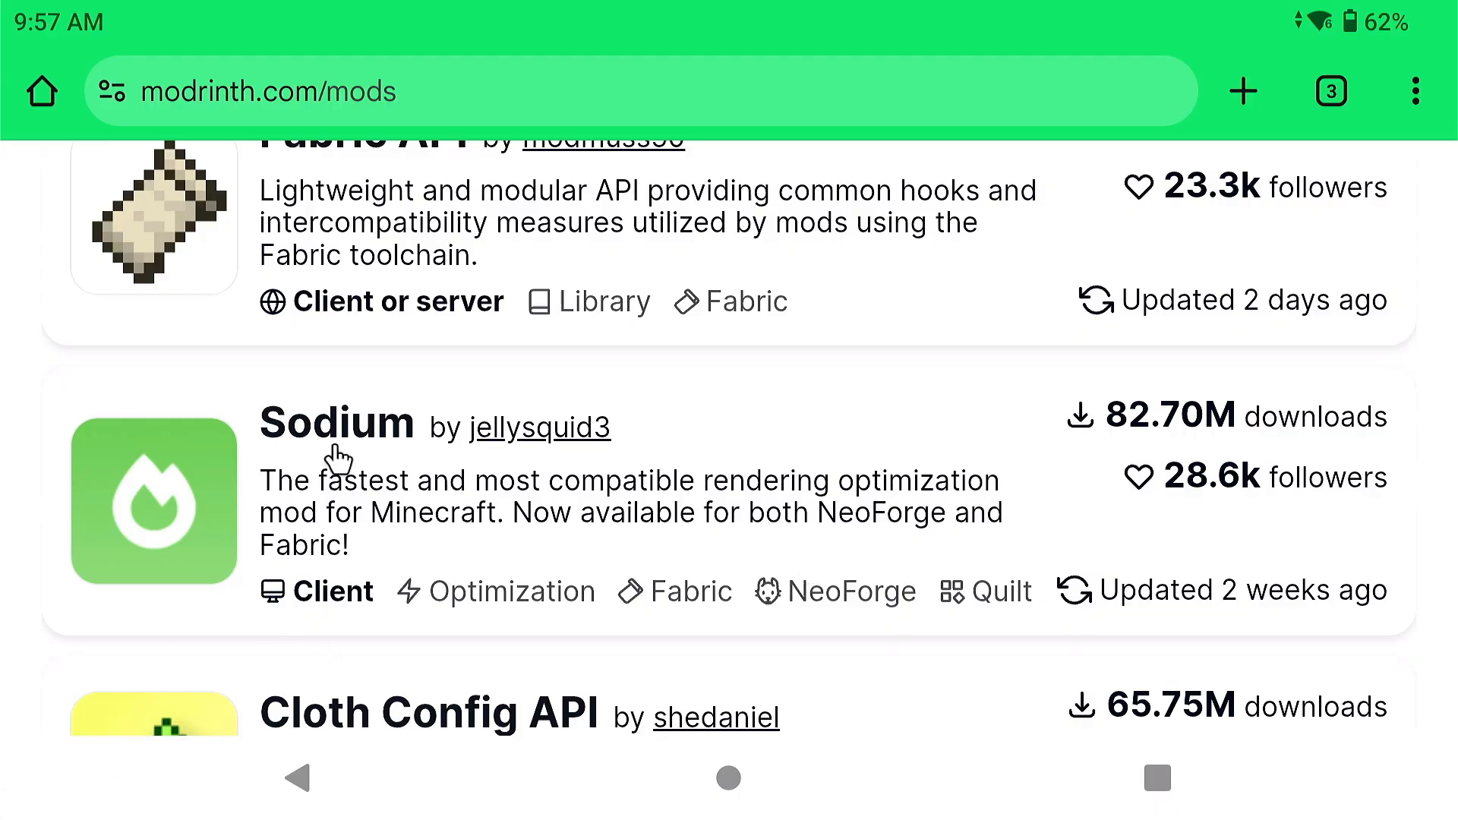
mouse_move(890, 425)
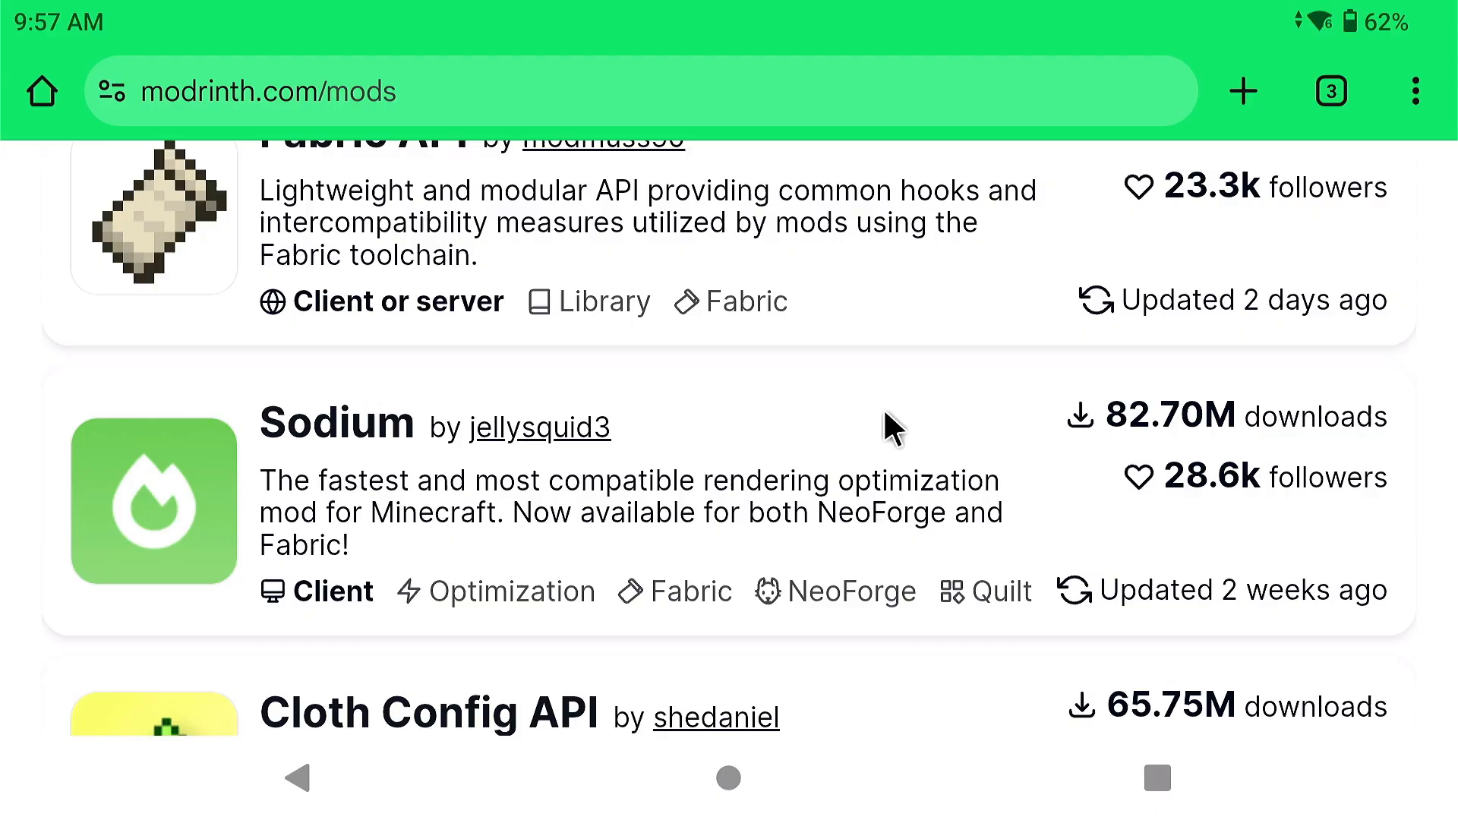
mouse_move(667, 772)
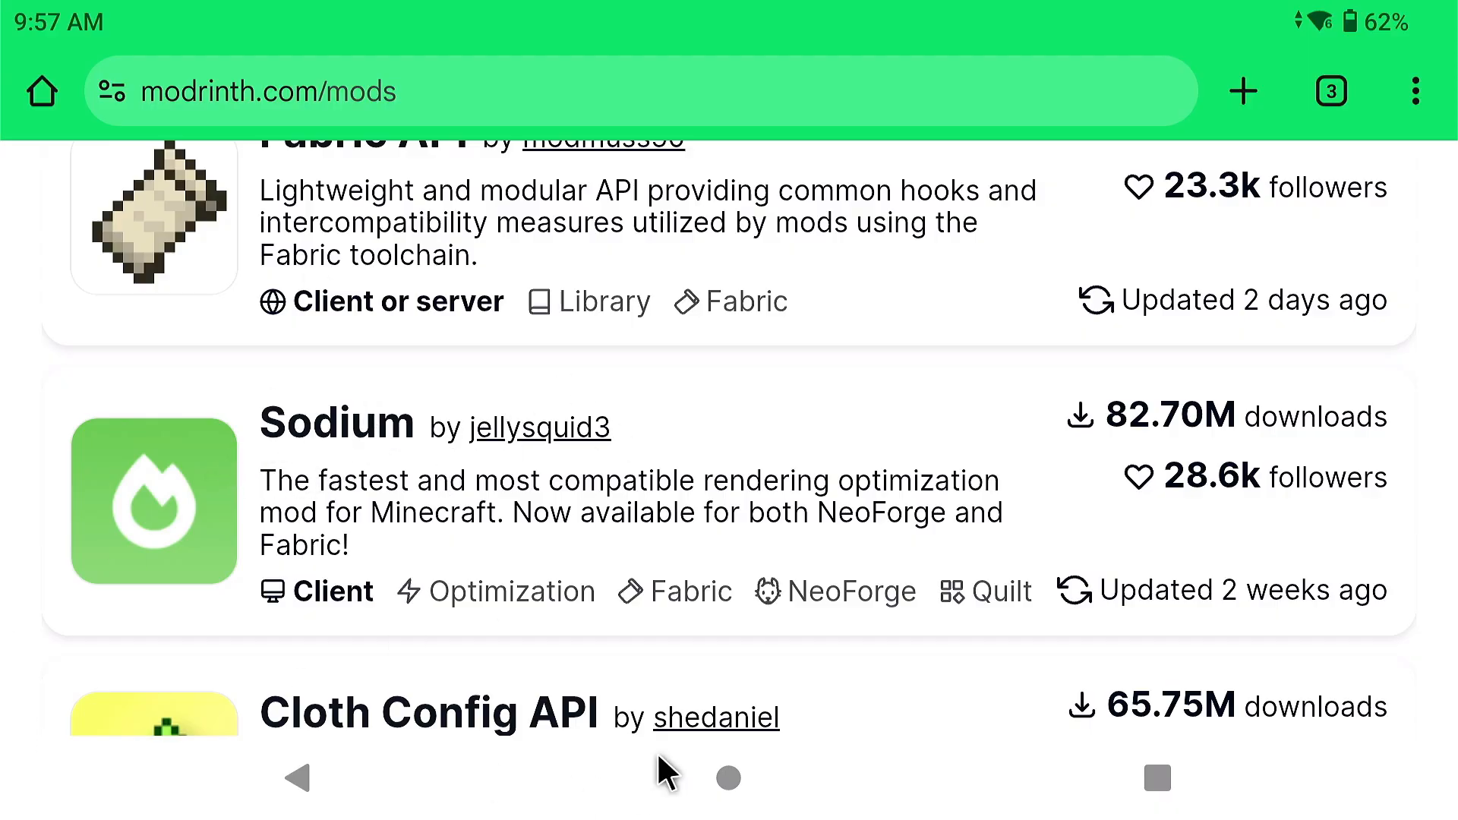
mouse_move(452, 365)
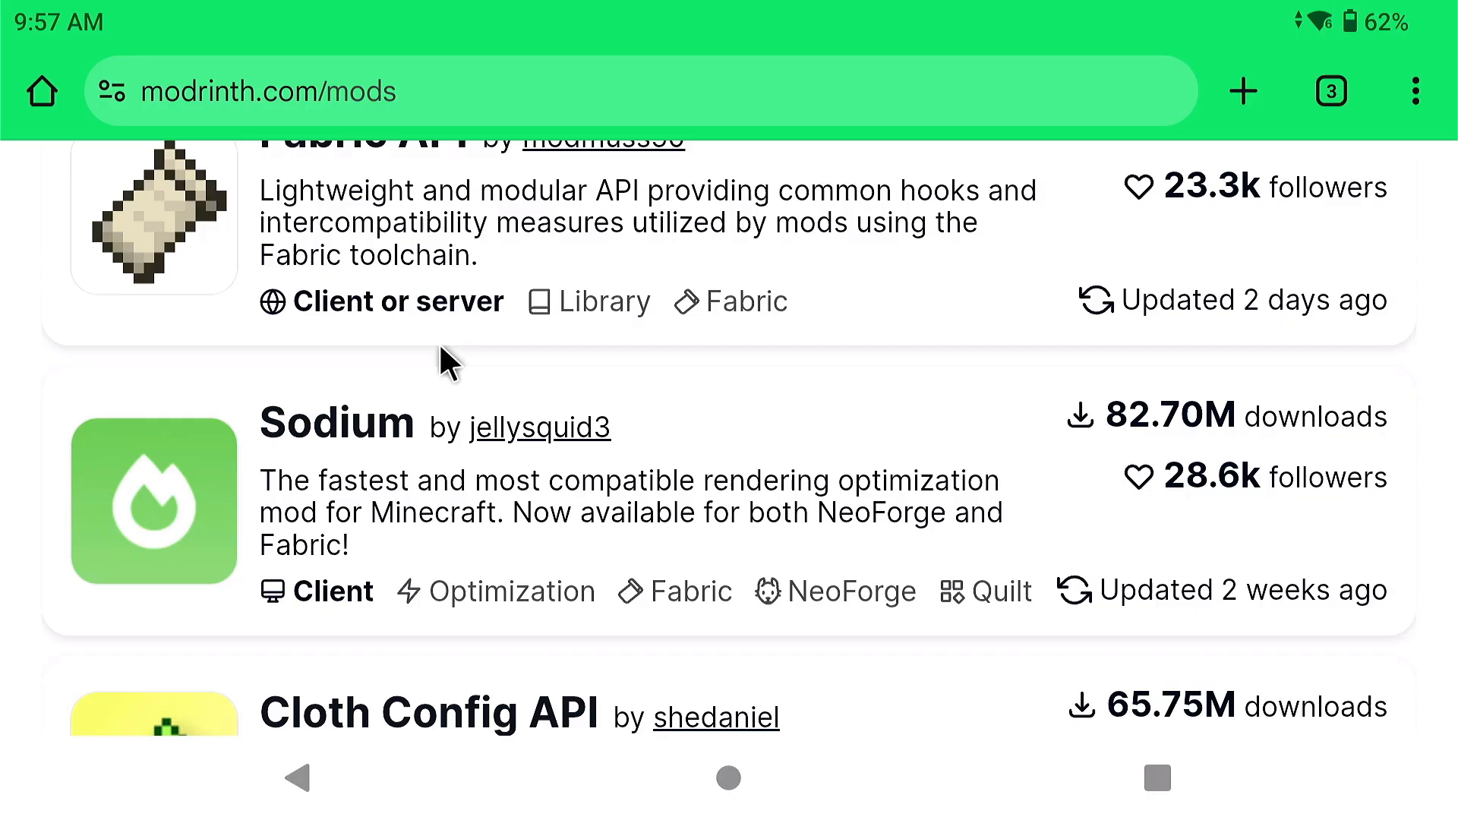
mouse_move(1181, 678)
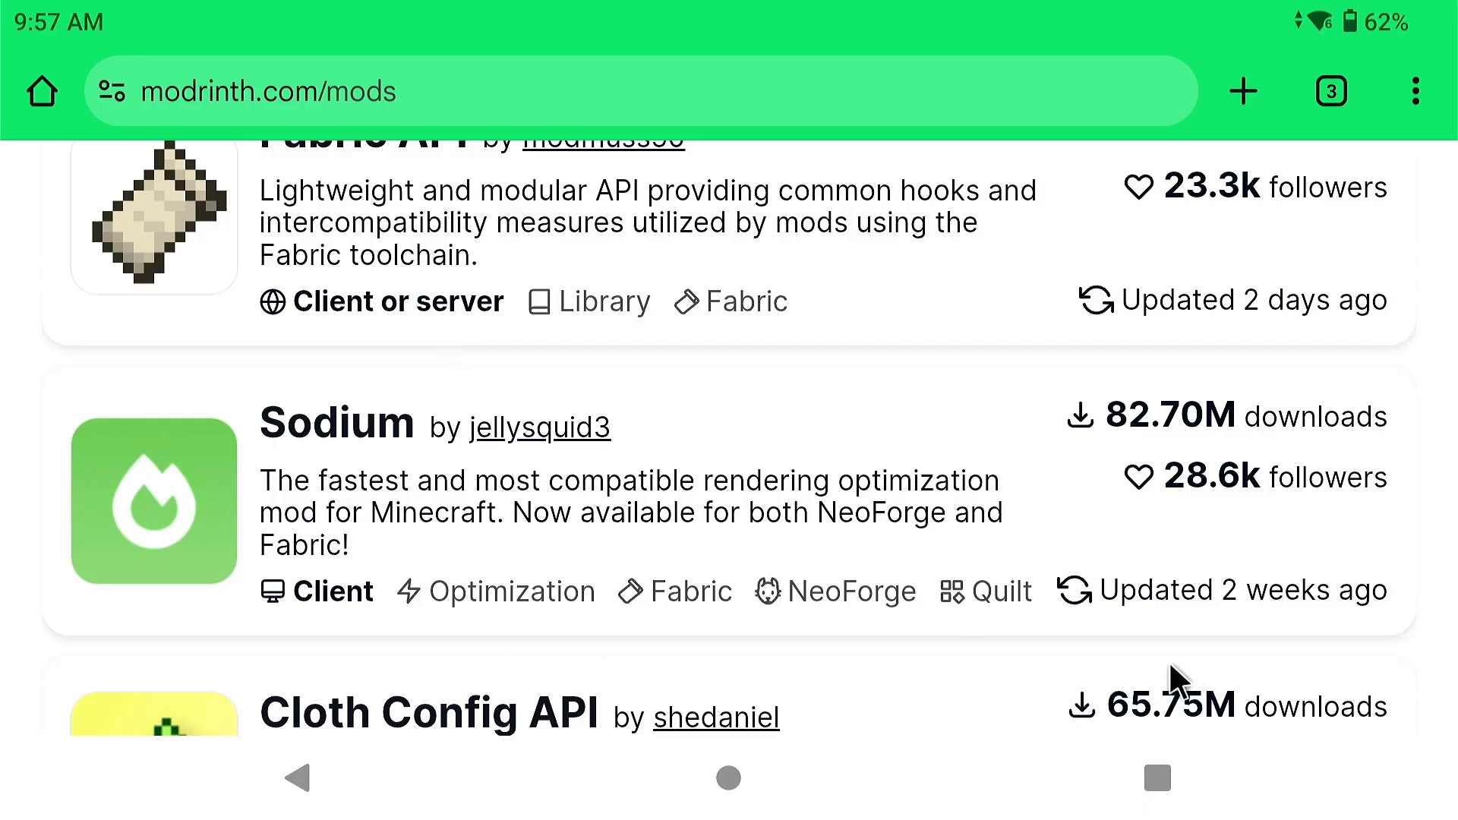
mouse_move(1053, 571)
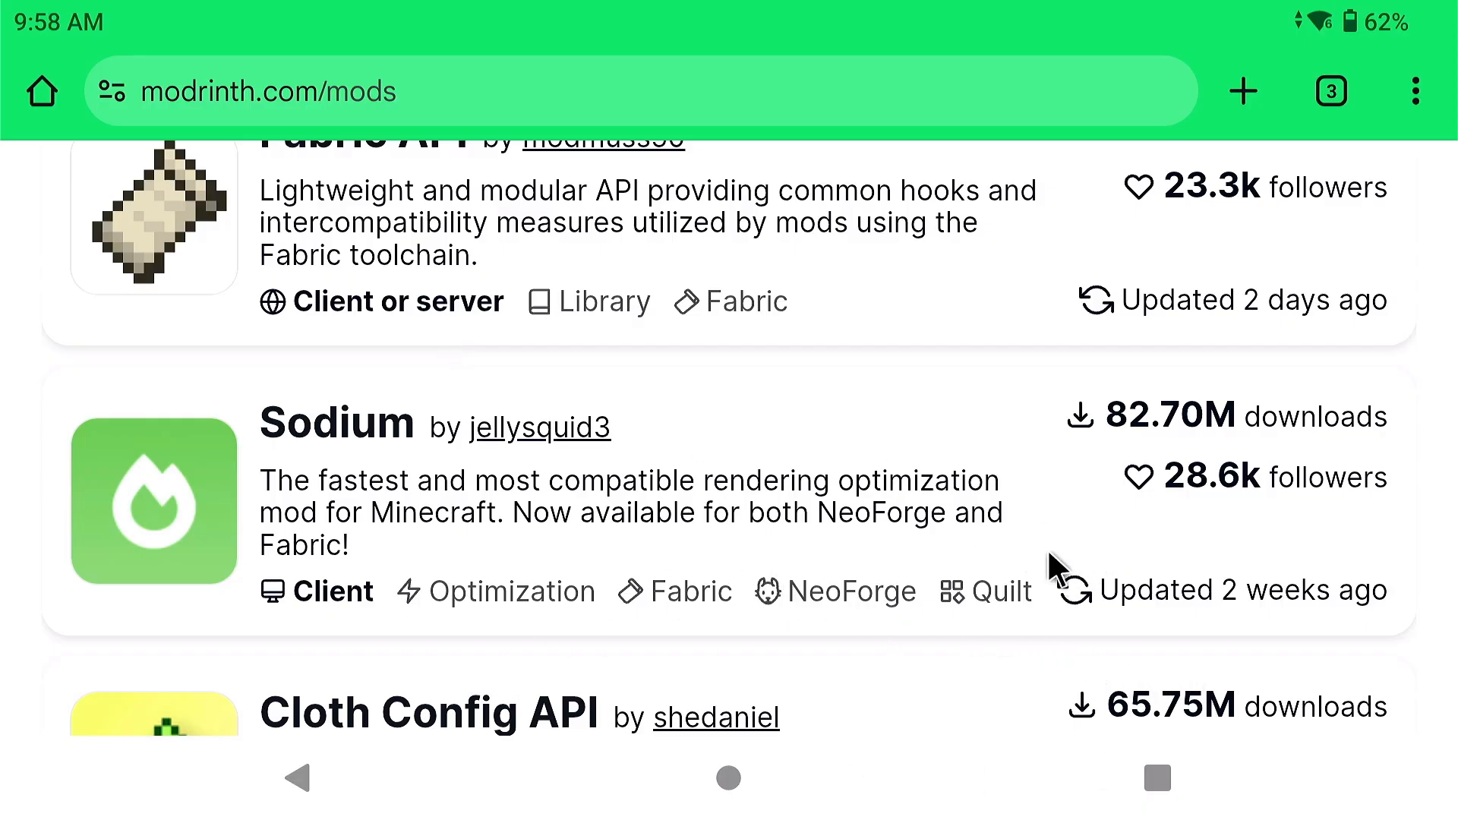
mouse_move(846, 554)
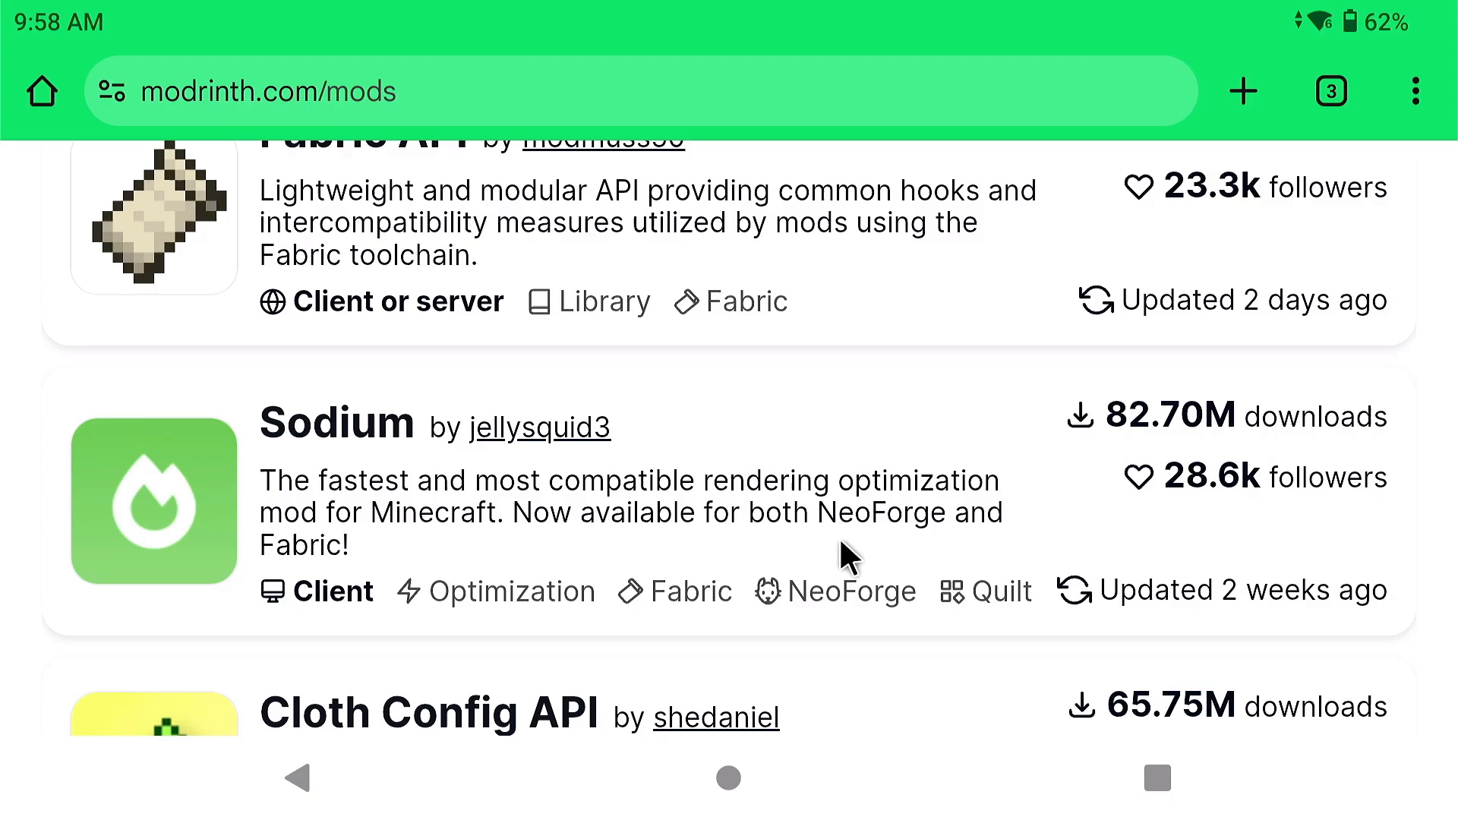
mouse_move(1213, 622)
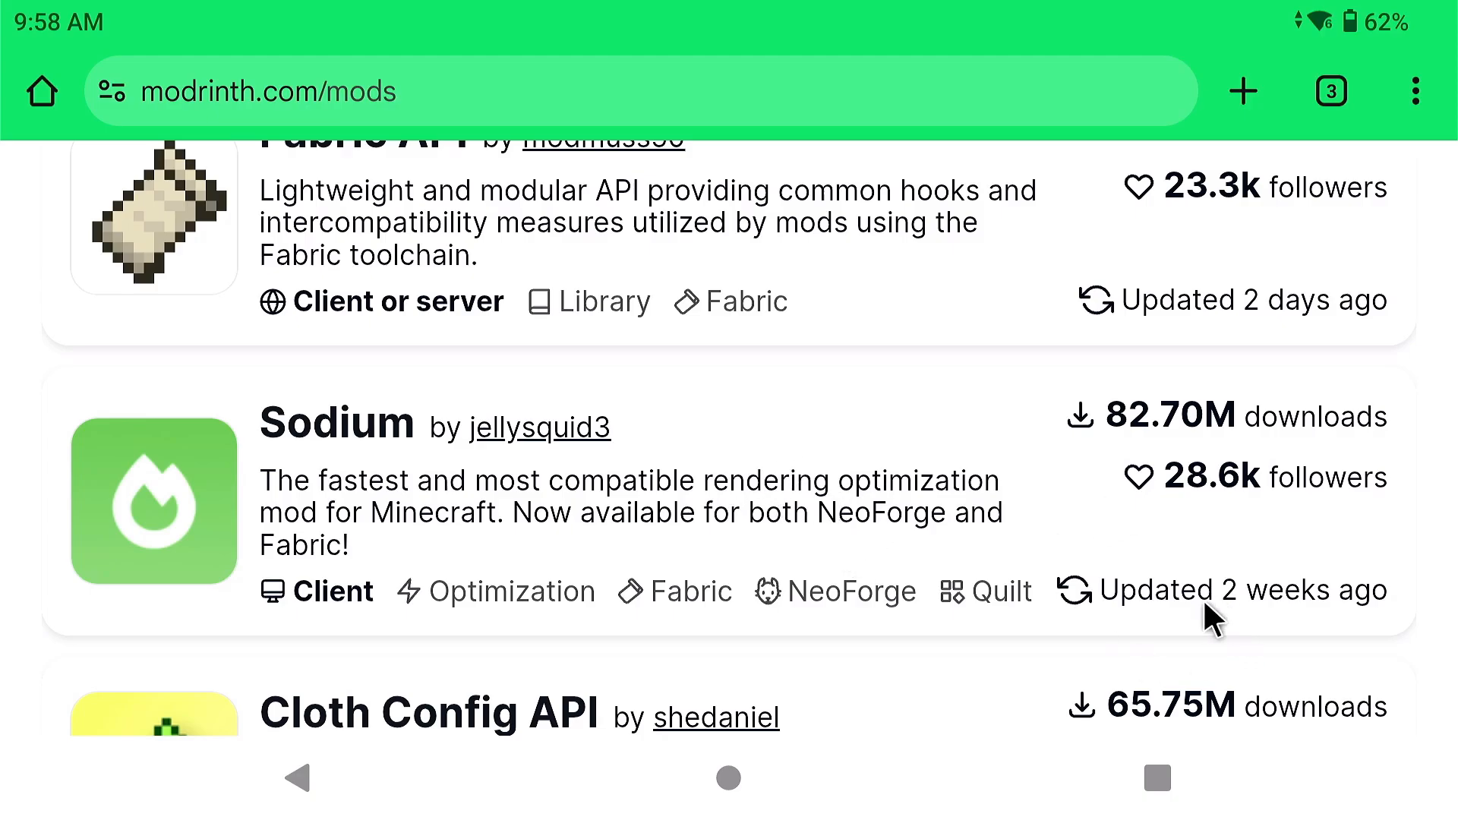
mouse_move(946, 496)
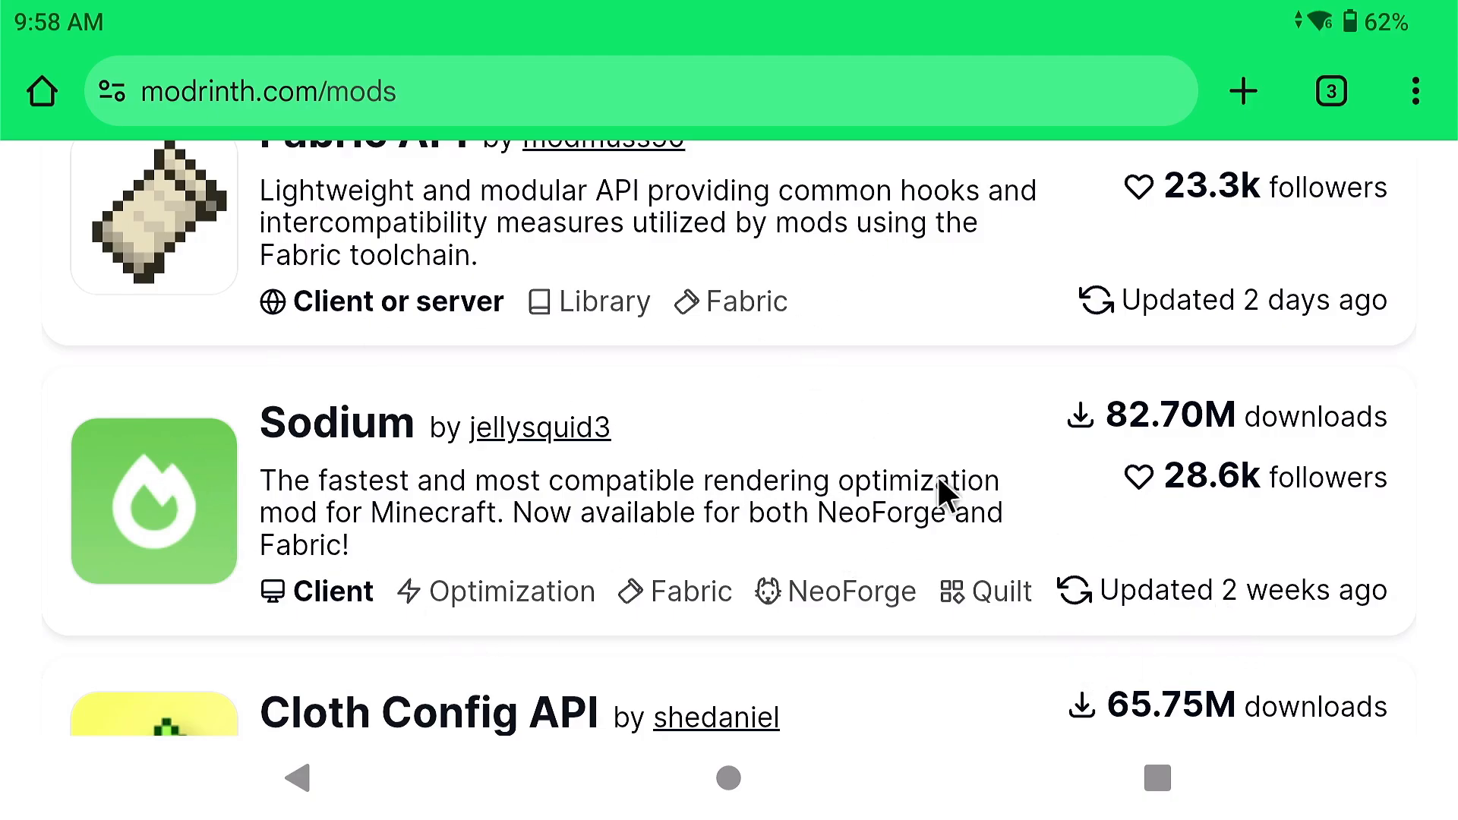
mouse_move(635, 551)
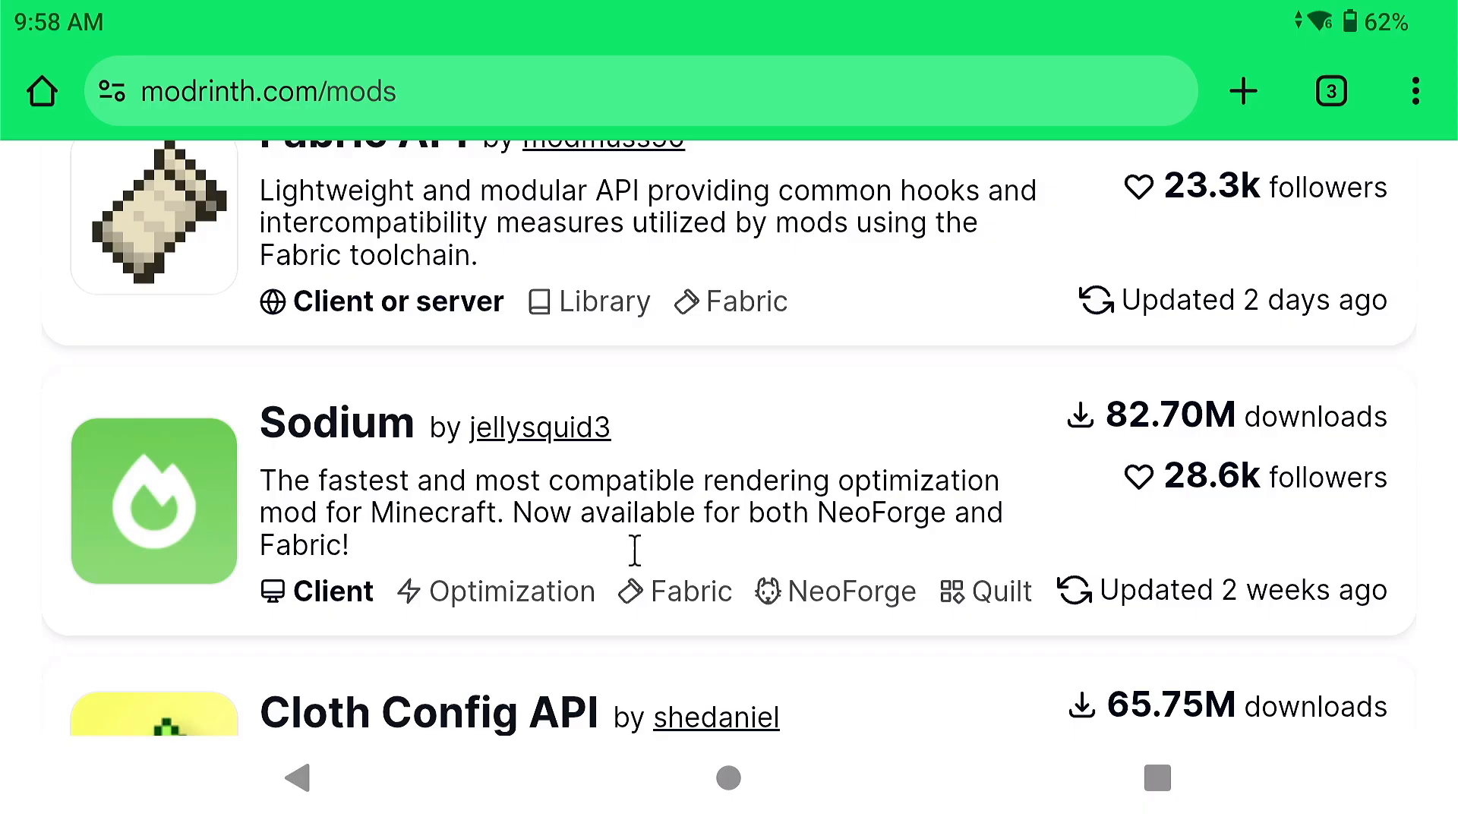
mouse_move(923, 402)
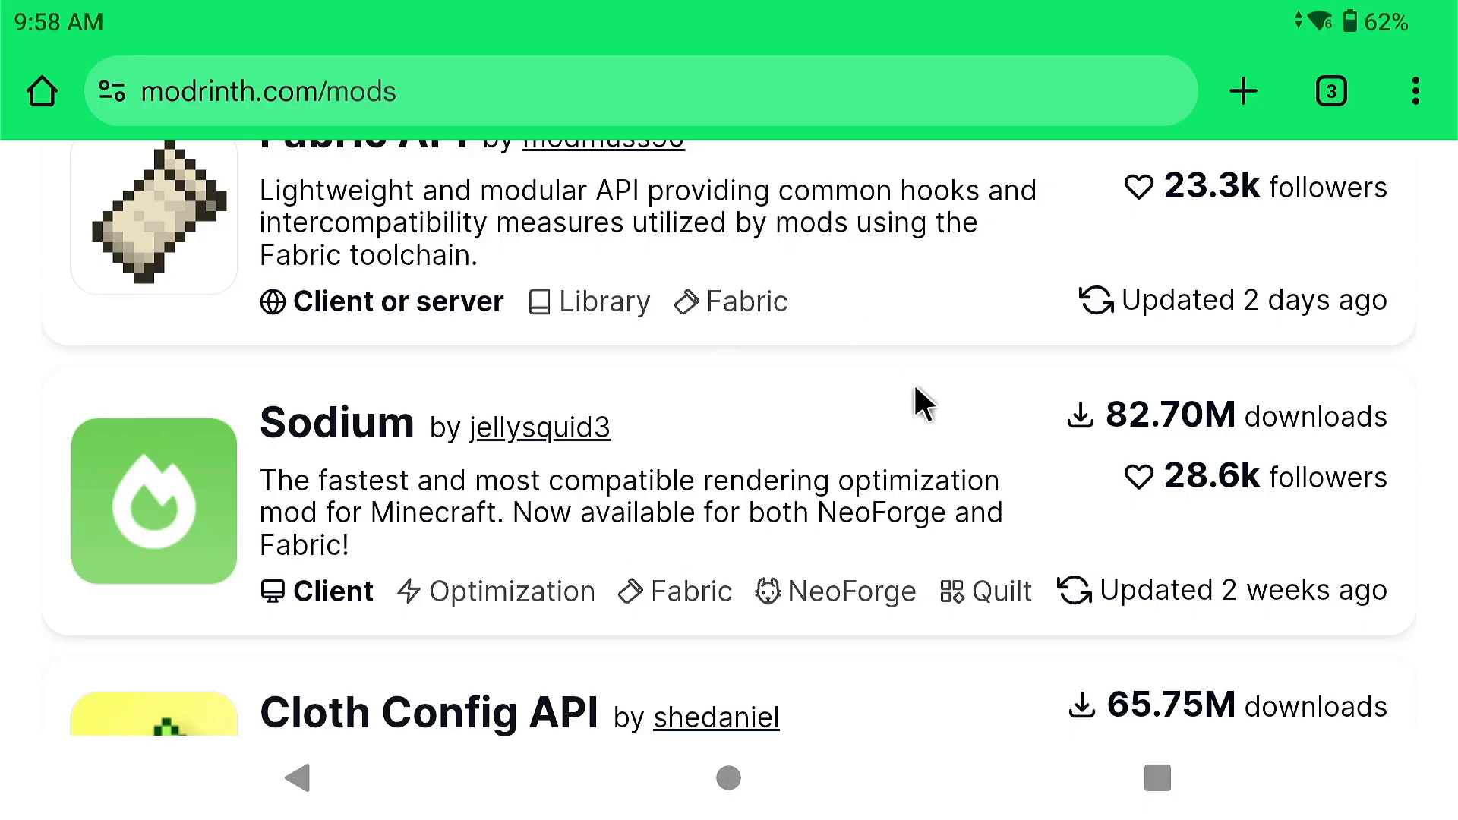
mouse_move(939, 572)
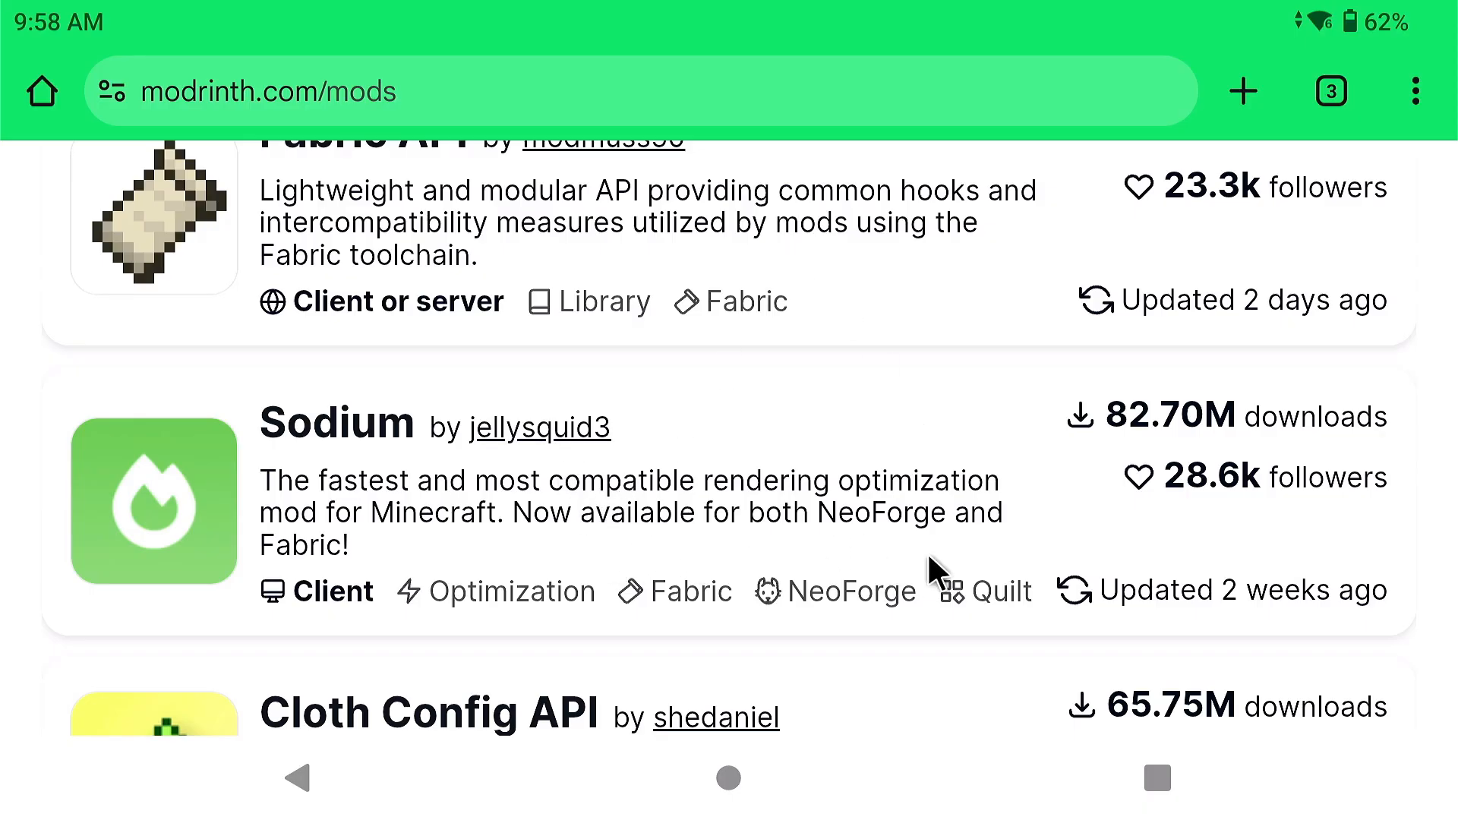
mouse_move(1396, 639)
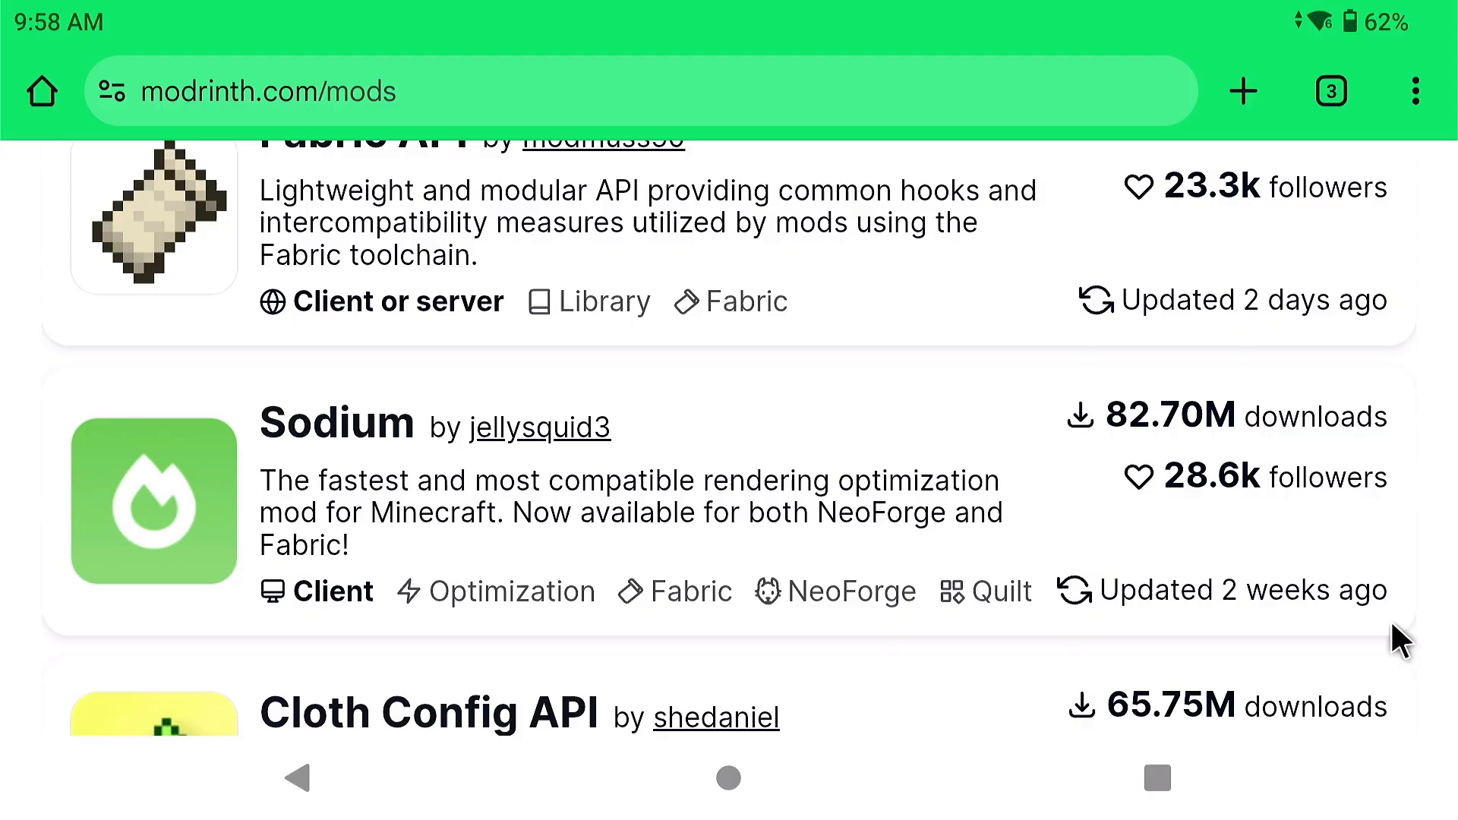
mouse_move(274, 555)
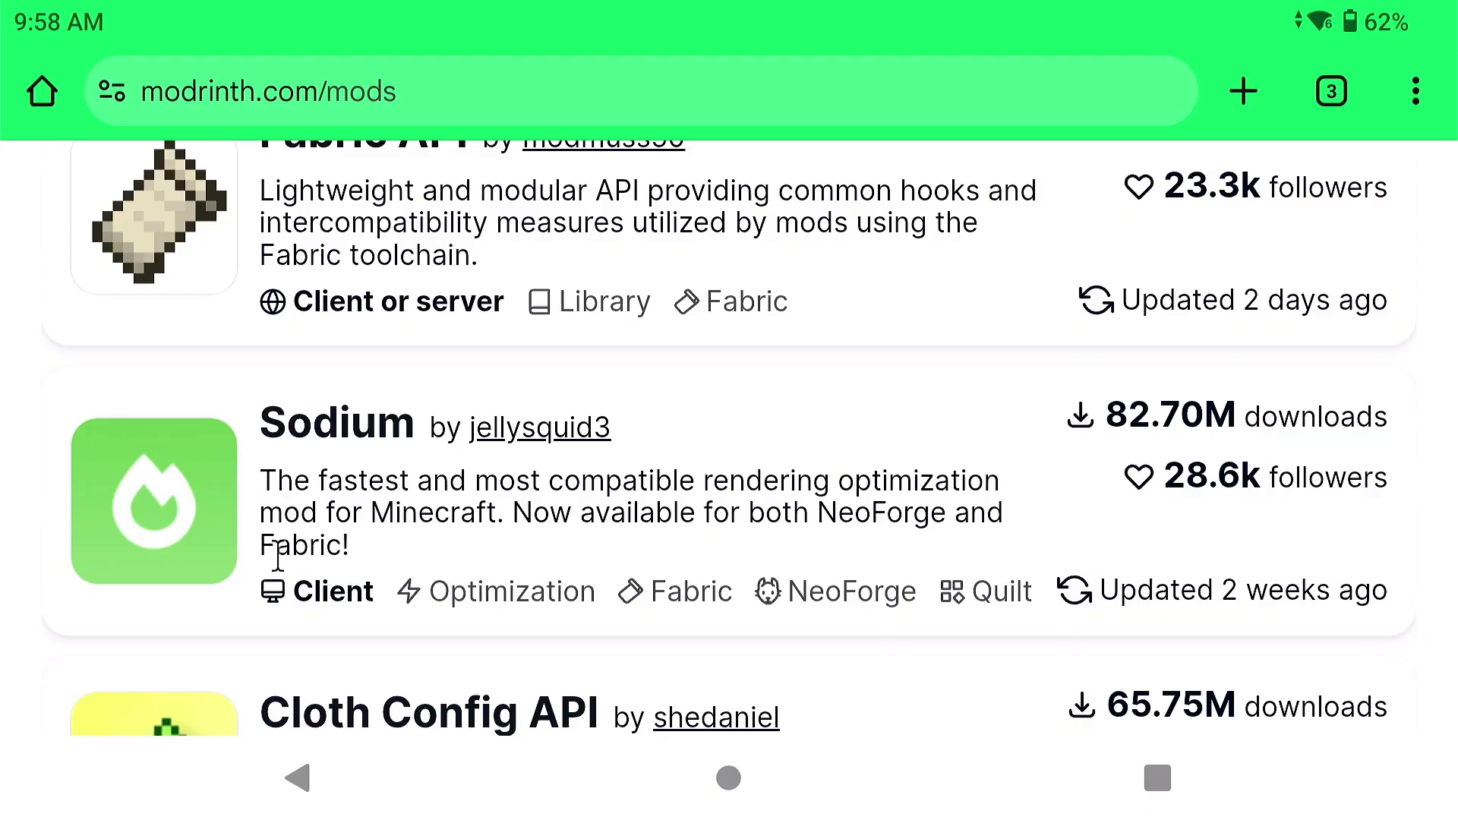
mouse_move(1362, 523)
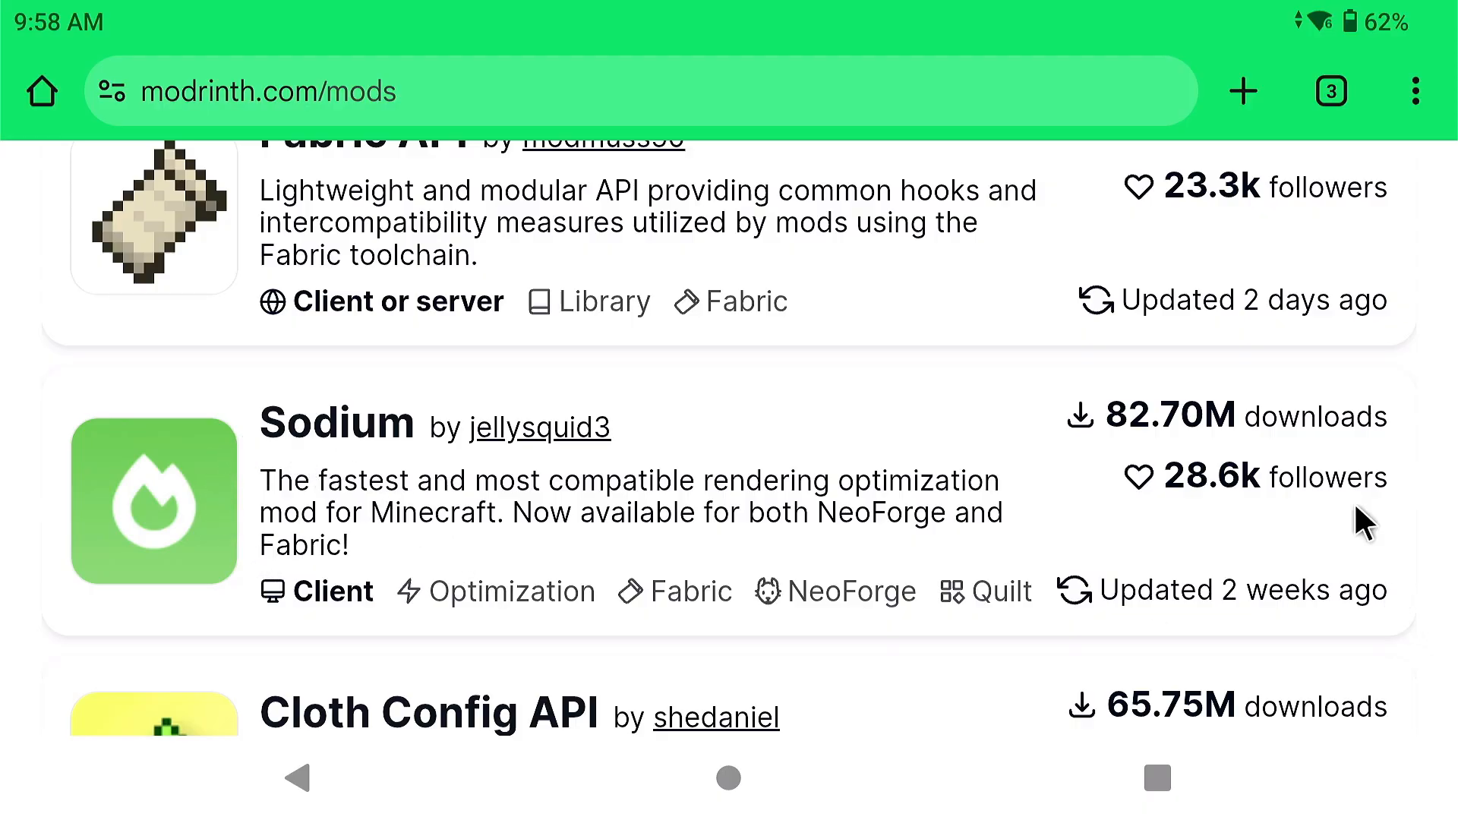
scroll(down, 3)
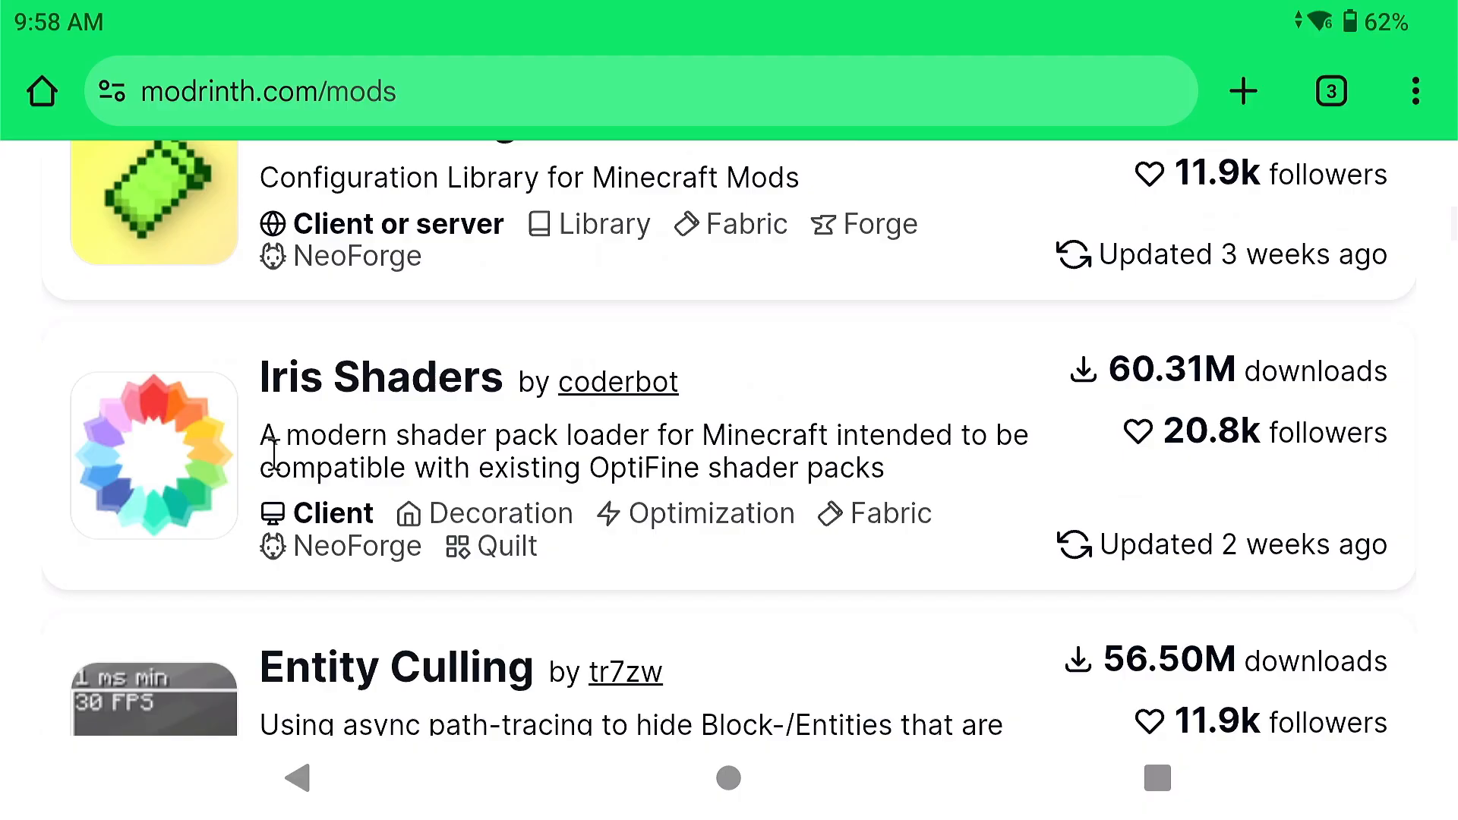
scroll(up, 3)
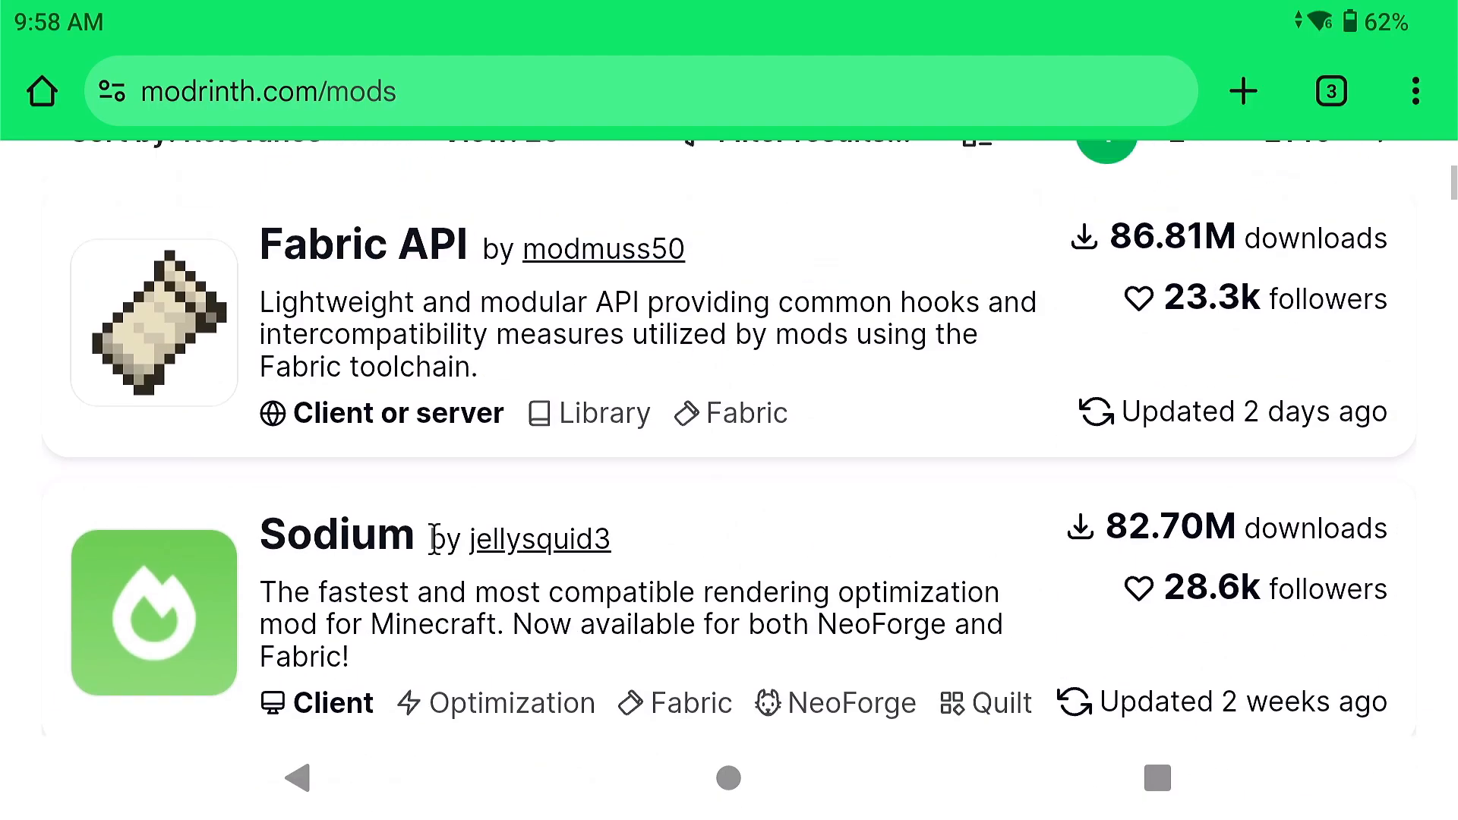
mouse_move(972, 670)
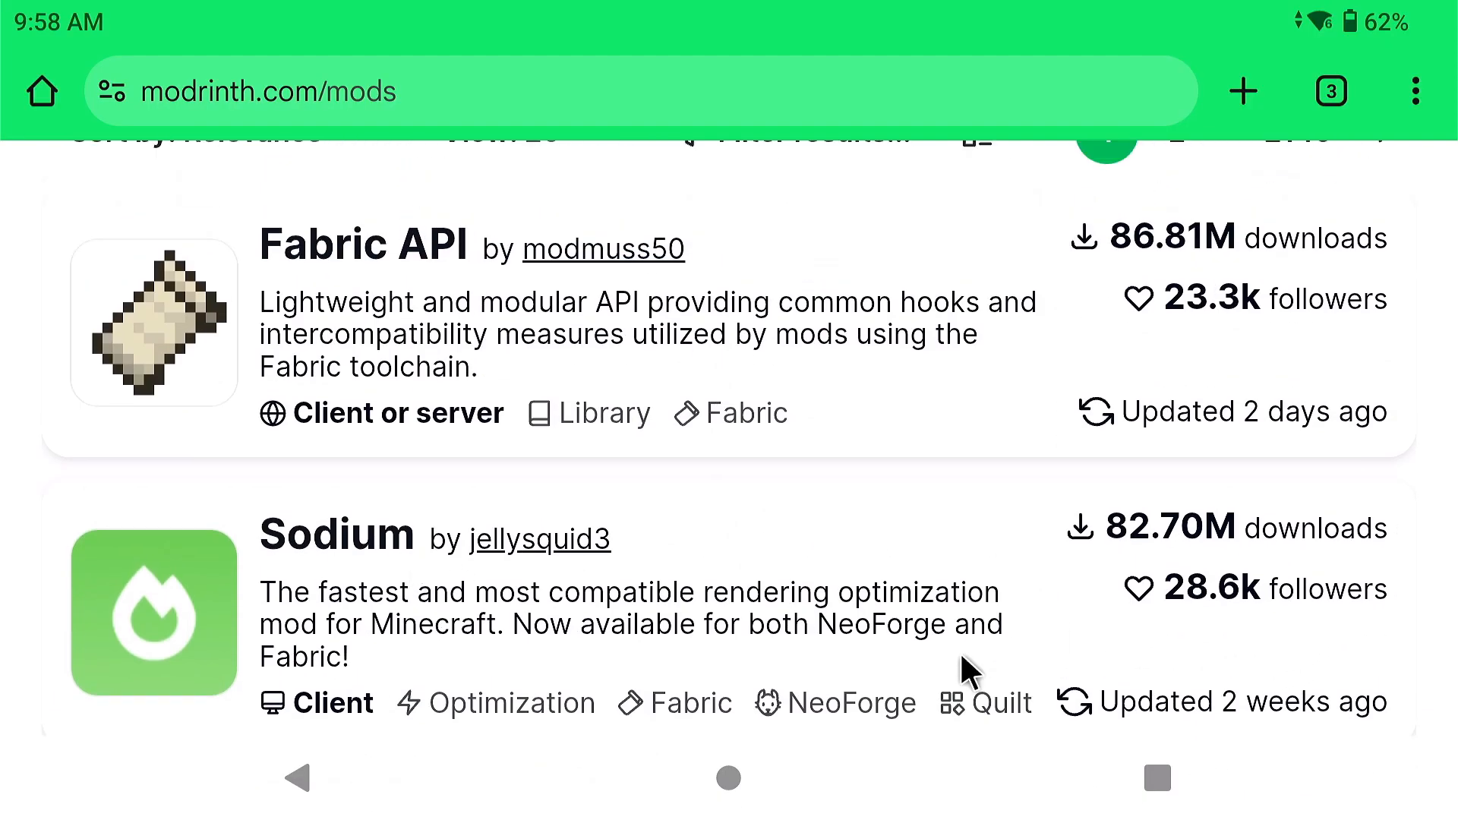
scroll(down, 3)
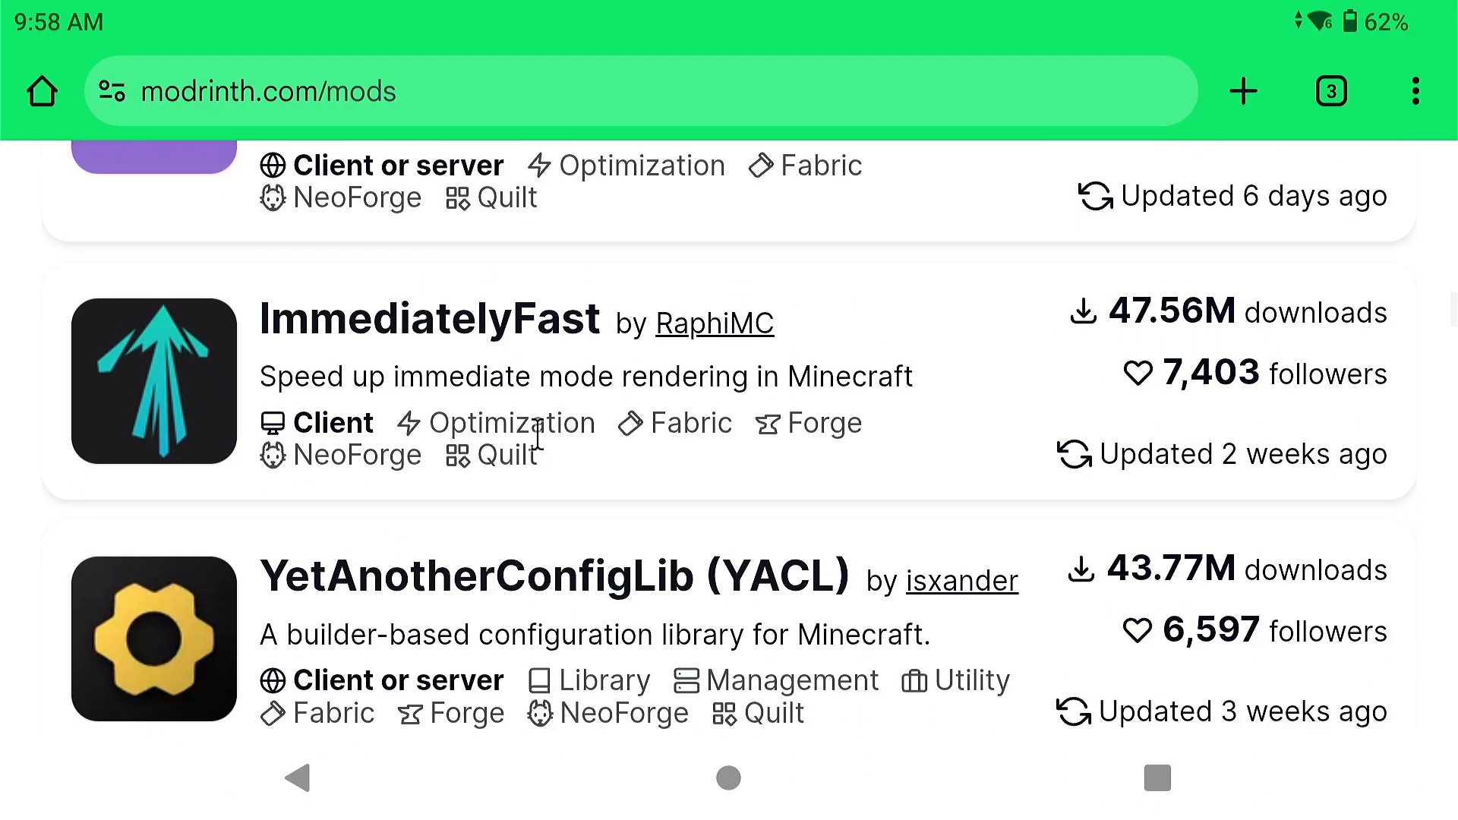
scroll(down, 3)
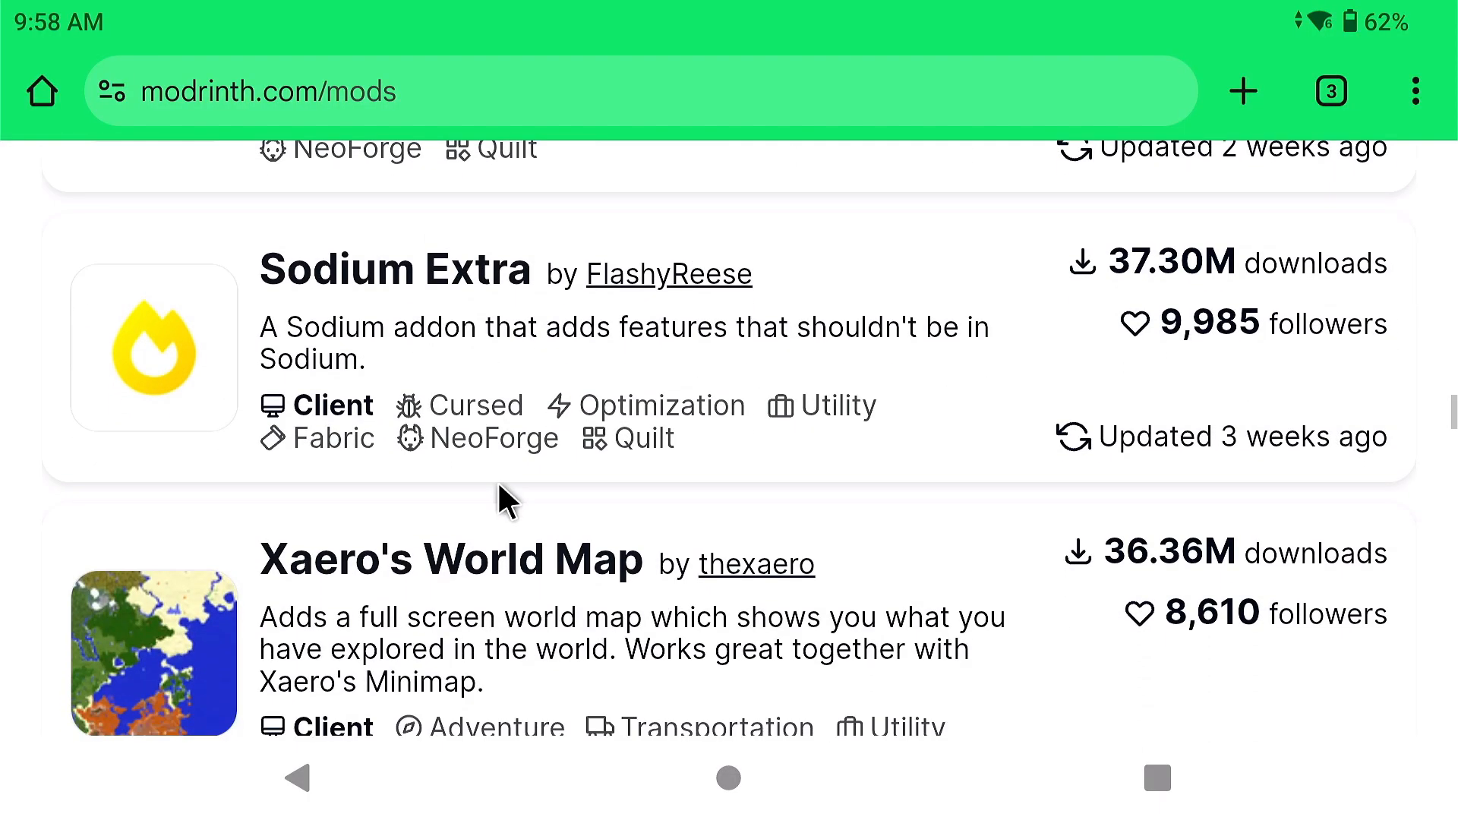
scroll(down, 3)
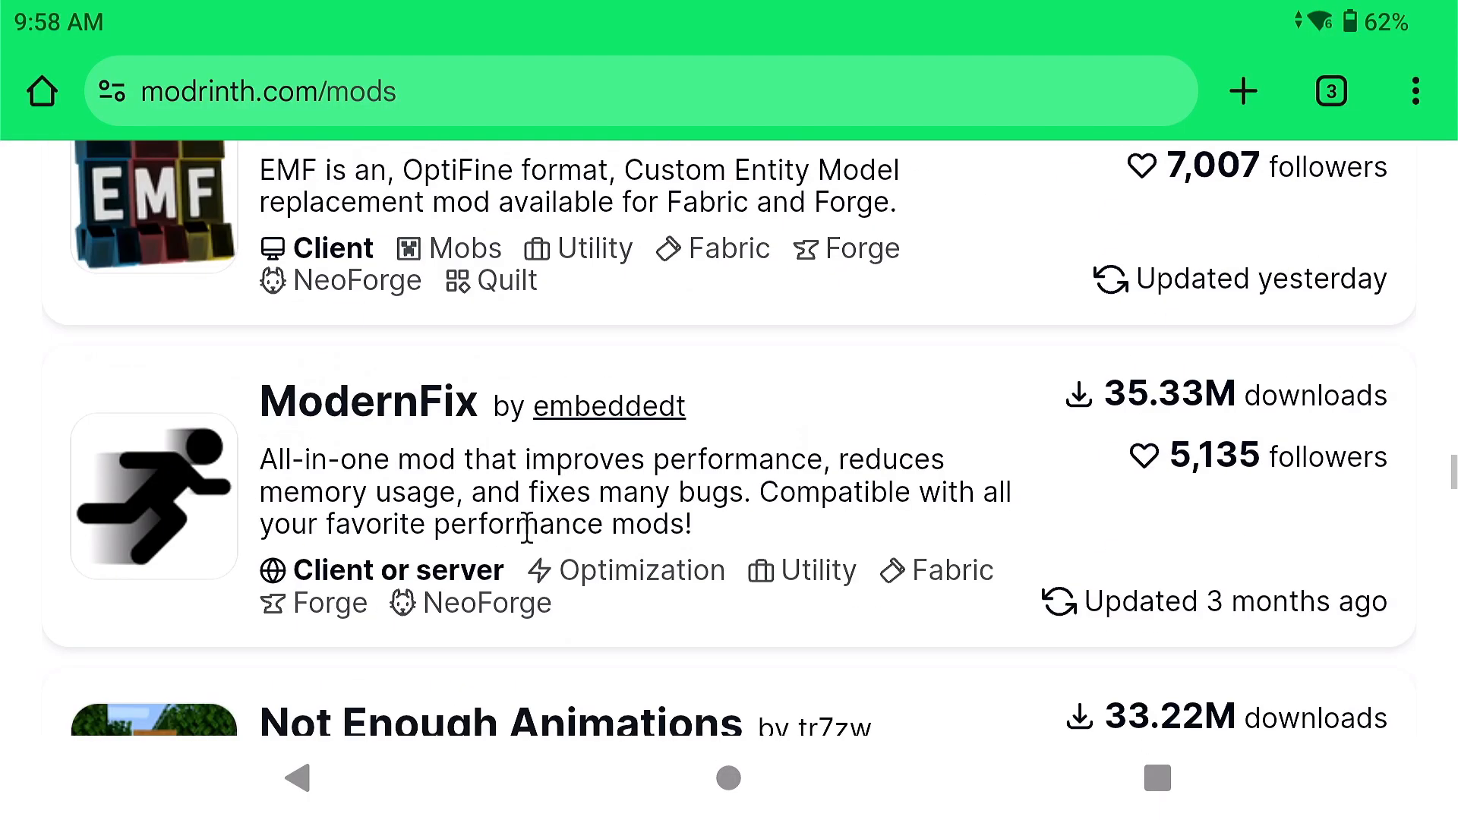
scroll(down, 3)
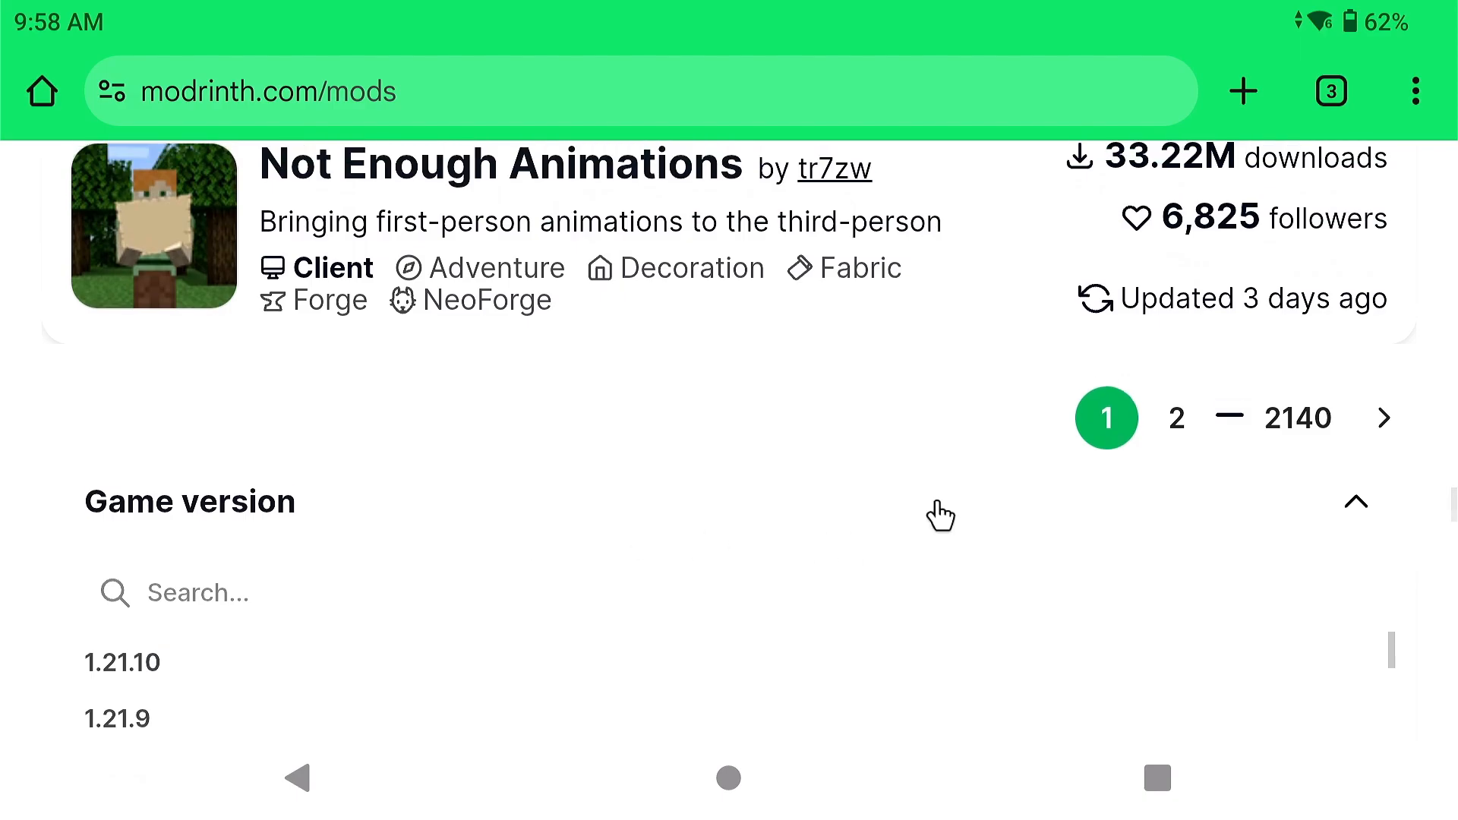
click(1175, 418)
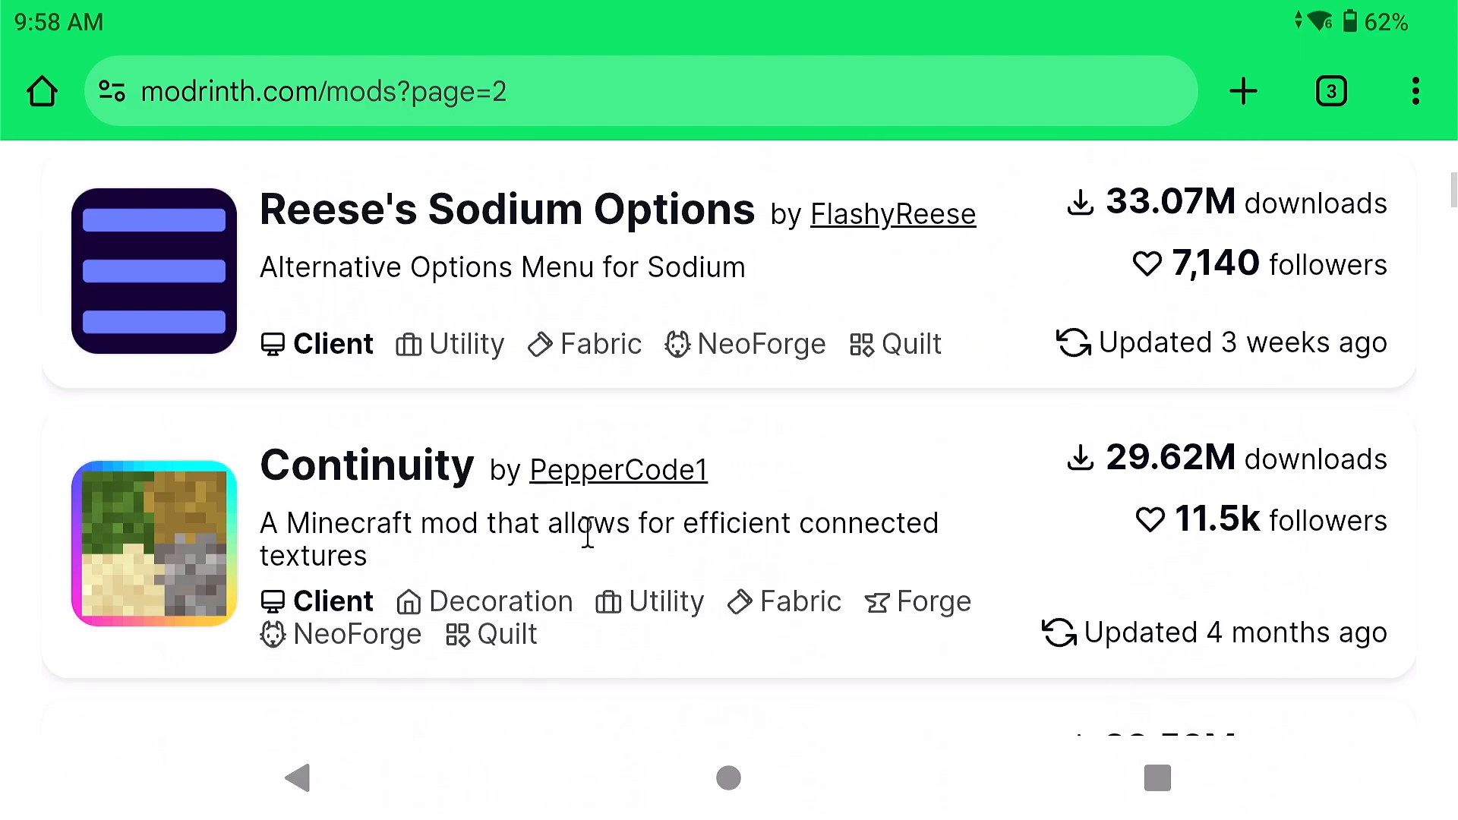
scroll(down, 3)
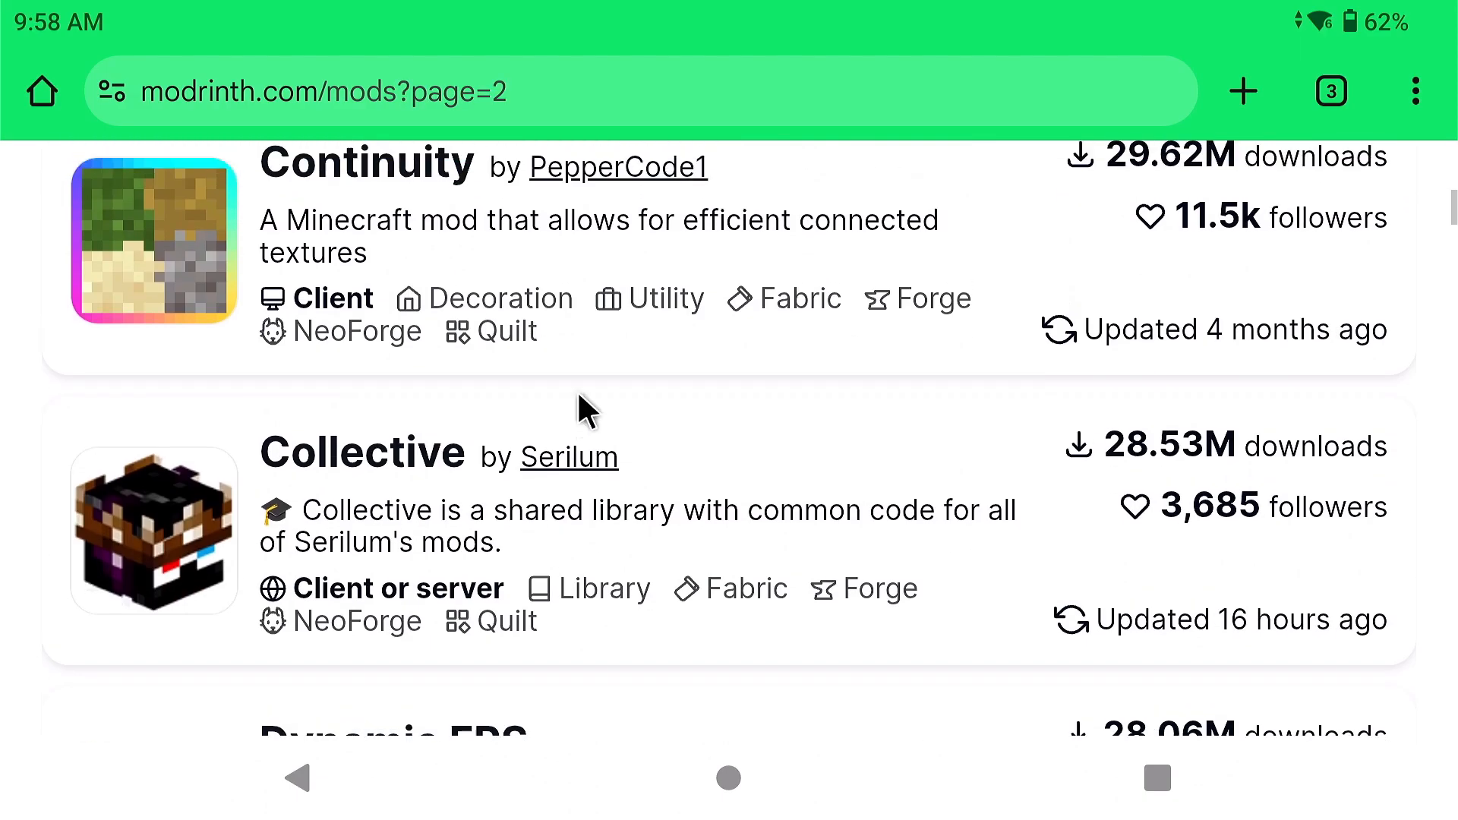
scroll(up, 3)
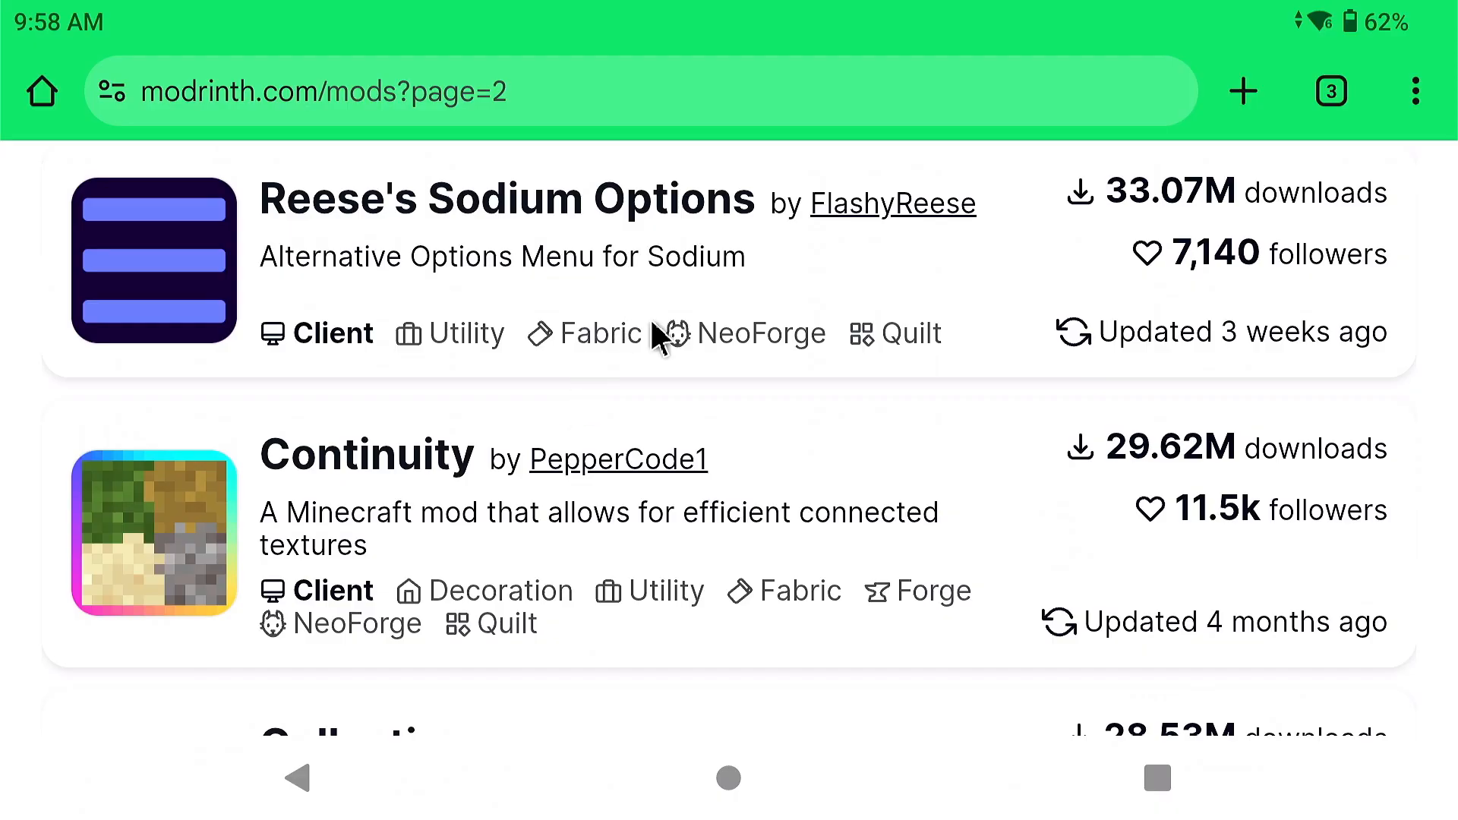
scroll(down, 3)
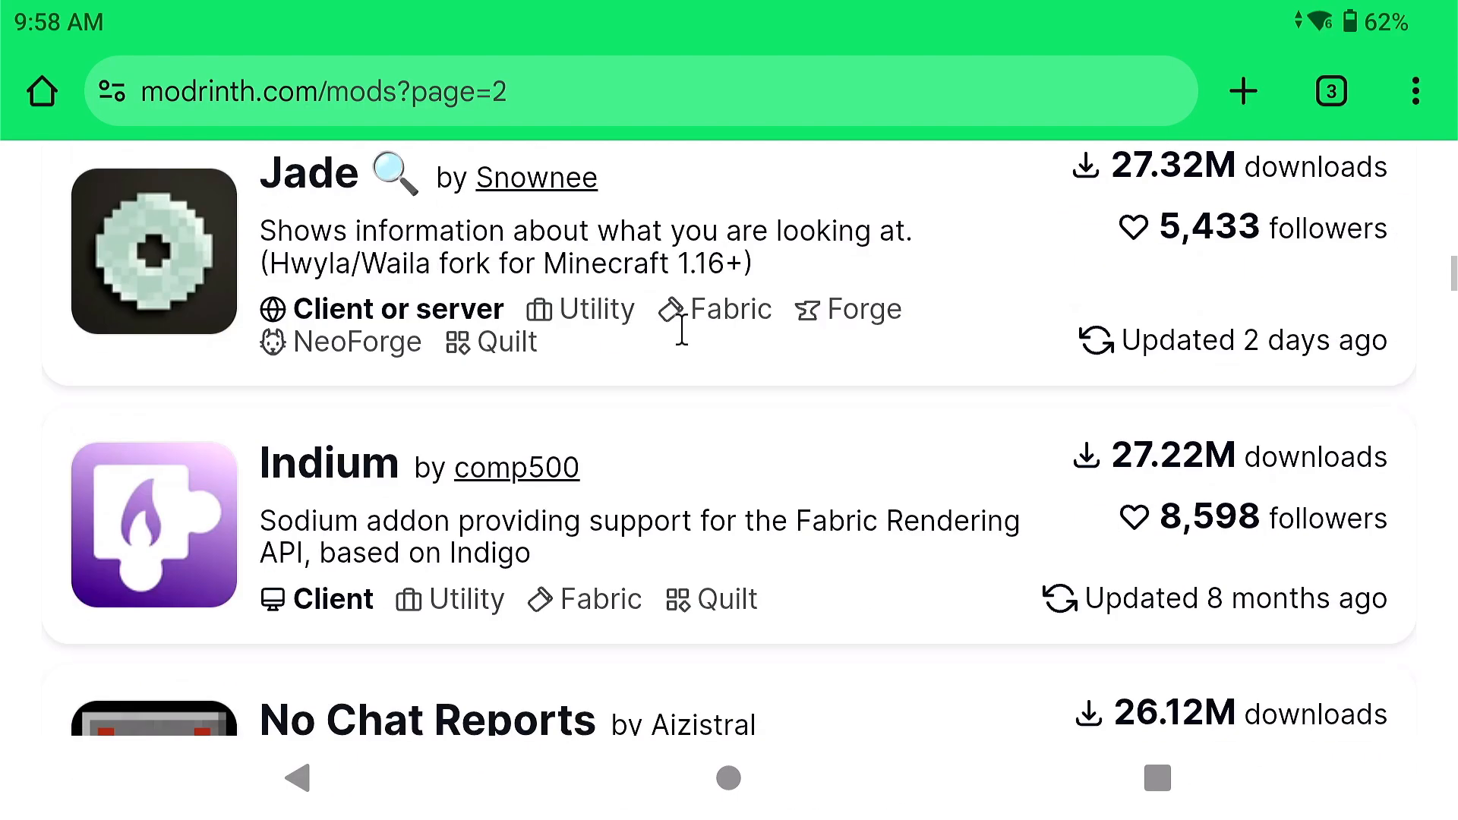
scroll(up, 3)
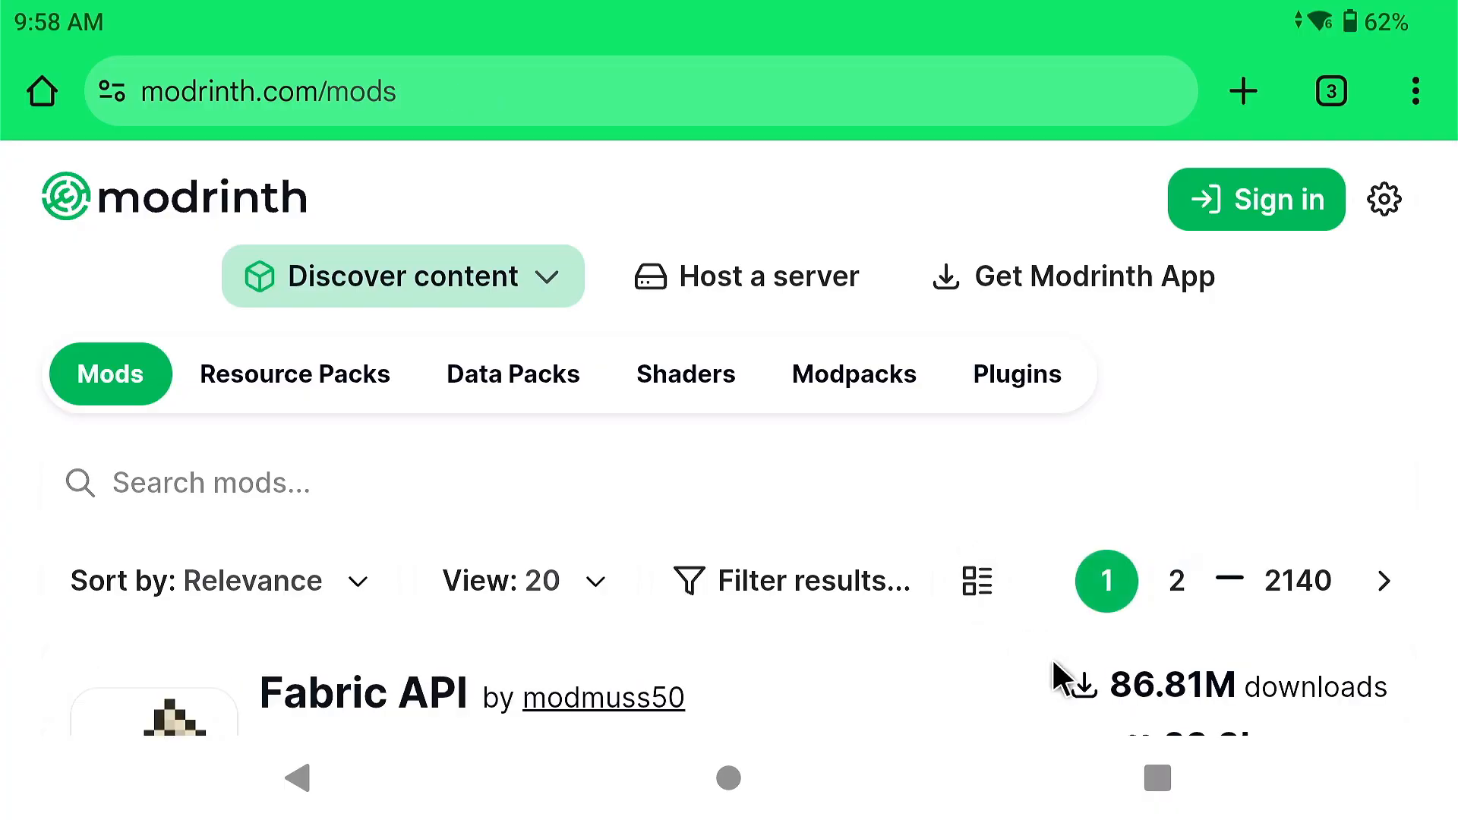
scroll(down, 3)
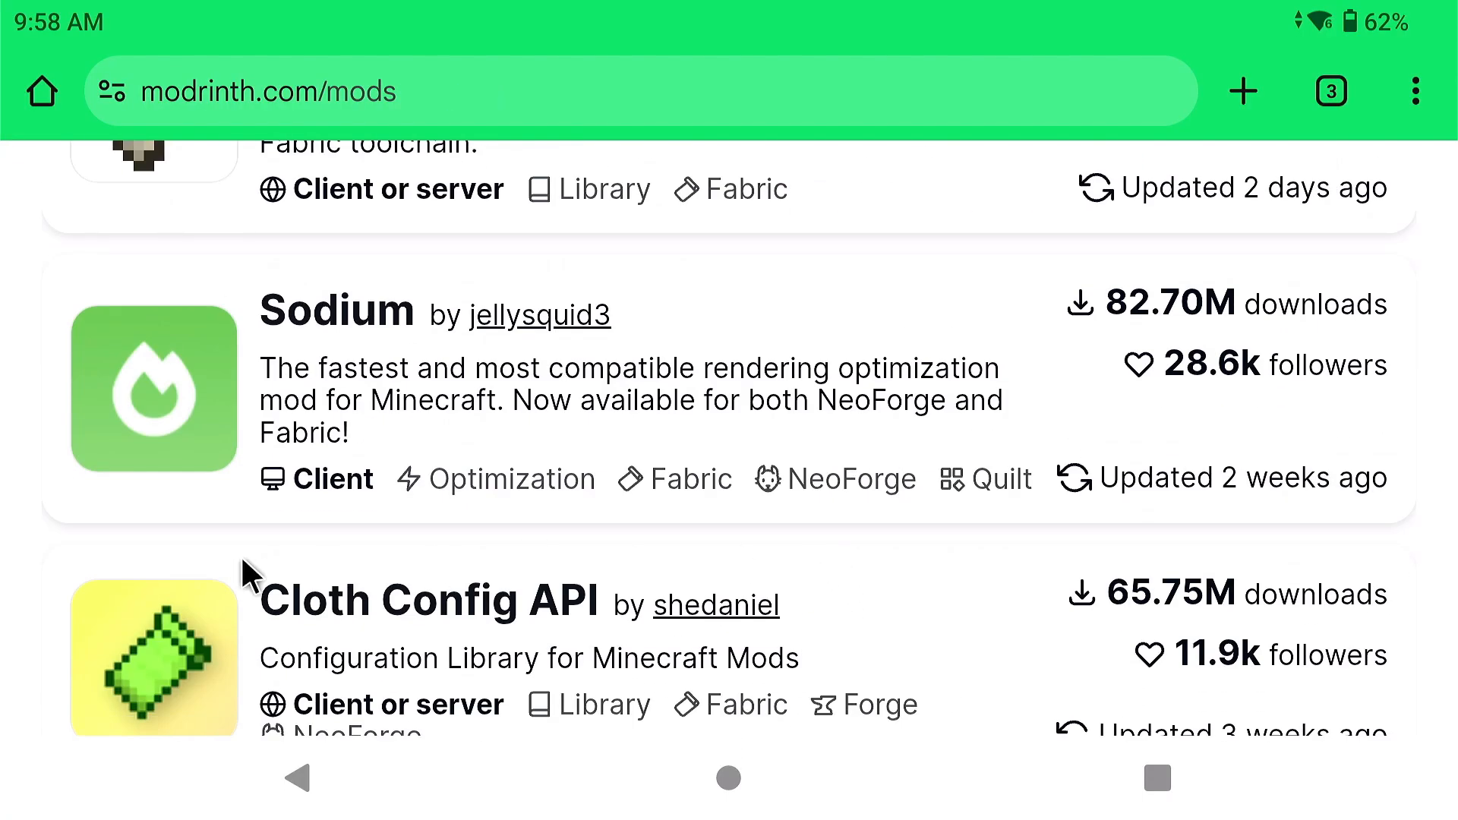
mouse_move(433, 502)
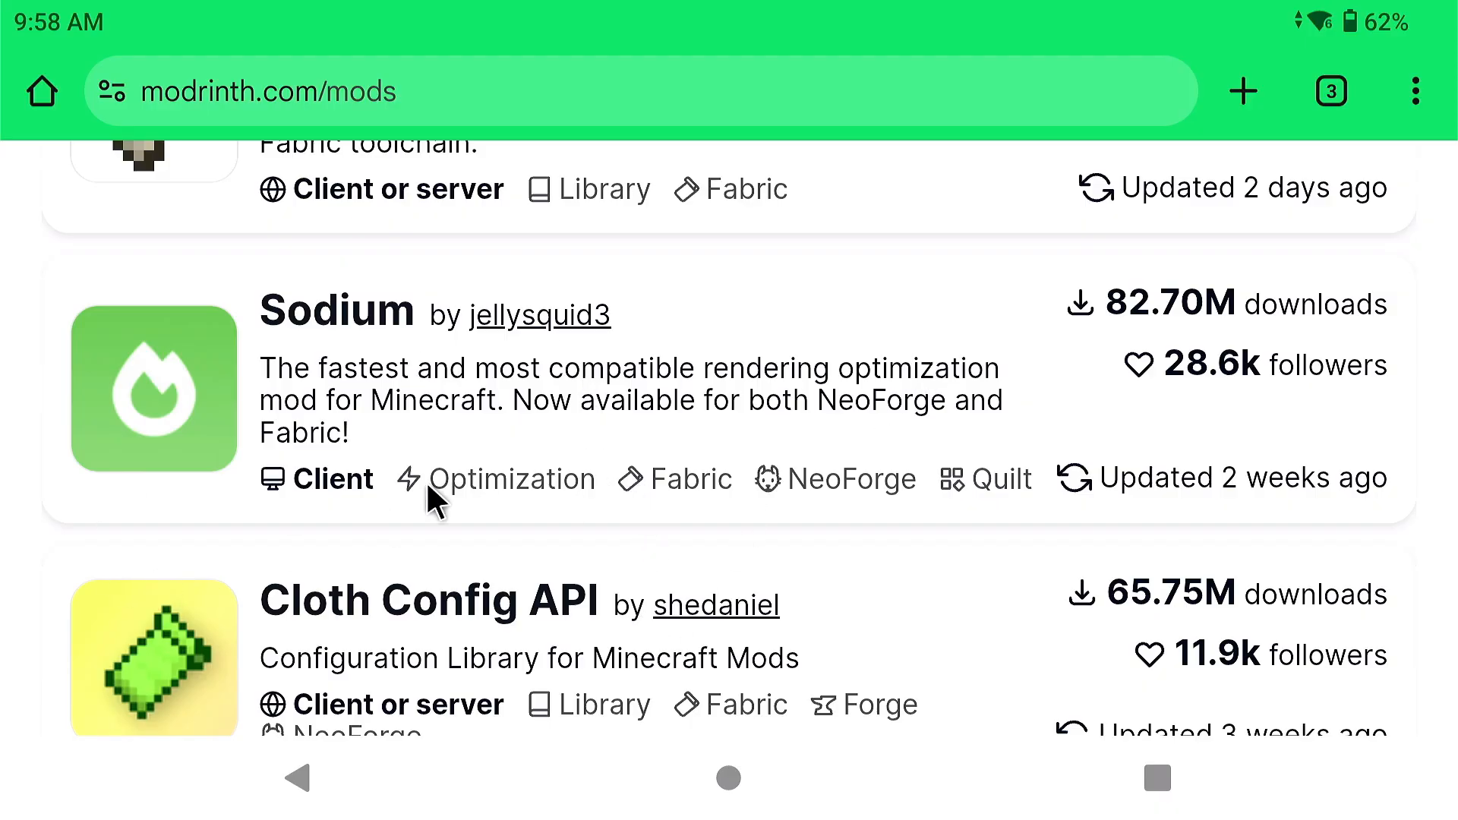
Launch Amethyst, dismiss the too-many-requests error, and expand its profile list
click(728, 778)
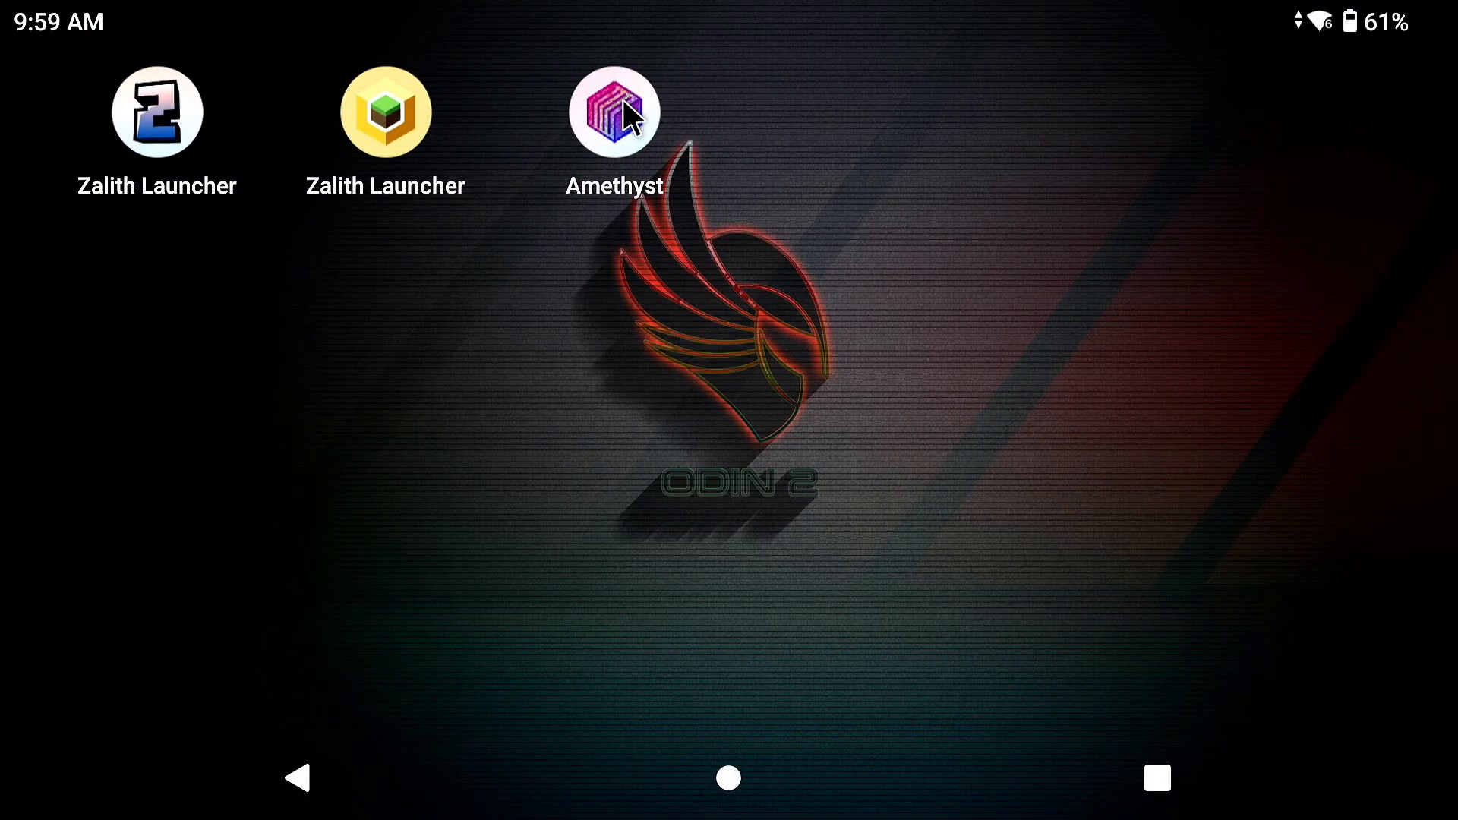
click(613, 111)
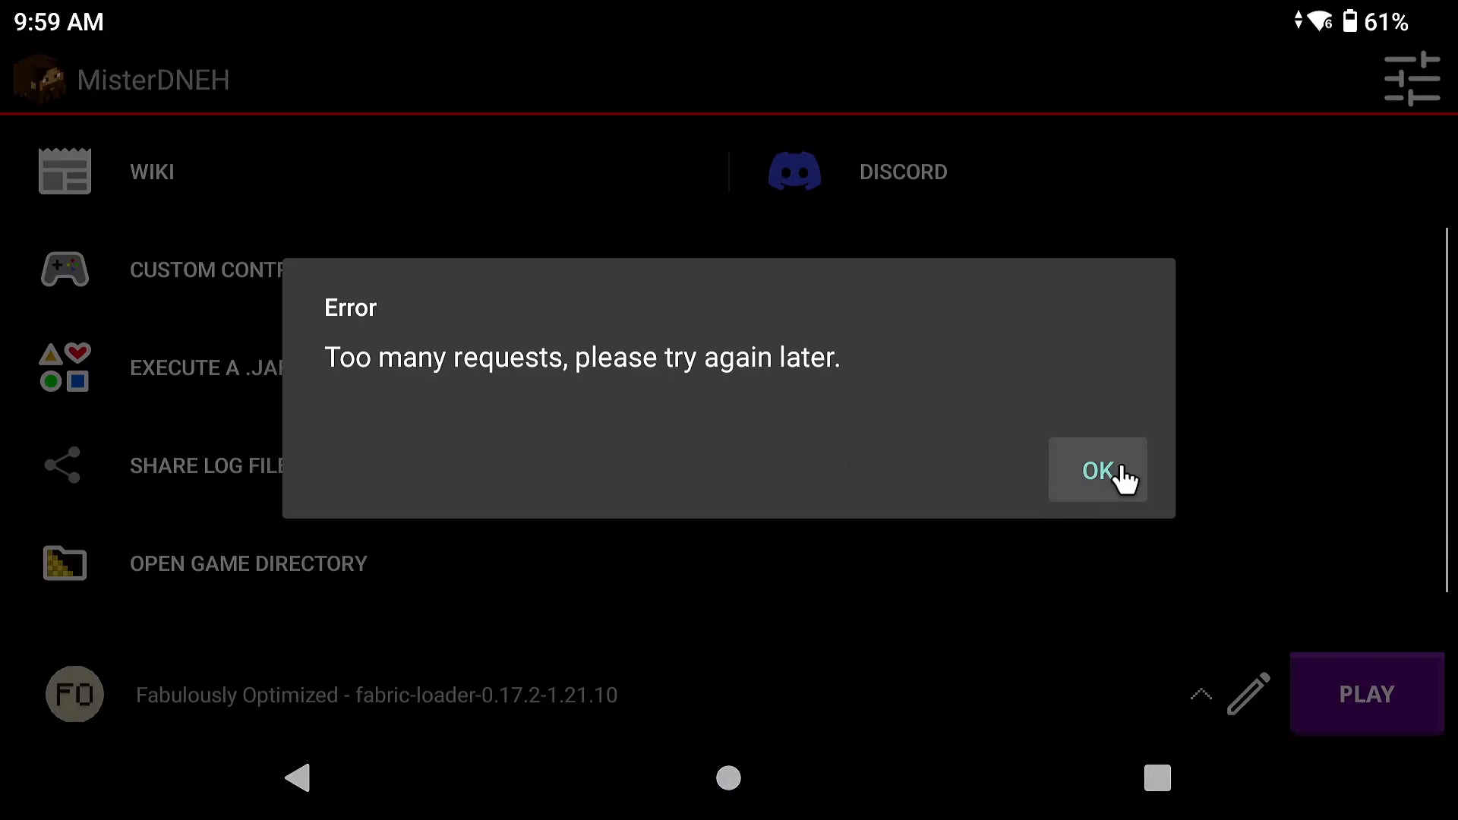
click(1097, 469)
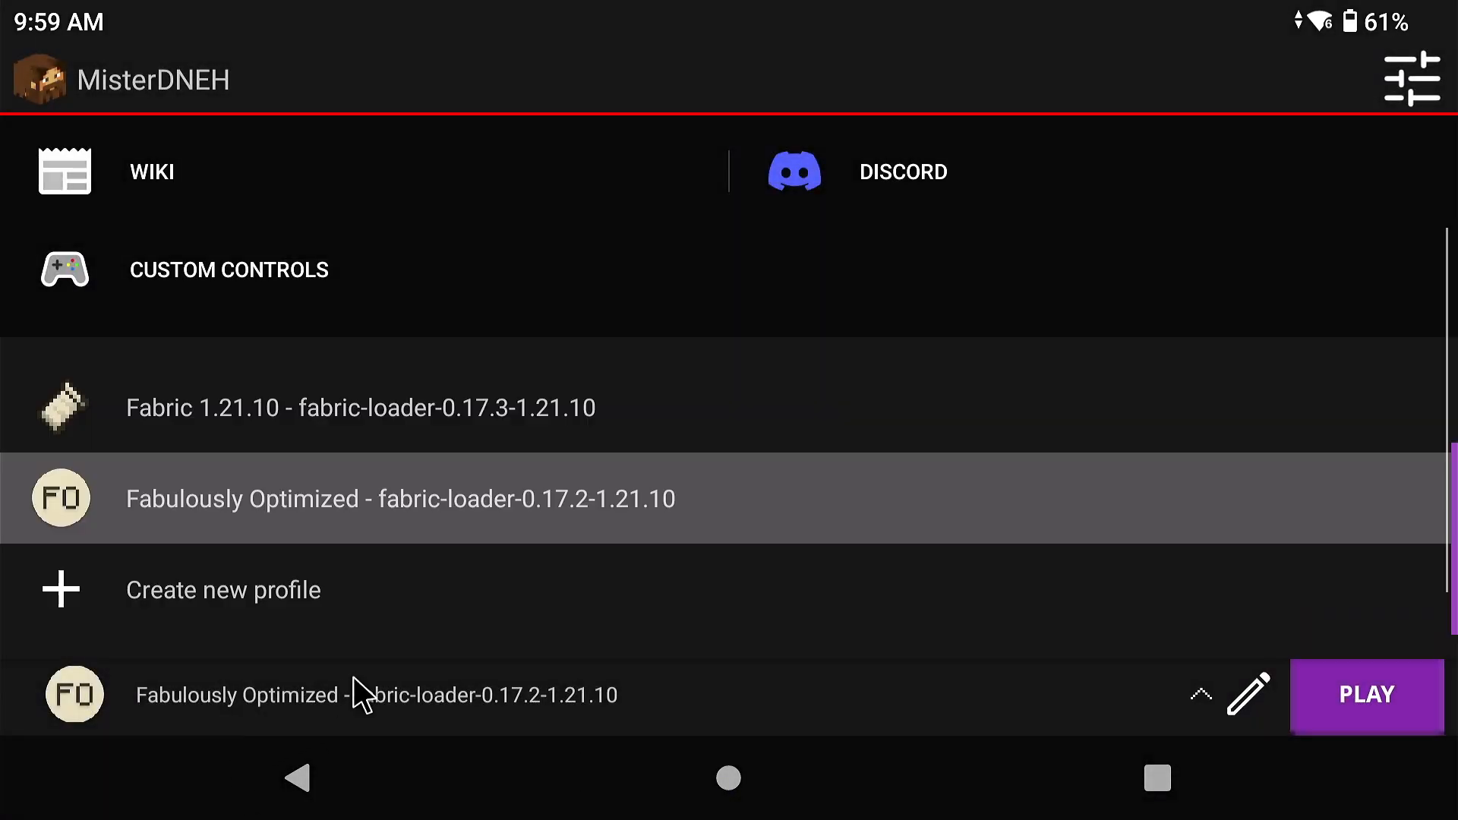
mouse_move(296, 604)
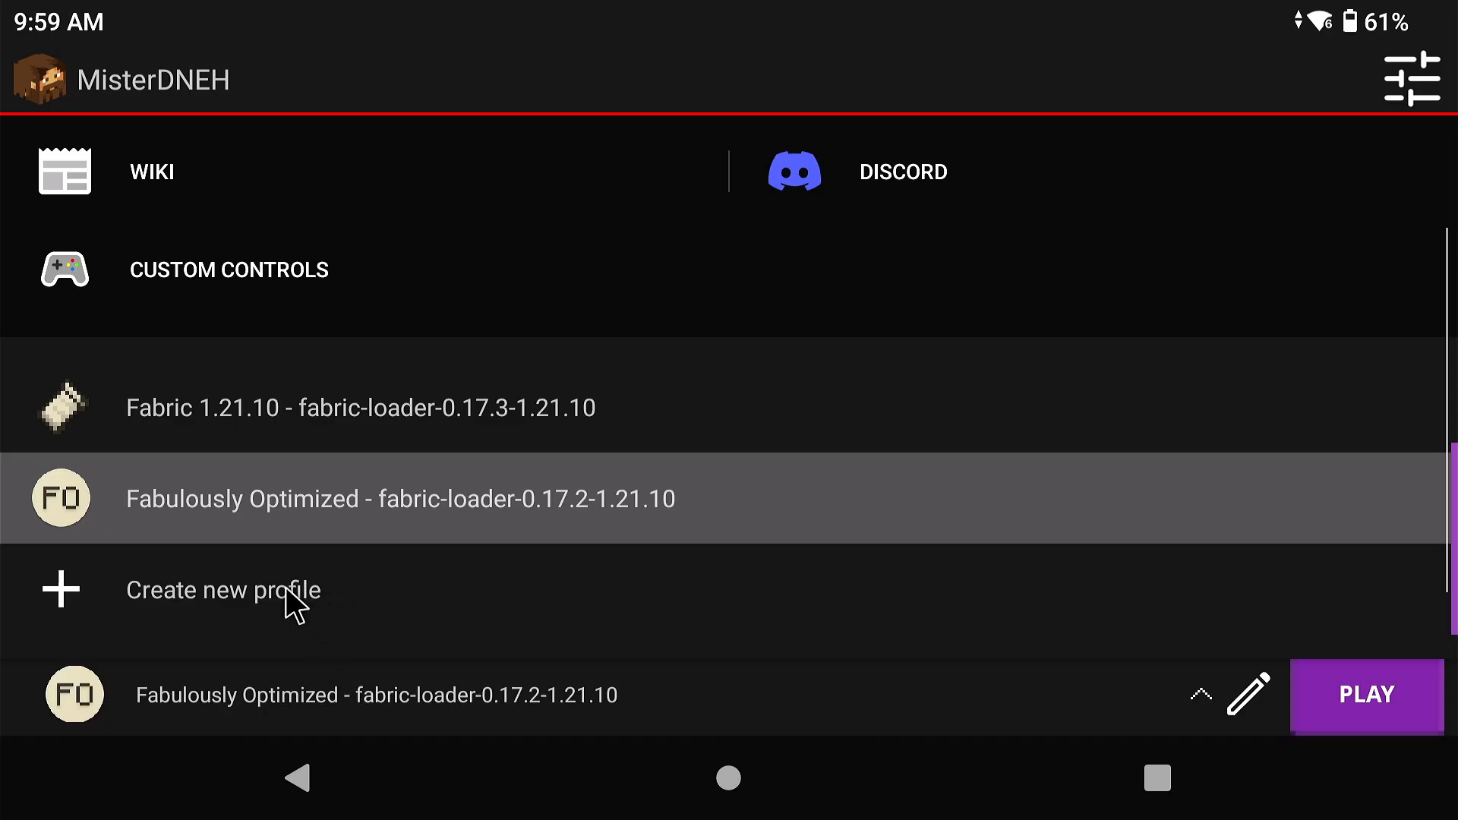
scroll(down, 3)
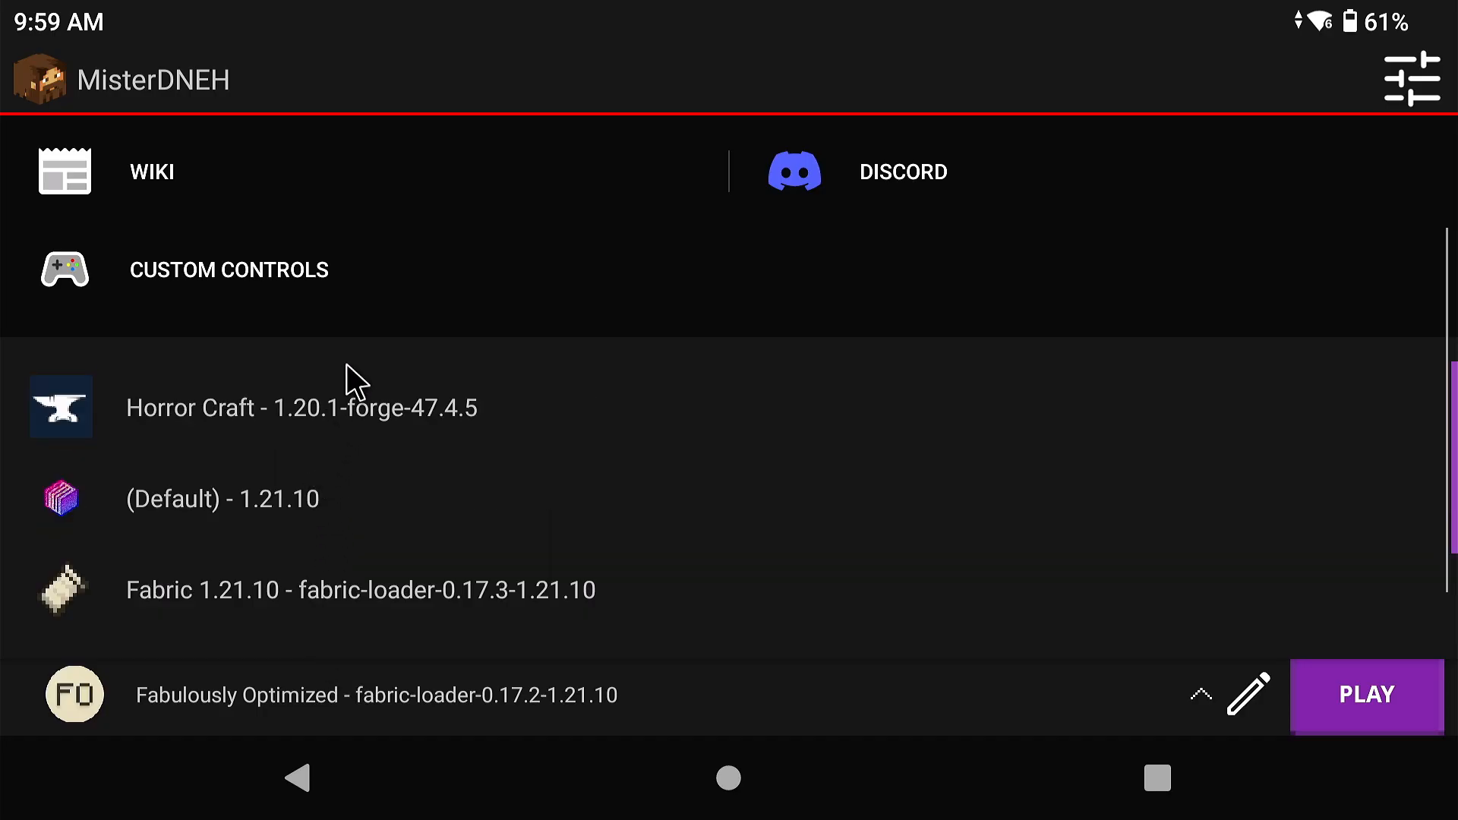
mouse_move(126, 469)
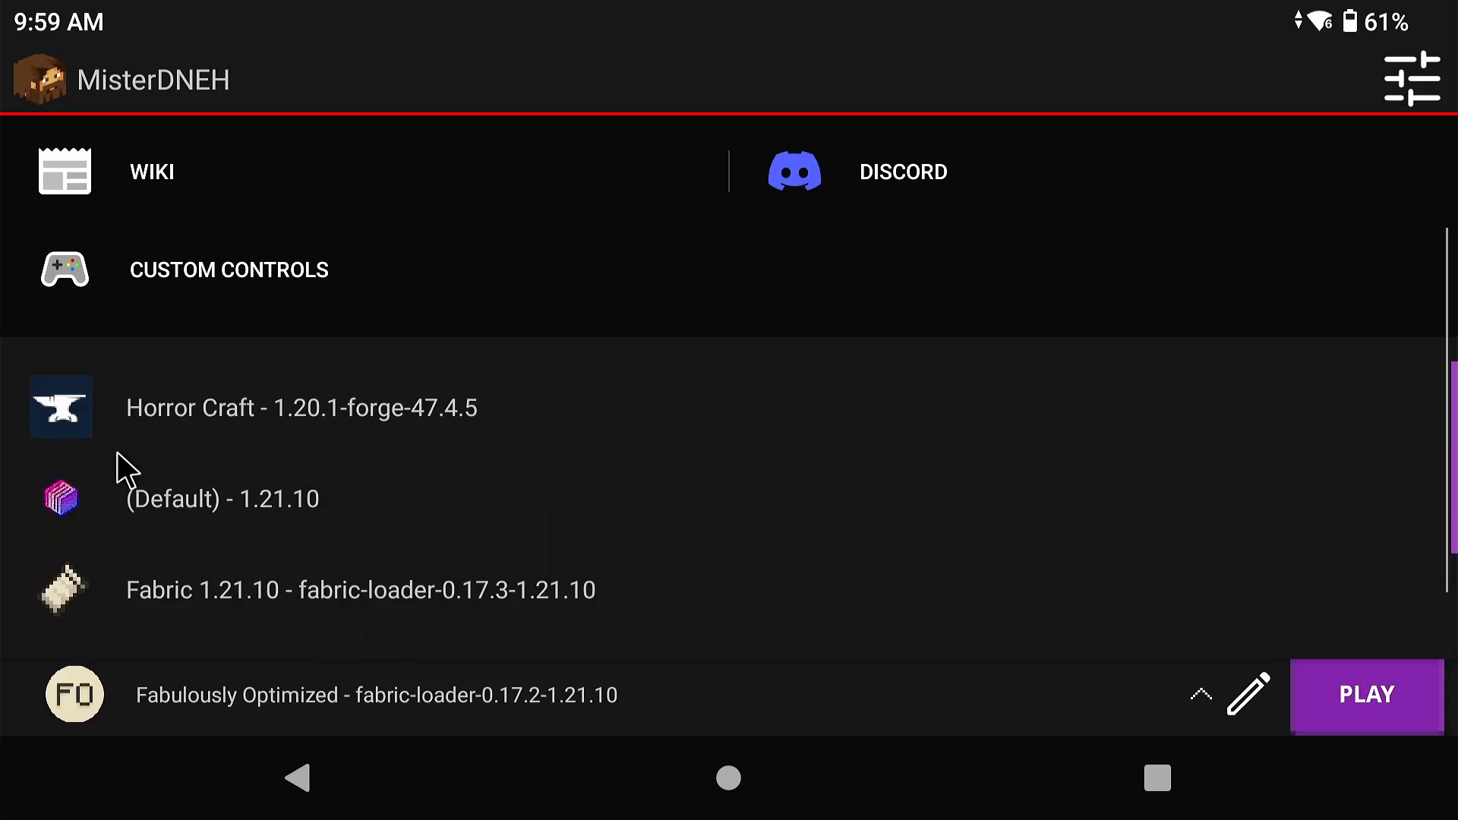
scroll(down, 3)
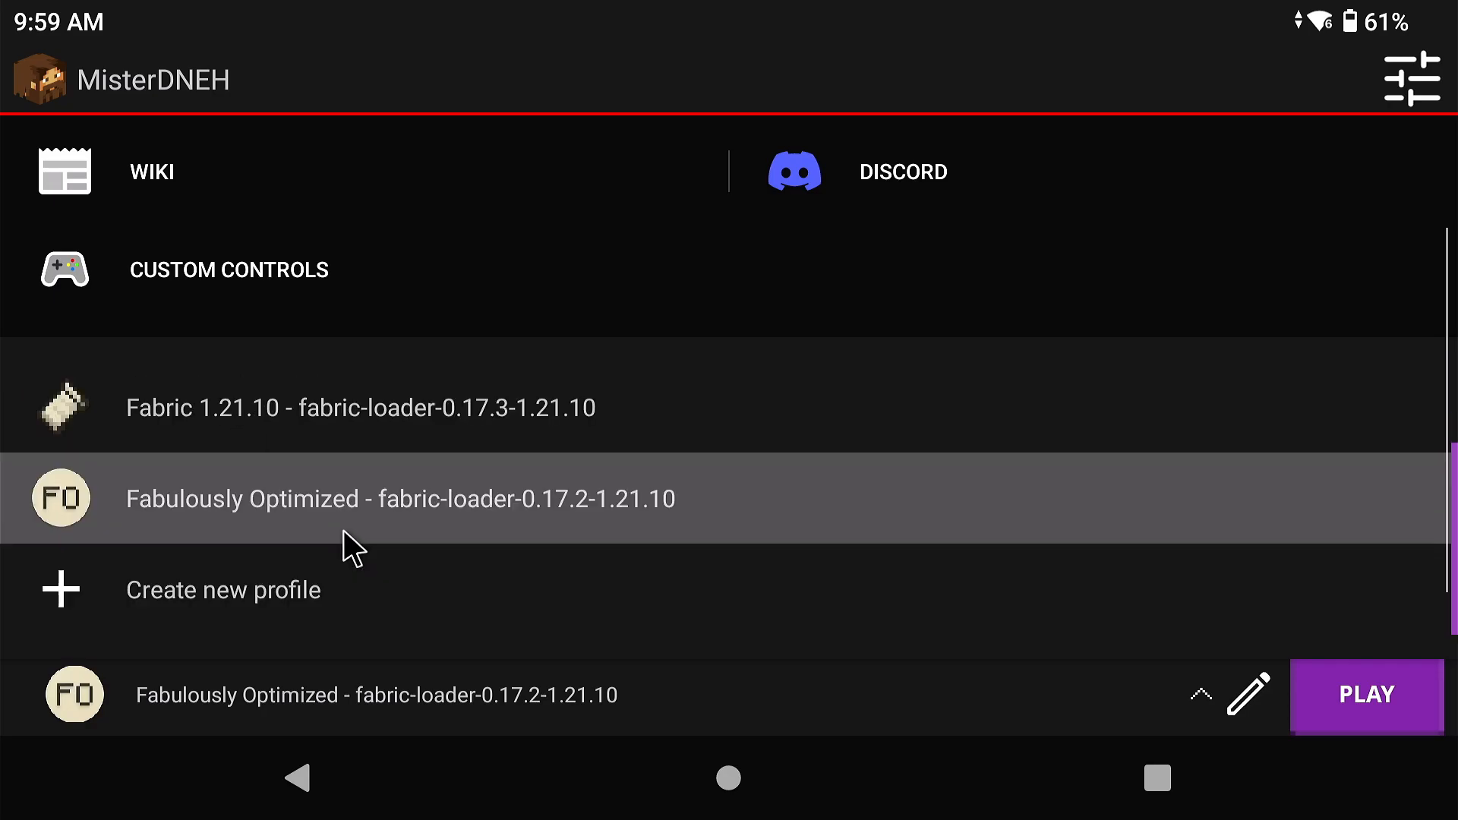
mouse_move(877, 547)
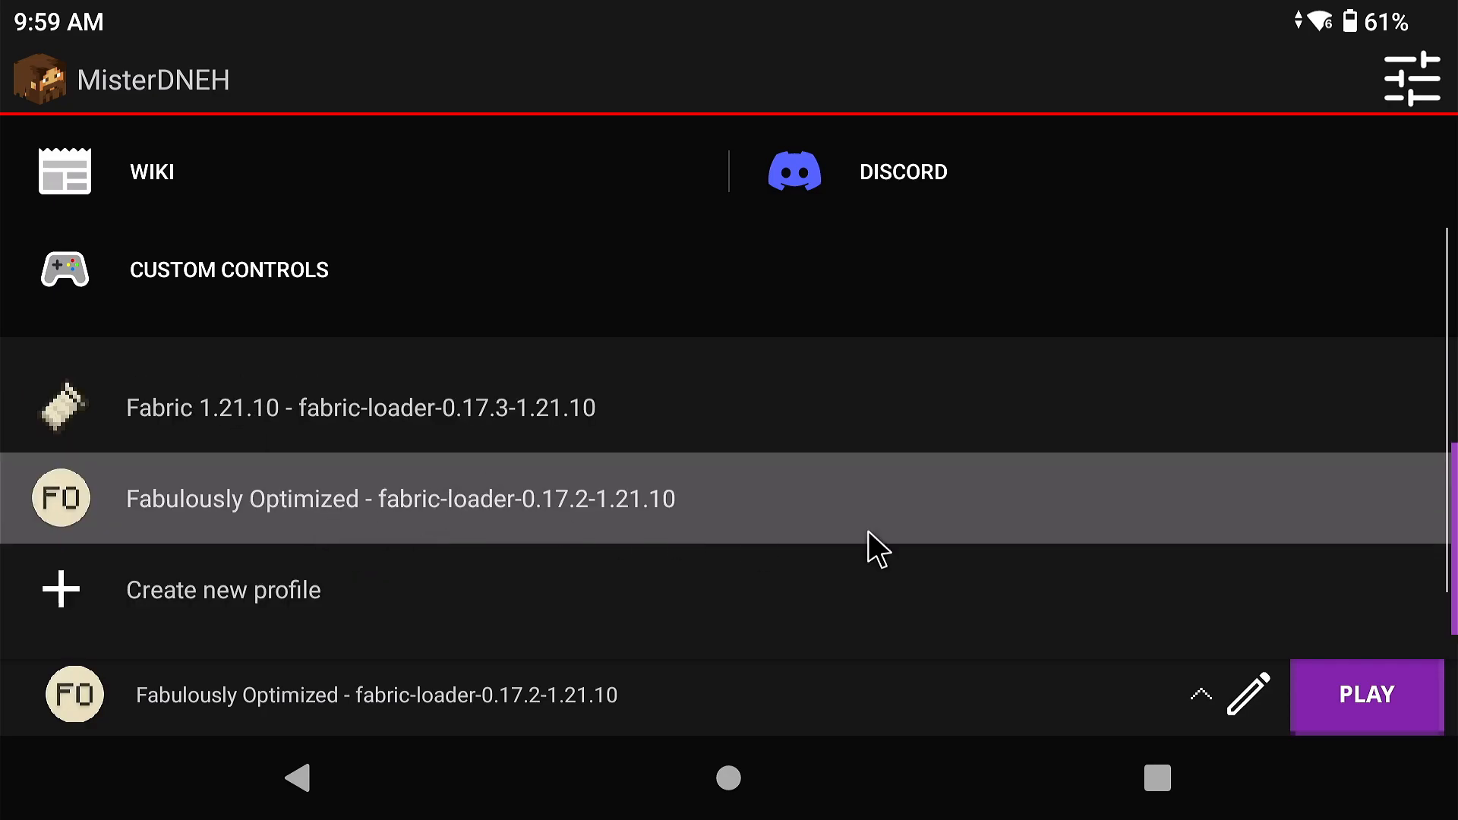
mouse_move(251, 614)
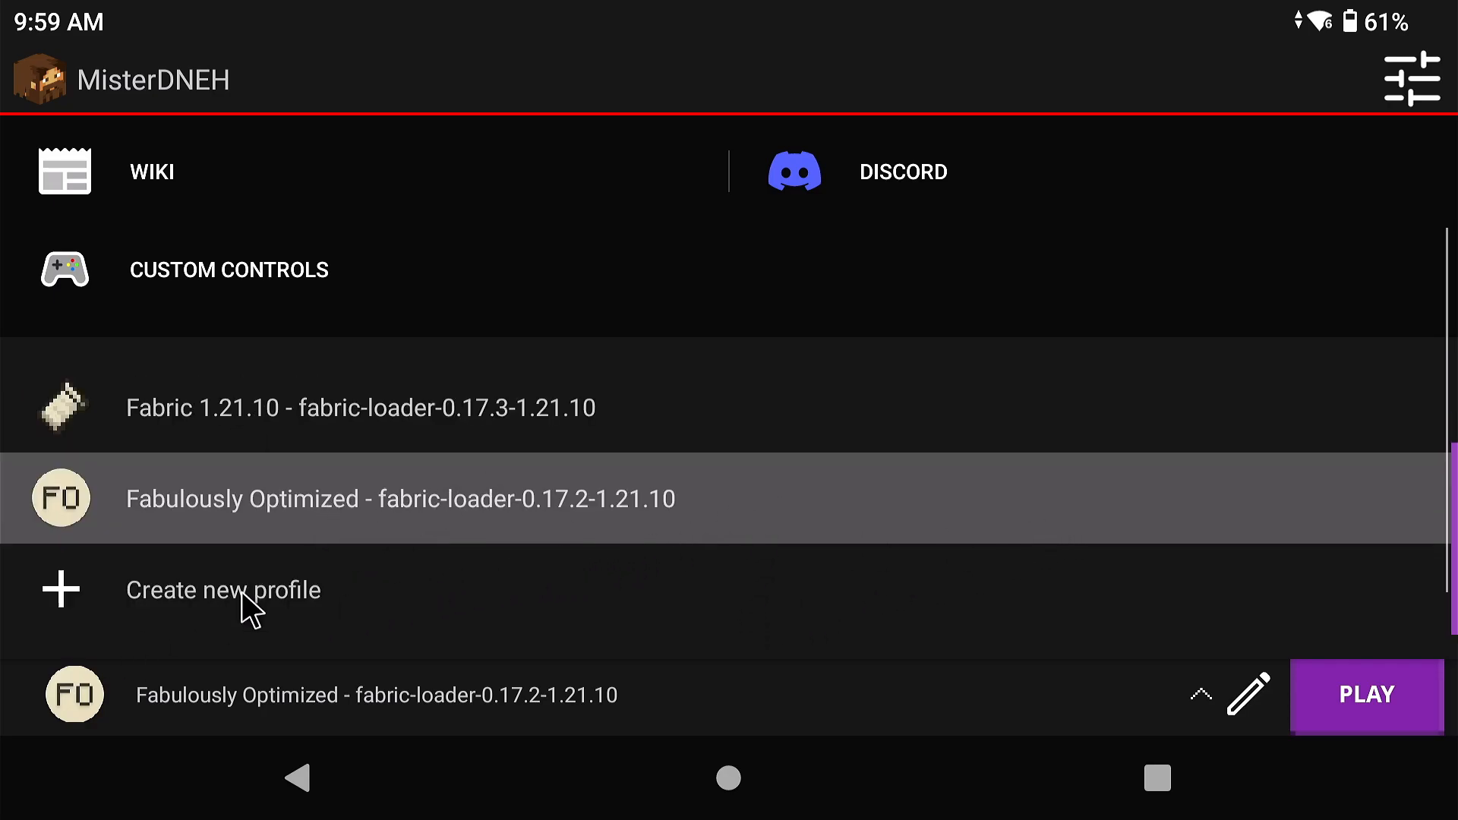
mouse_move(337, 628)
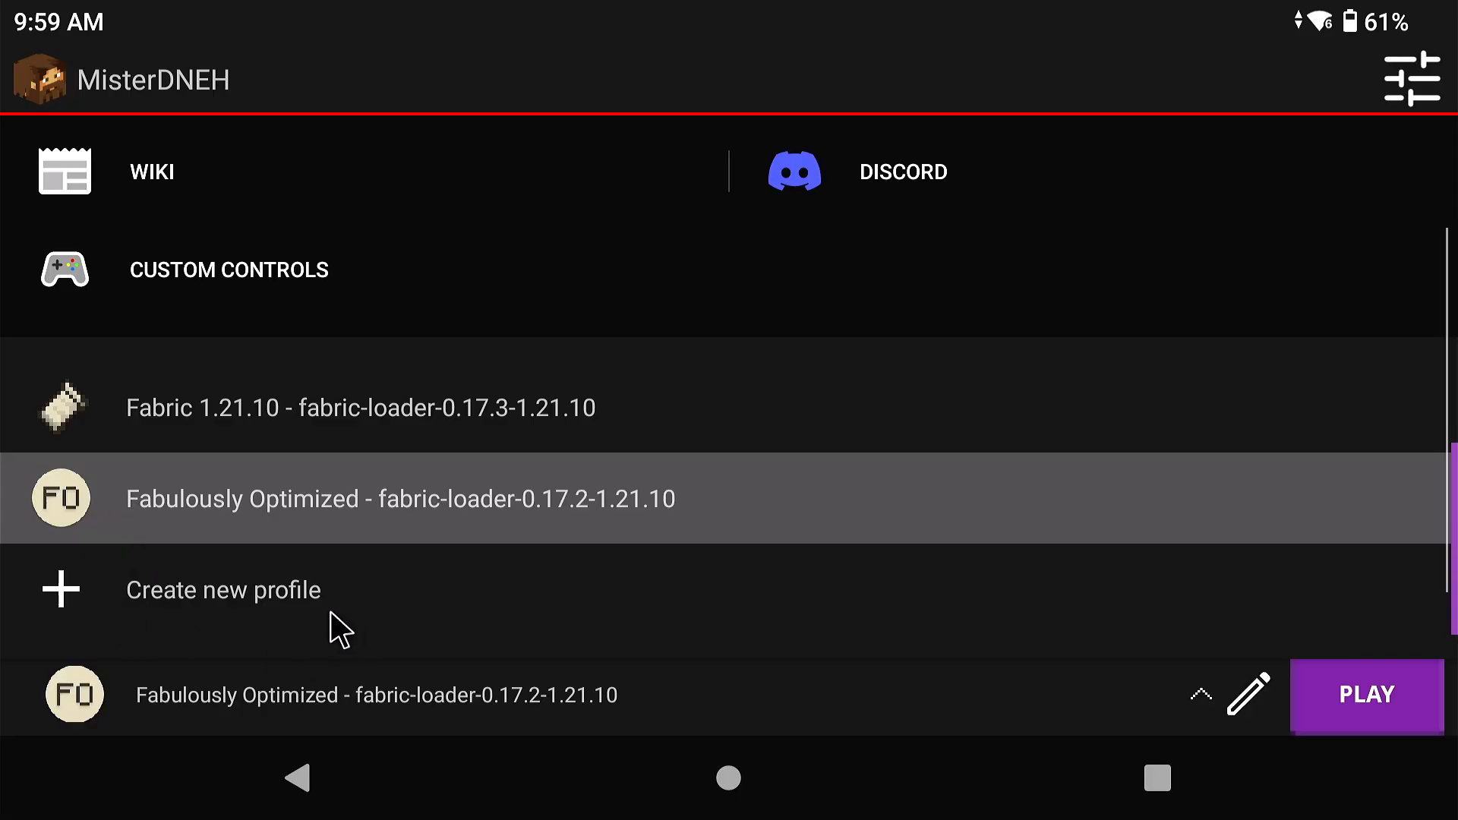
mouse_move(330, 613)
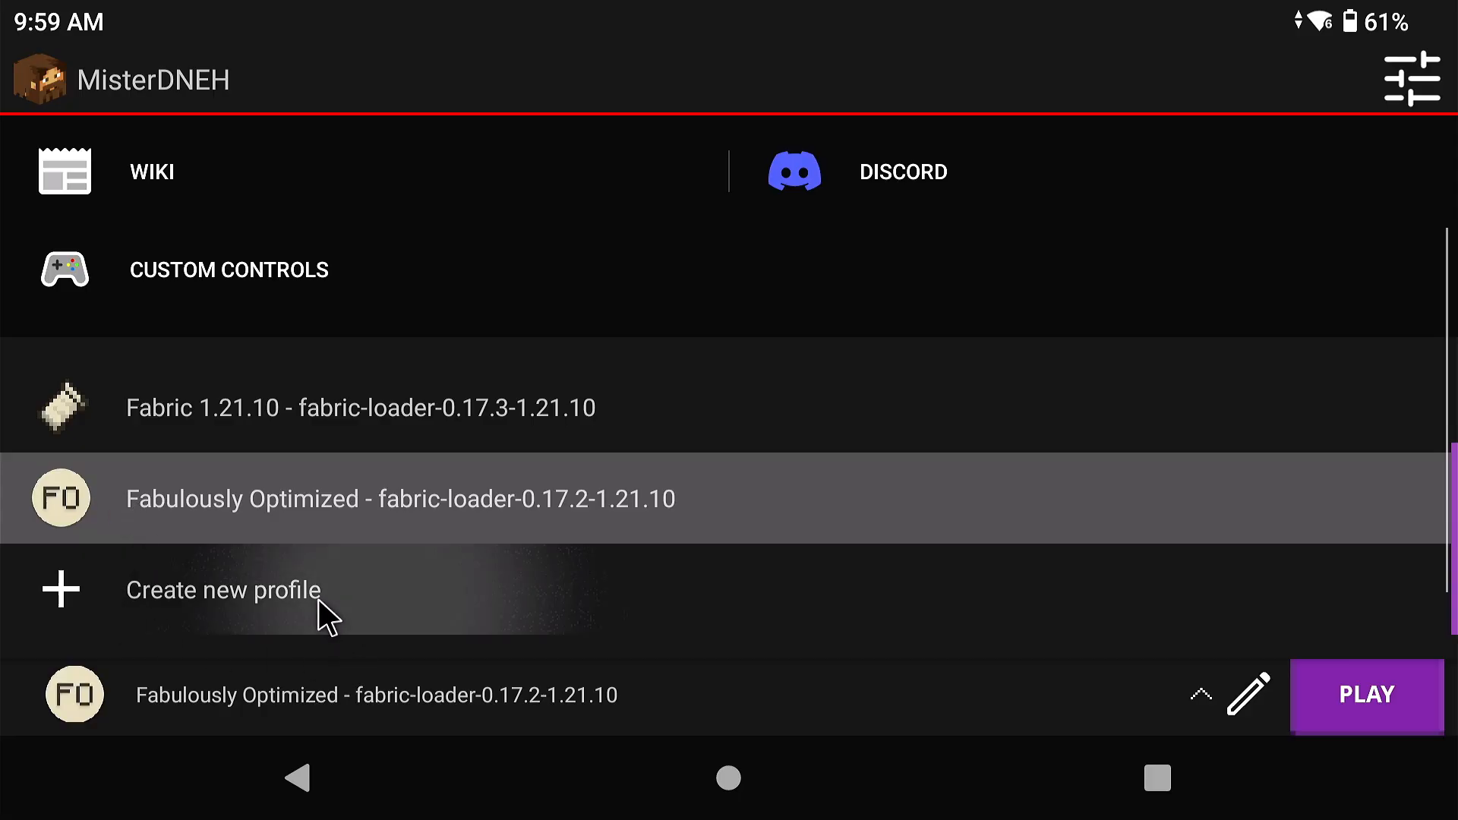
mouse_move(183, 63)
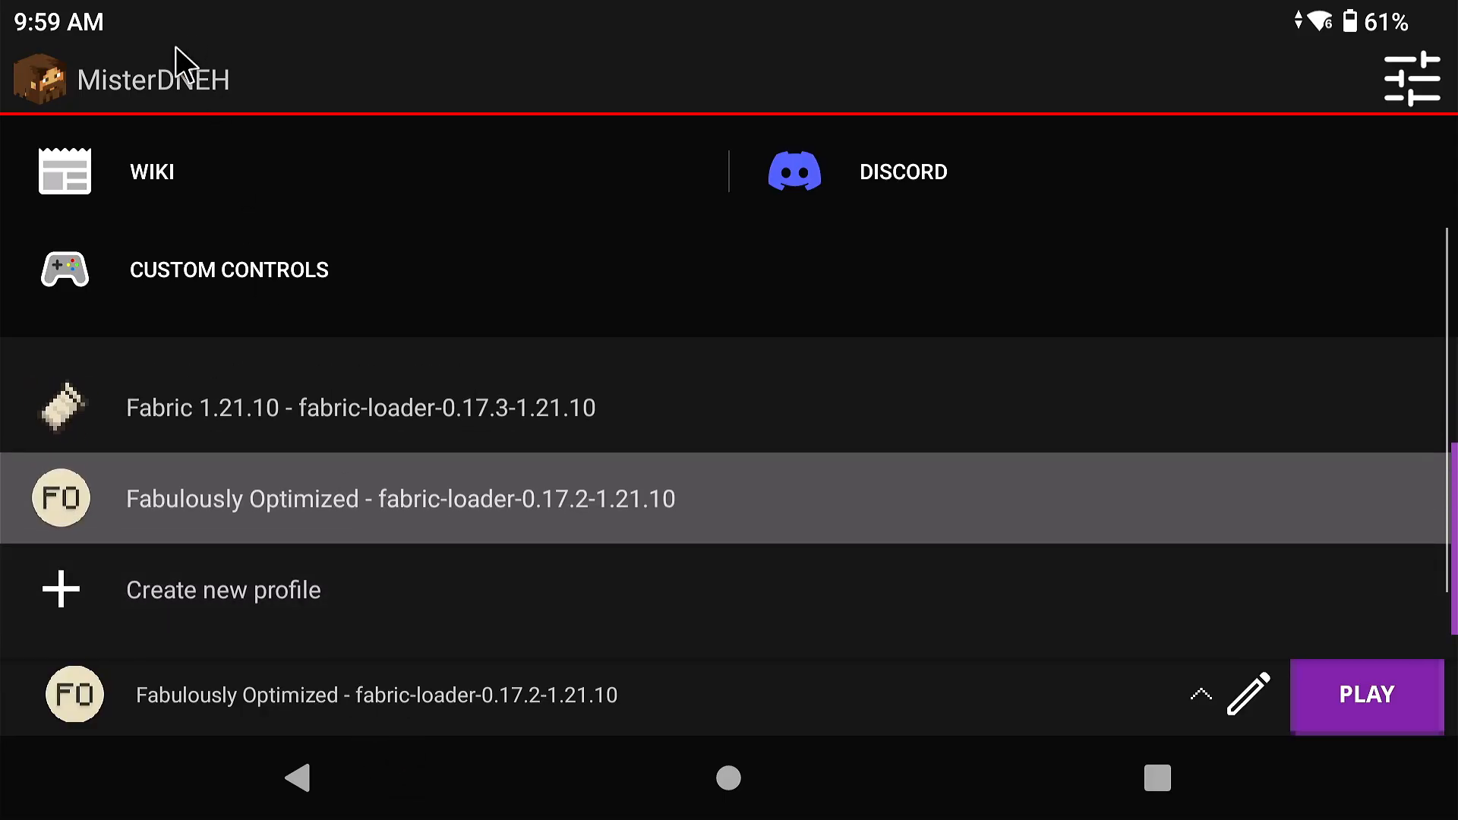
mouse_move(795, 407)
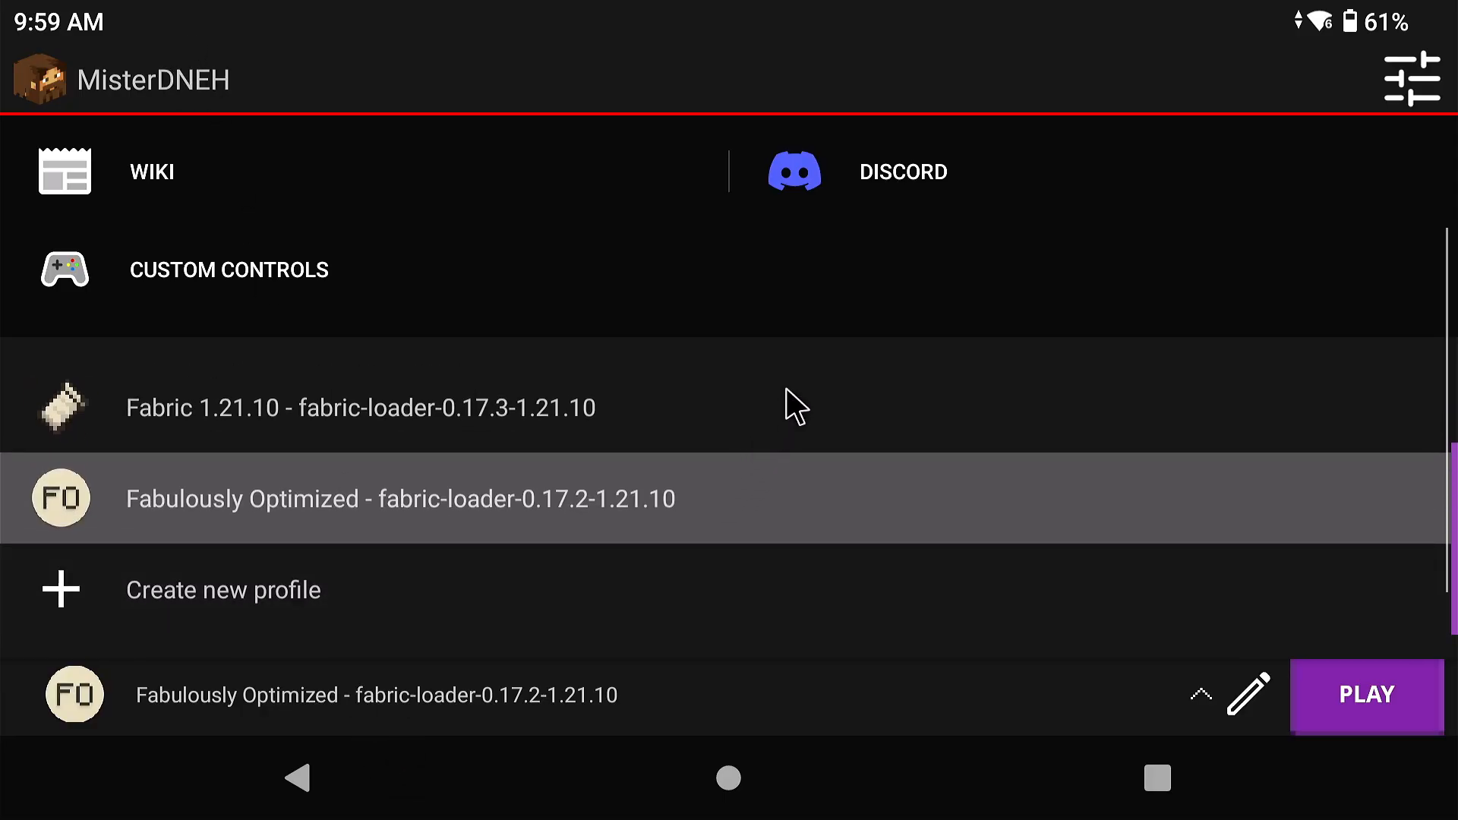
mouse_move(167, 692)
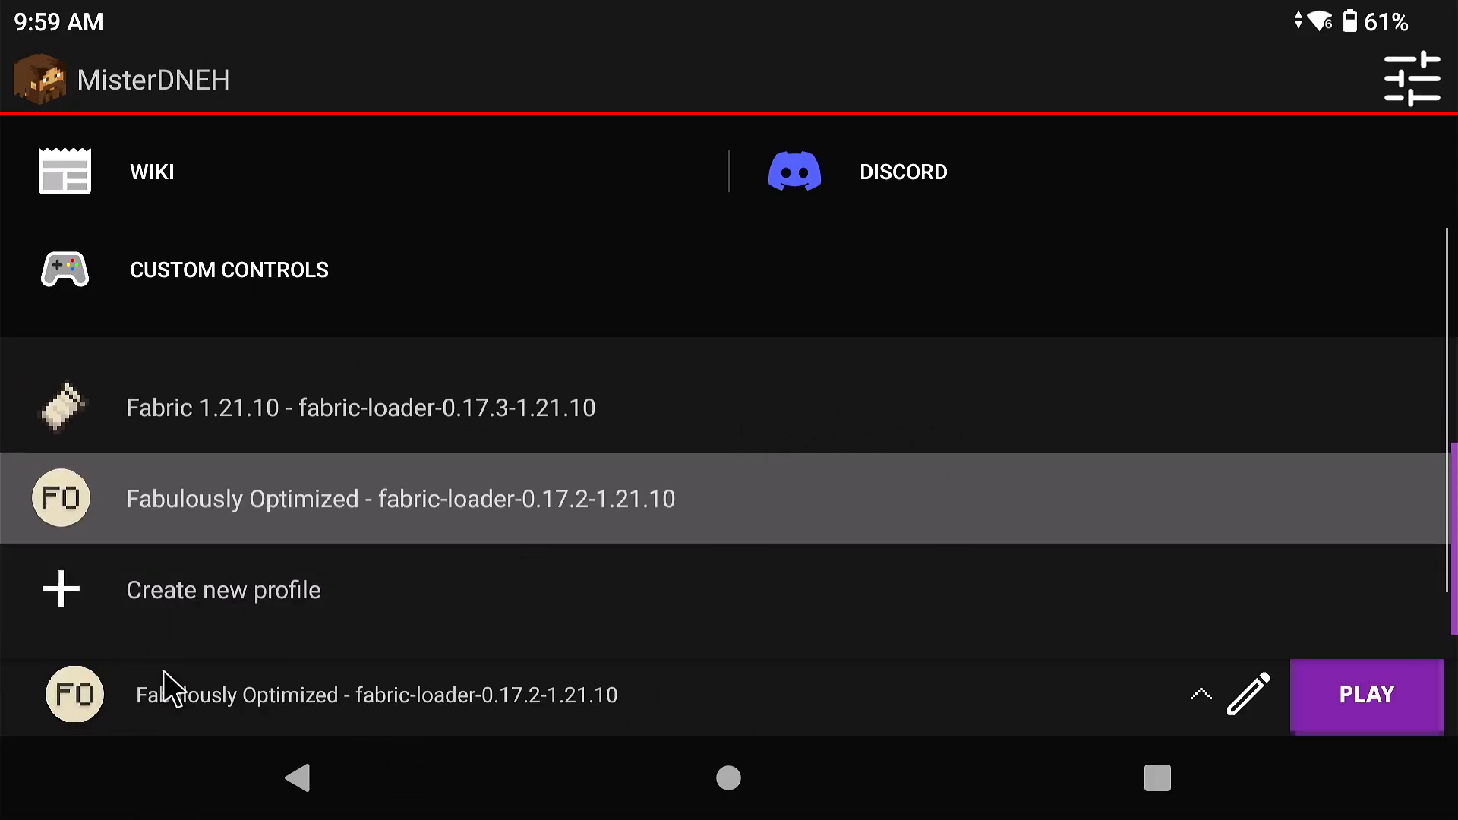
mouse_move(265, 604)
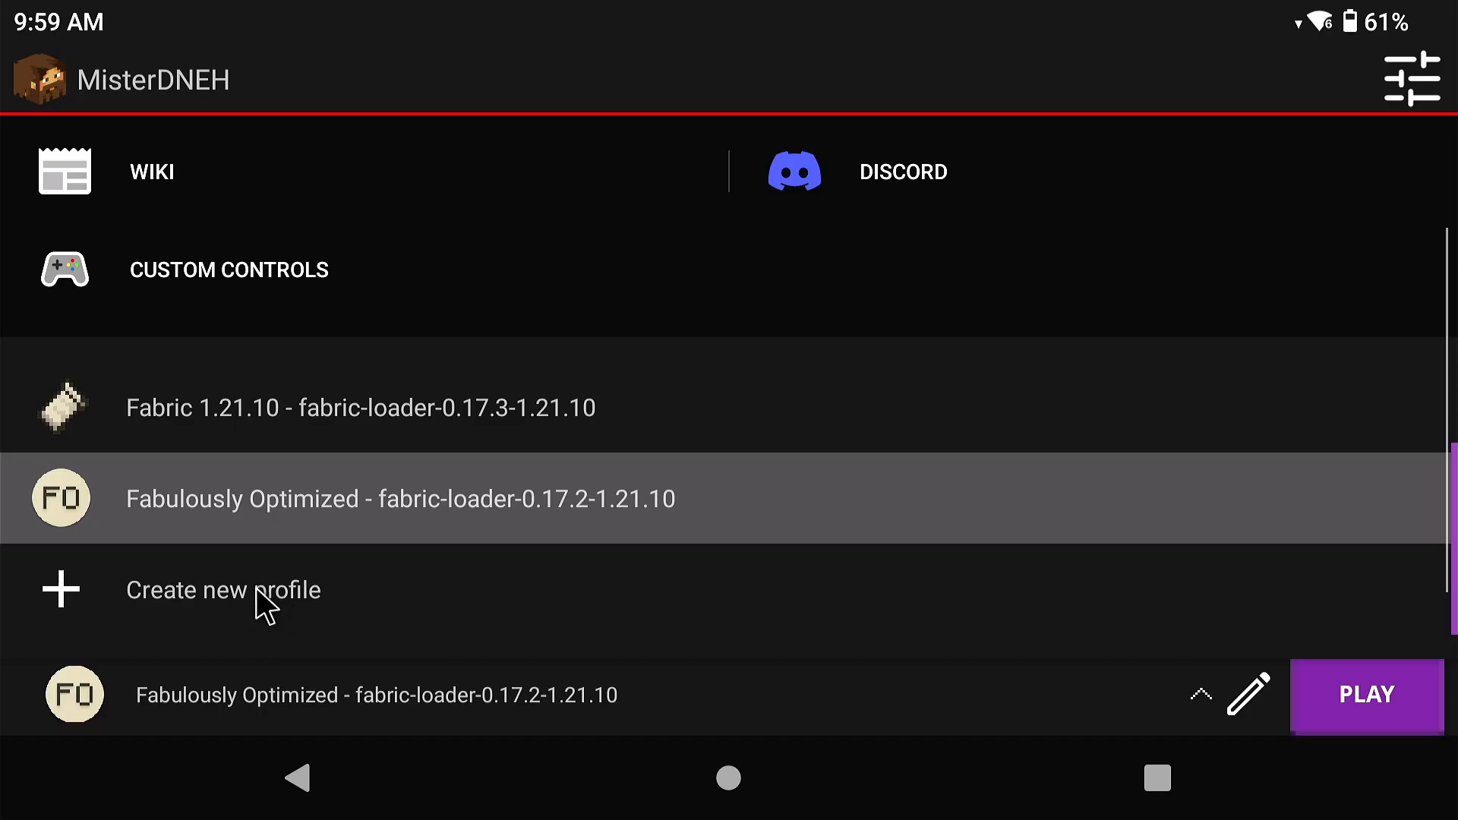
Install a Fabric profile for Minecraft 1.21.9 with loader 0.17.3
click(221, 590)
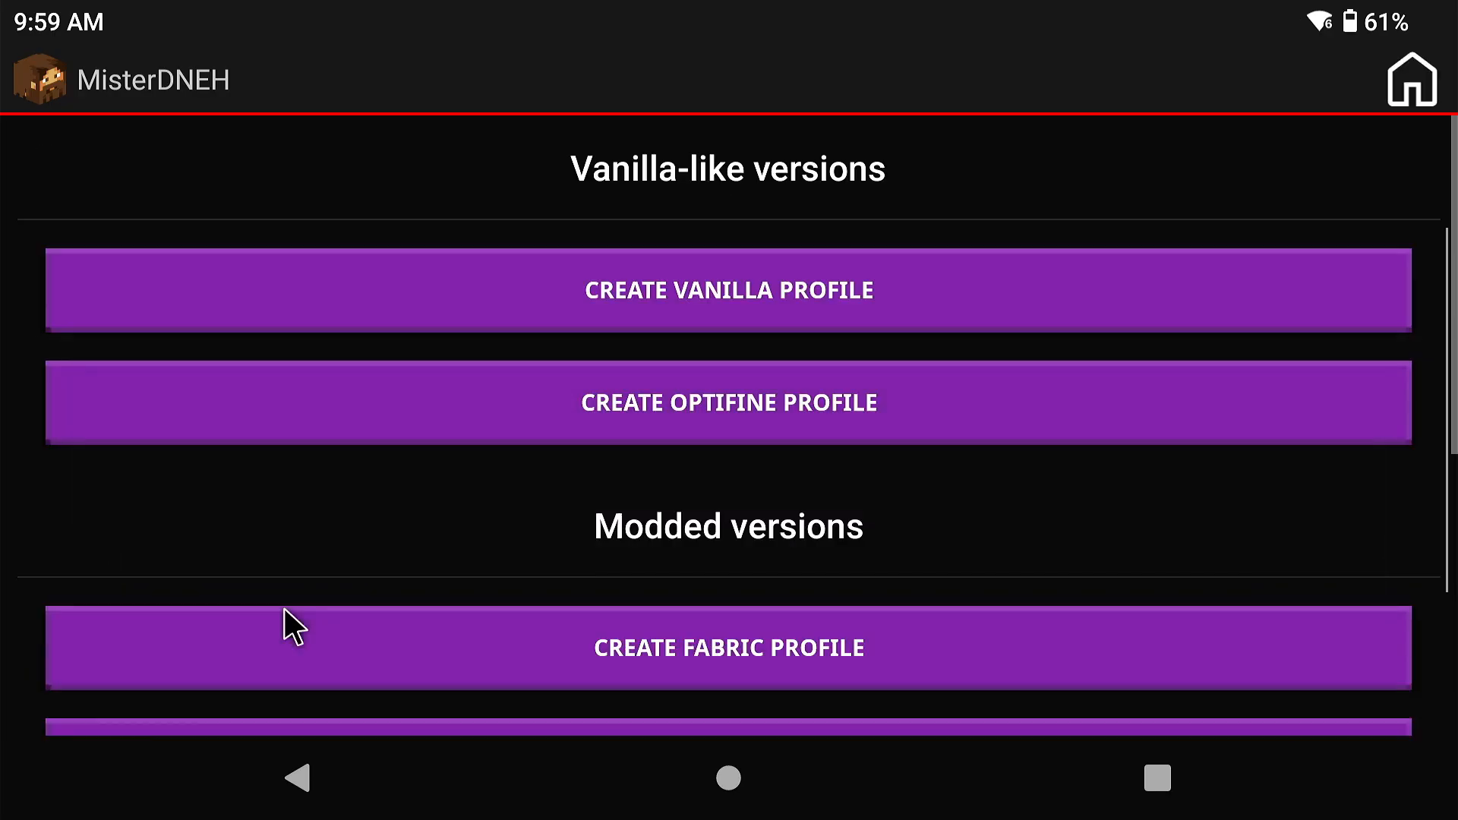
click(728, 646)
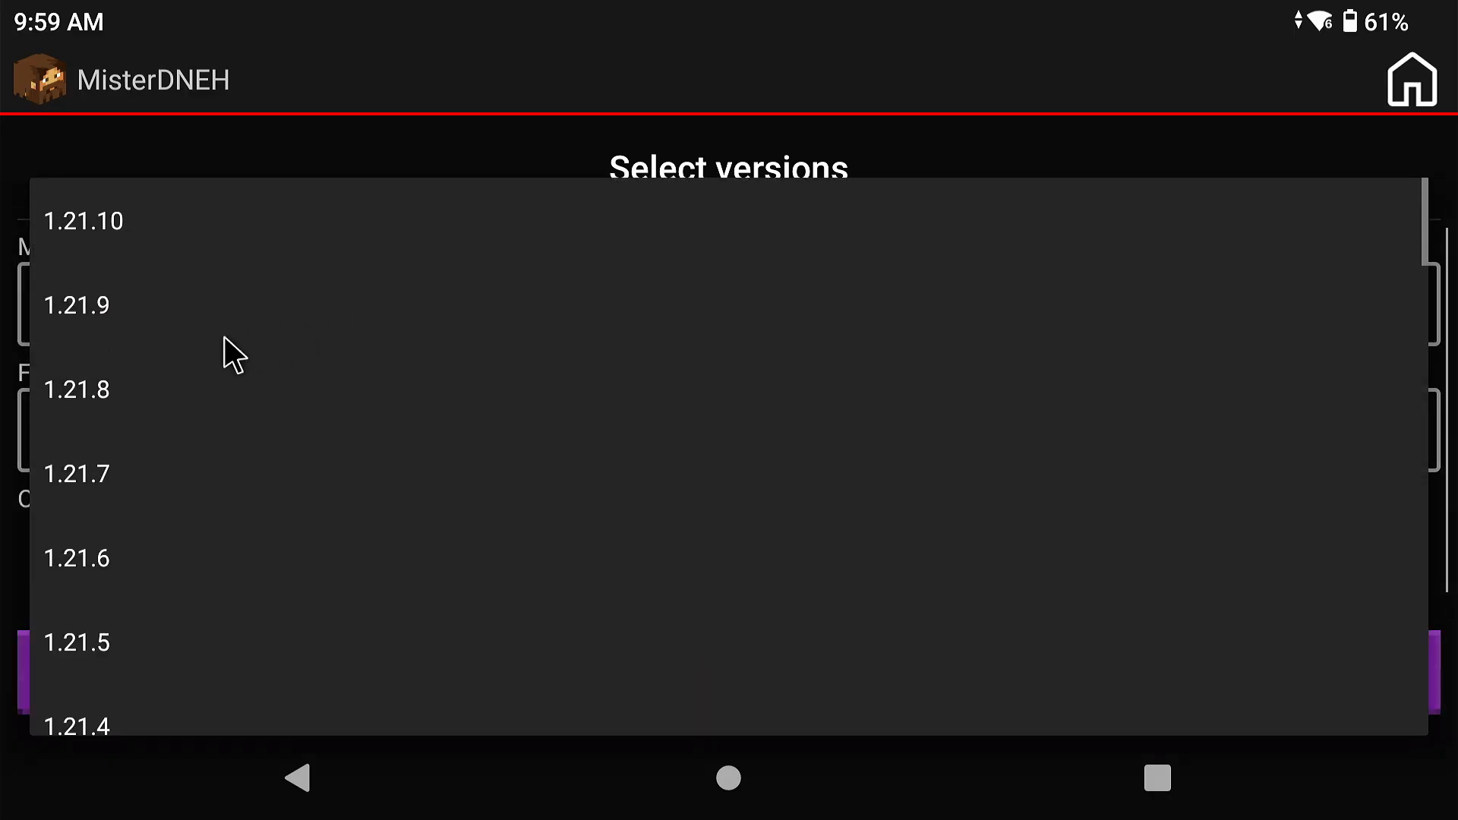
click(76, 306)
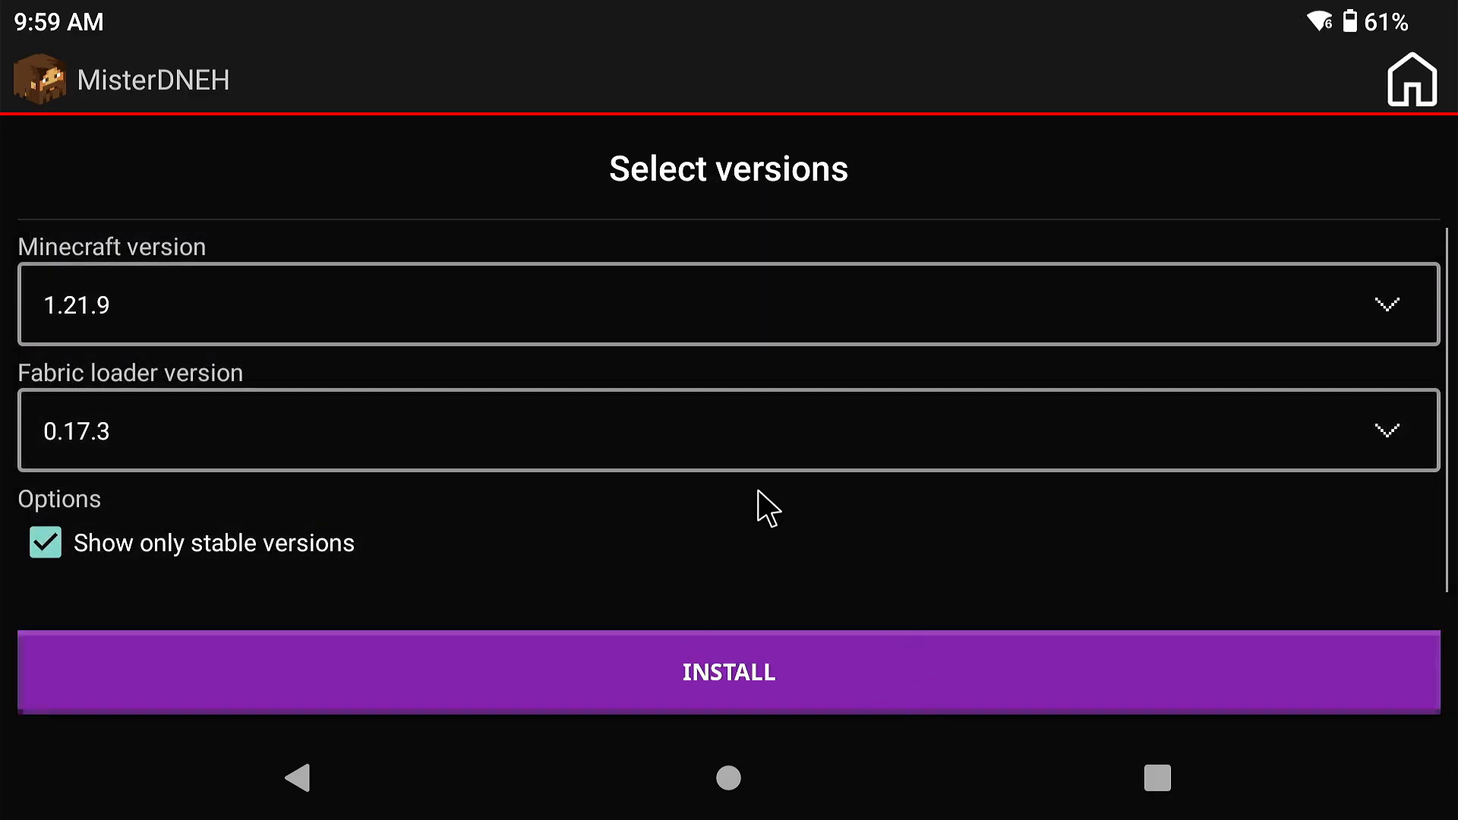
click(728, 672)
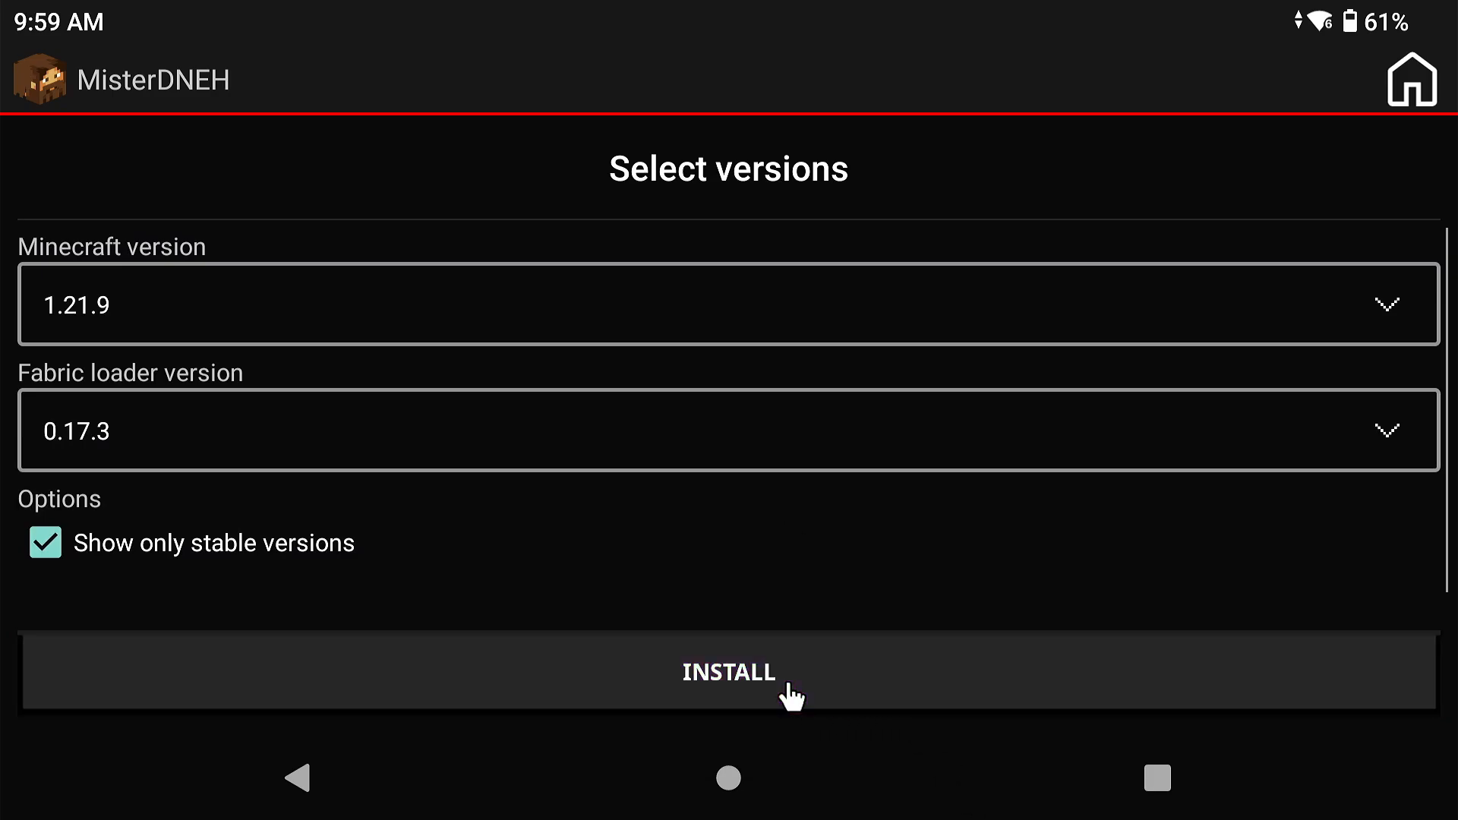
click(728, 672)
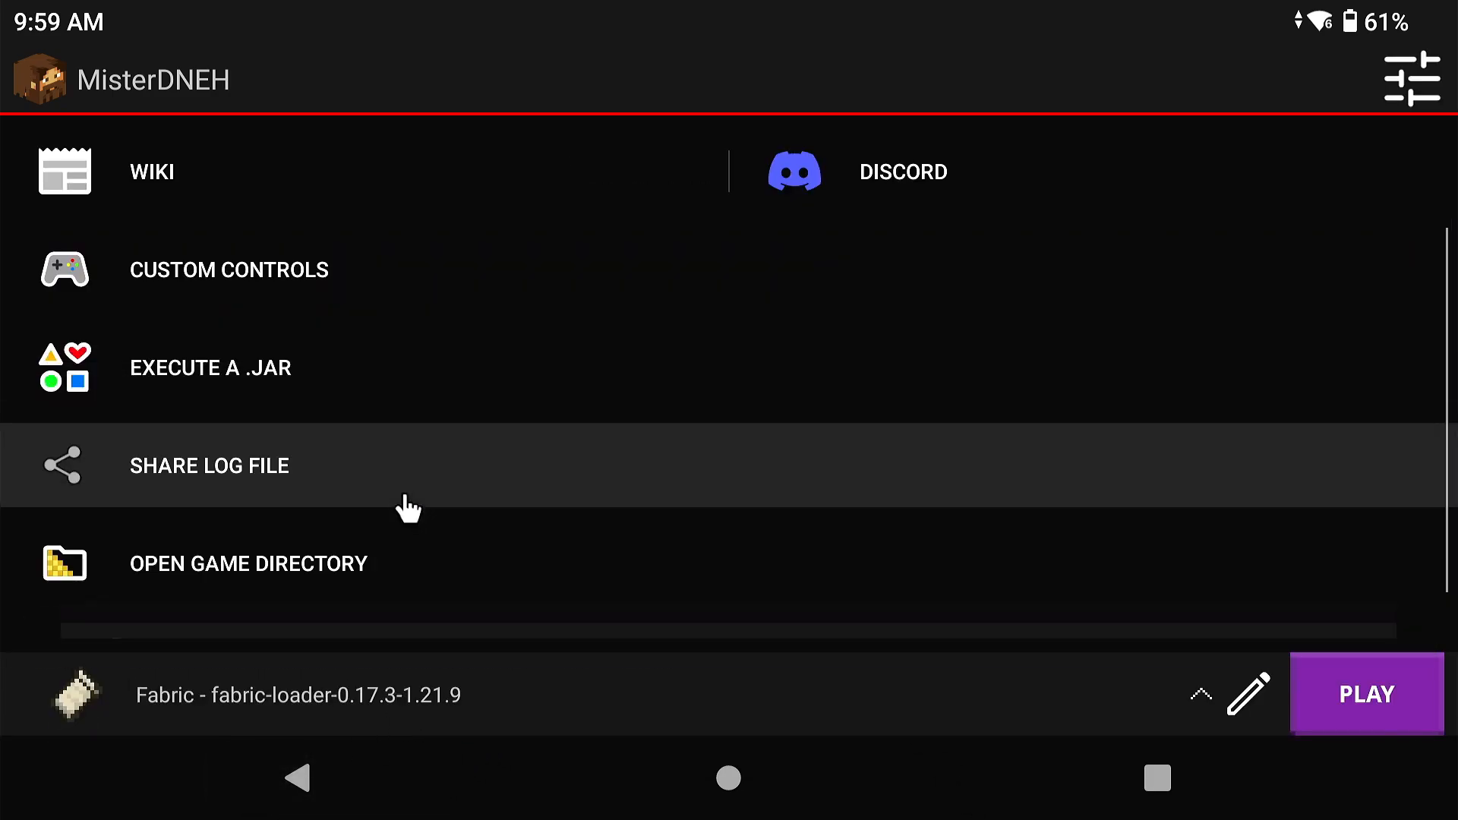
mouse_move(902, 678)
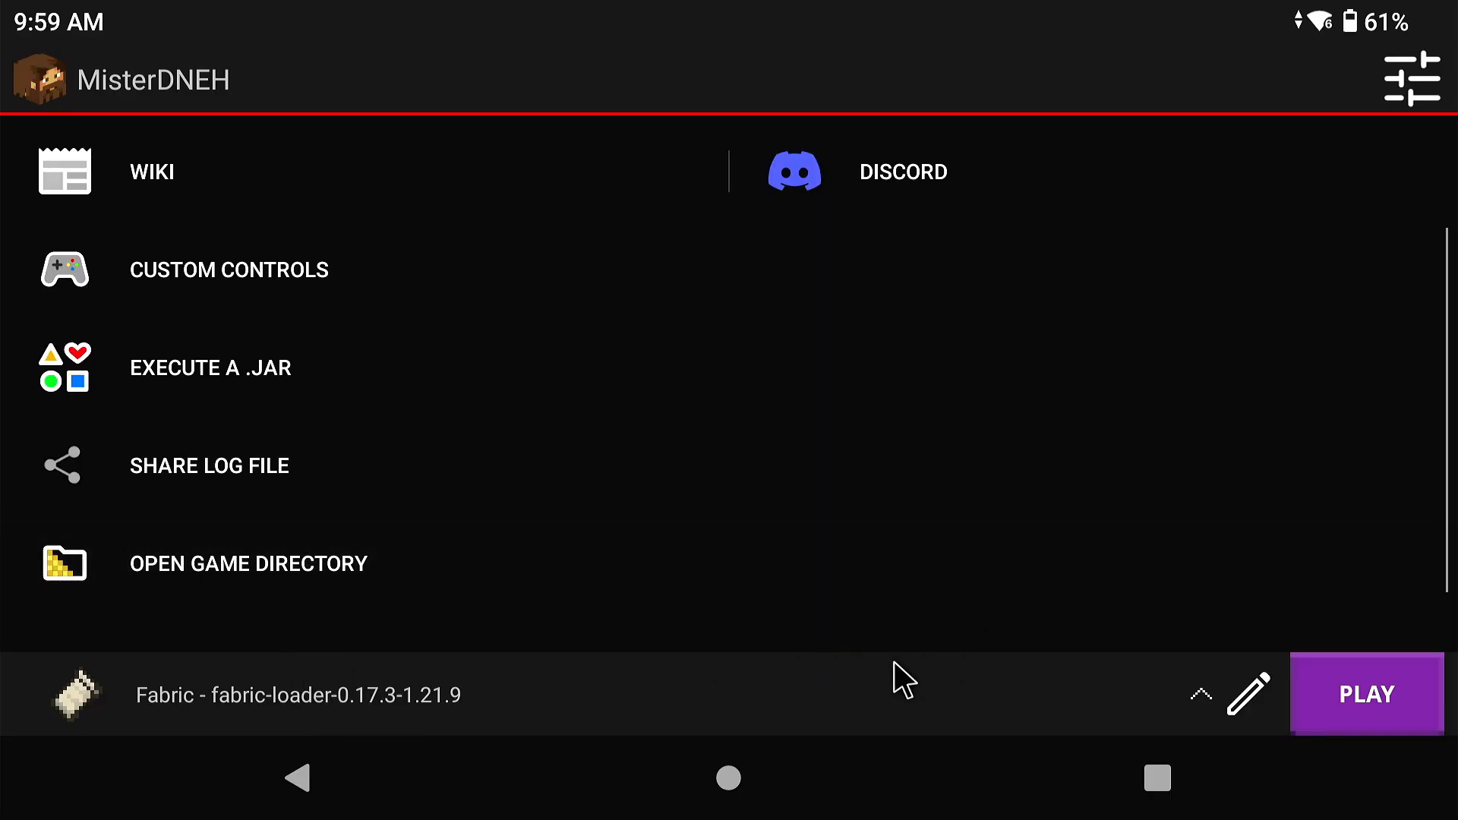
Give the profile a new 'SodiumModPack' game folder and the MobileGlues renderer
click(1252, 695)
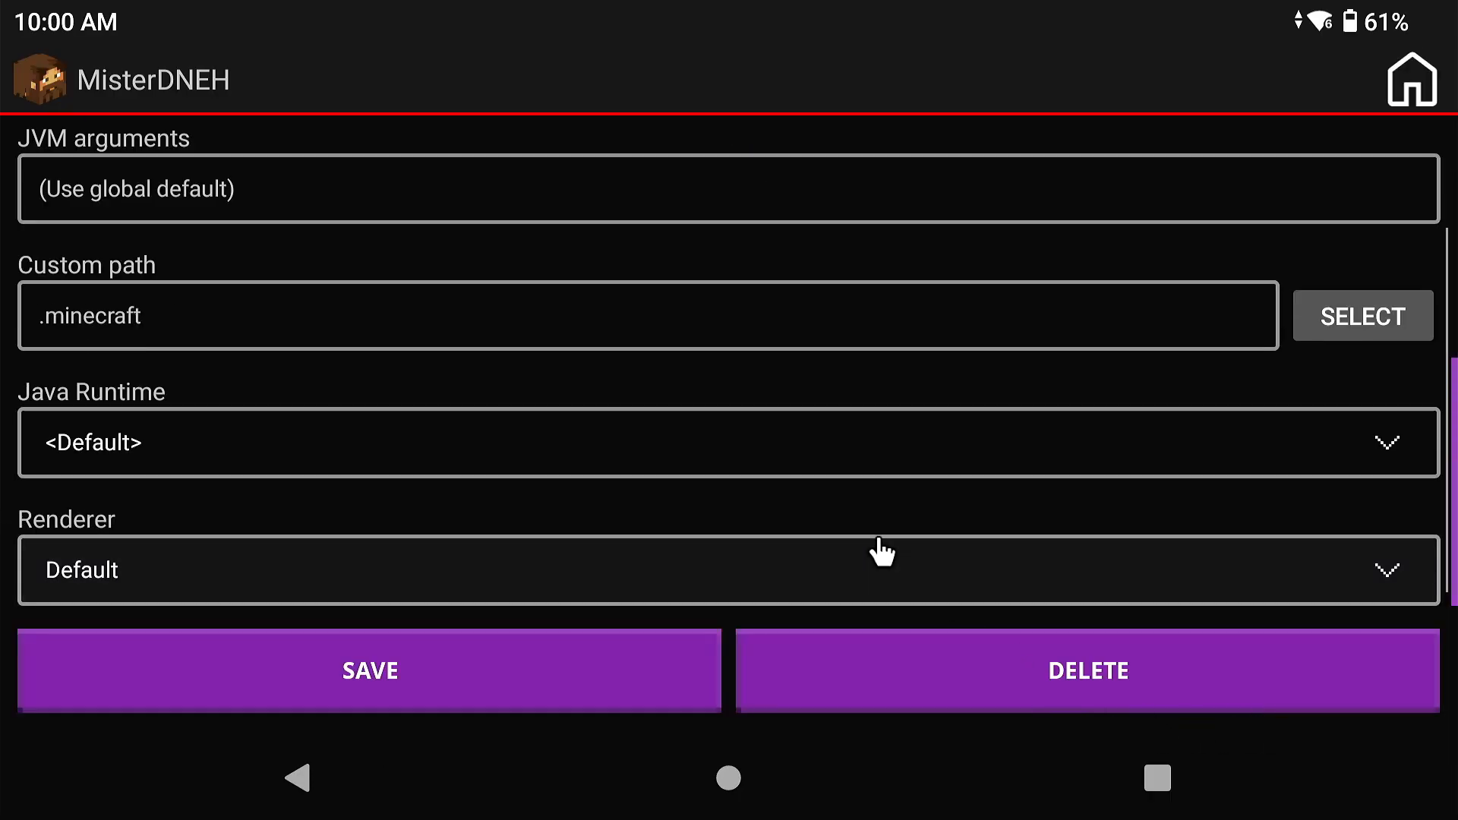
click(1361, 315)
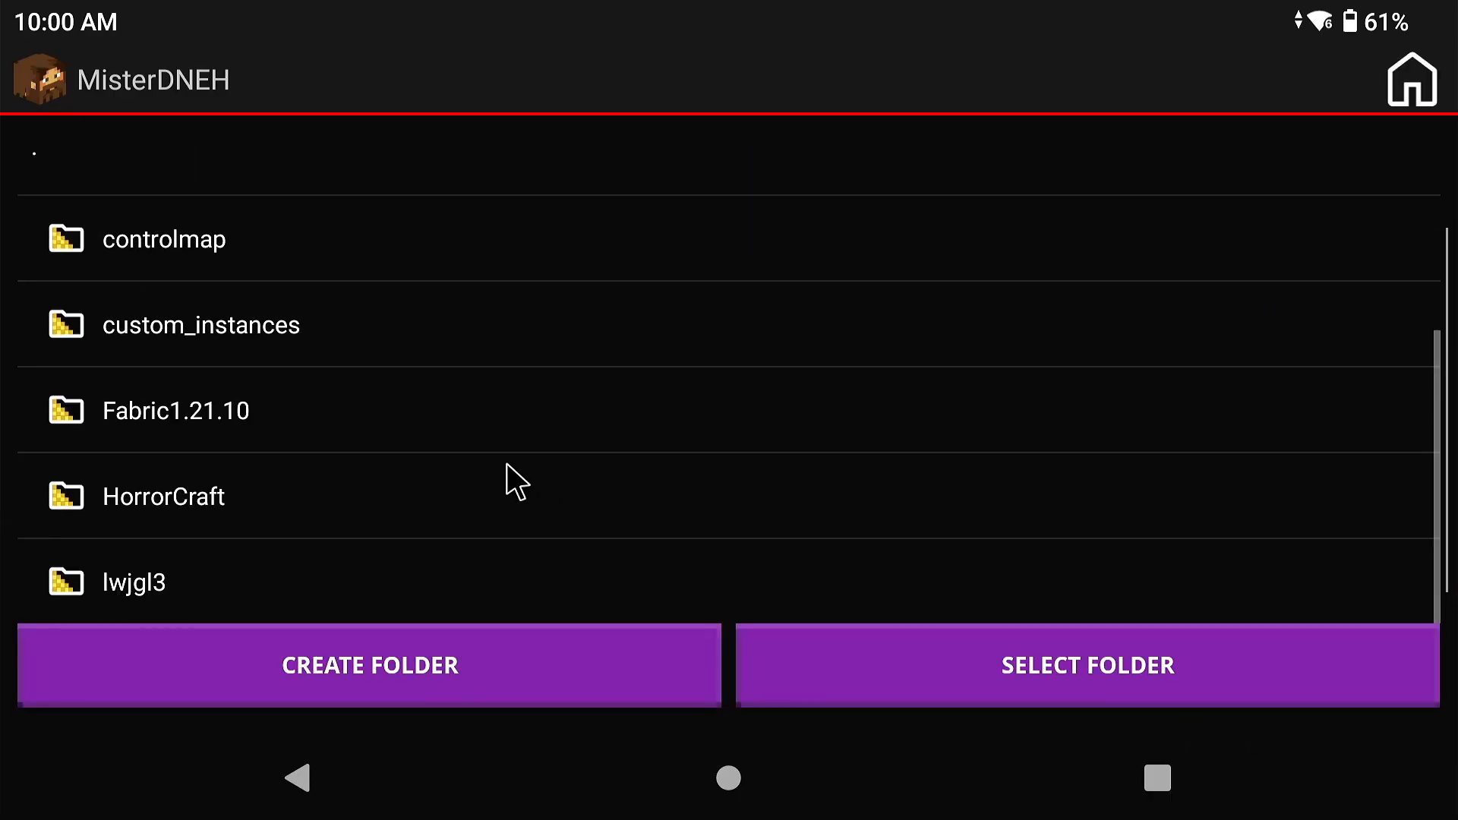
click(369, 665)
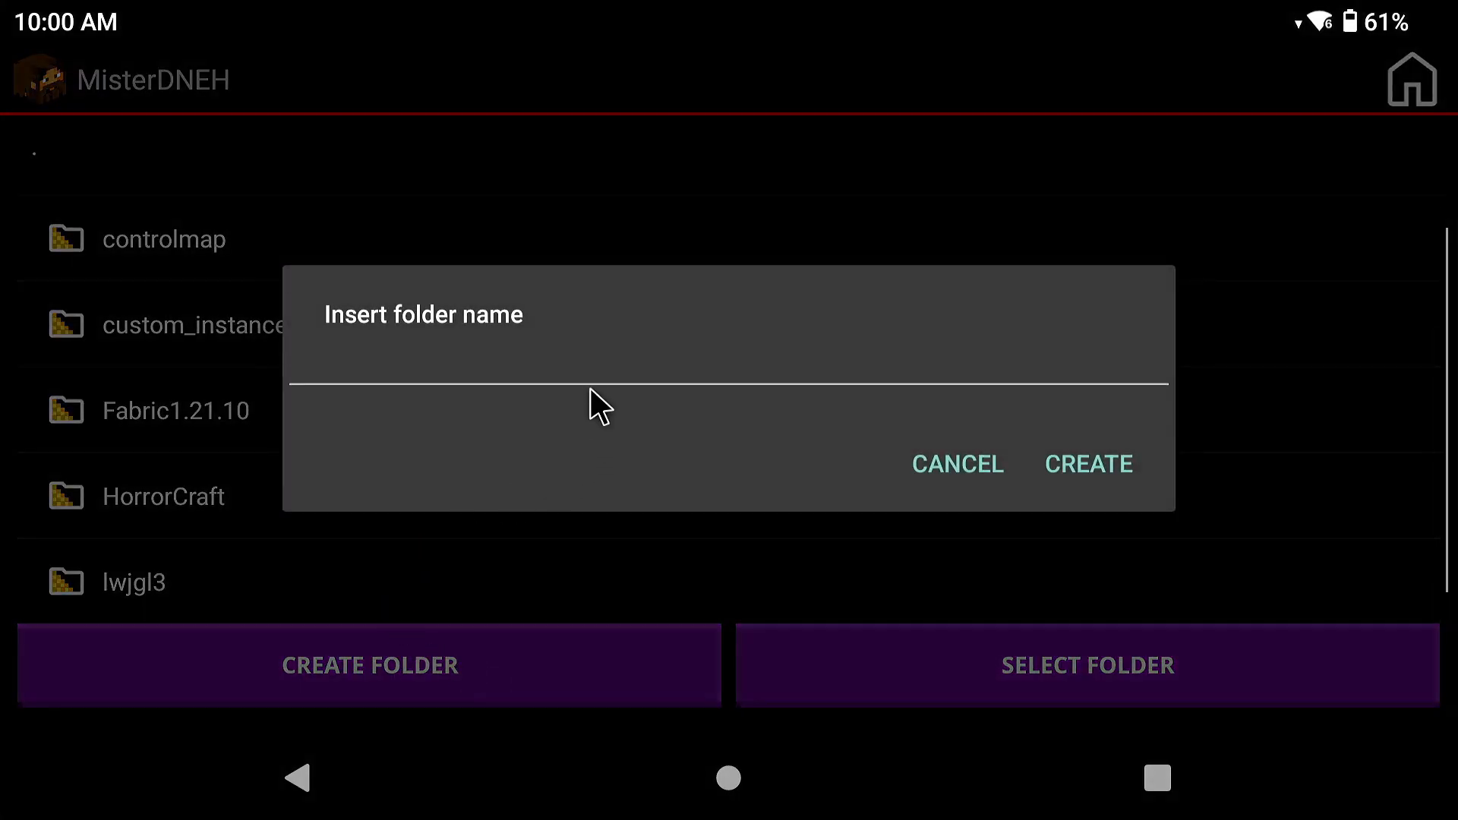
text(SodiumModPack)
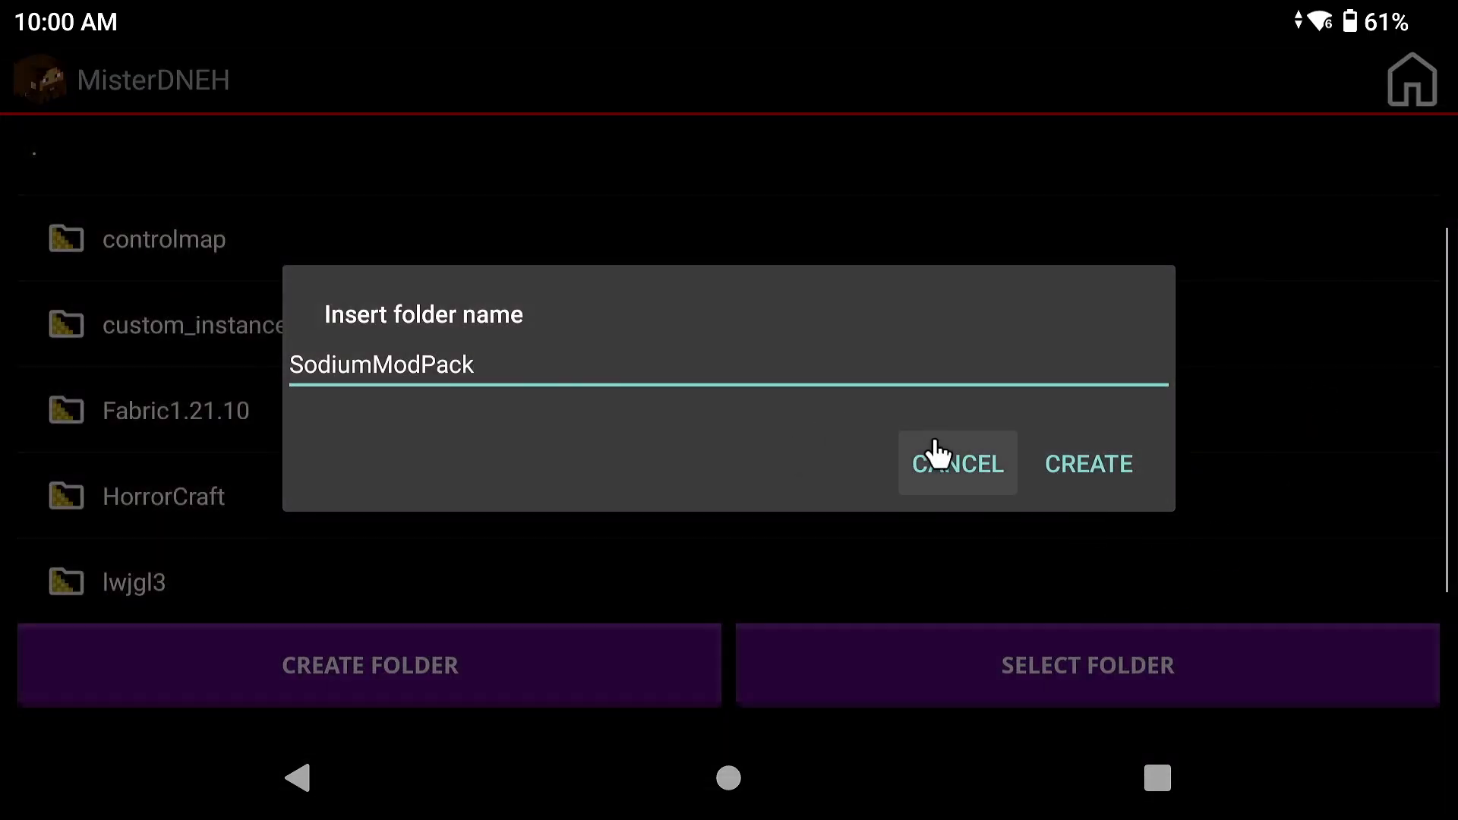
click(1088, 463)
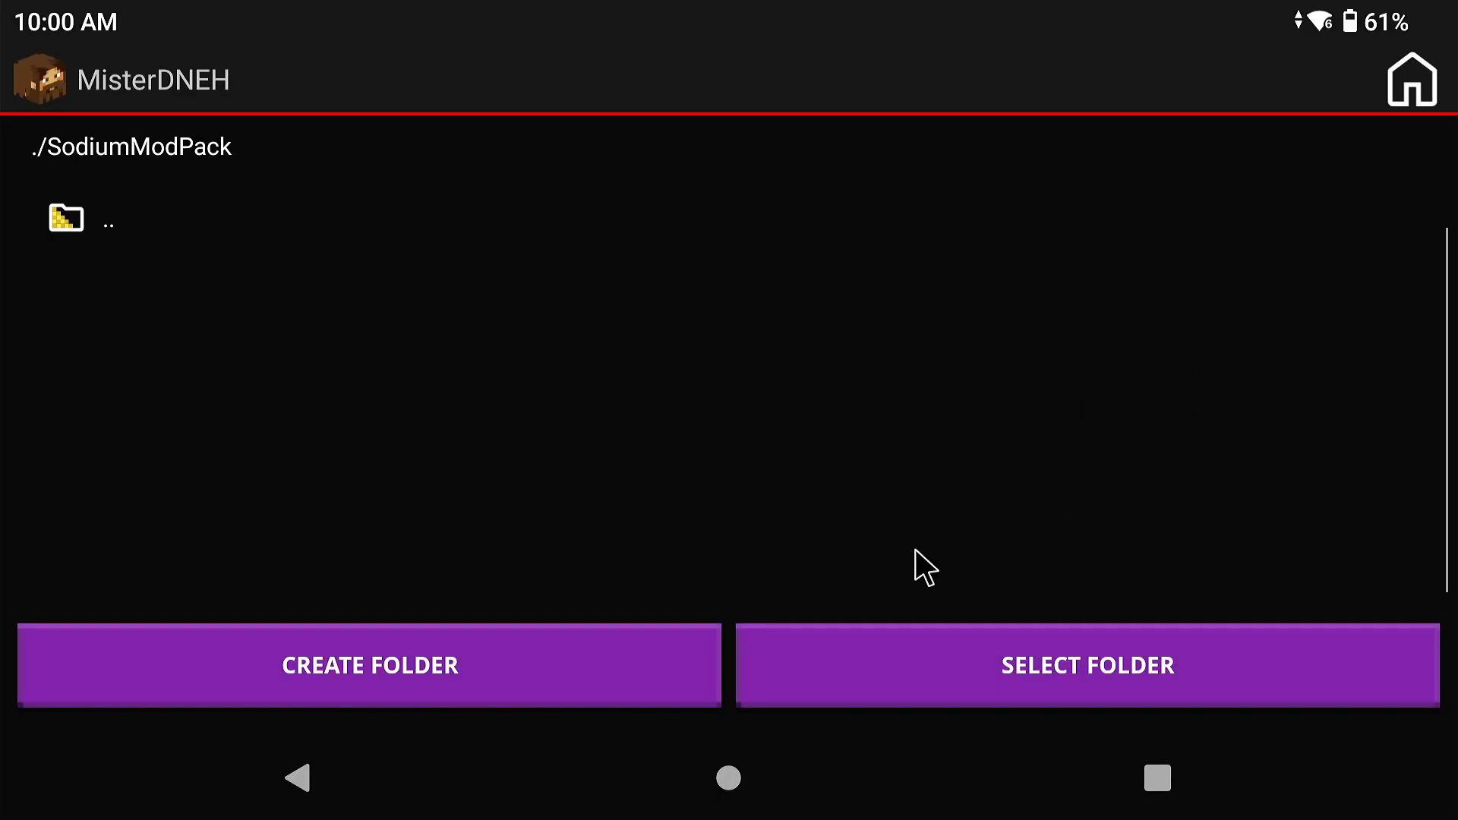
click(1086, 665)
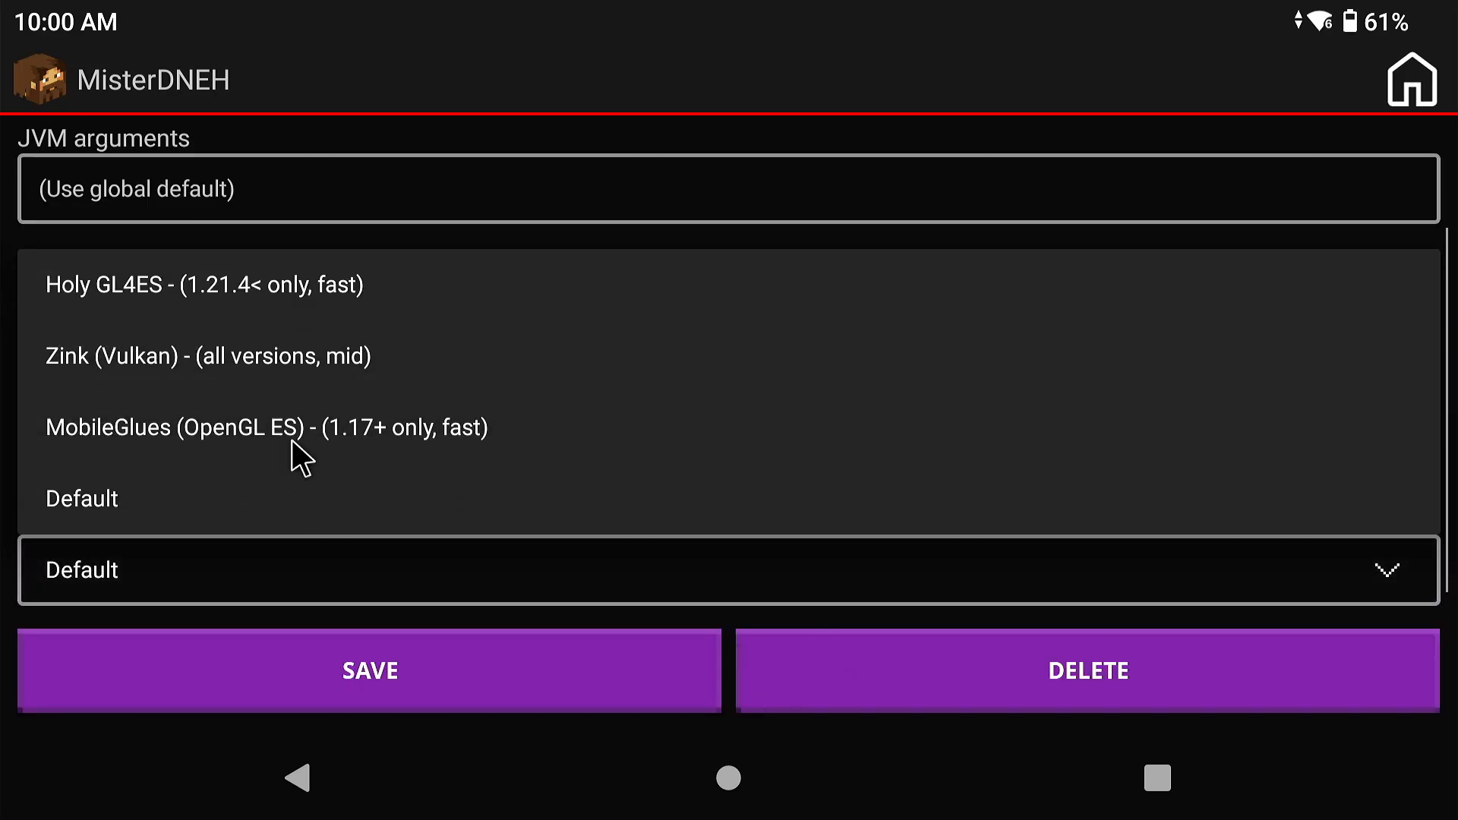
mouse_move(310, 442)
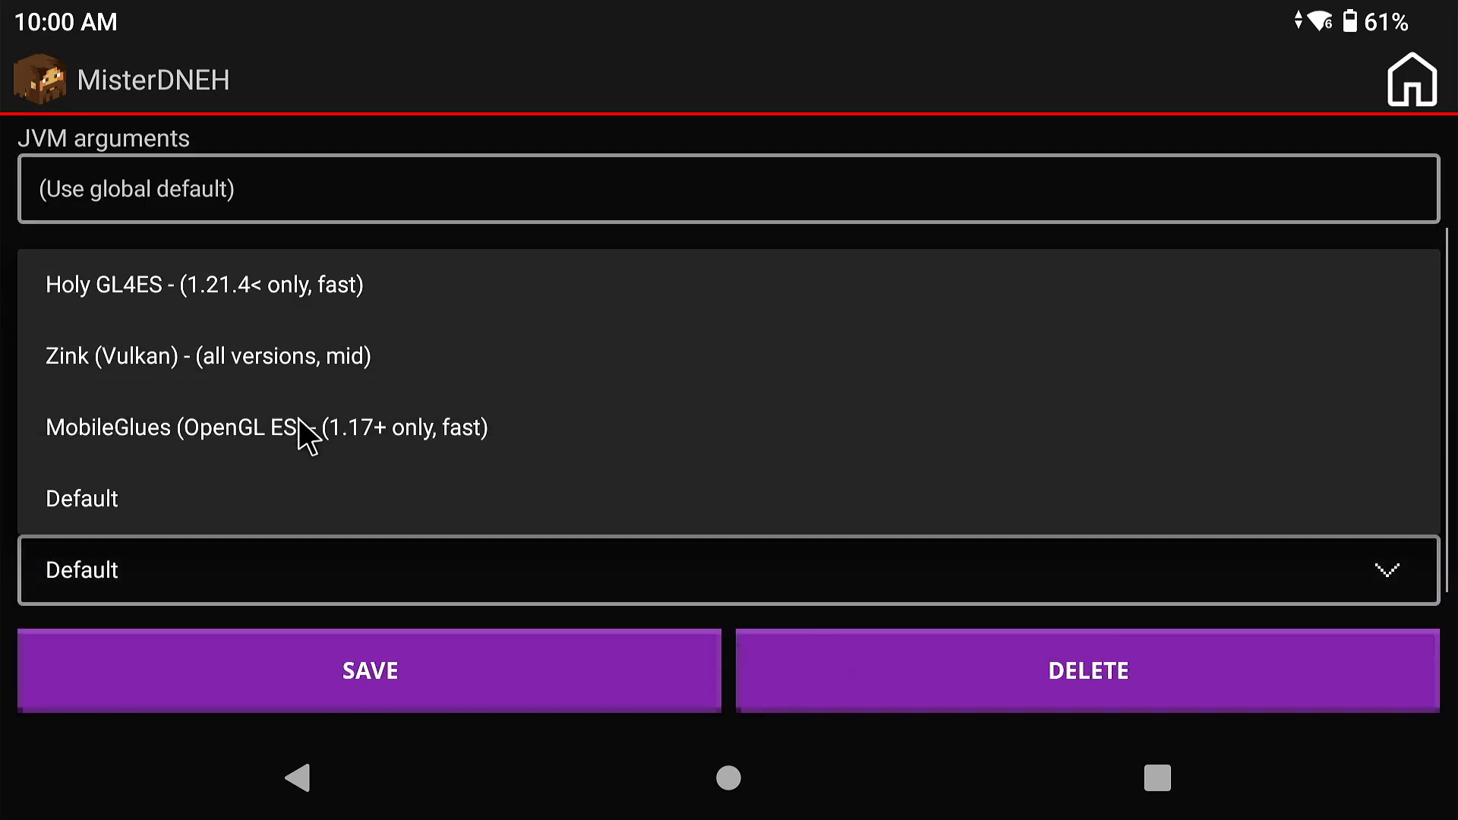
click(266, 427)
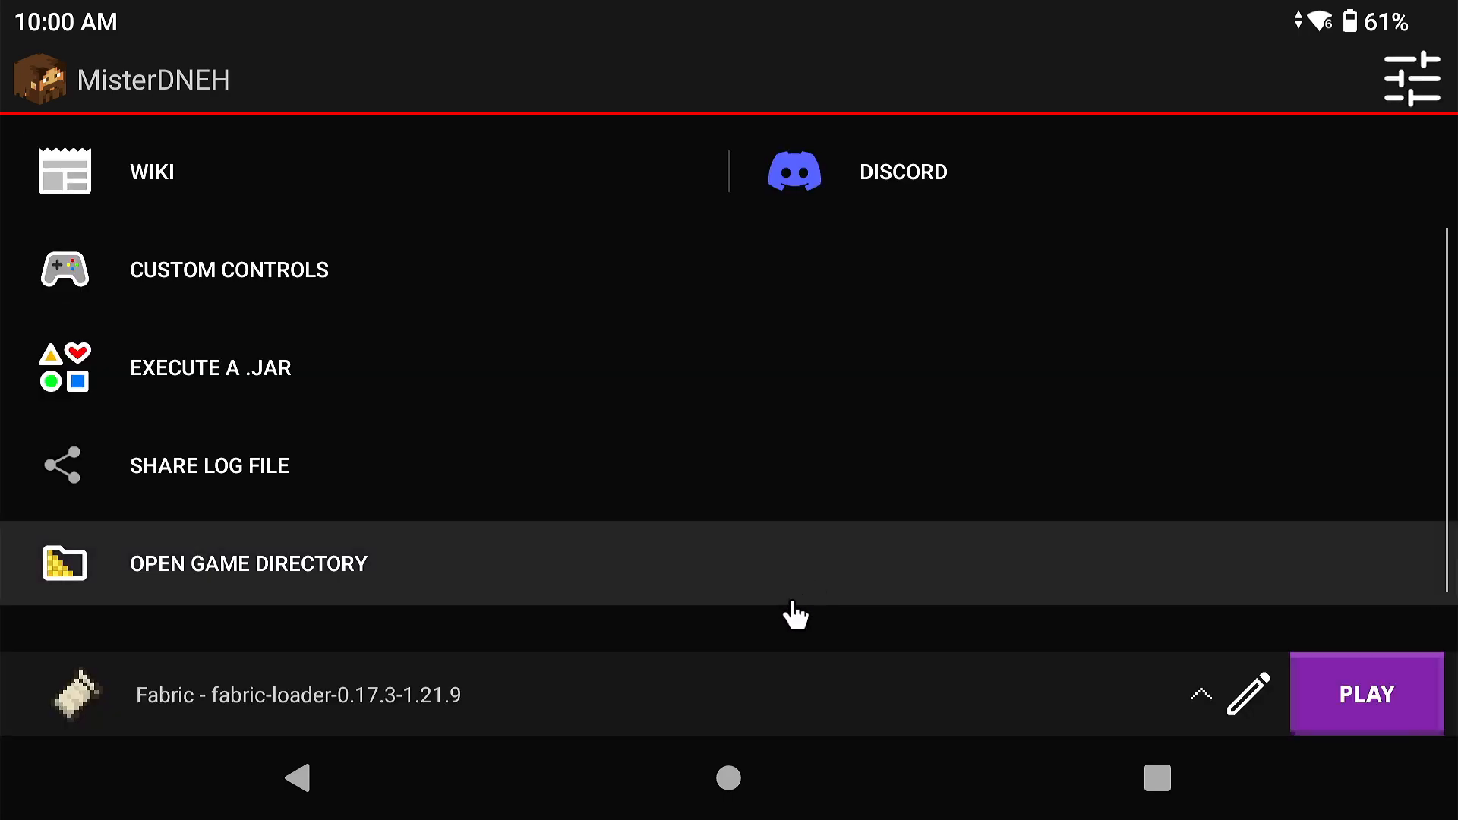
mouse_move(500, 724)
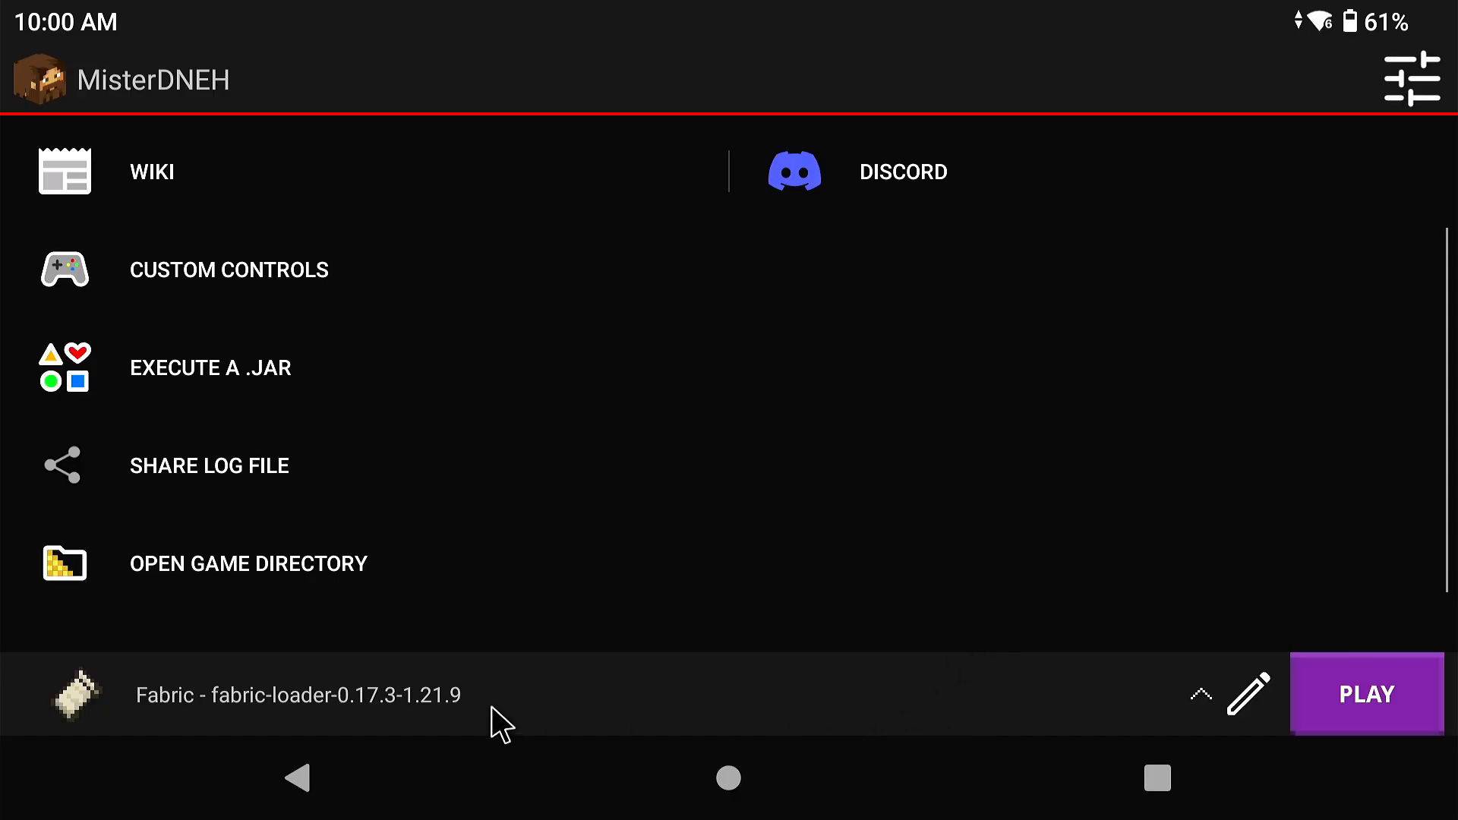
mouse_move(1169, 725)
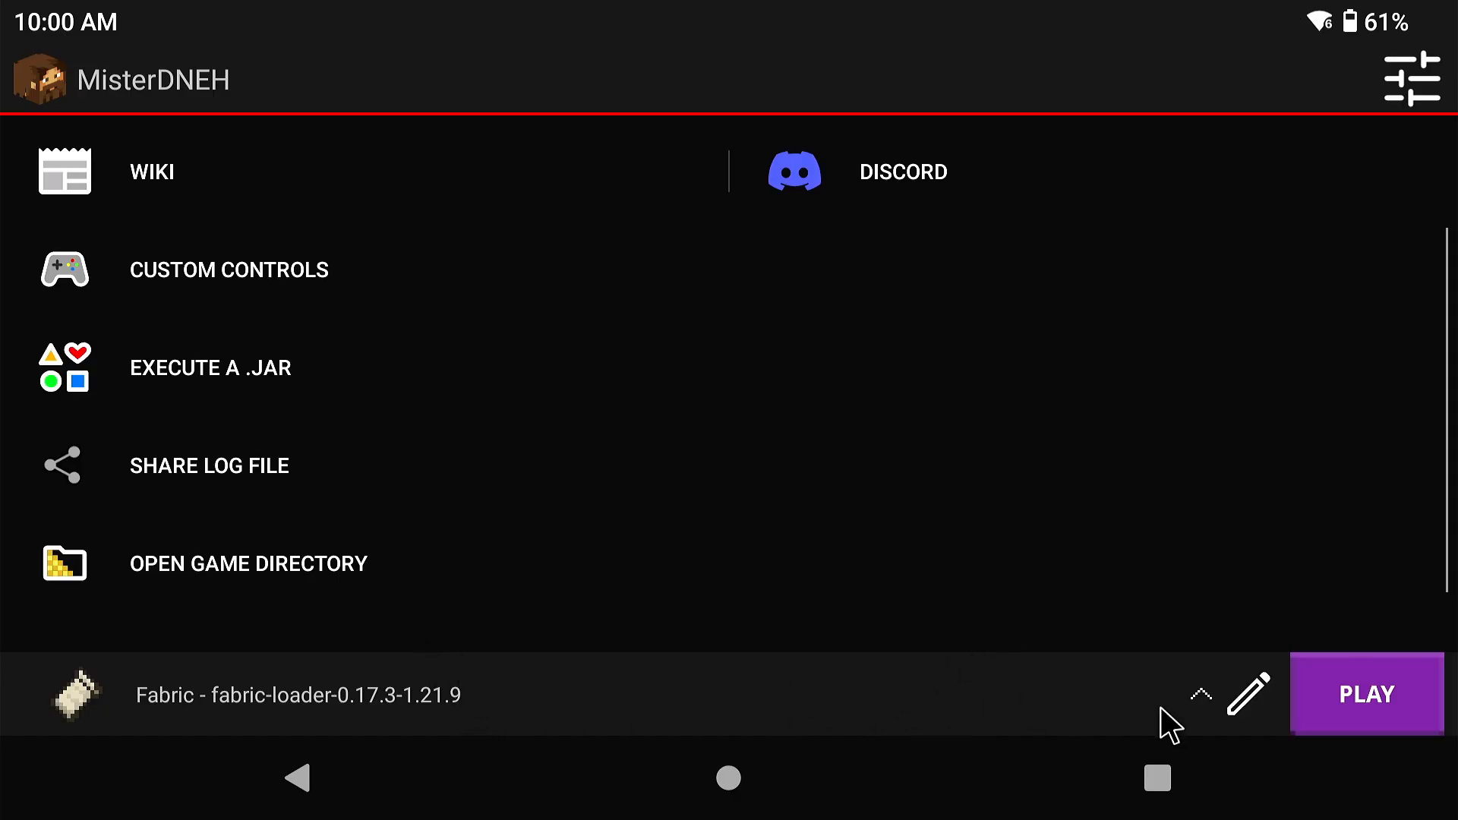
Play the Fabric 1.21.9 profile until Minecraft's title screen, then quit the game
click(1249, 695)
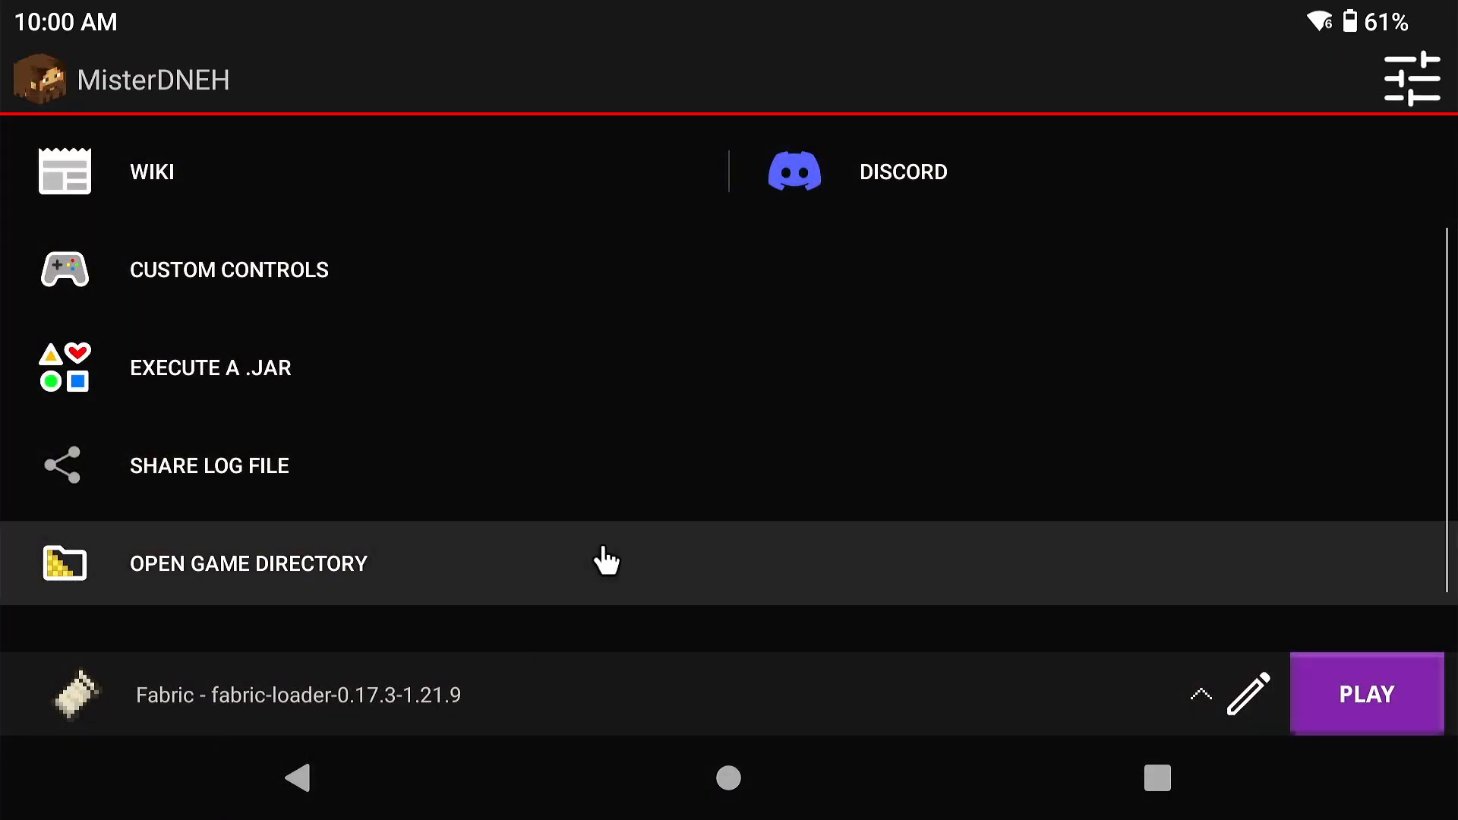
mouse_move(829, 751)
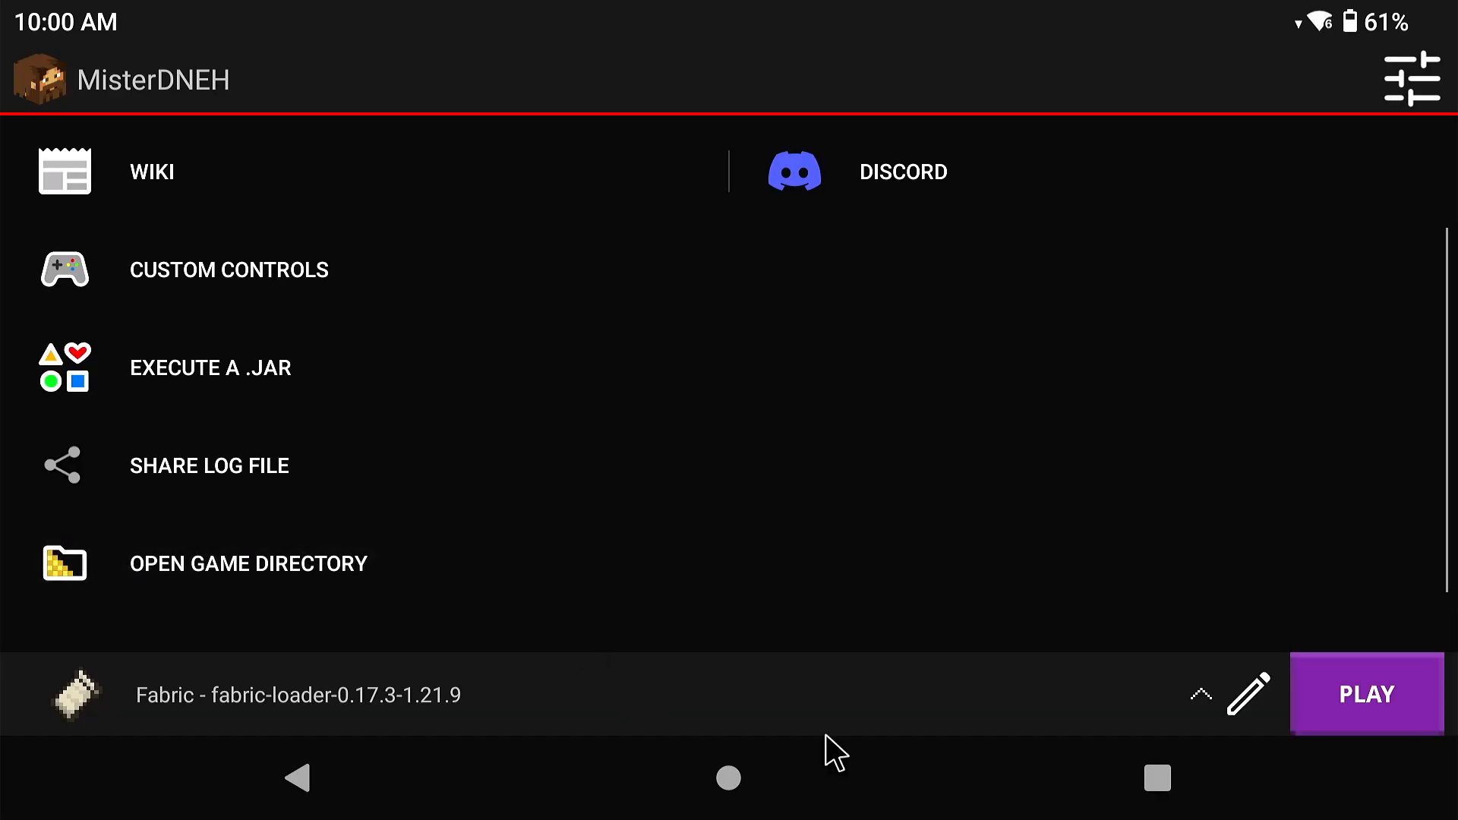
mouse_move(1060, 779)
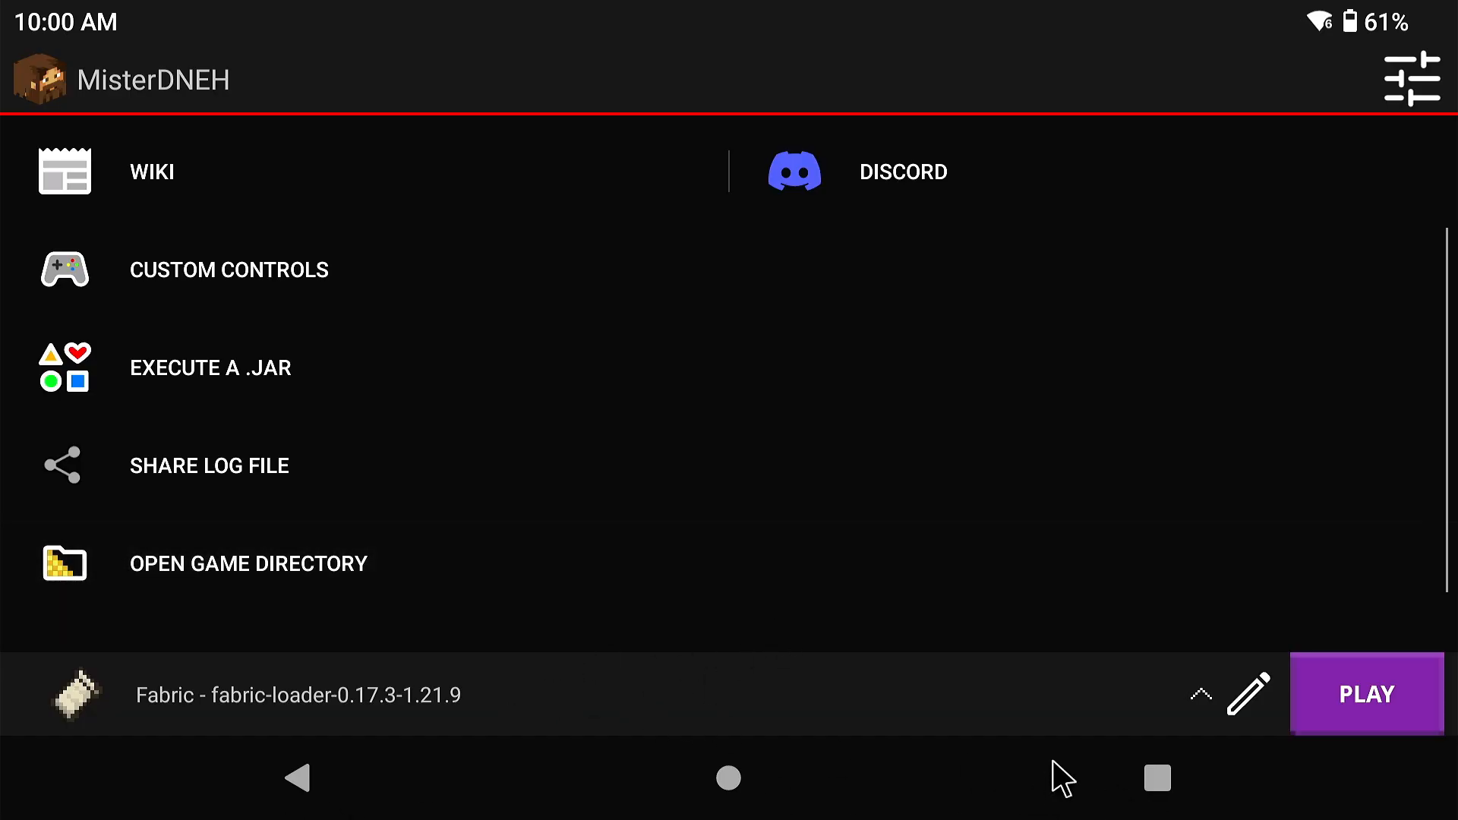
mouse_move(1418, 659)
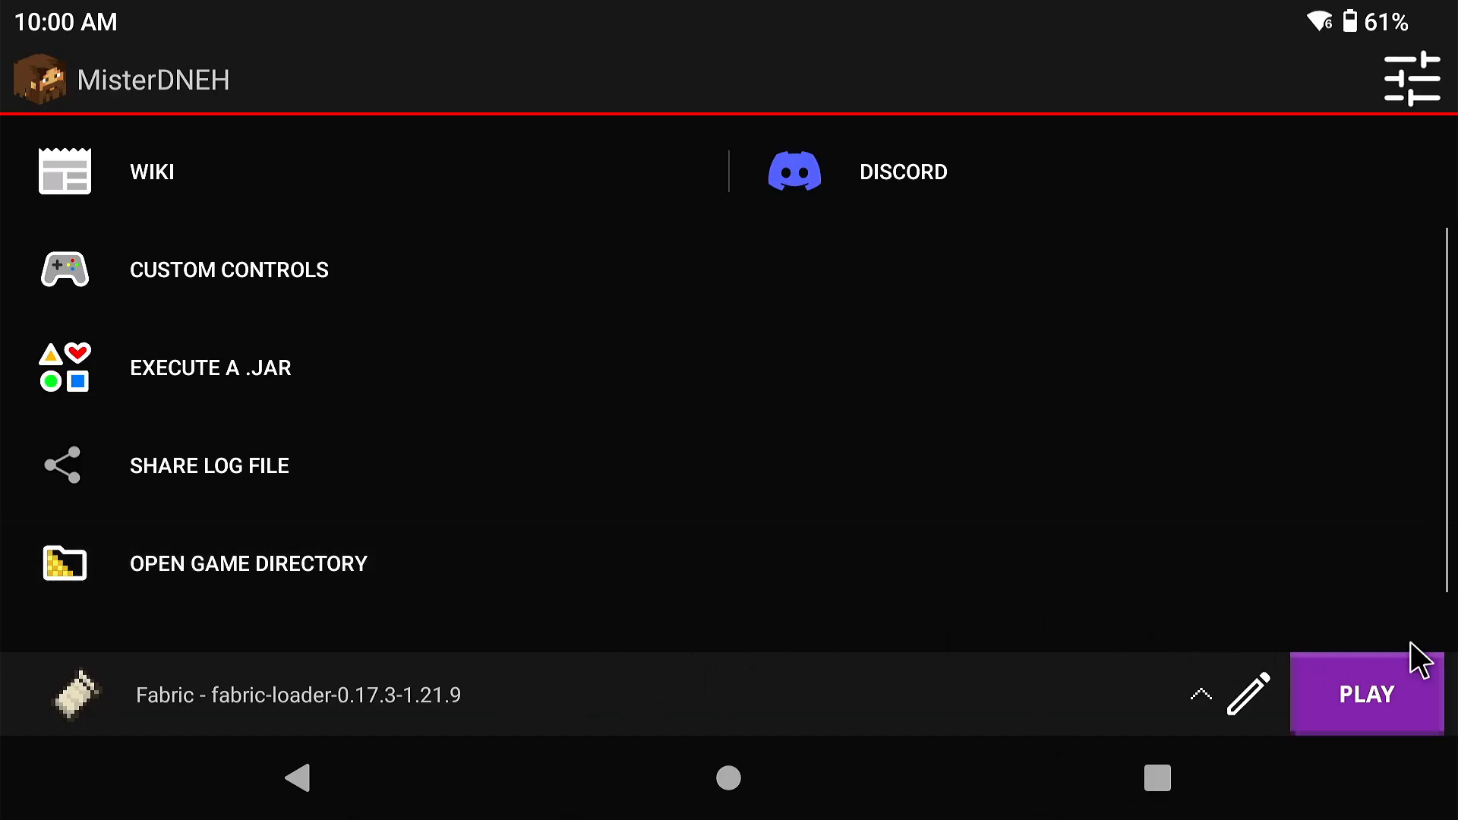
click(1366, 693)
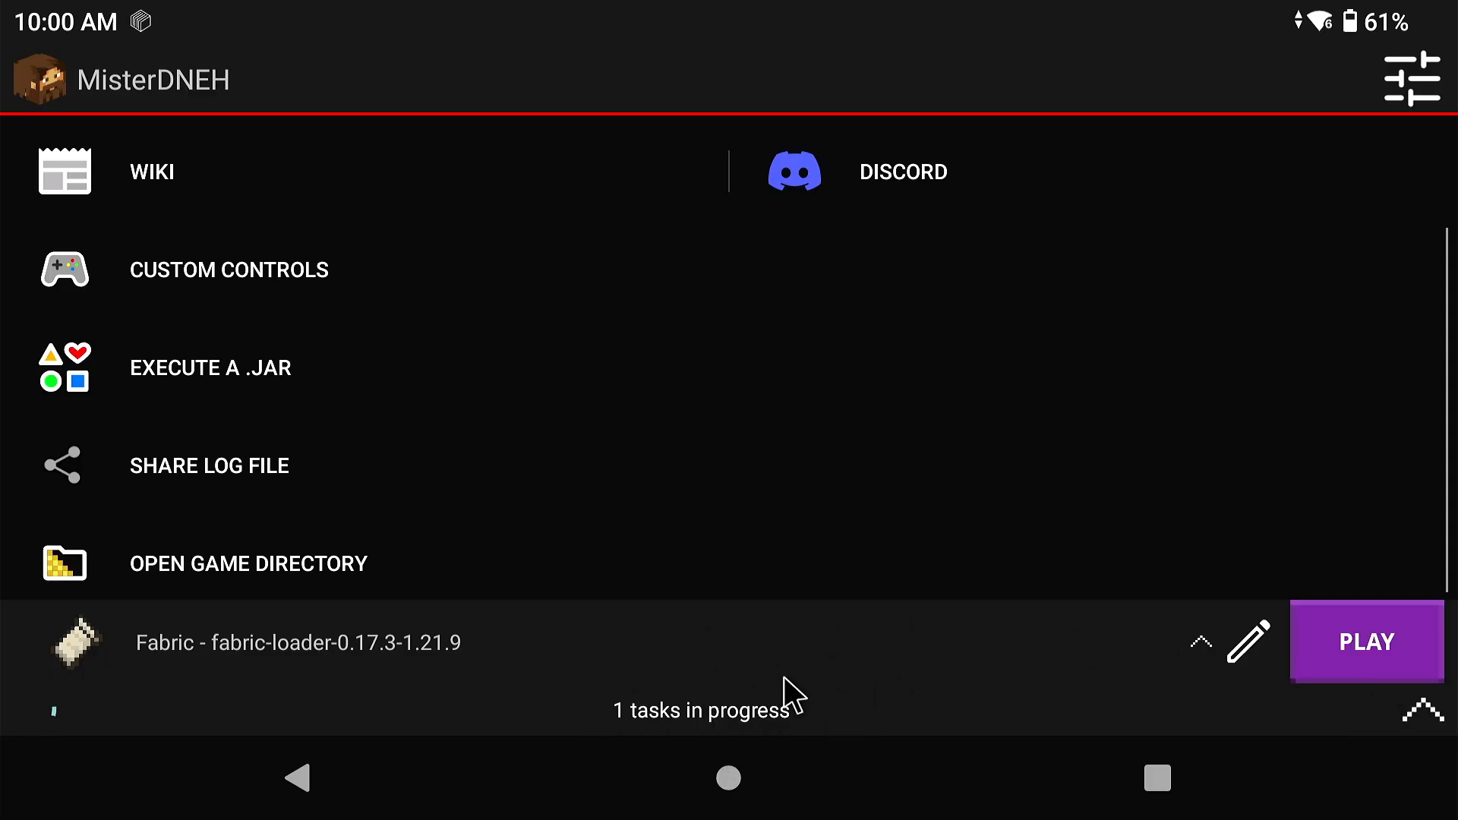
click(1366, 641)
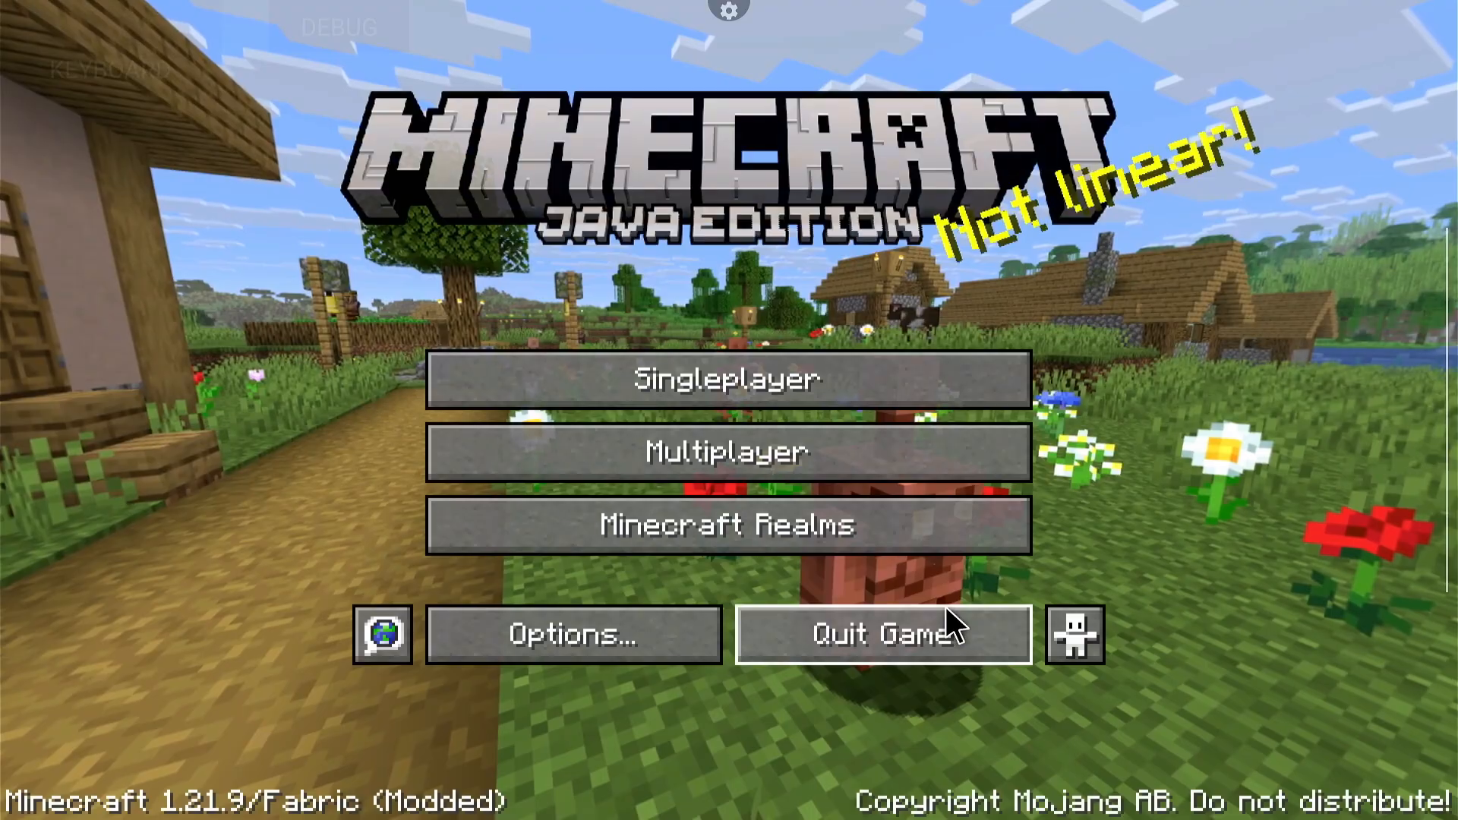
click(881, 634)
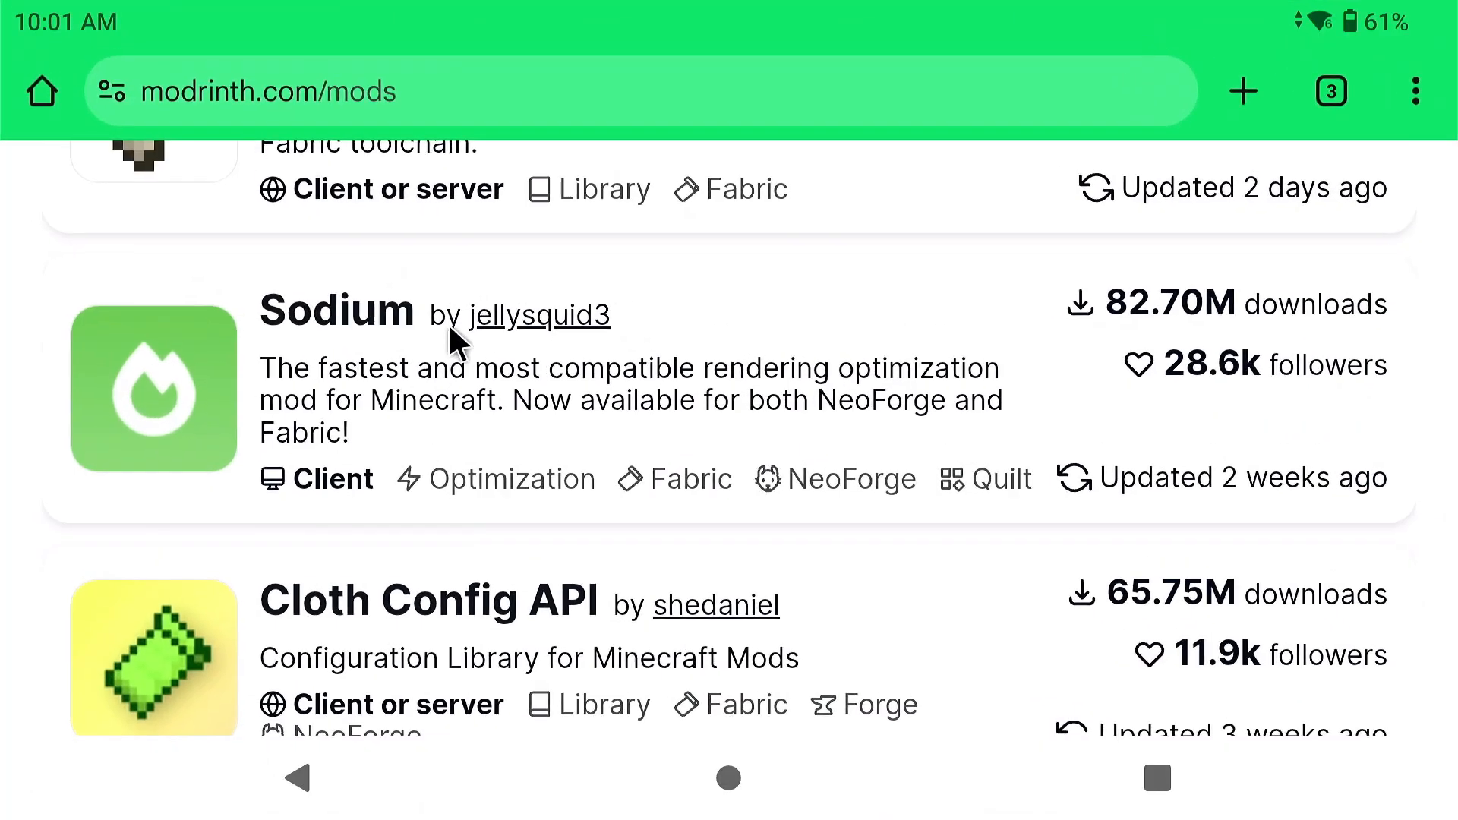
Download Fabric API 0.134.0+1.21.9 for Fabric from its Modrinth page
scroll(up, 3)
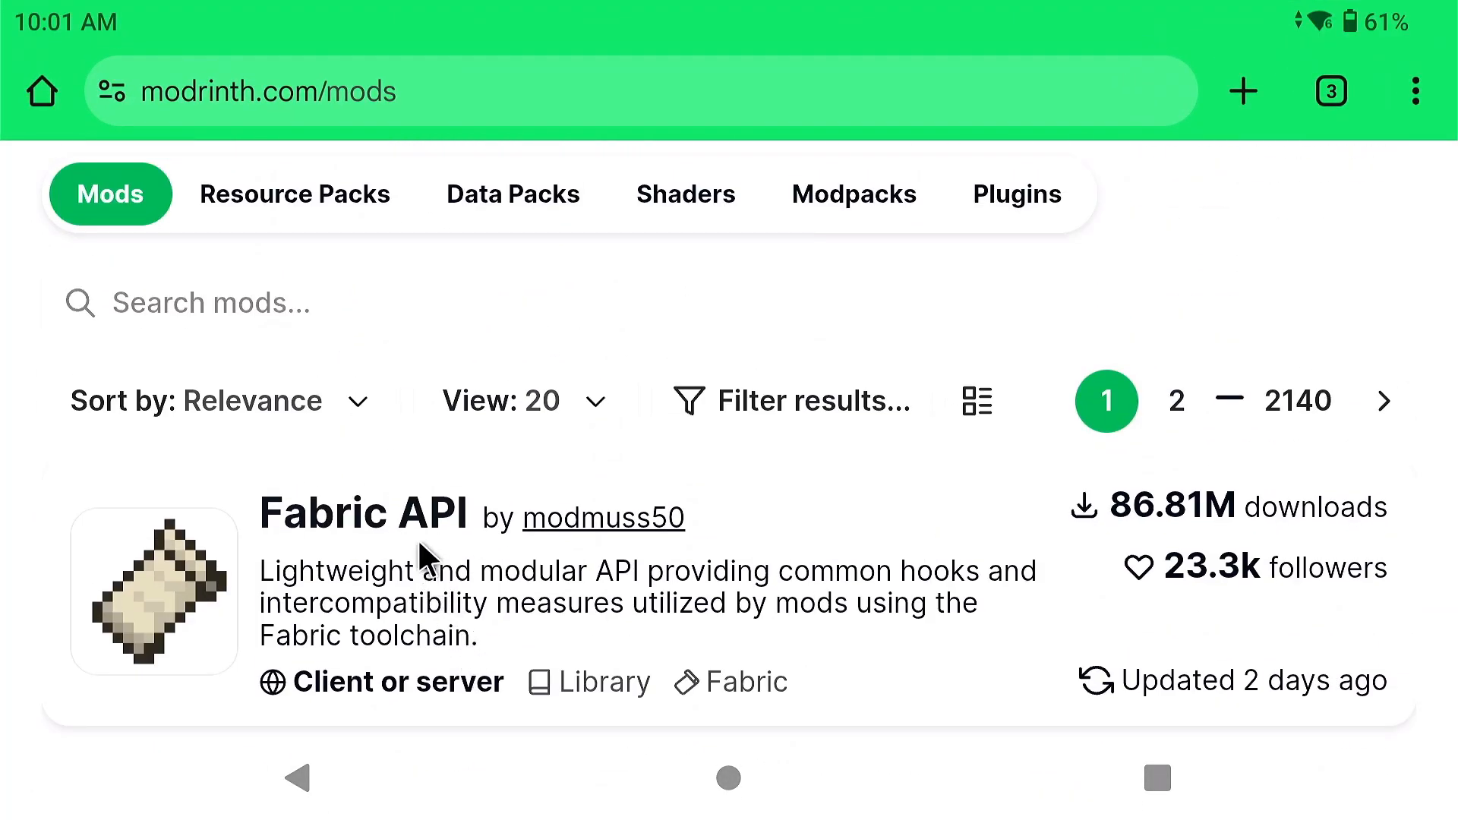
click(365, 513)
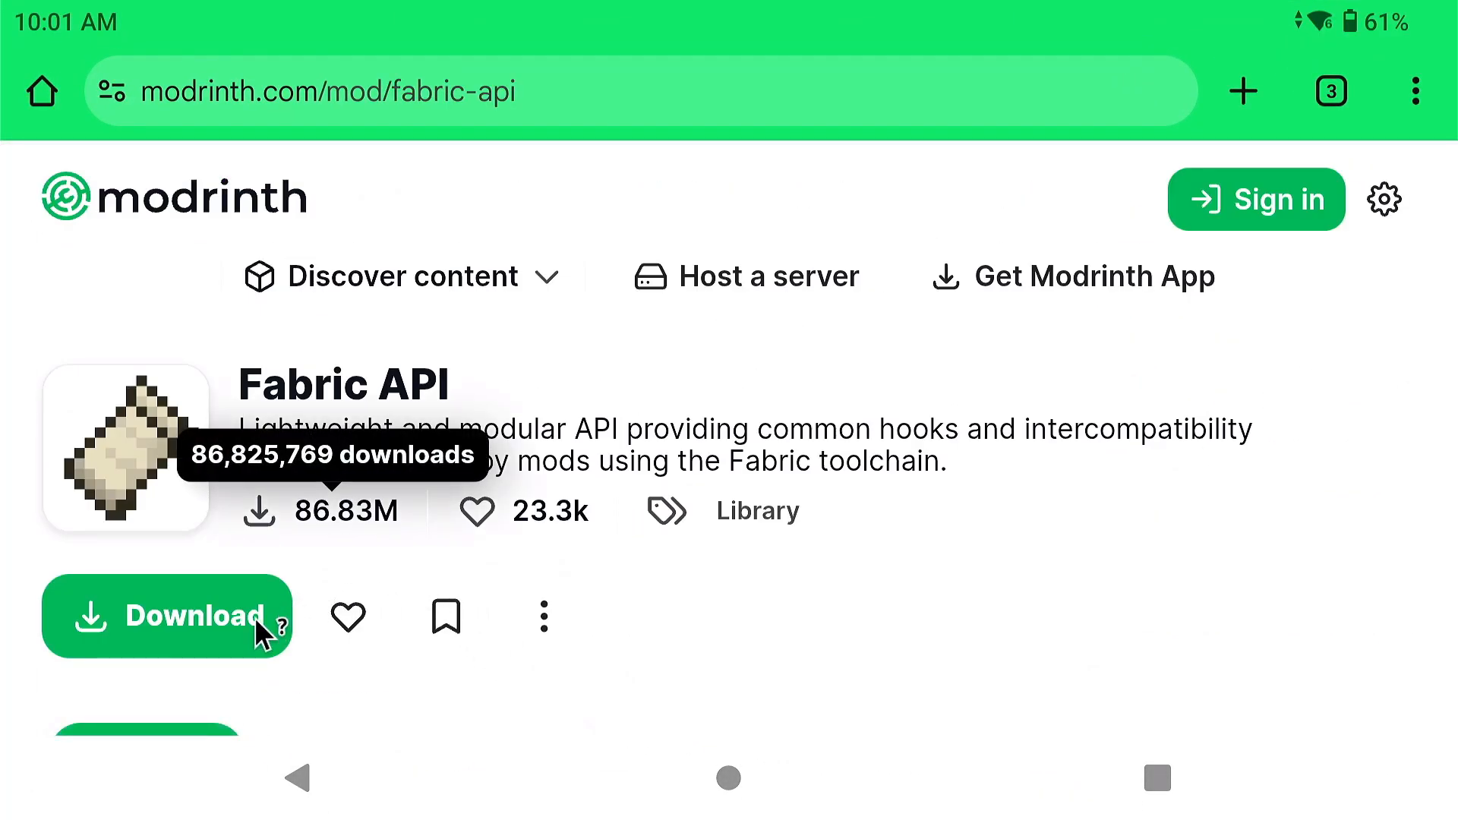
click(168, 616)
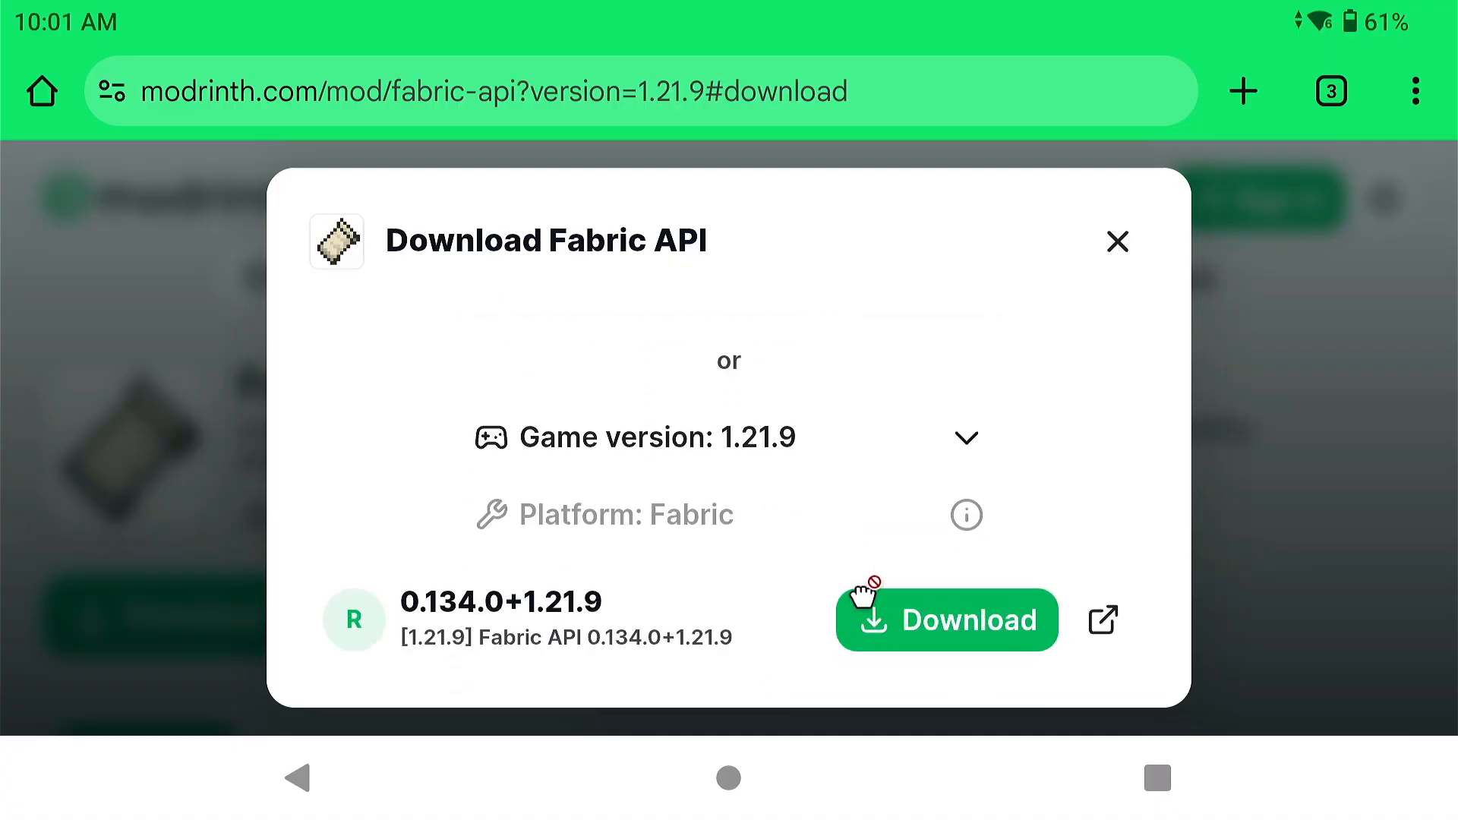
click(946, 619)
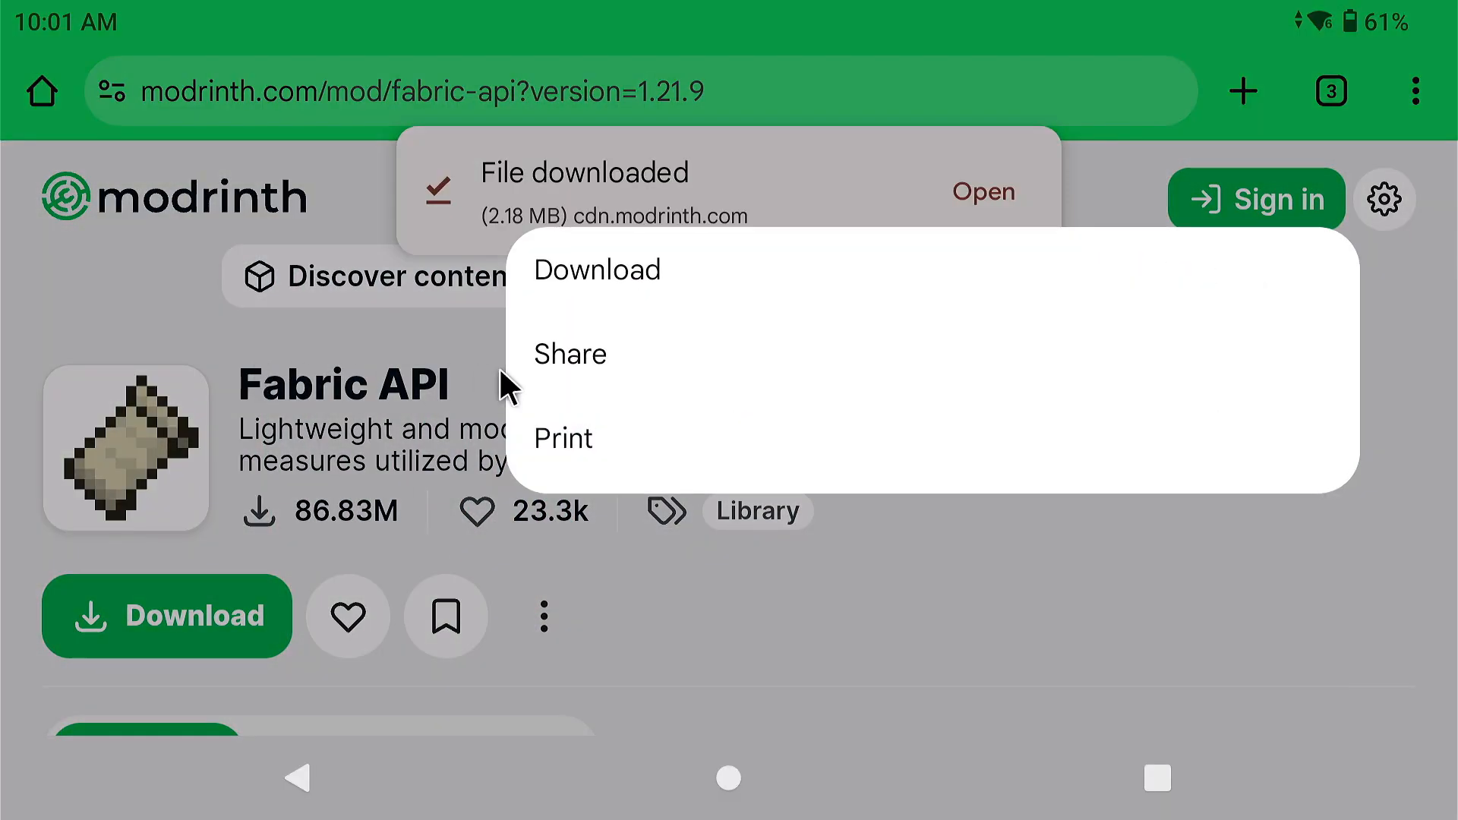
click(301, 778)
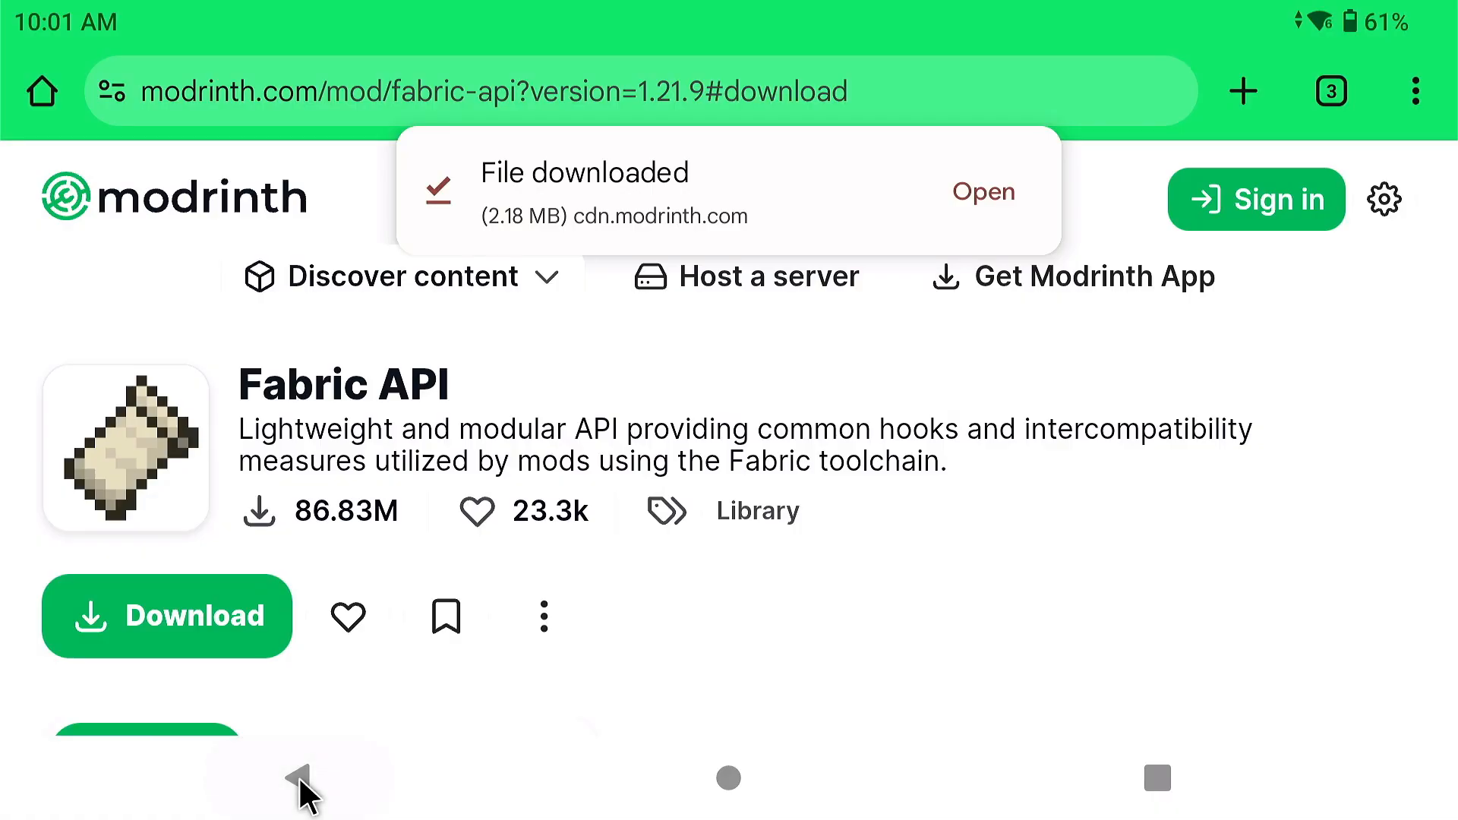
Download the Fabric build of Sodium 0.7.2, then return to the mods listing
click(295, 777)
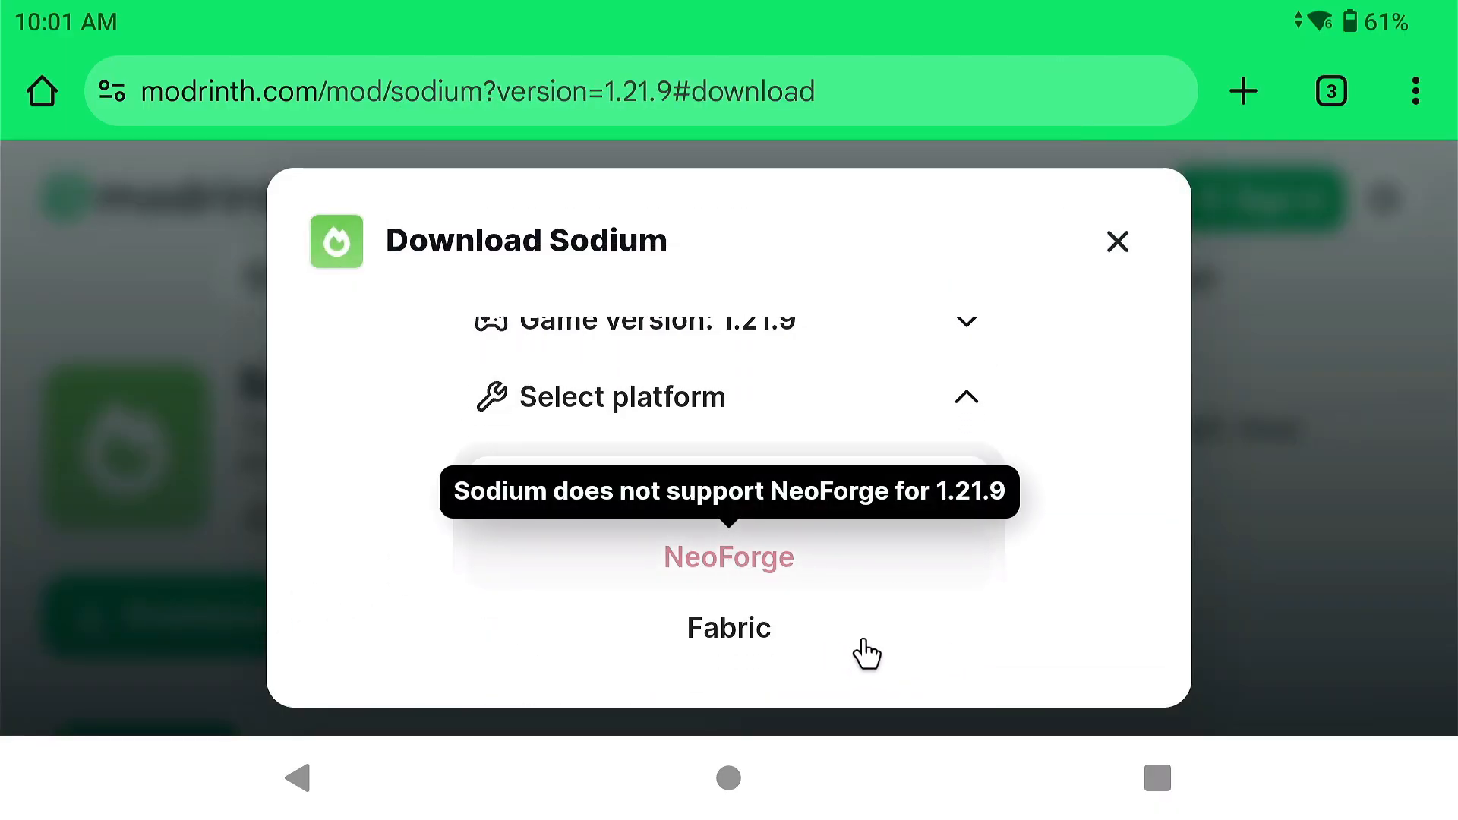
mouse_move(763, 571)
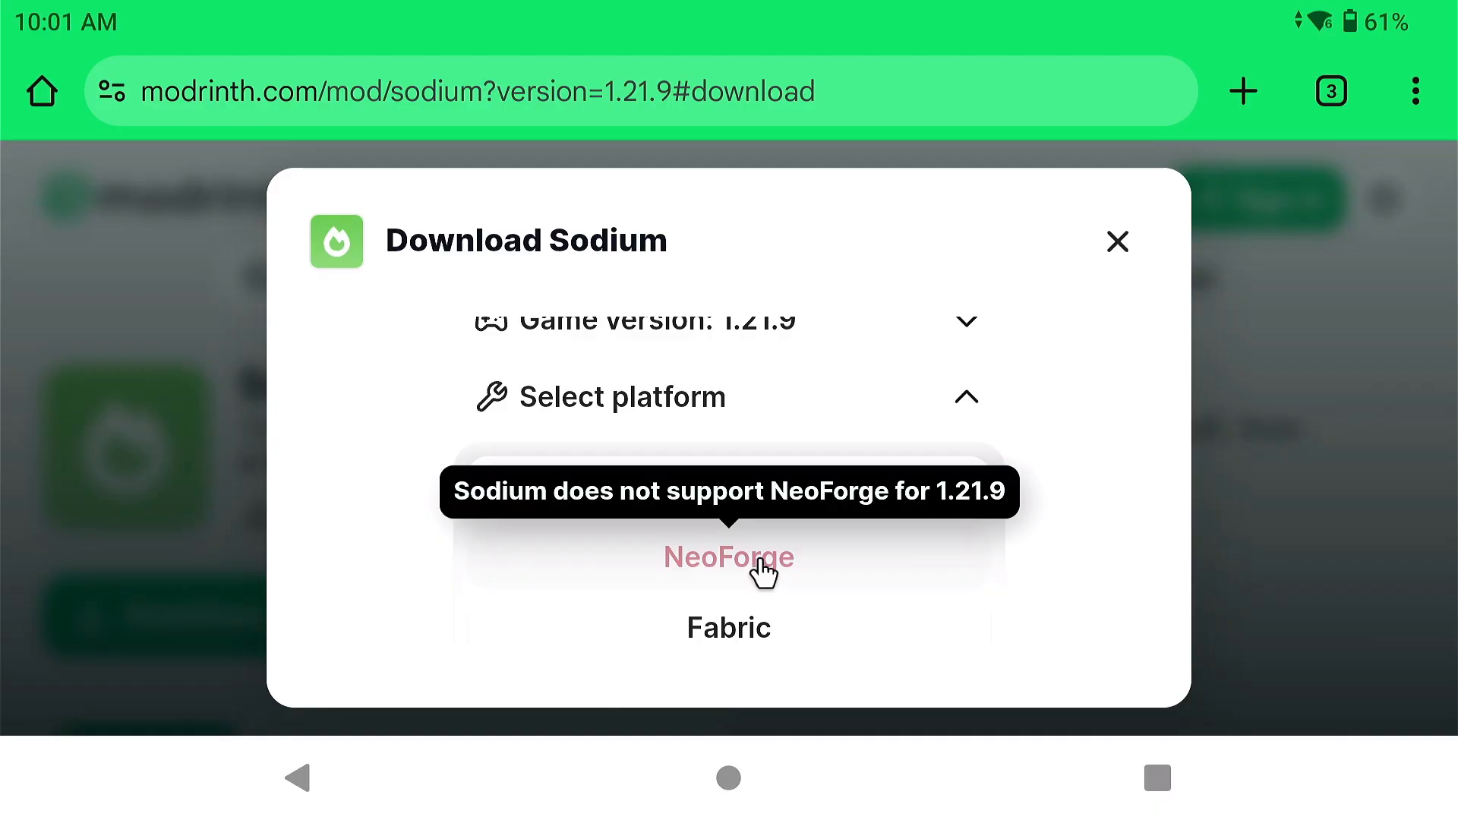
mouse_move(728, 647)
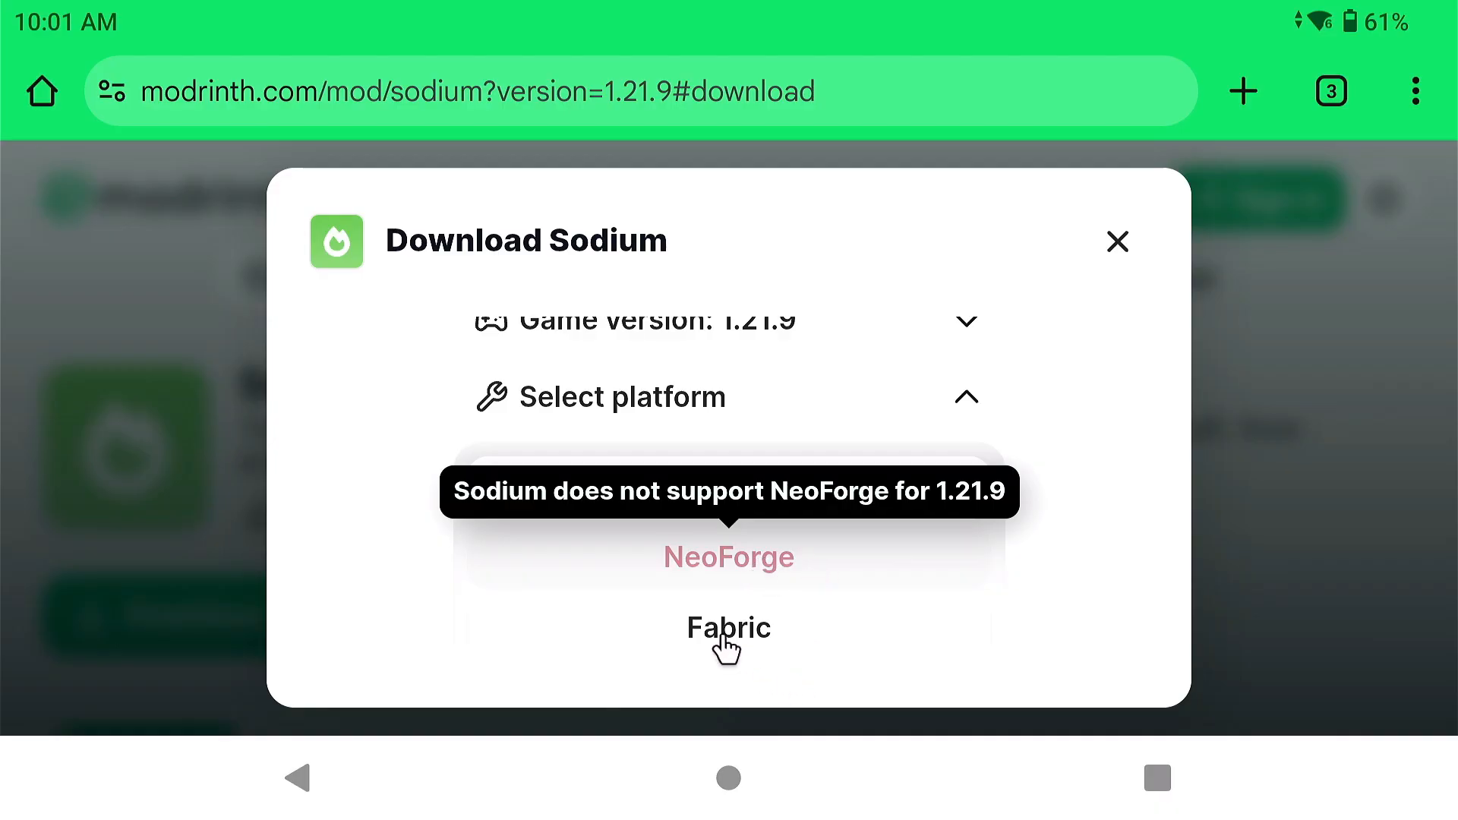
click(728, 626)
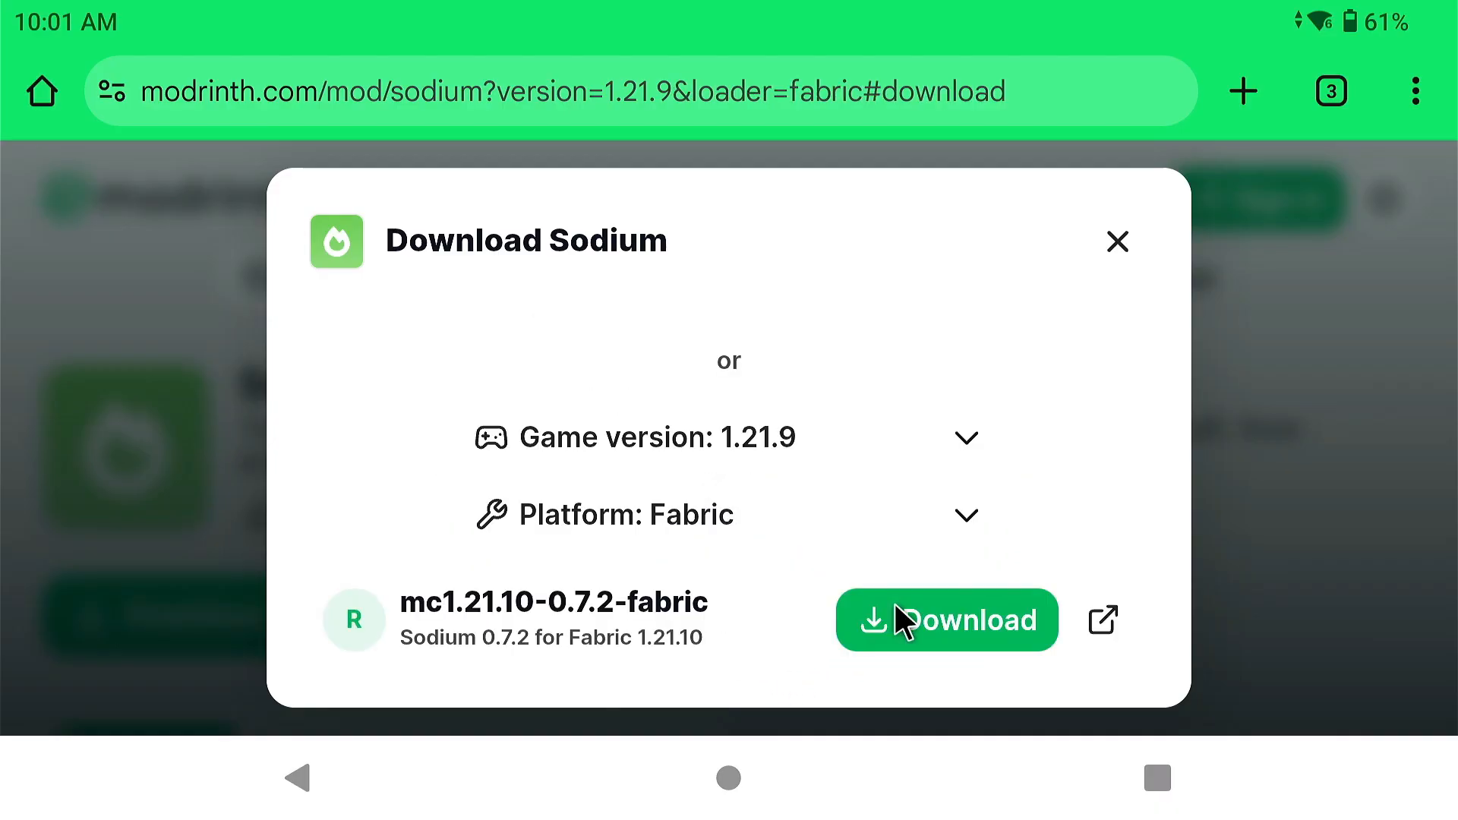
click(946, 620)
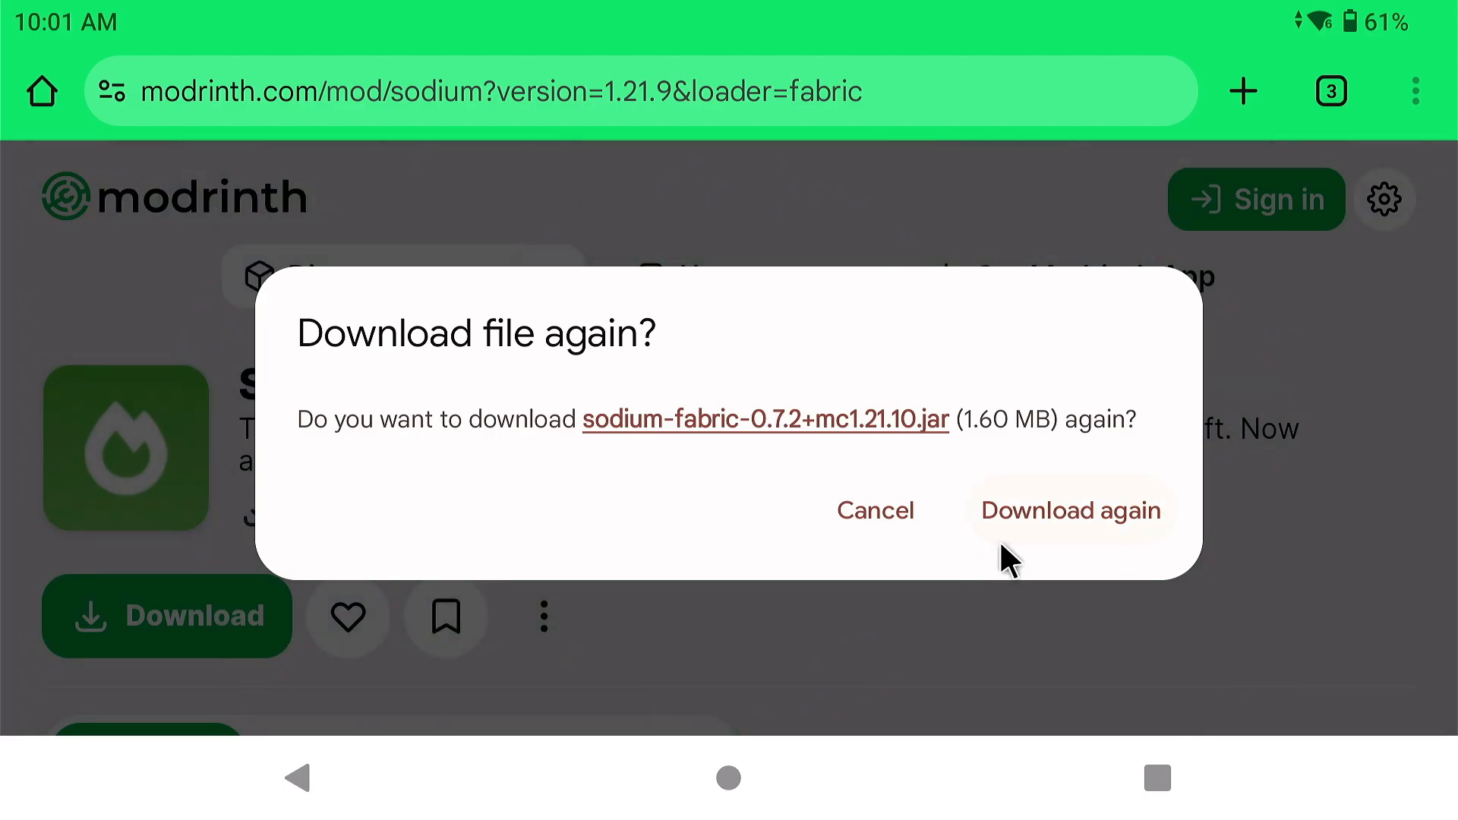
click(1070, 510)
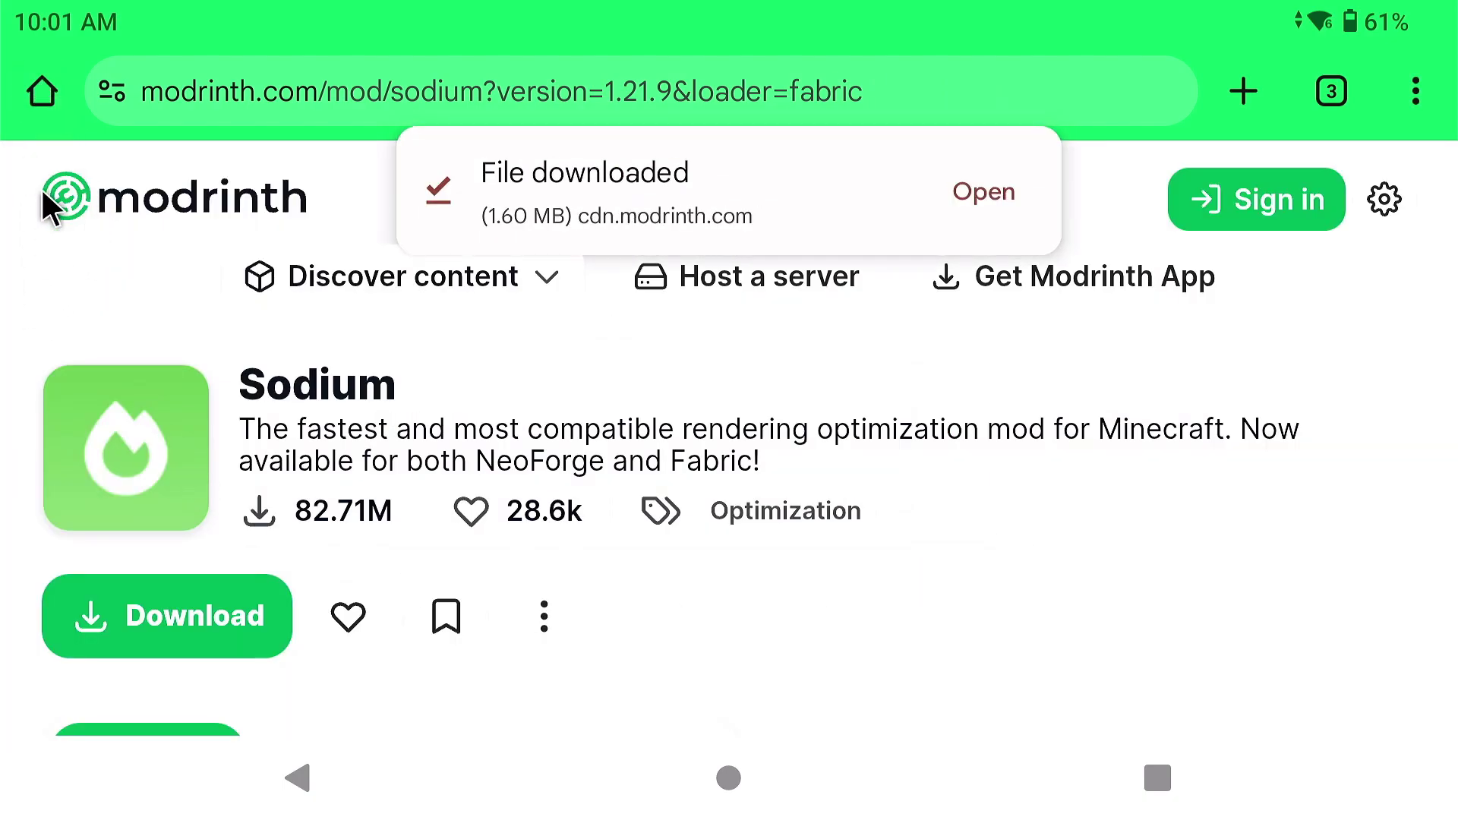
click(295, 779)
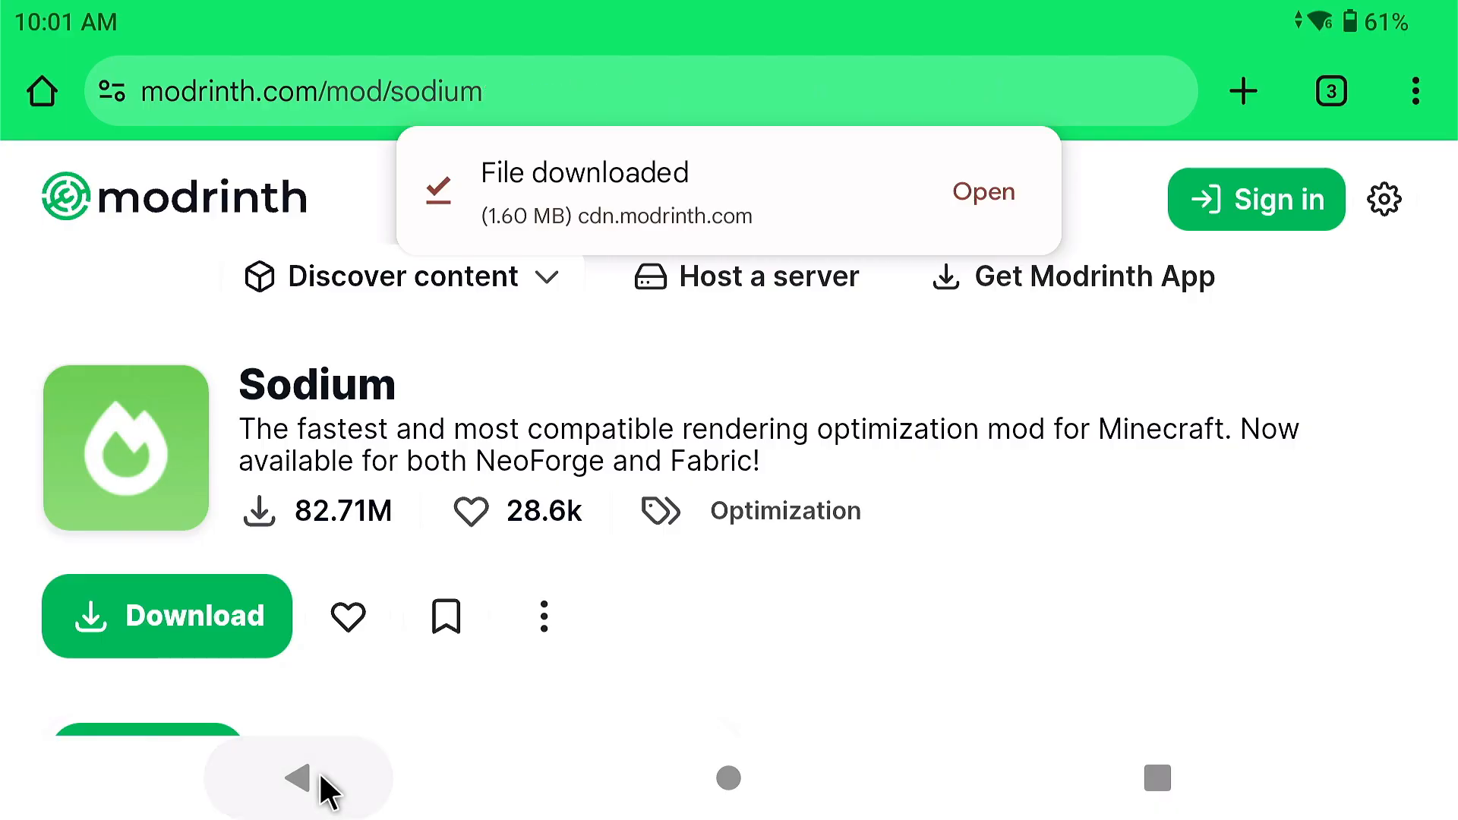
click(295, 777)
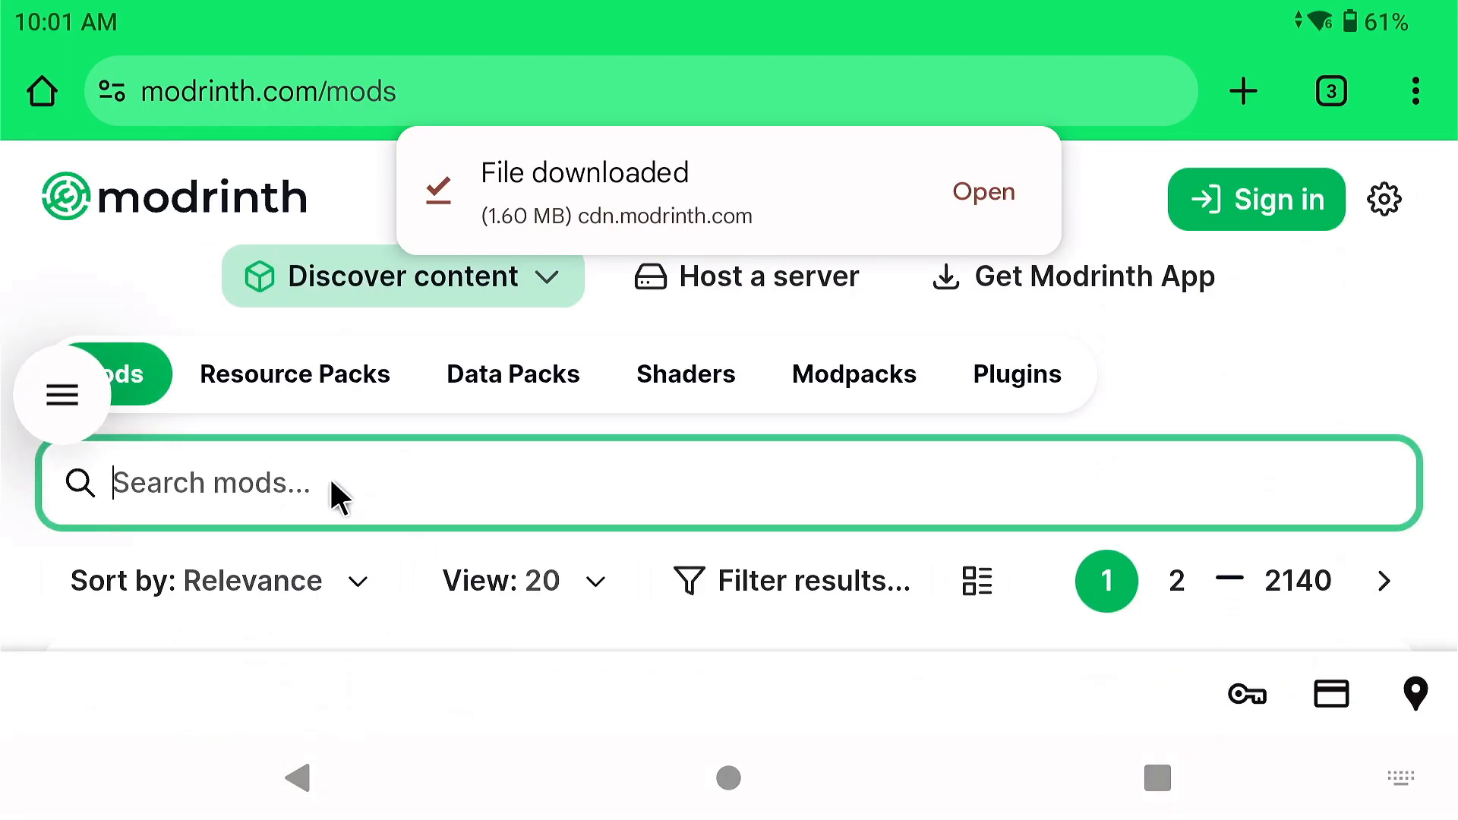
Search for 'podium' and download Podium 1.1.0 for Fabric on Minecraft 1.21.9
text(podium)
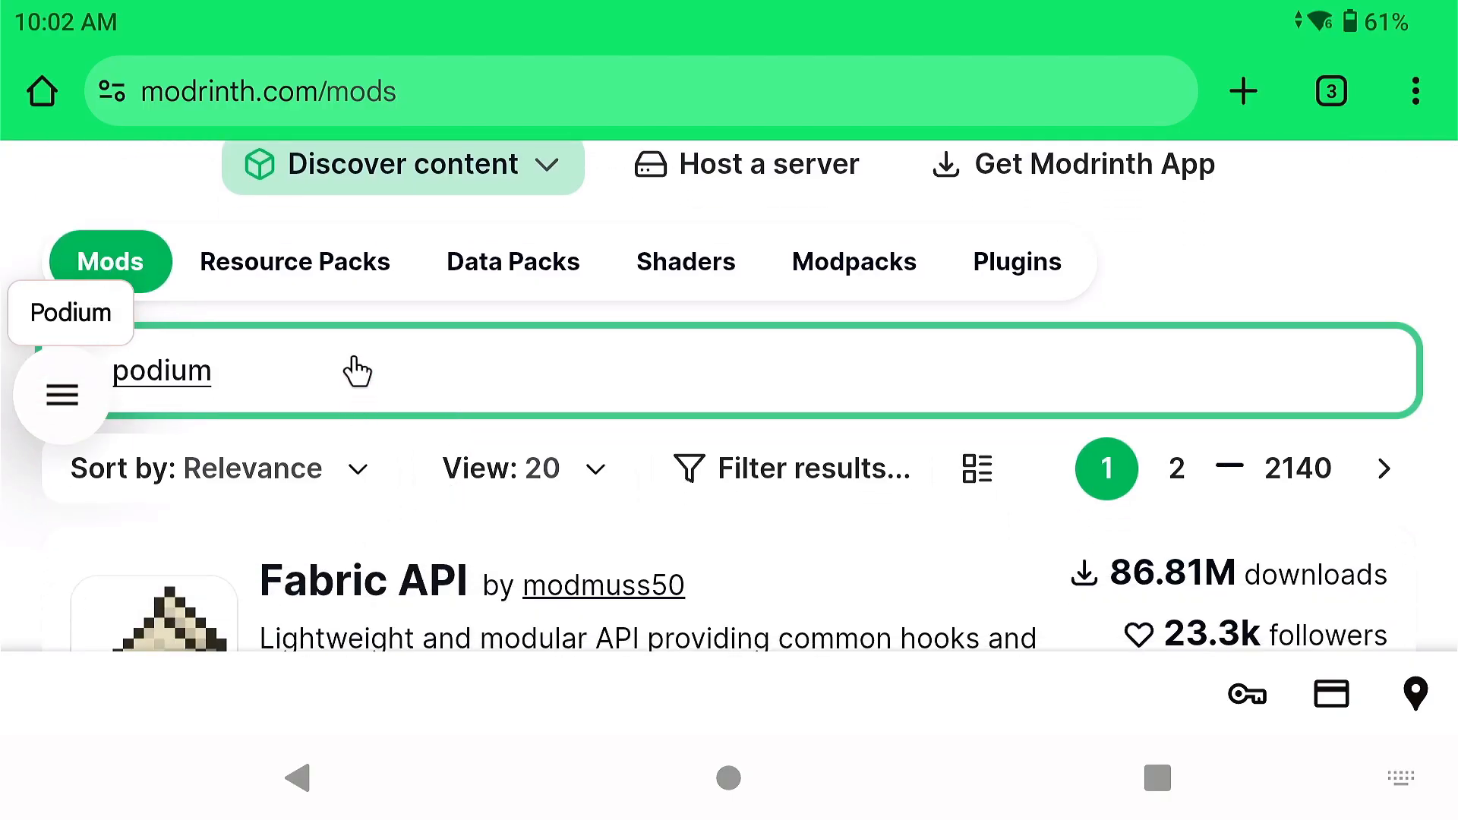
click(70, 314)
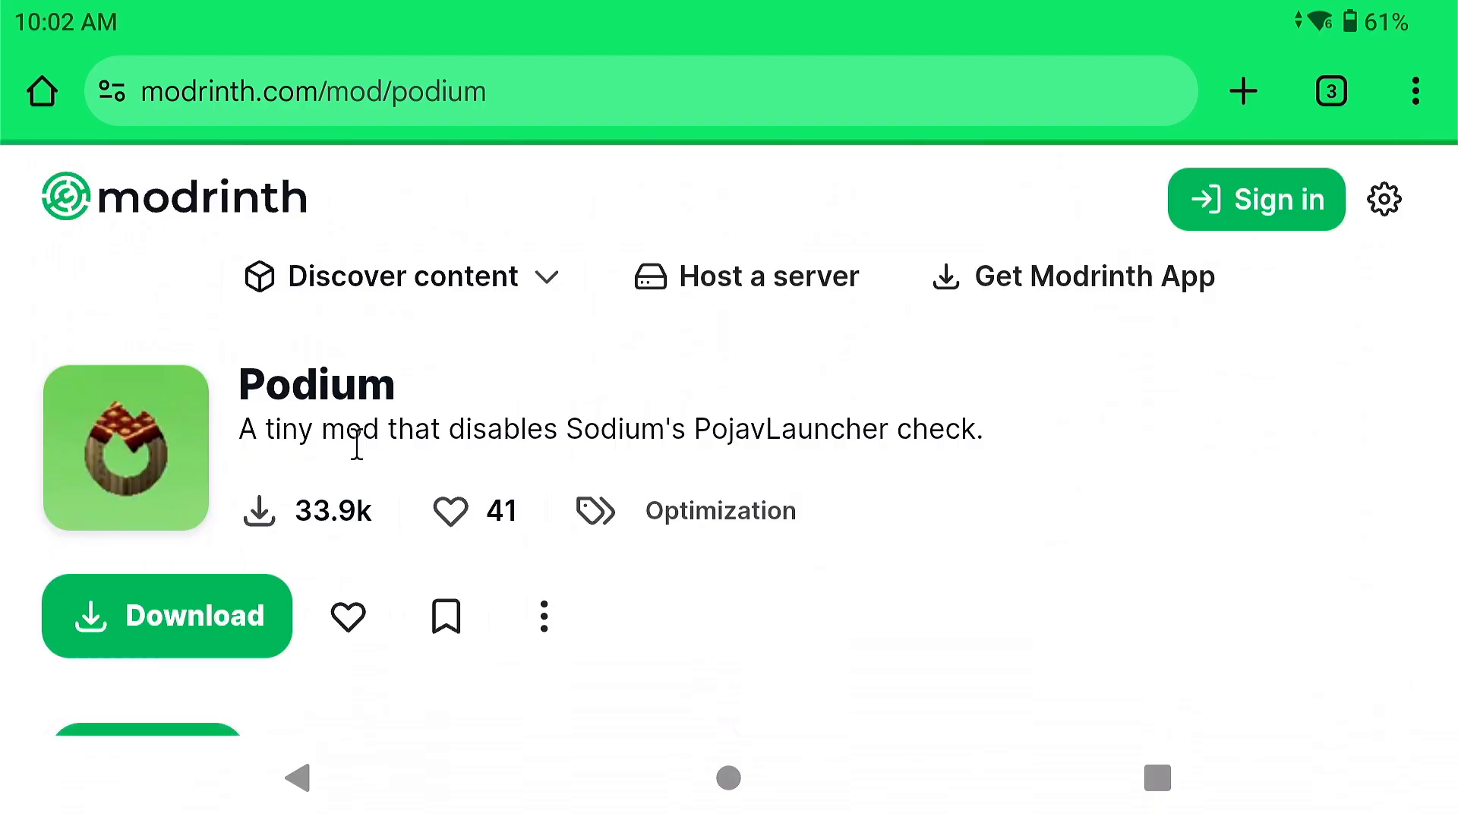
click(166, 615)
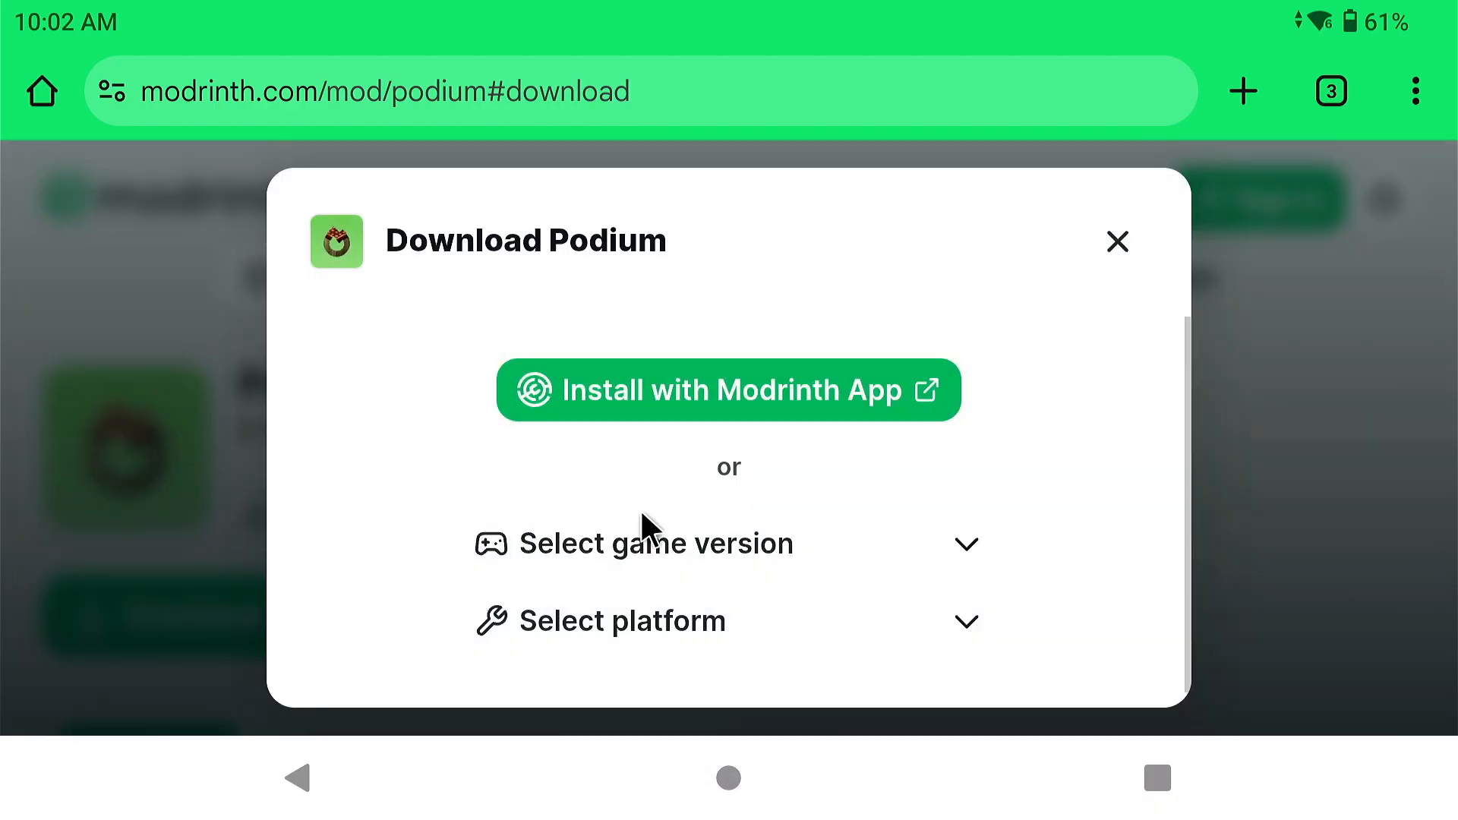
click(653, 544)
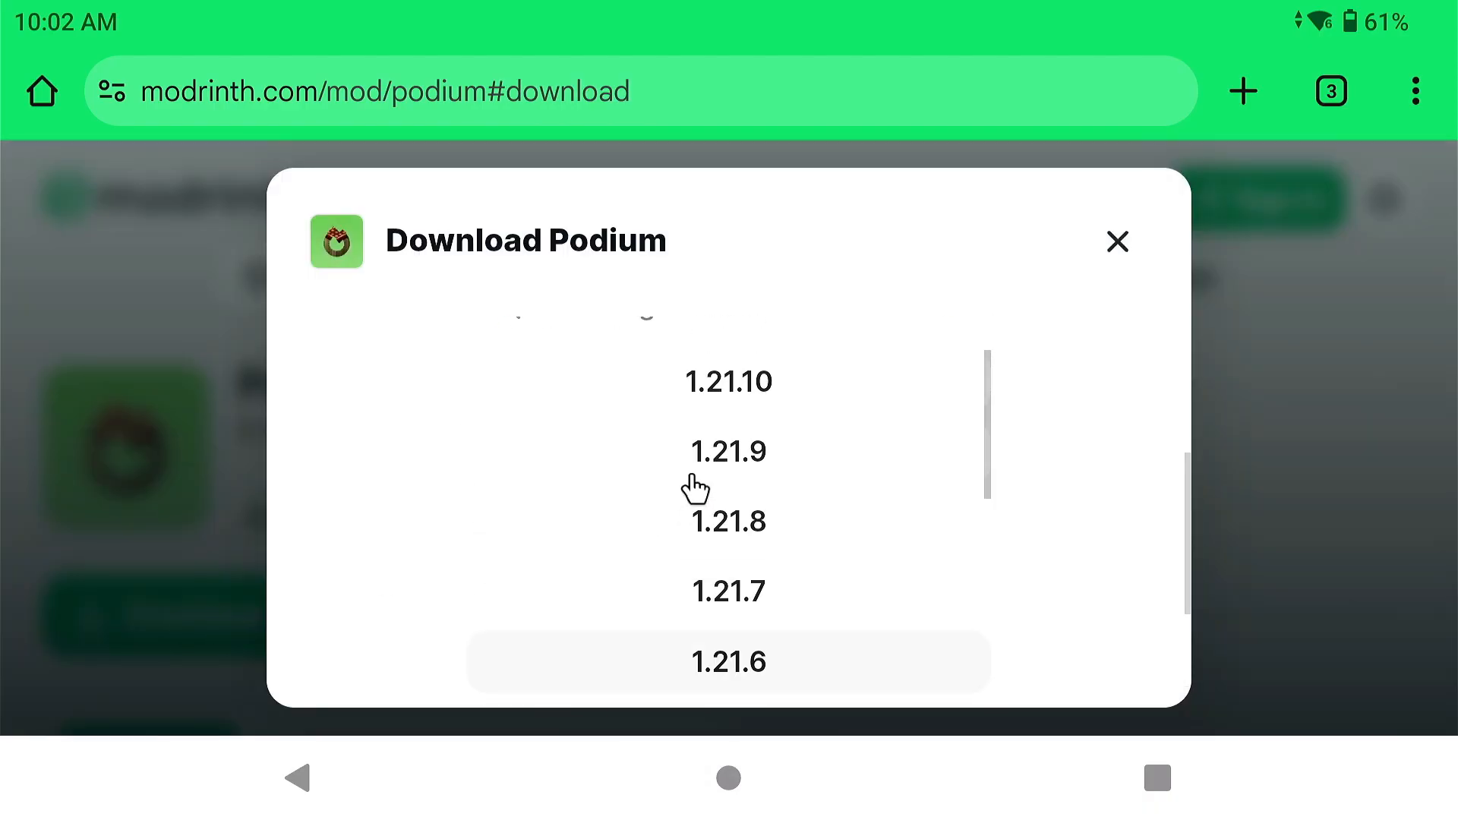
click(728, 451)
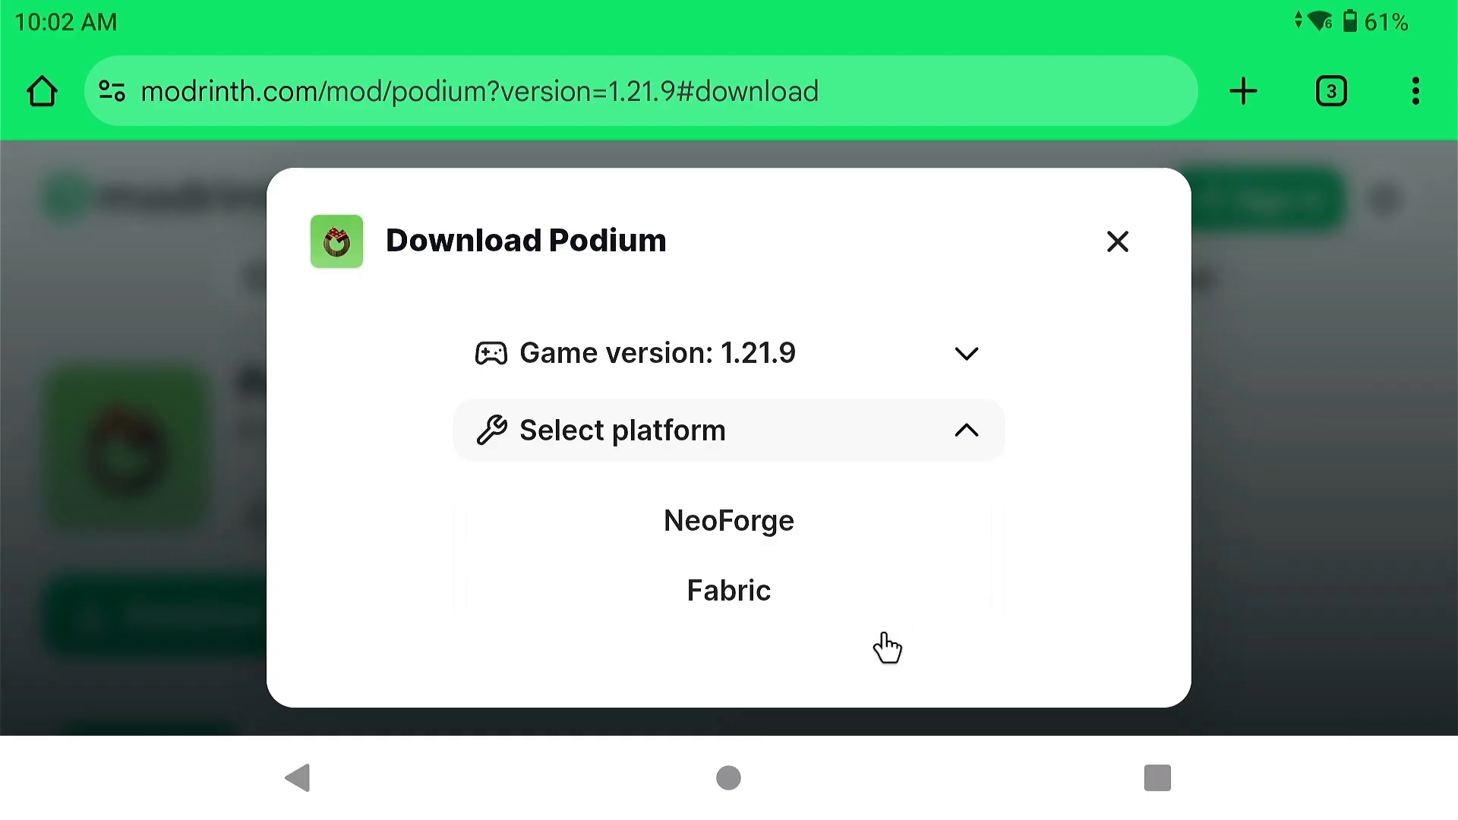
click(728, 590)
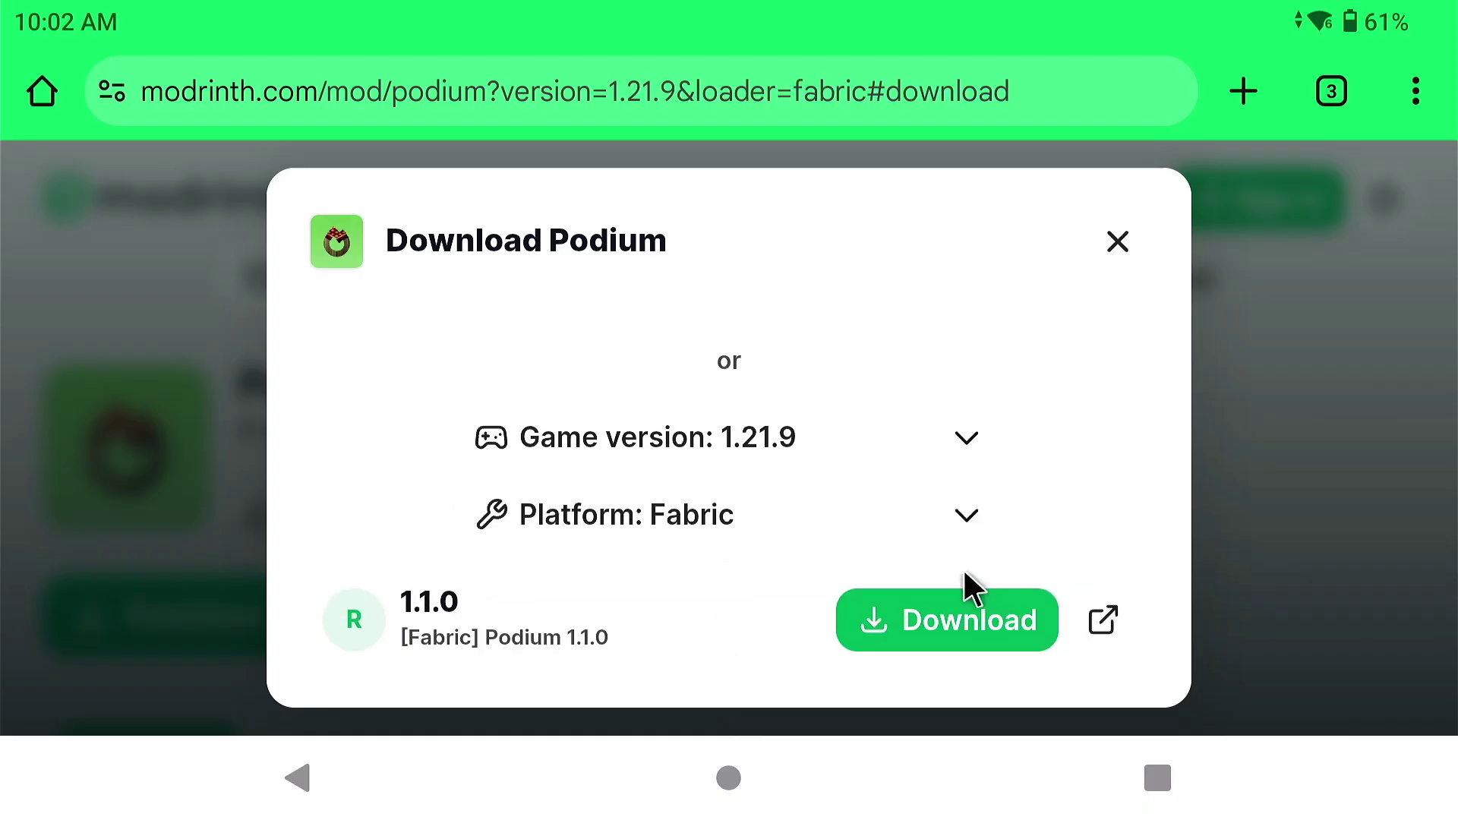
click(945, 621)
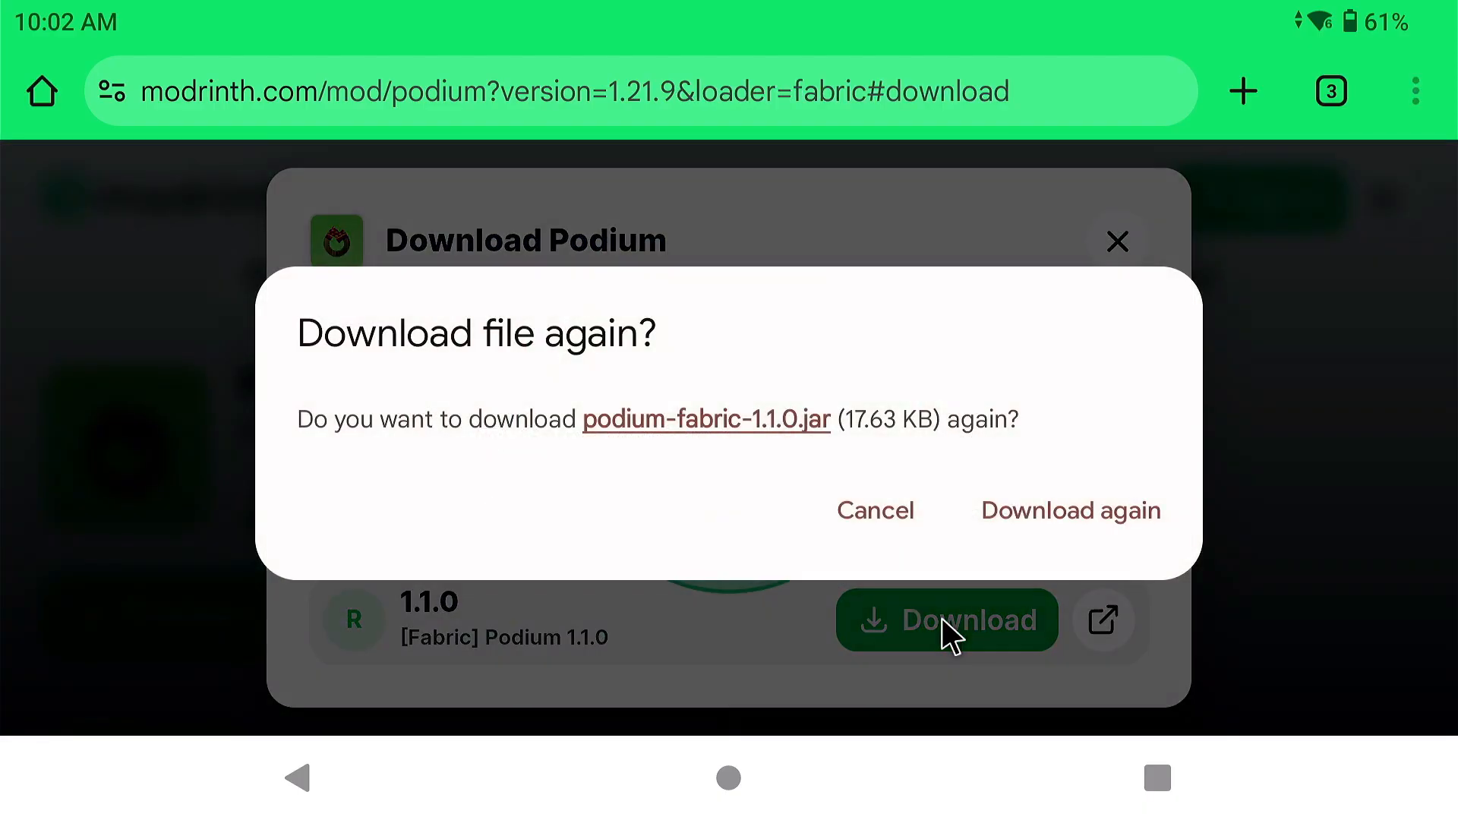
click(1069, 510)
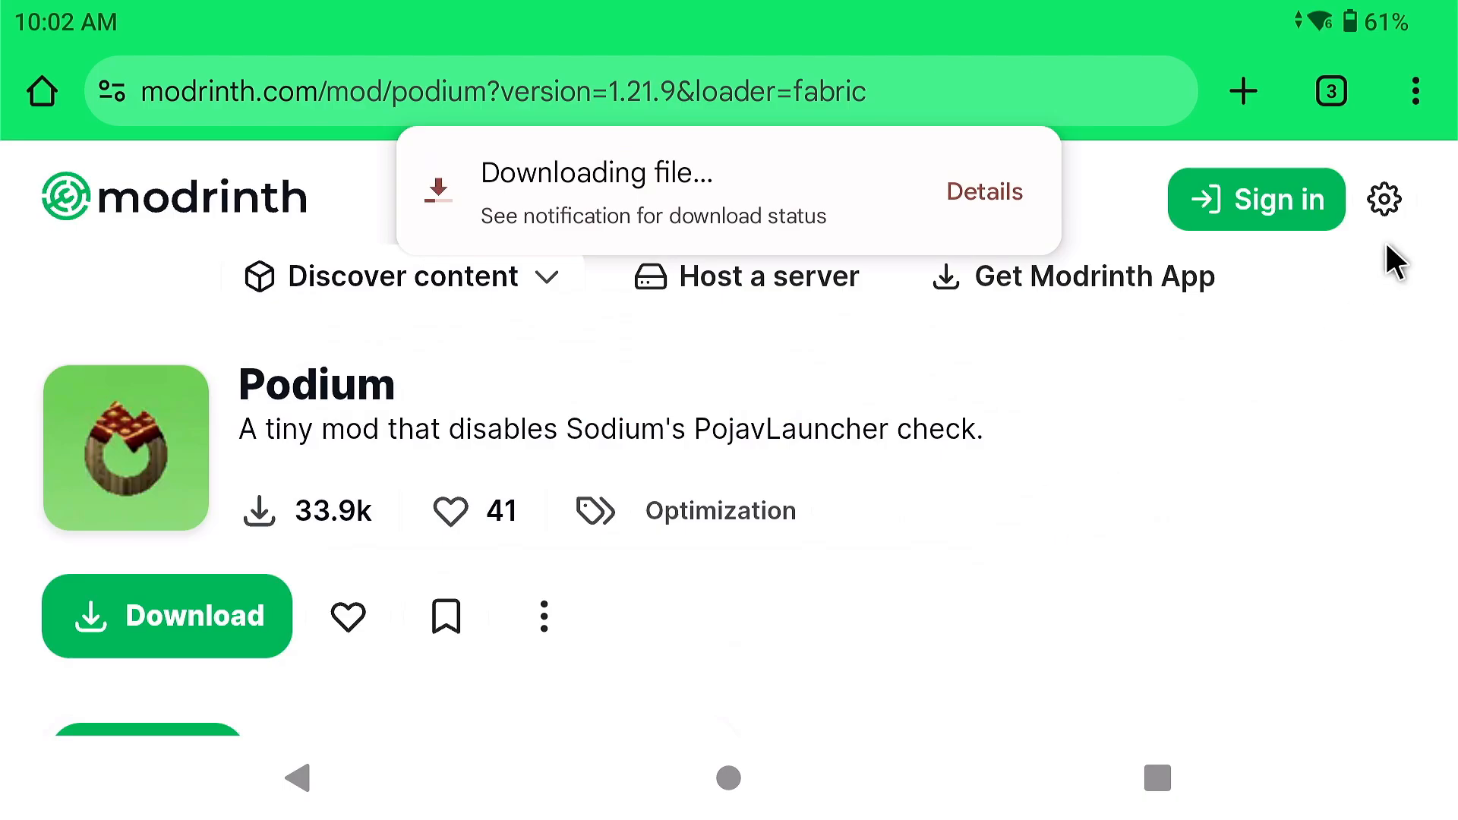
click(1156, 778)
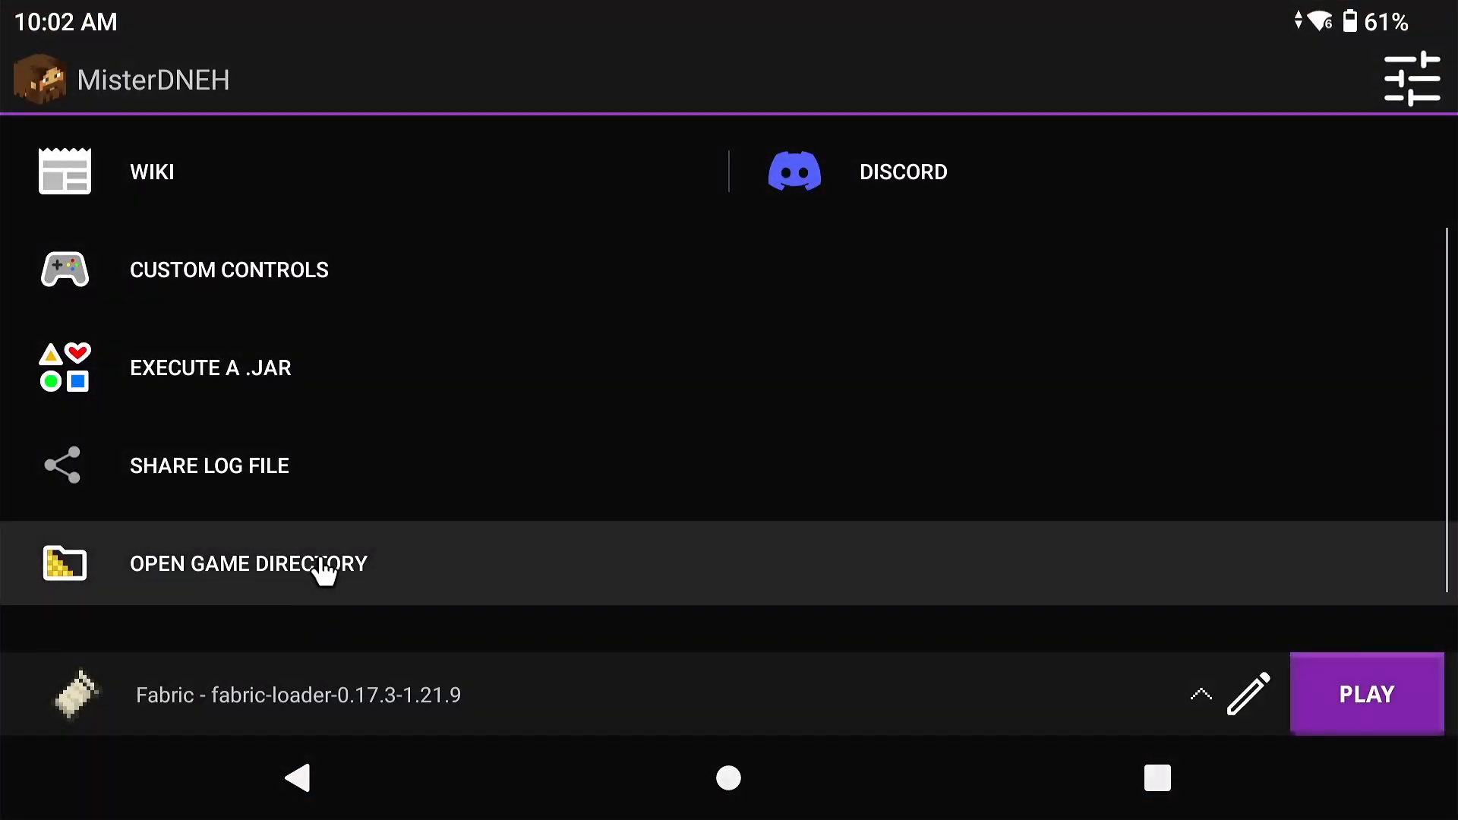
Open the game directory and navigate into SodiumModPack's mods folder
click(247, 563)
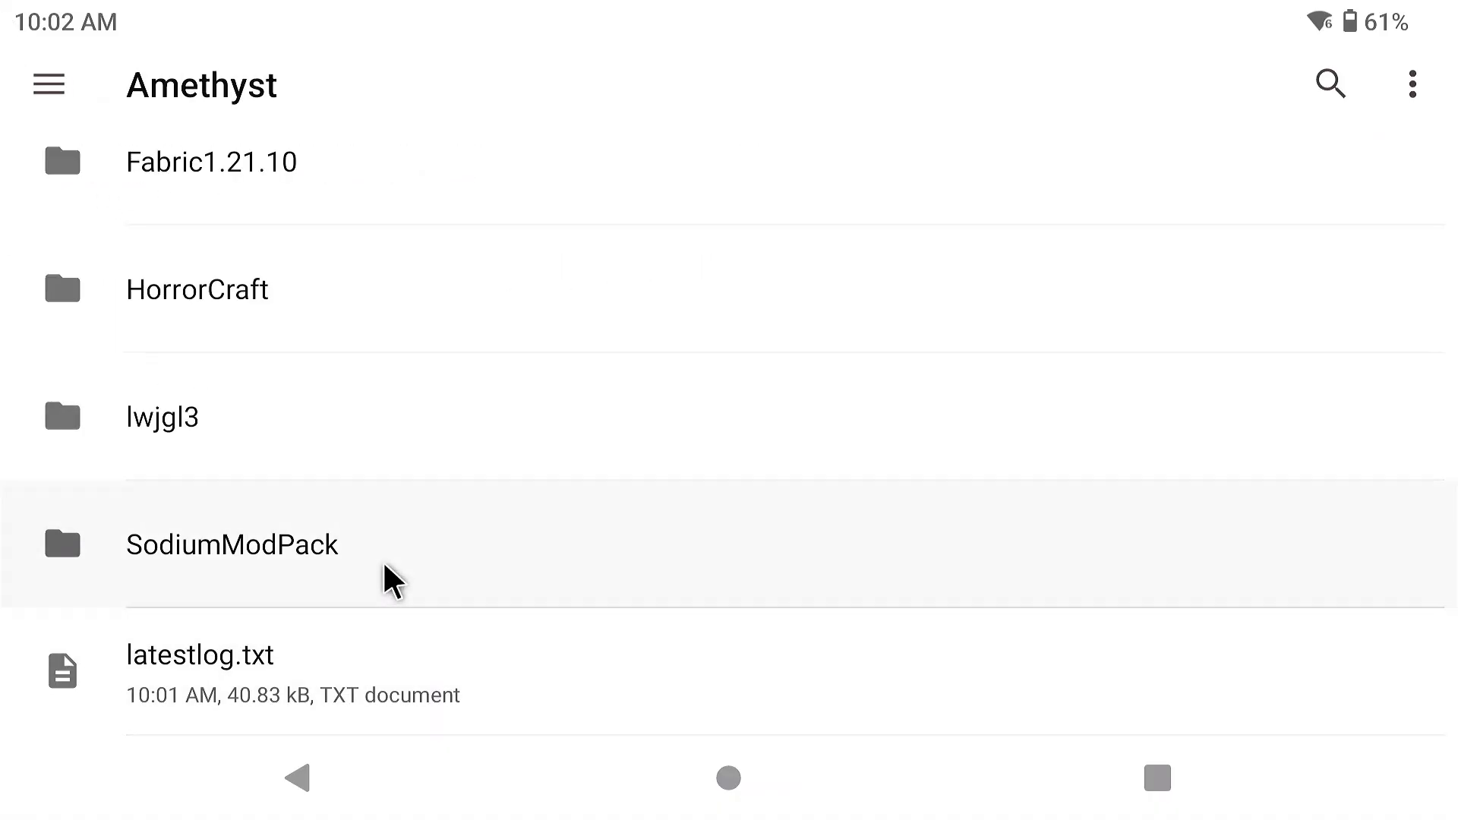
click(232, 545)
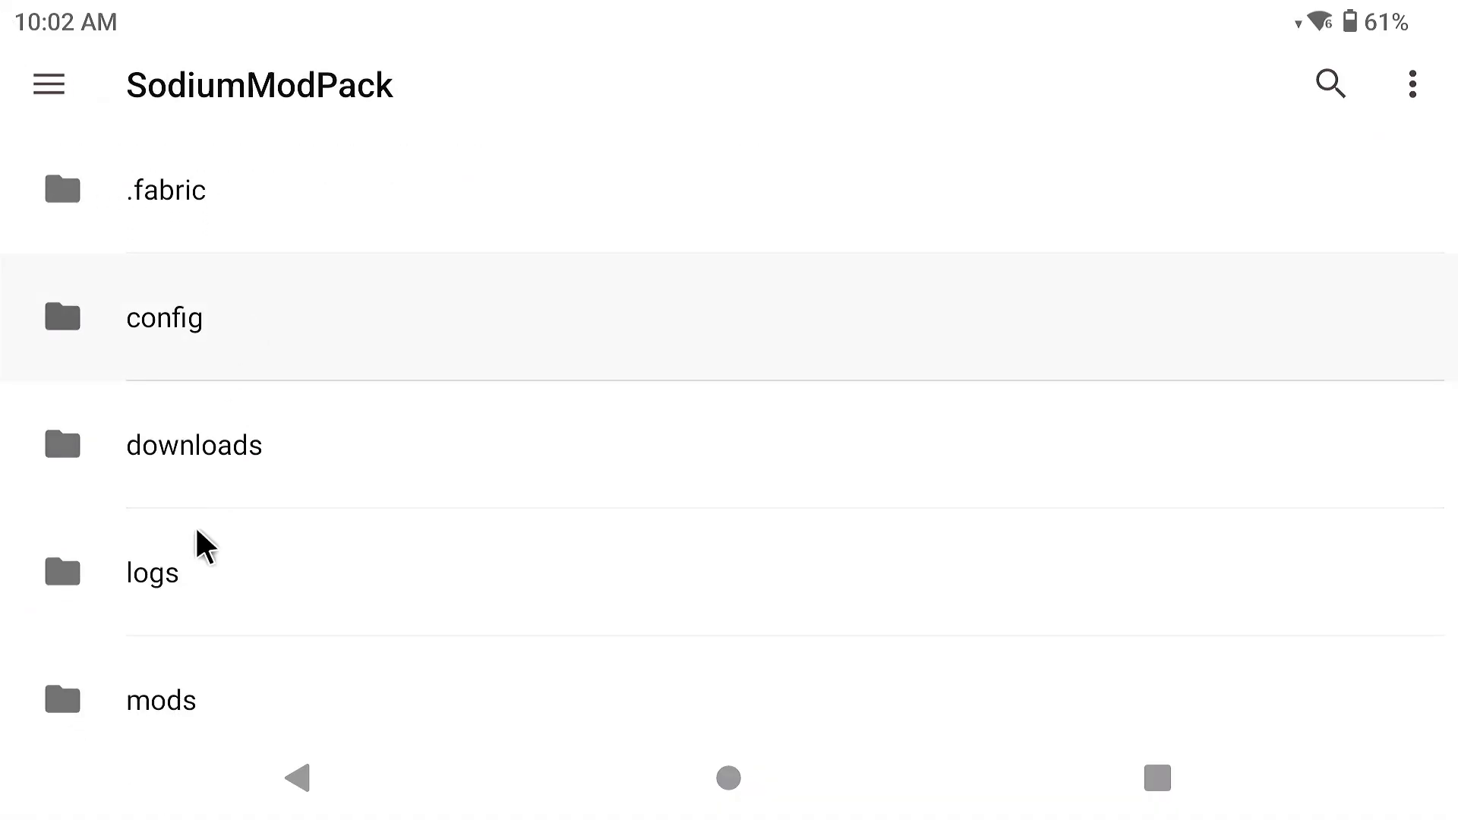
click(161, 699)
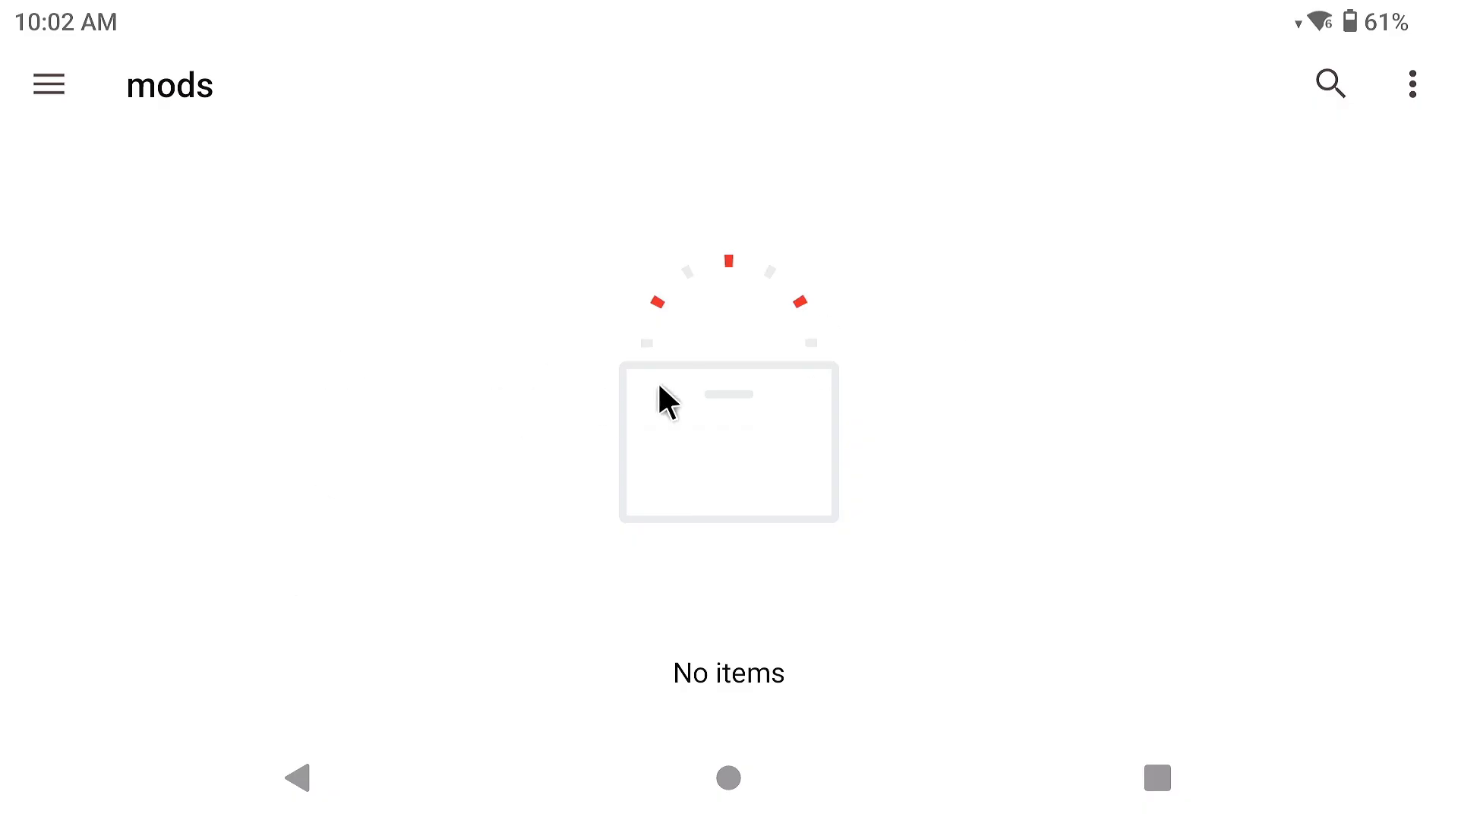
Open the device's Download folder and select the Fabric API and Sodium jars
click(49, 84)
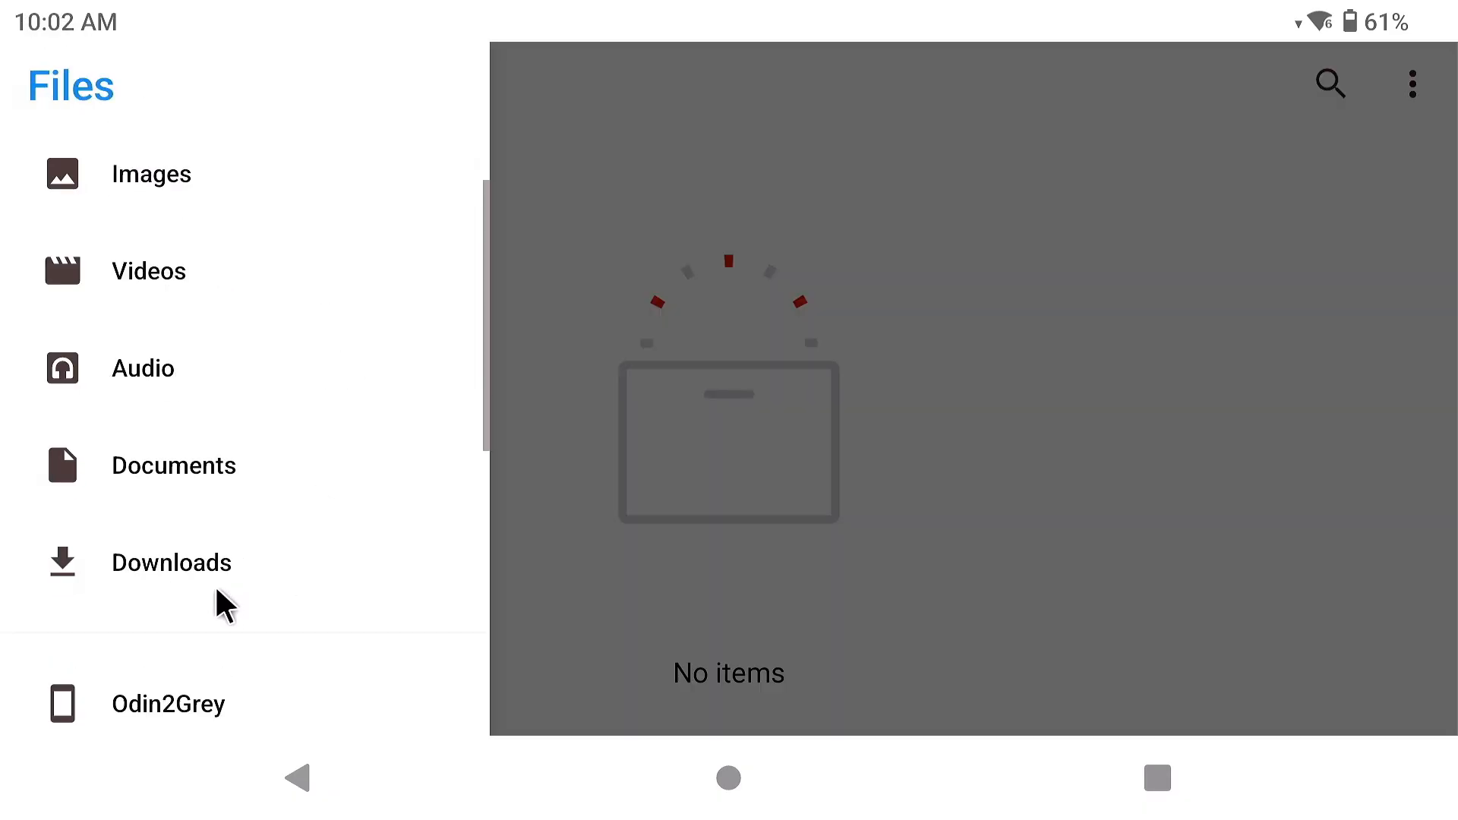
click(169, 703)
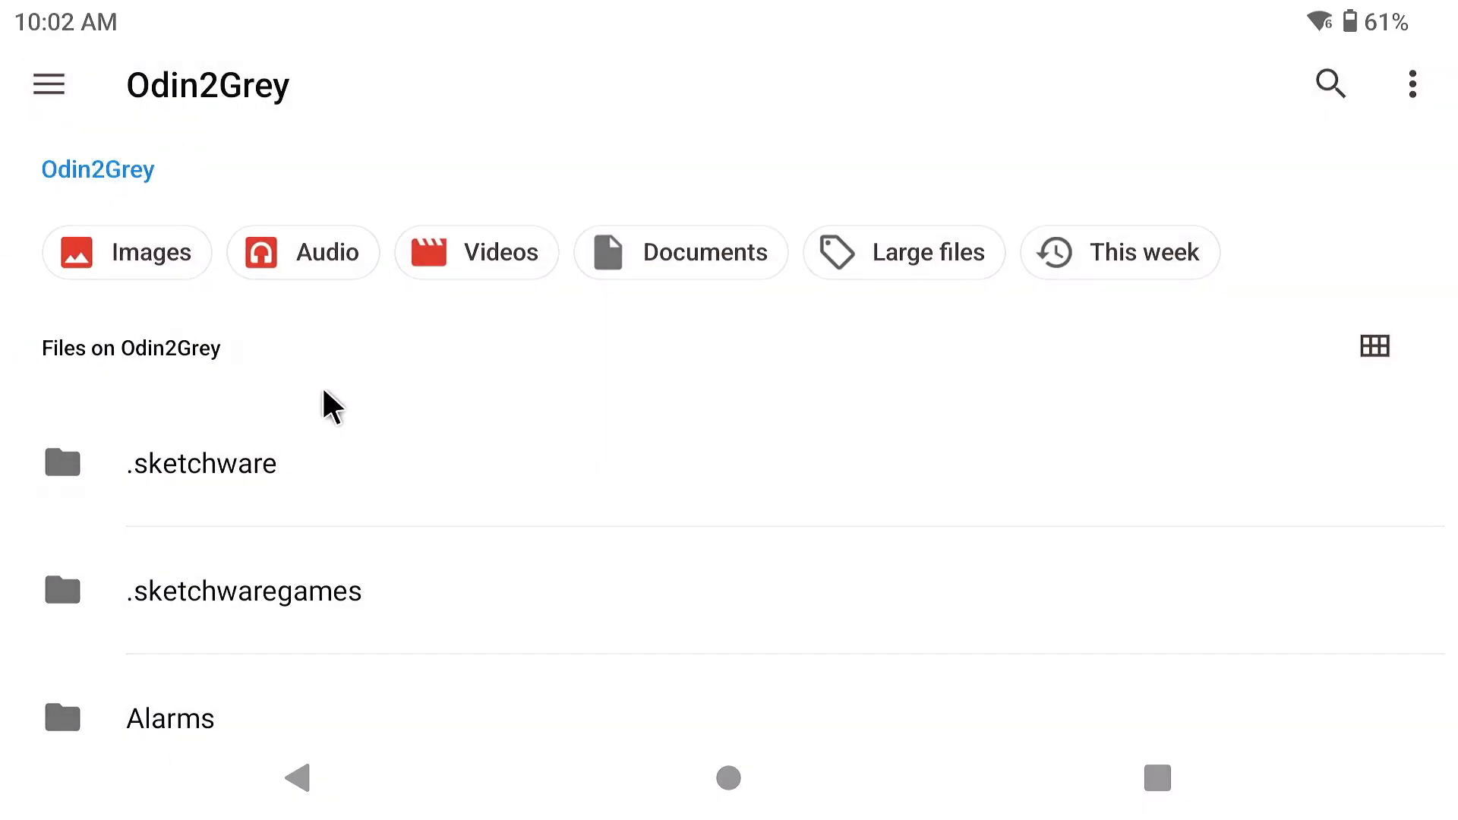
scroll(down, 3)
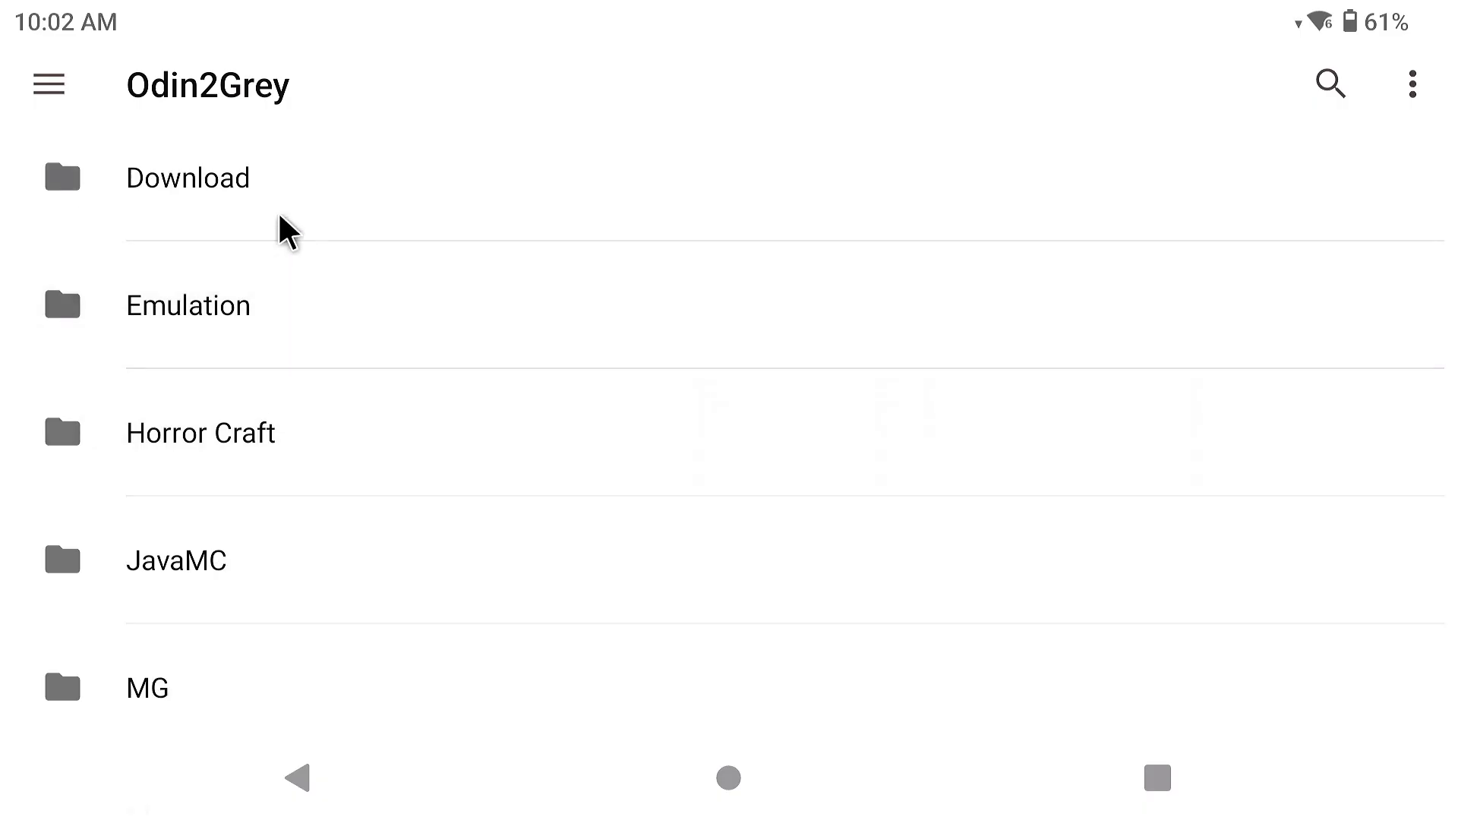
click(187, 178)
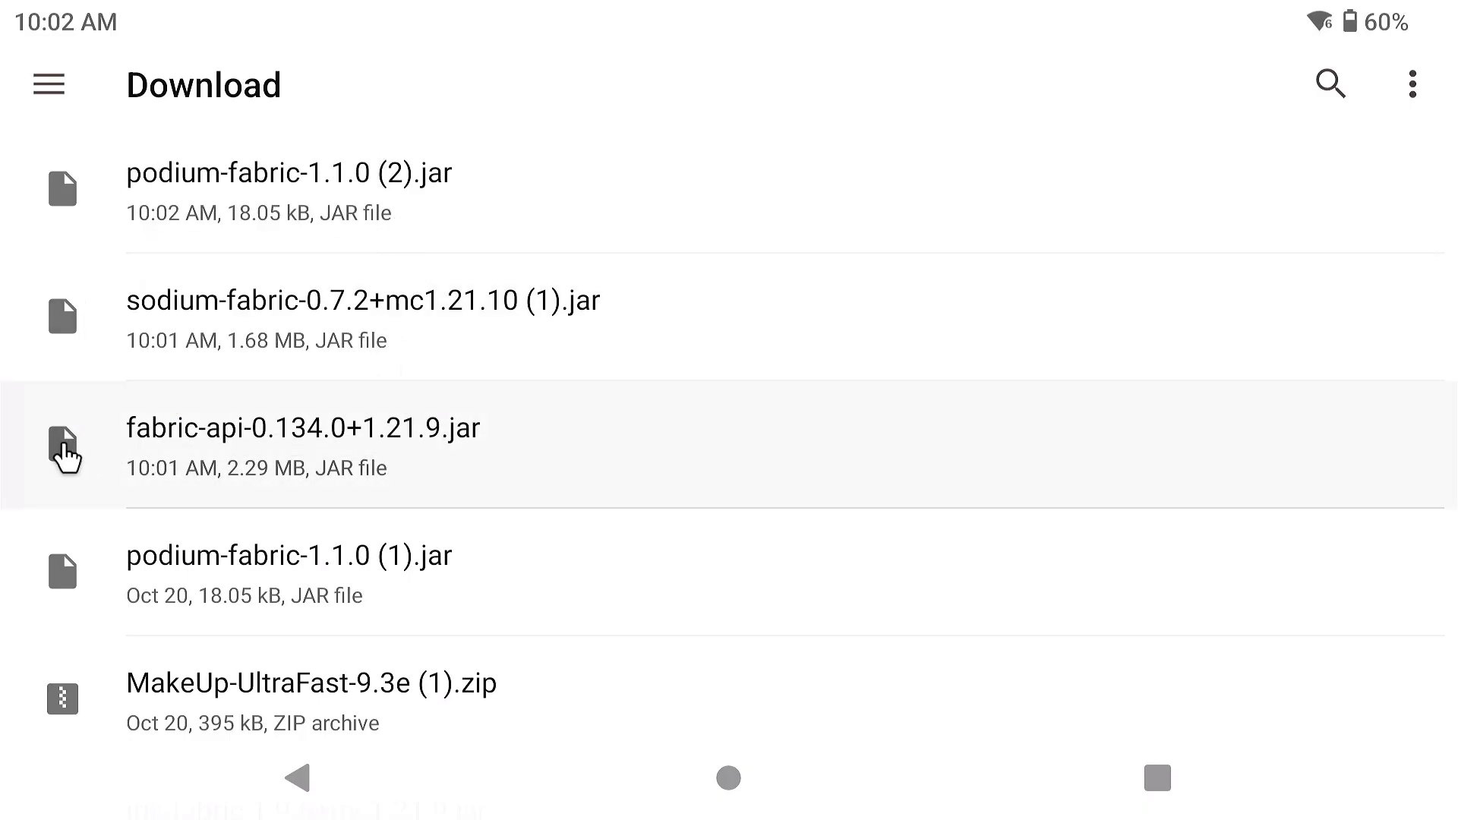
mouse_move(237, 474)
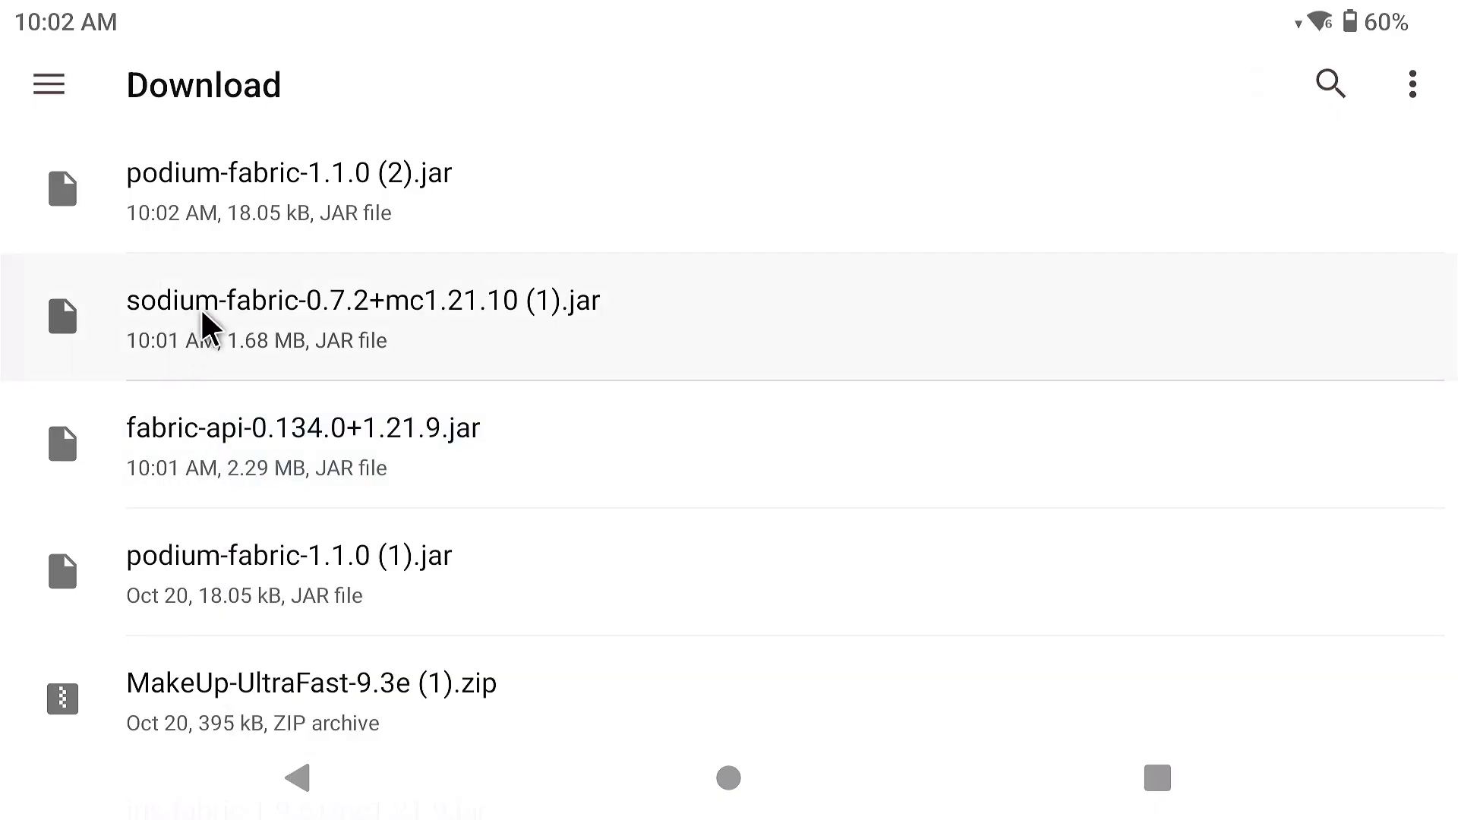
click(61, 446)
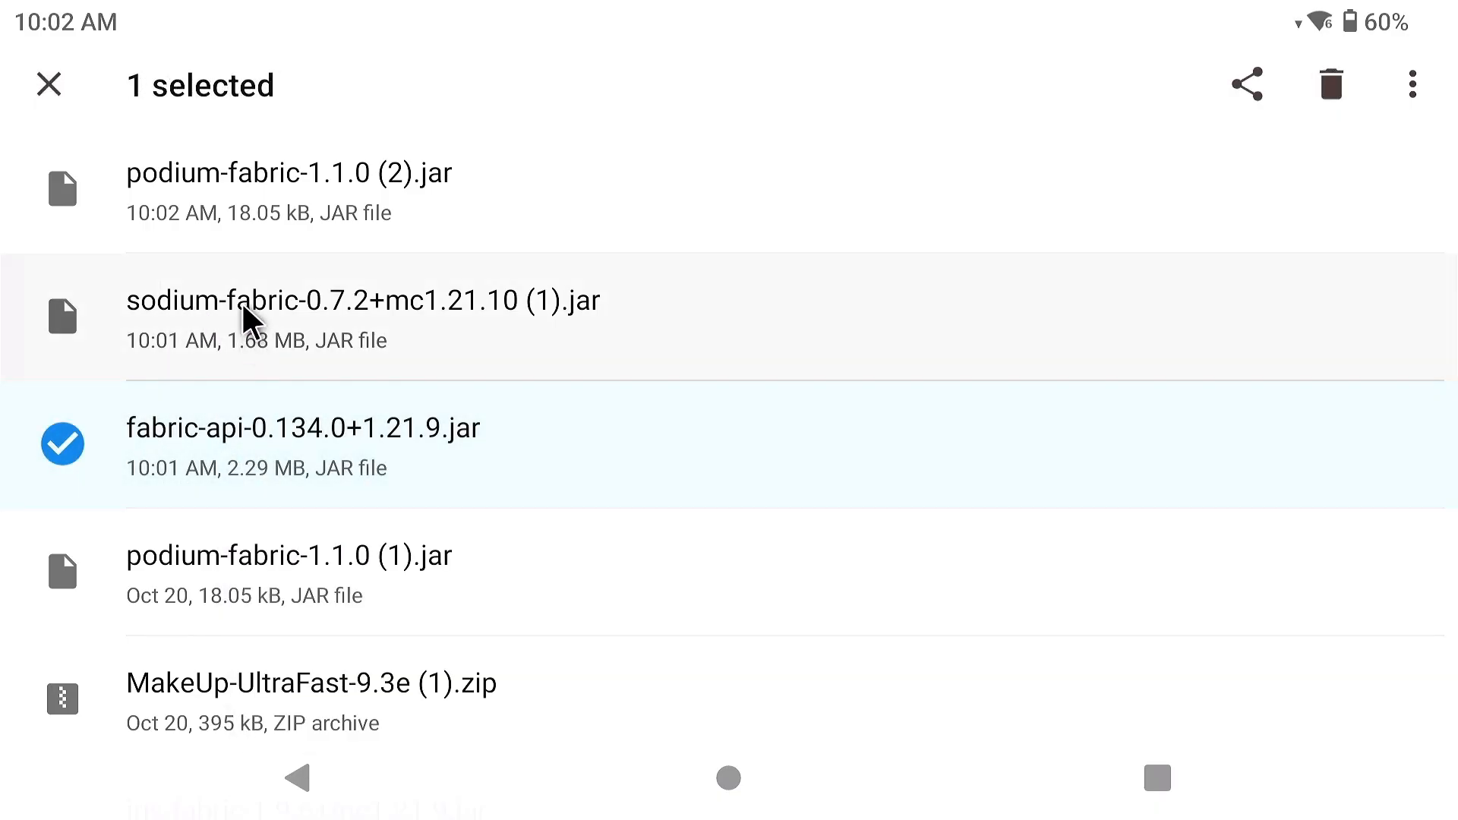
click(1413, 84)
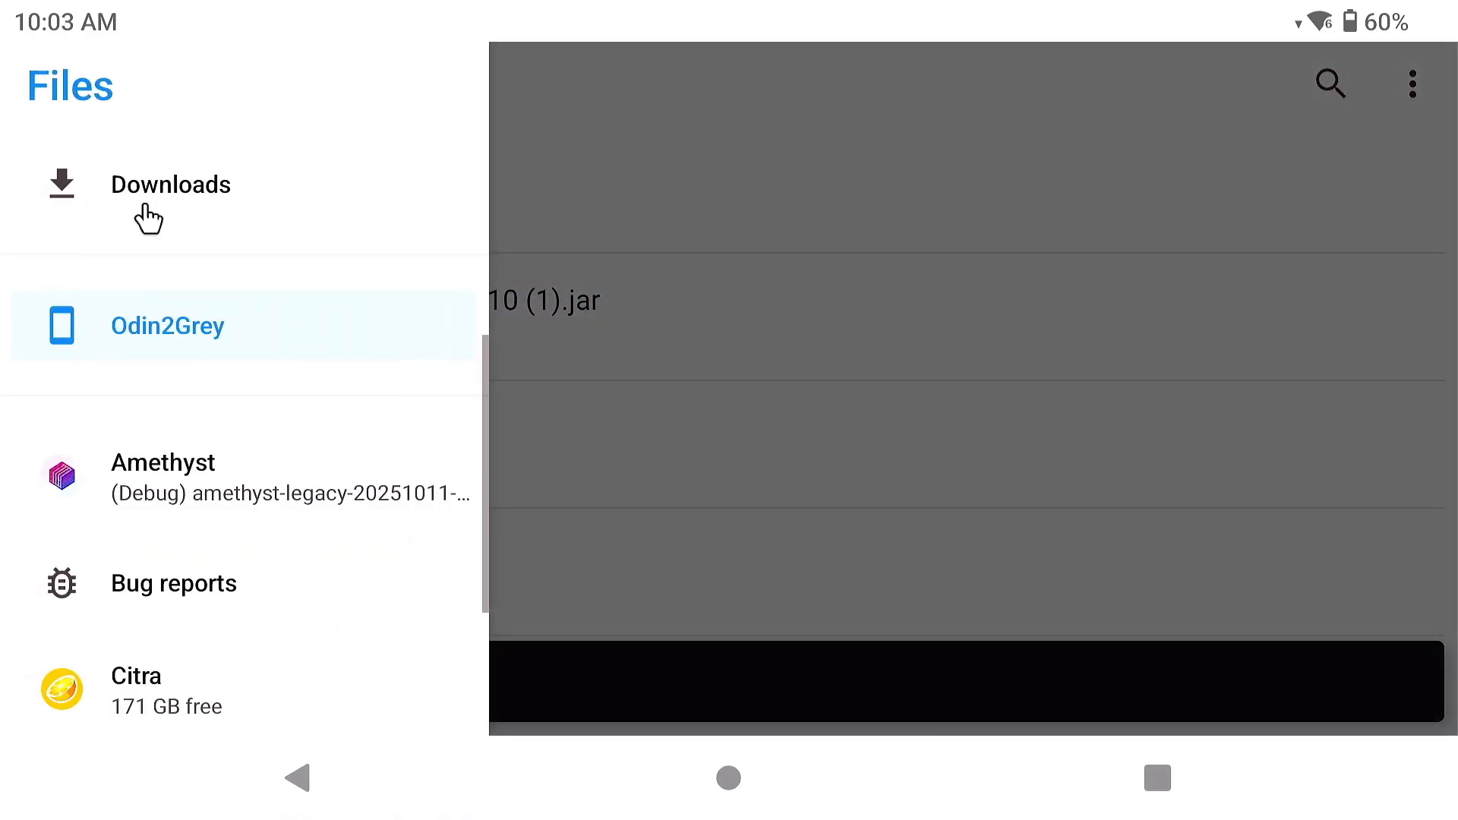
Paste the copied Fabric API, Sodium and Podium jars into SodiumModPack's empty mods folder
click(163, 462)
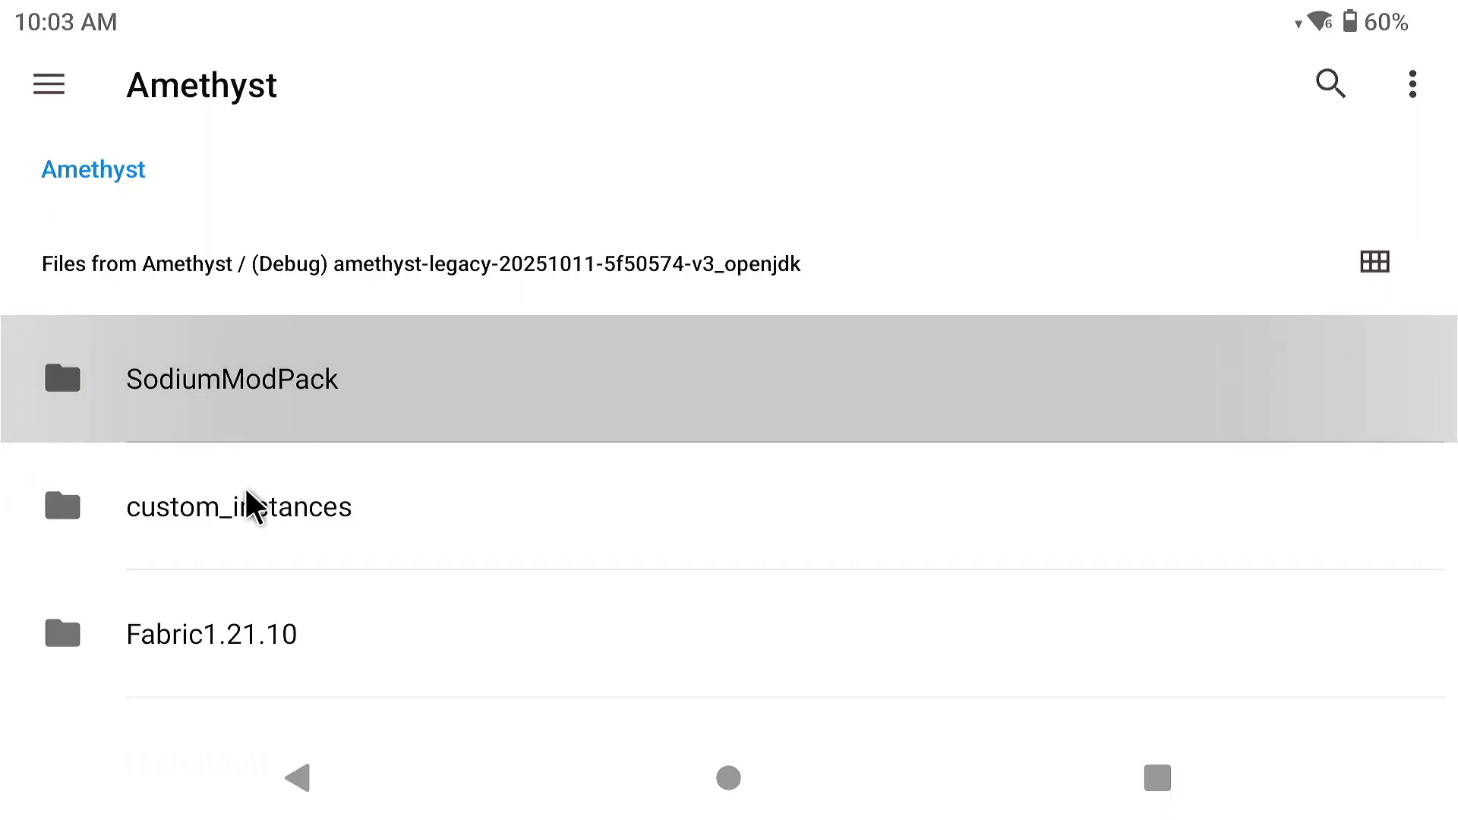
click(232, 378)
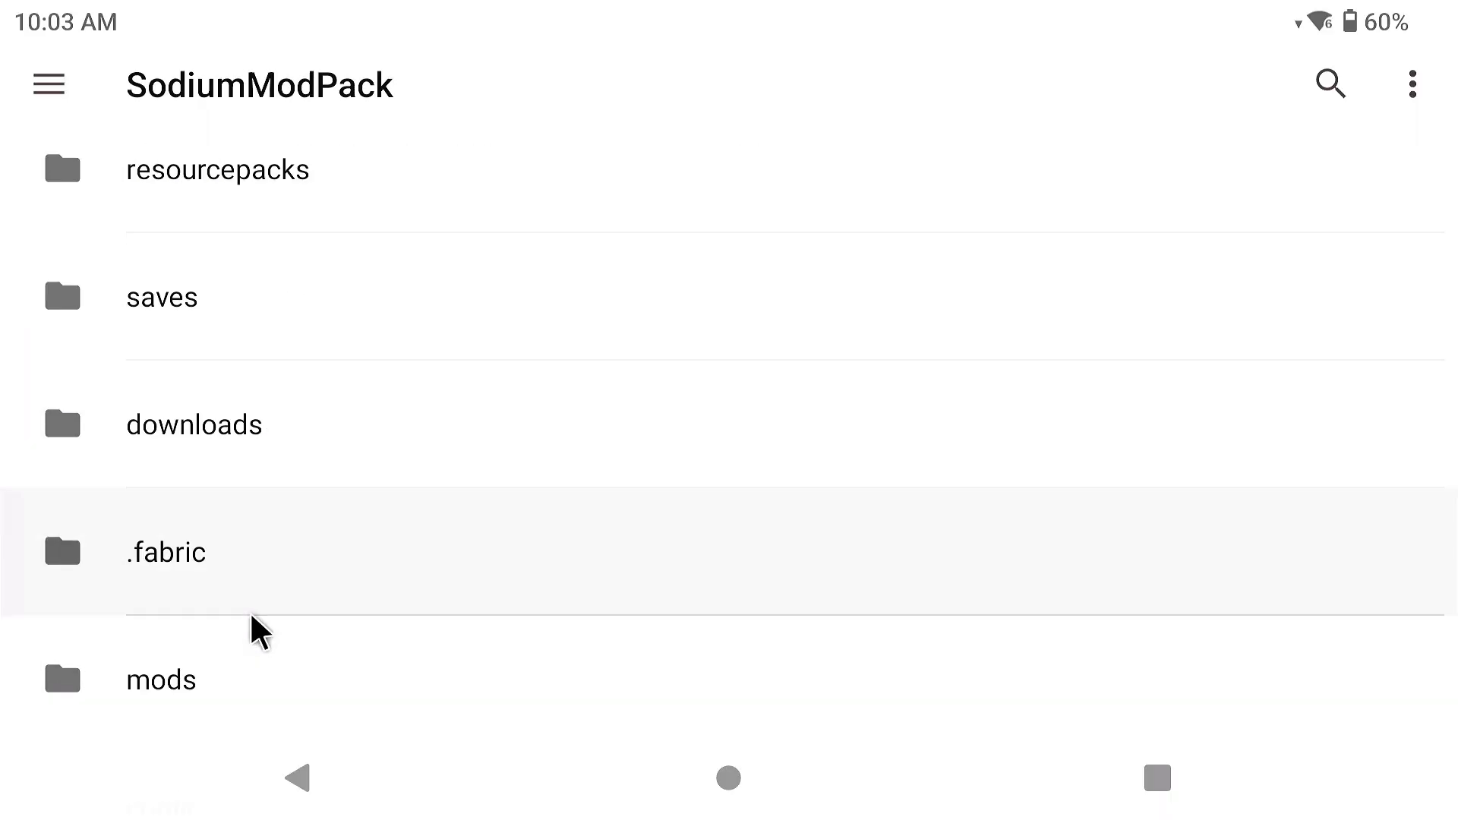
click(161, 679)
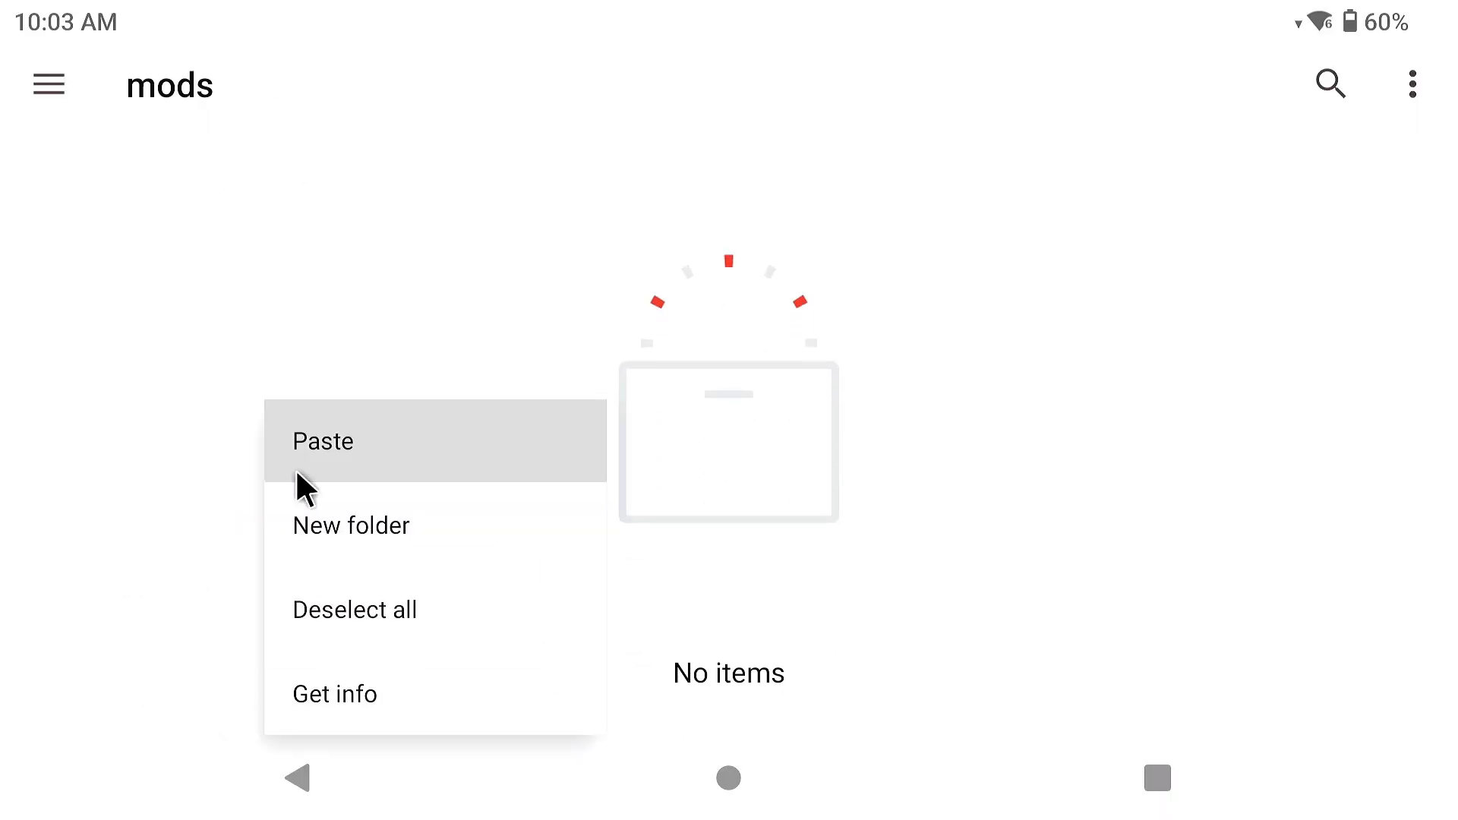
click(323, 440)
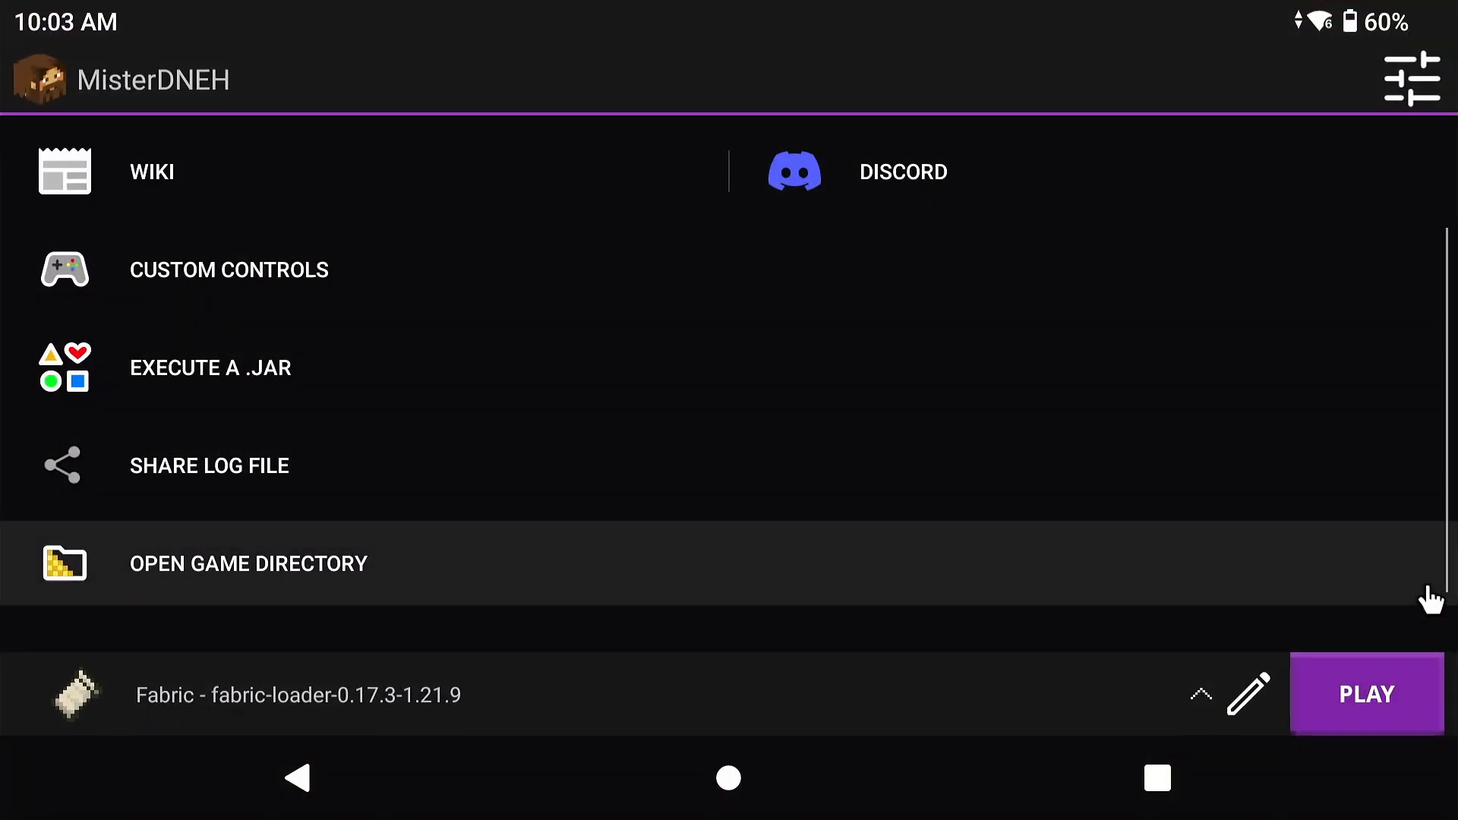
Launch the fabric-loader-0.17.3-1.21.9 profile and wait for Minecraft's modded title screen
click(1367, 692)
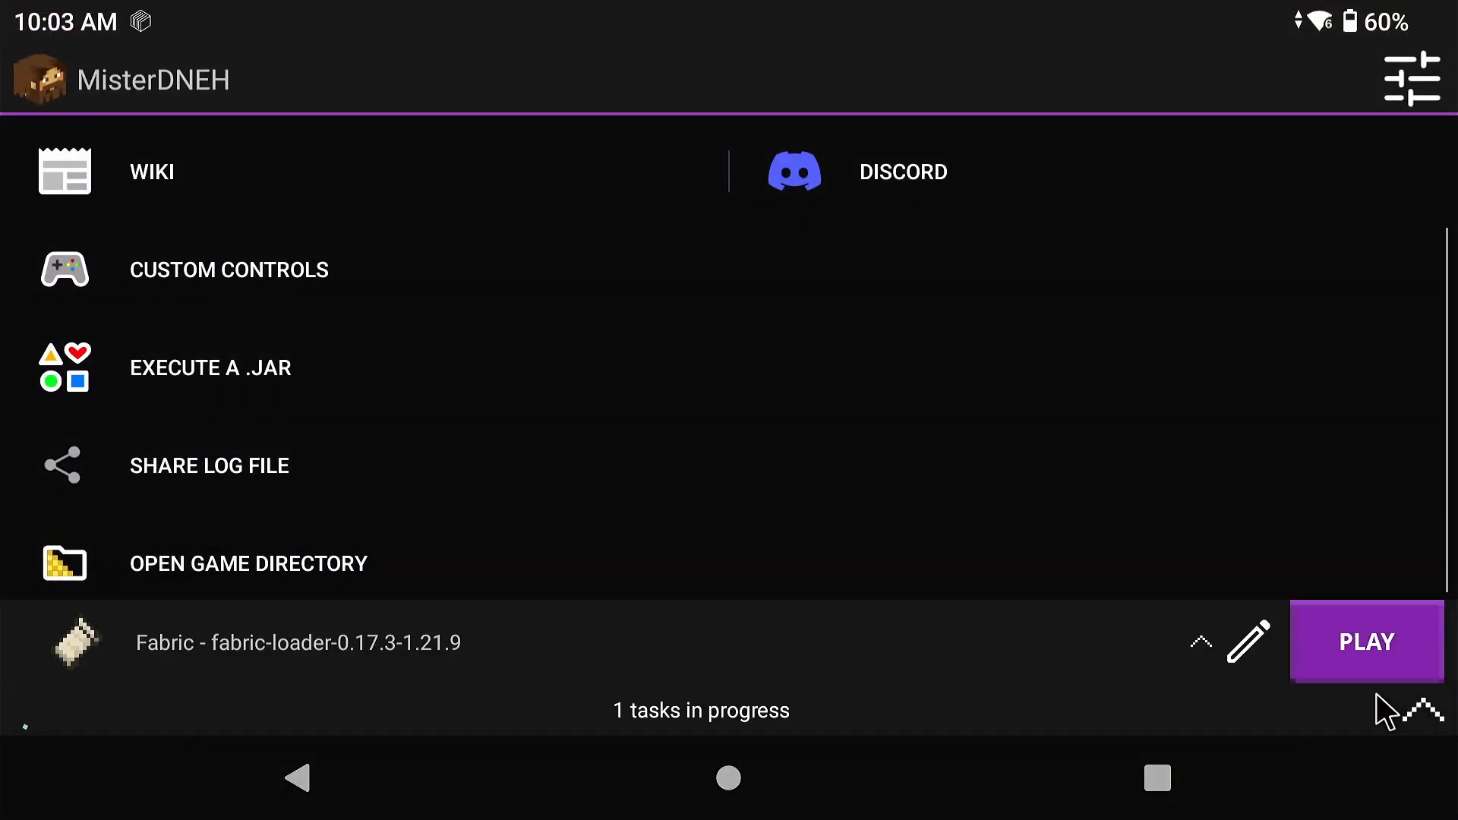
click(1366, 641)
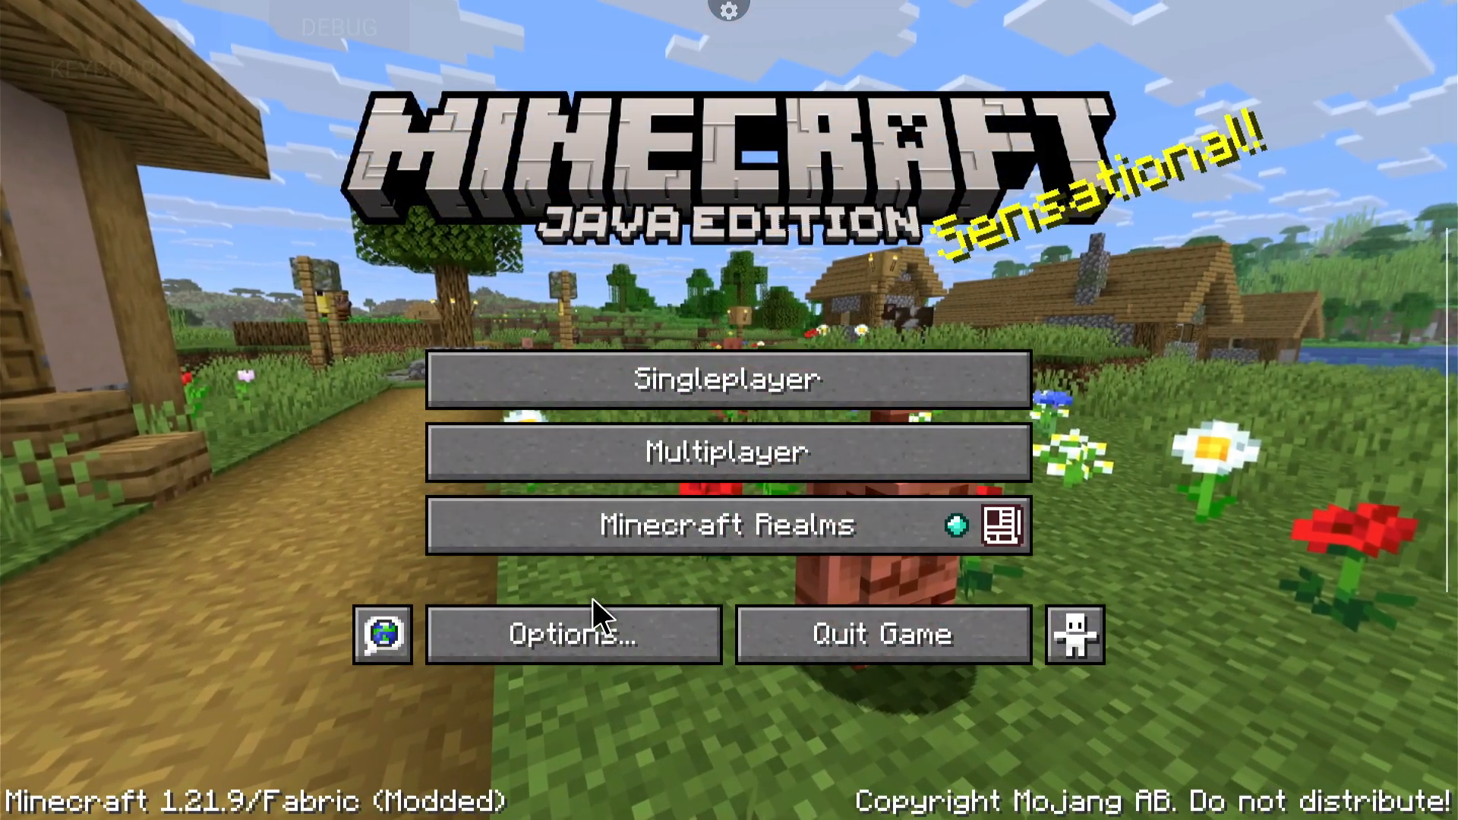
Open Options and then Sodium's Video Settings, showing 12-chunk render distance and 120 fps
click(572, 635)
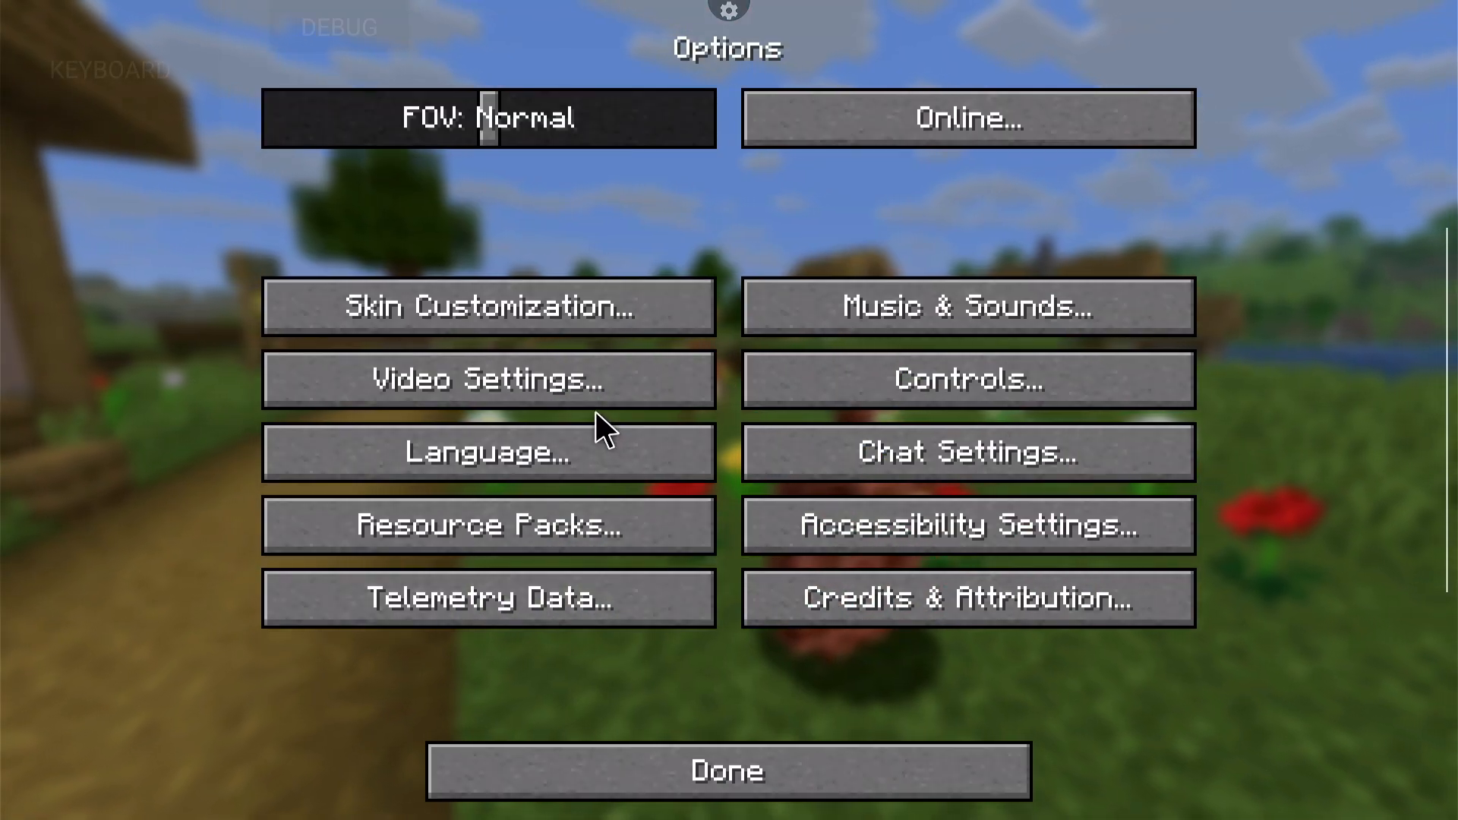
click(488, 378)
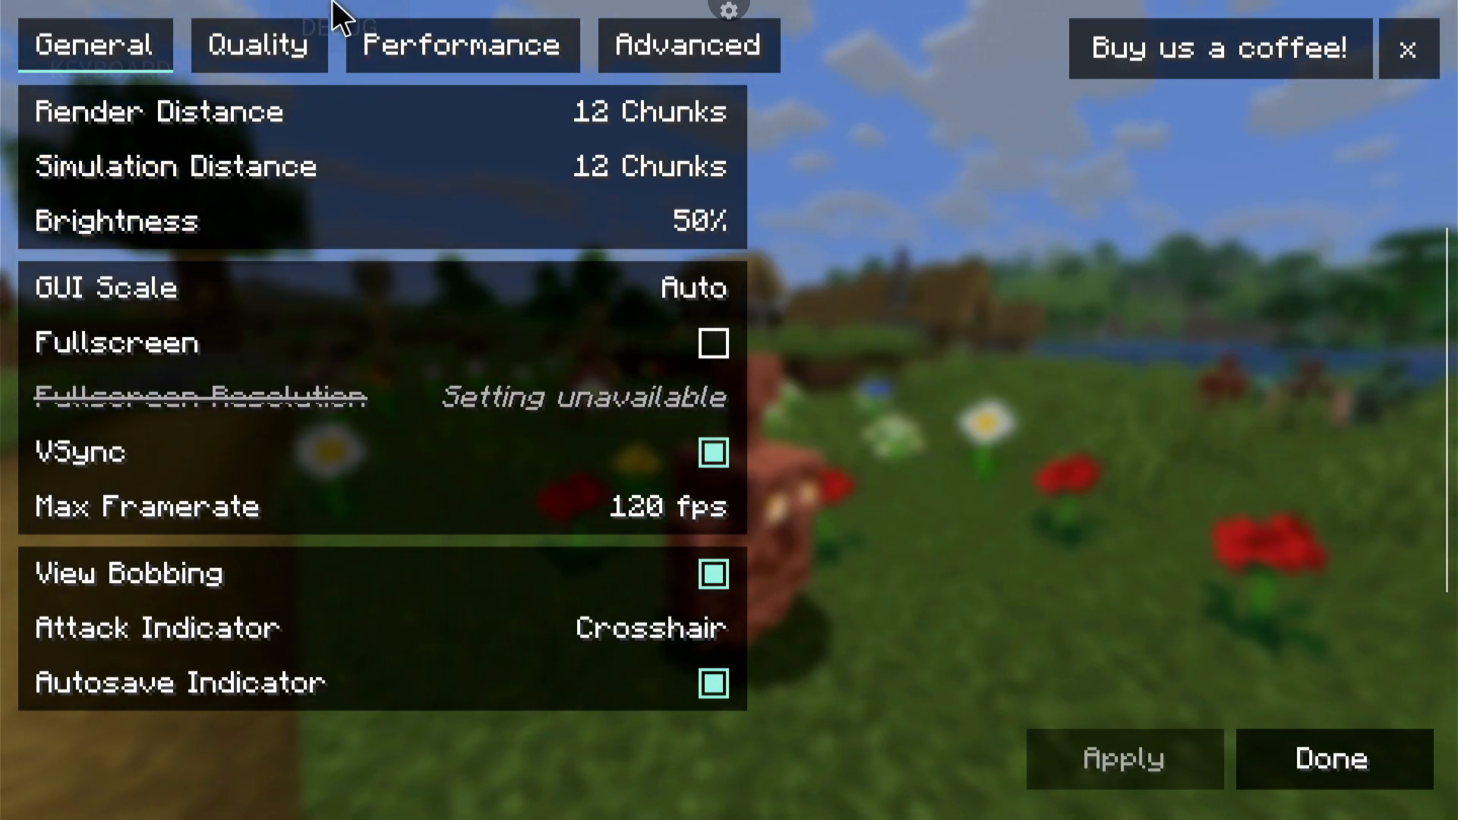
click(258, 45)
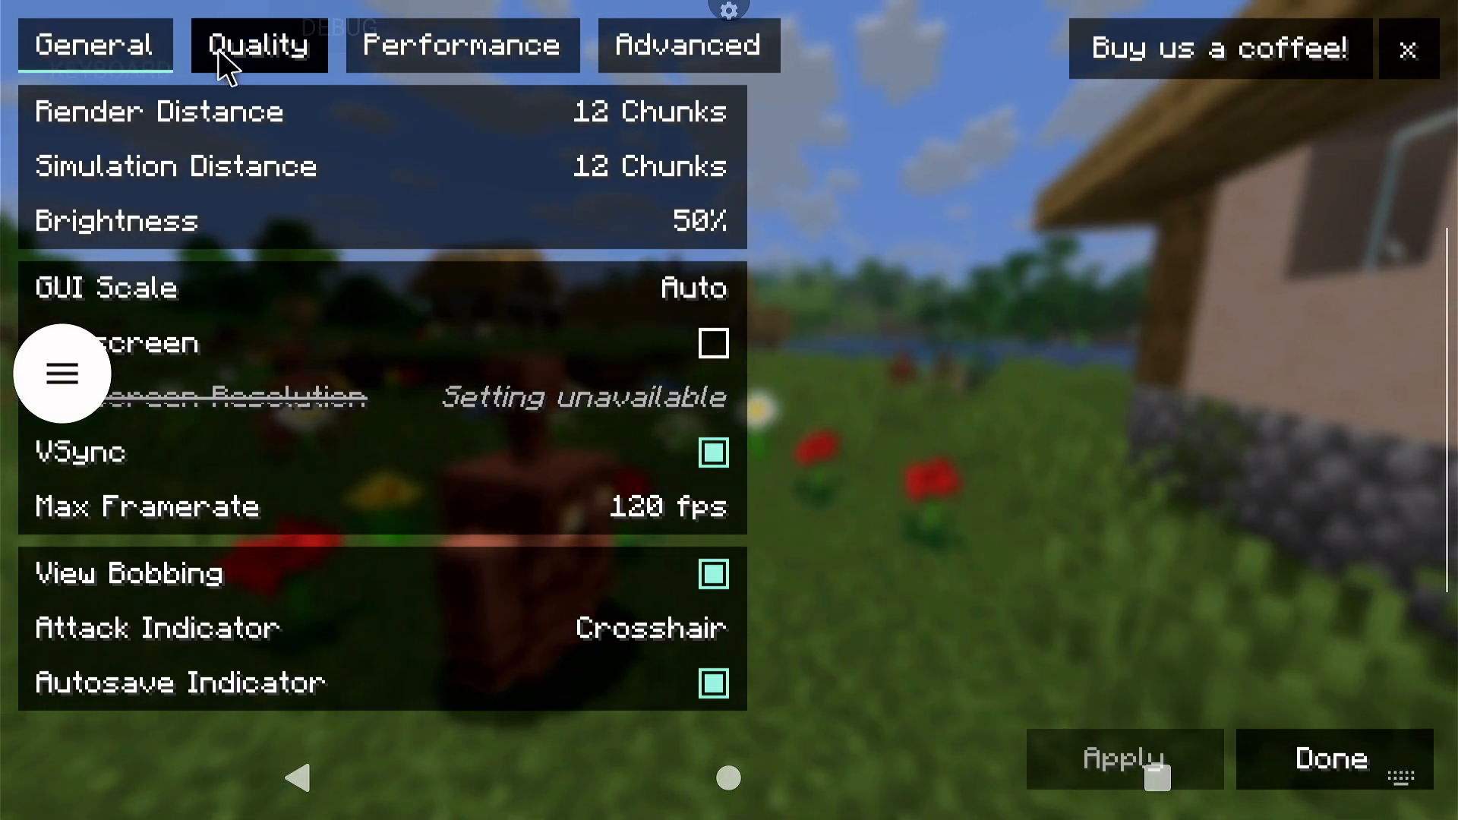
On the Quality page set Biome Blend None, Entity Distance 50%, shadows off, Mipmaps 0x, Particles Decreased
click(258, 45)
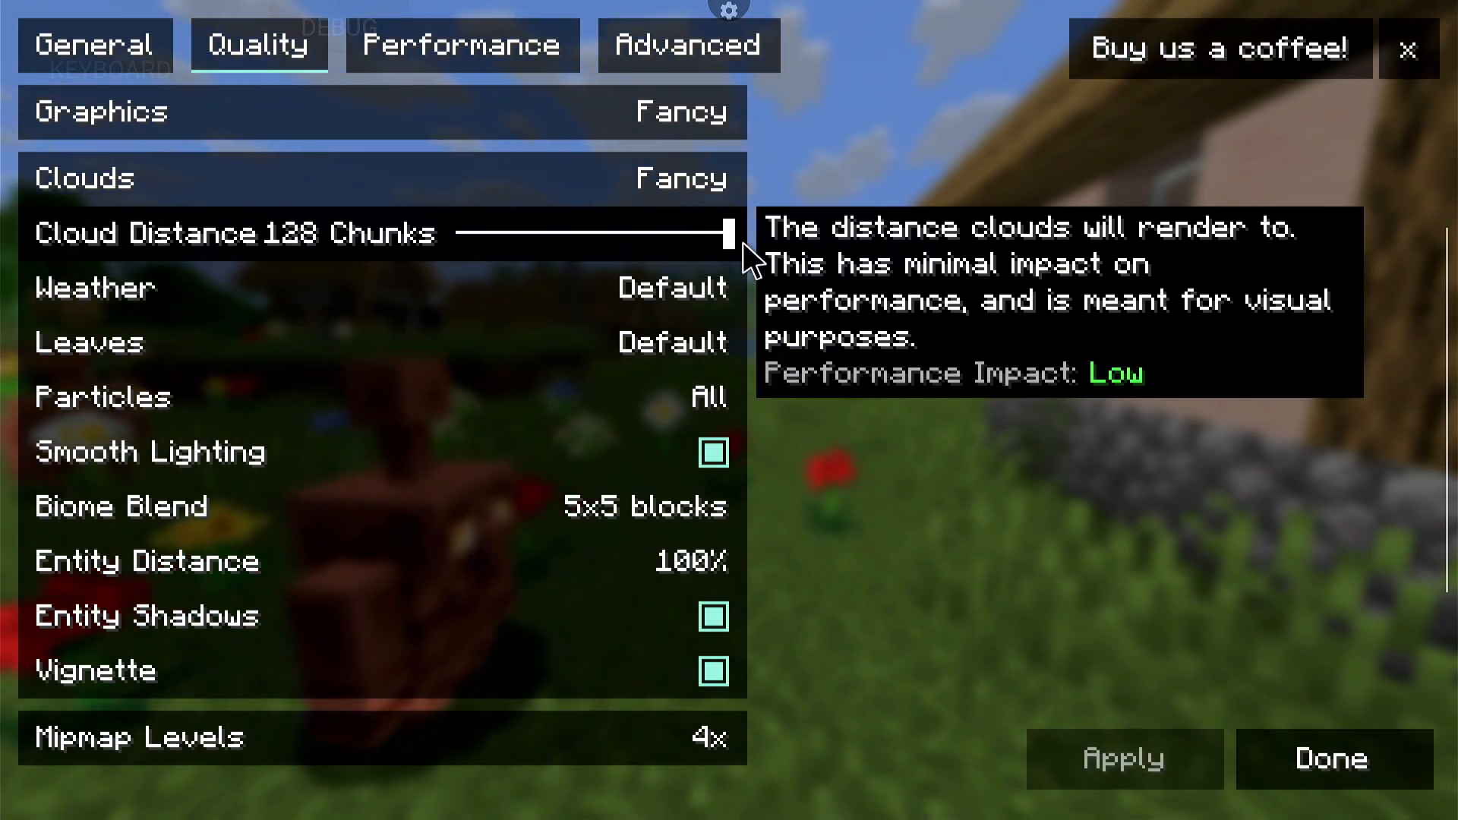
mouse_move(675, 287)
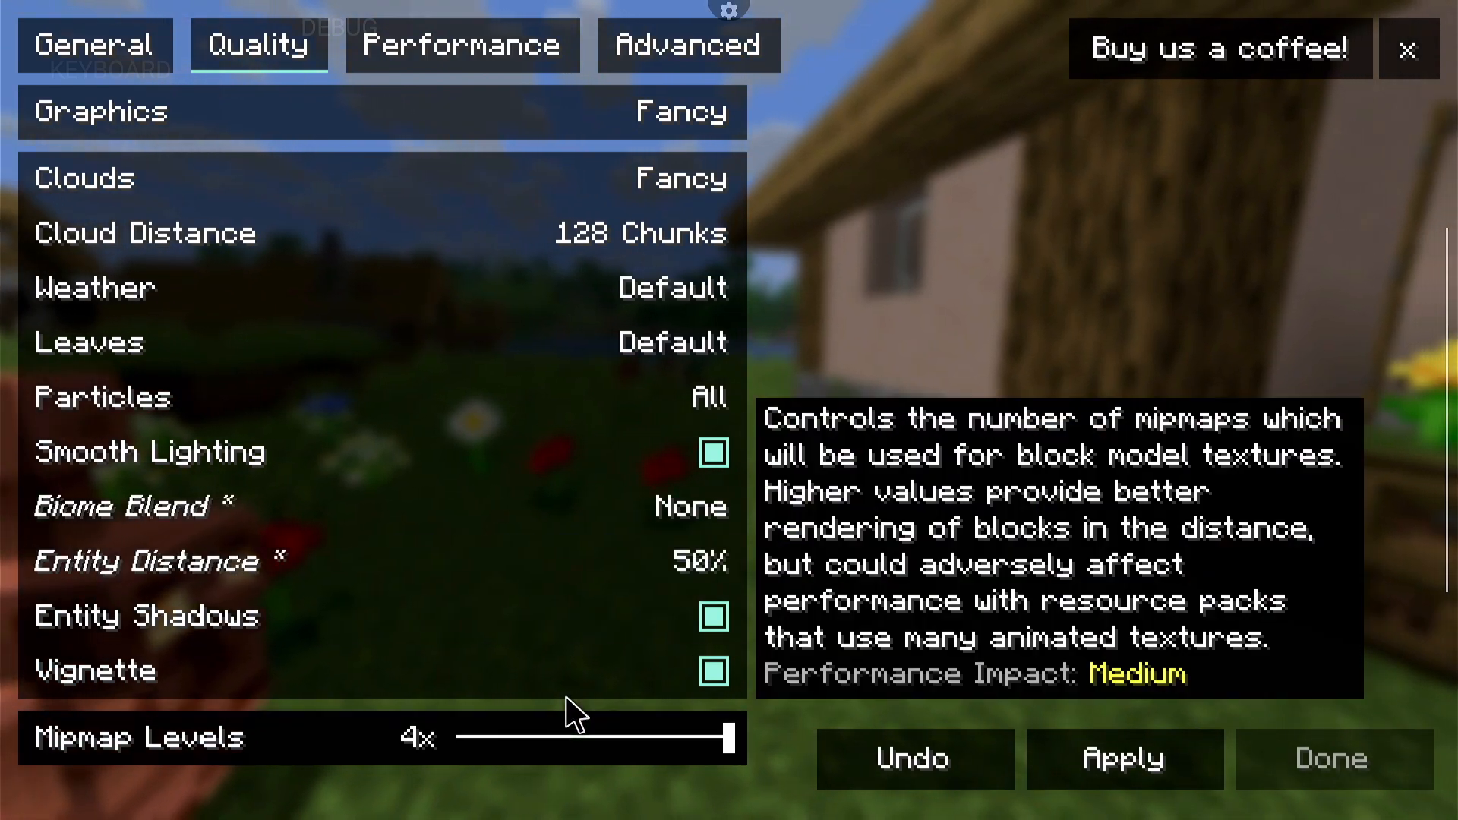
click(713, 614)
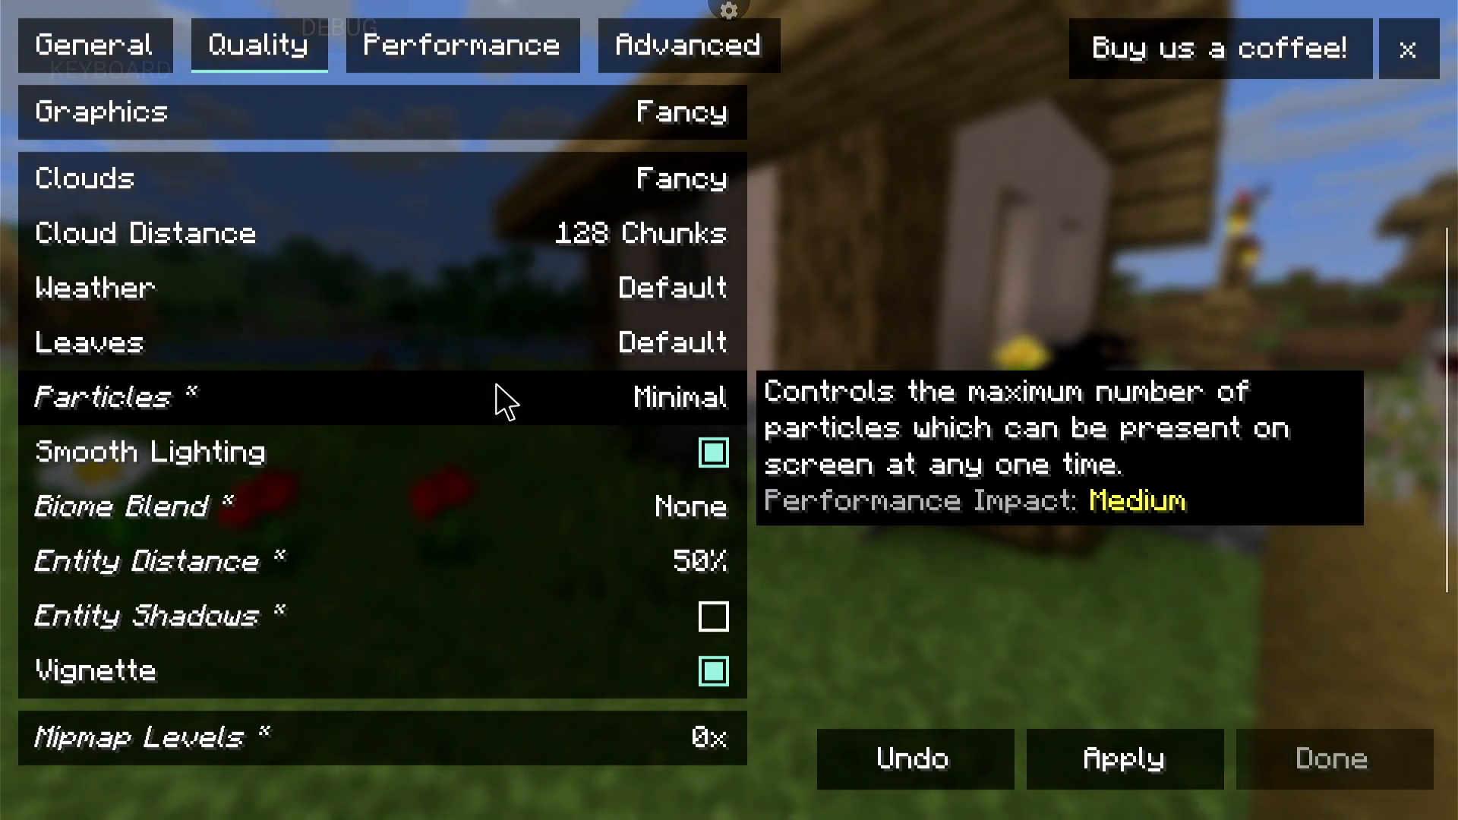
click(381, 397)
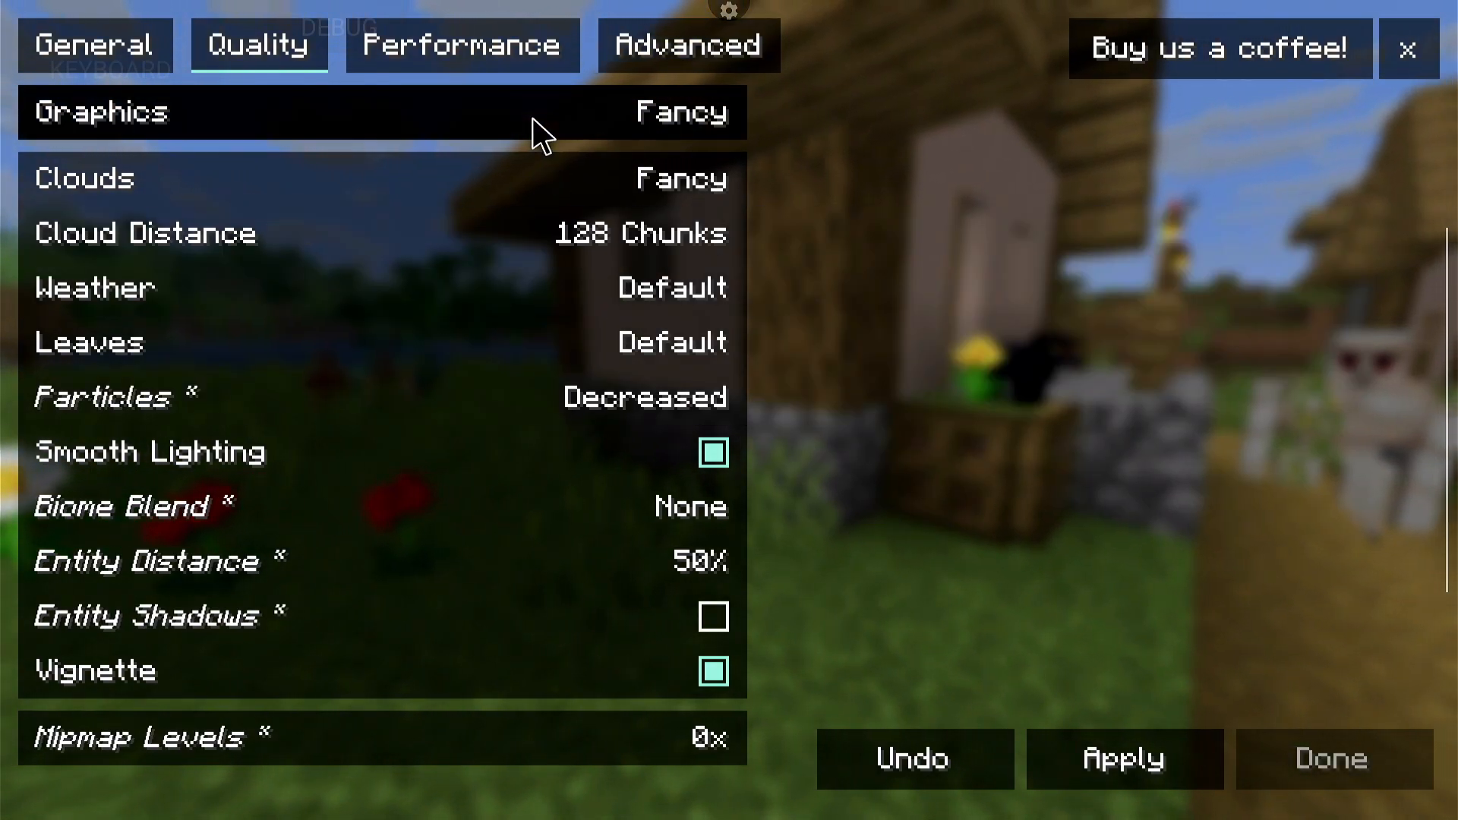
click(372, 397)
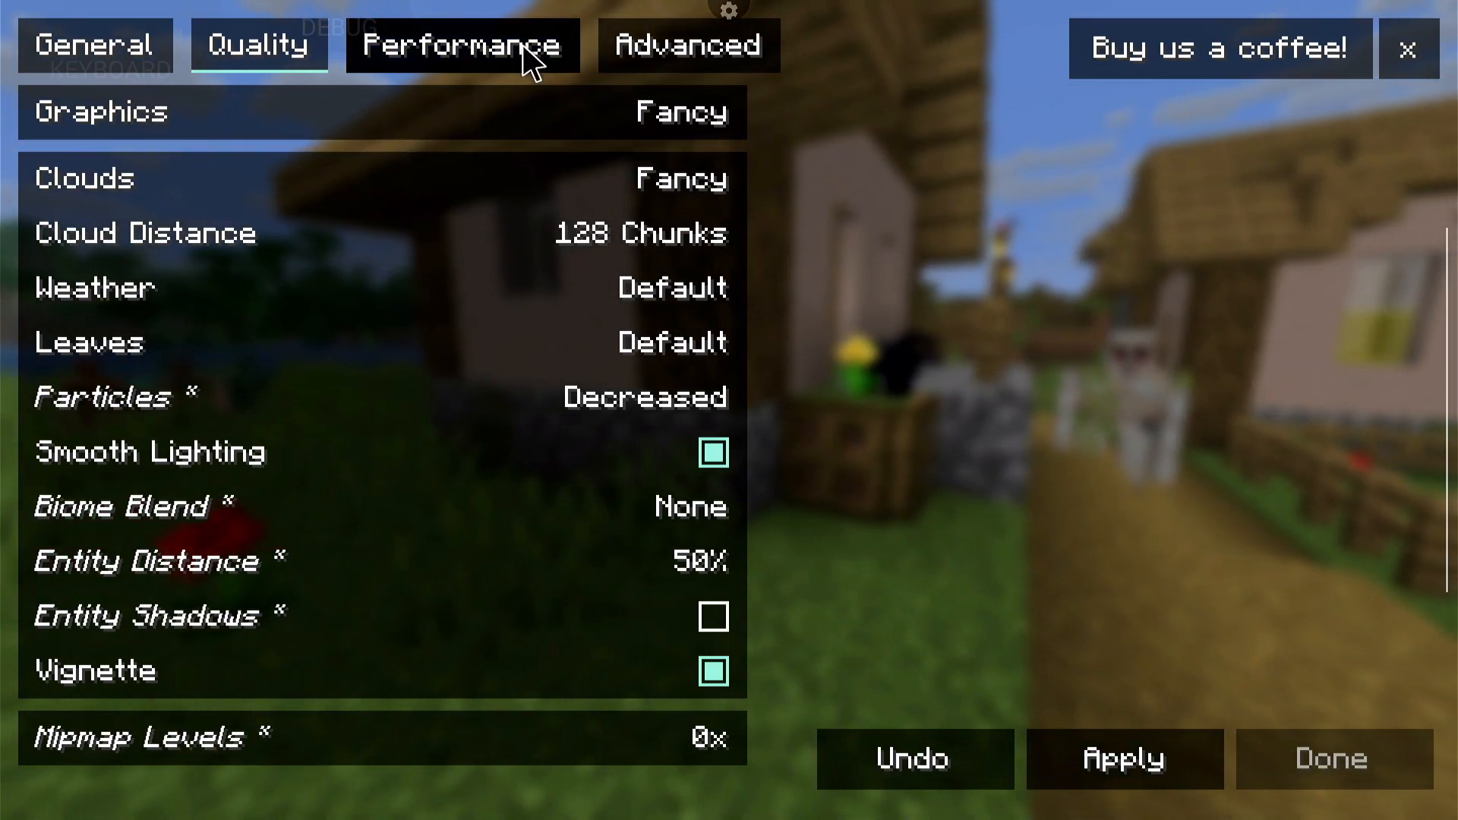
Review the Performance and Advanced pages, apply the lowered settings, and exit to the title screen
click(461, 45)
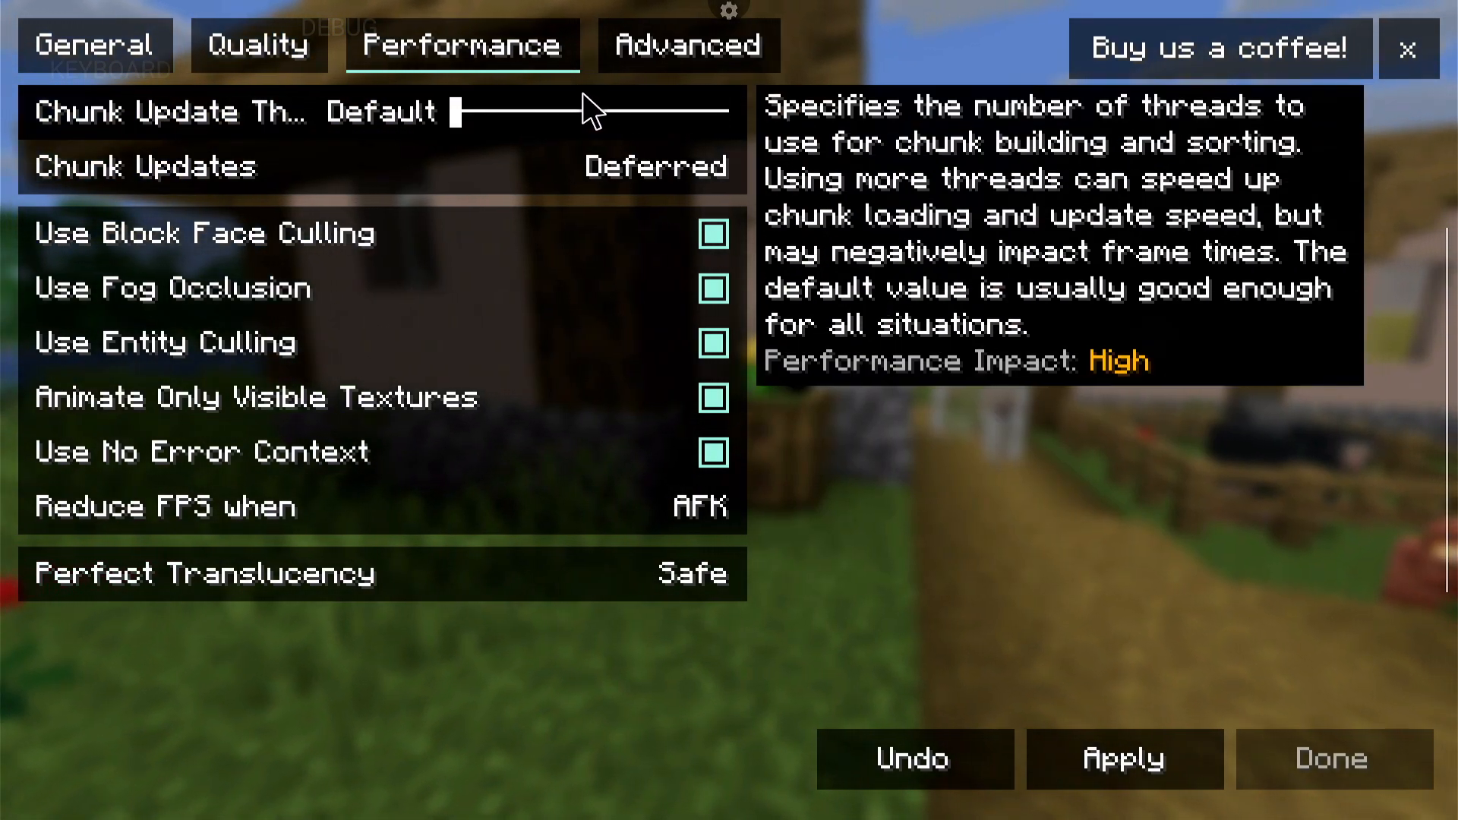
click(688, 45)
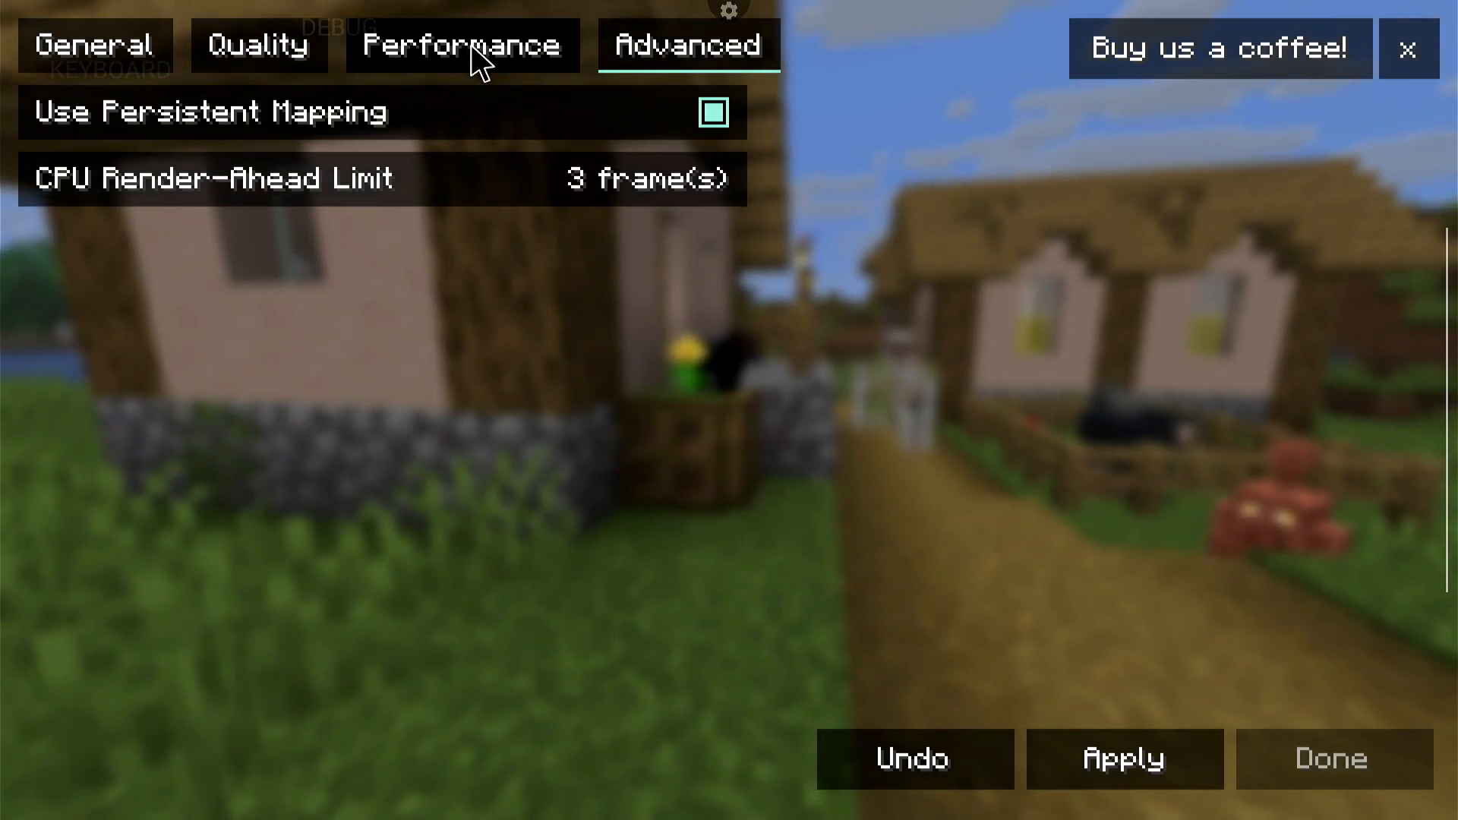
click(462, 45)
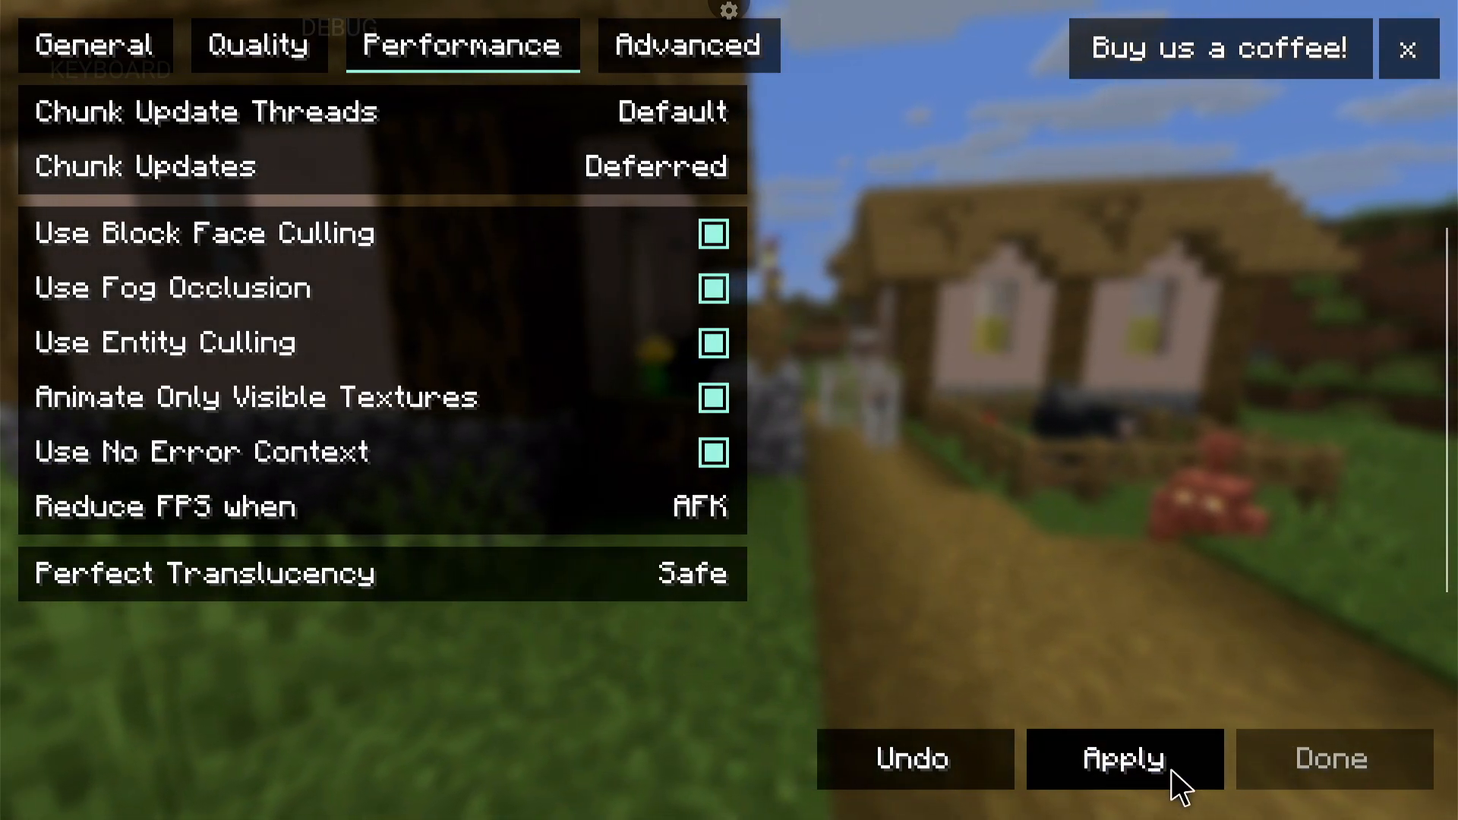
click(1126, 759)
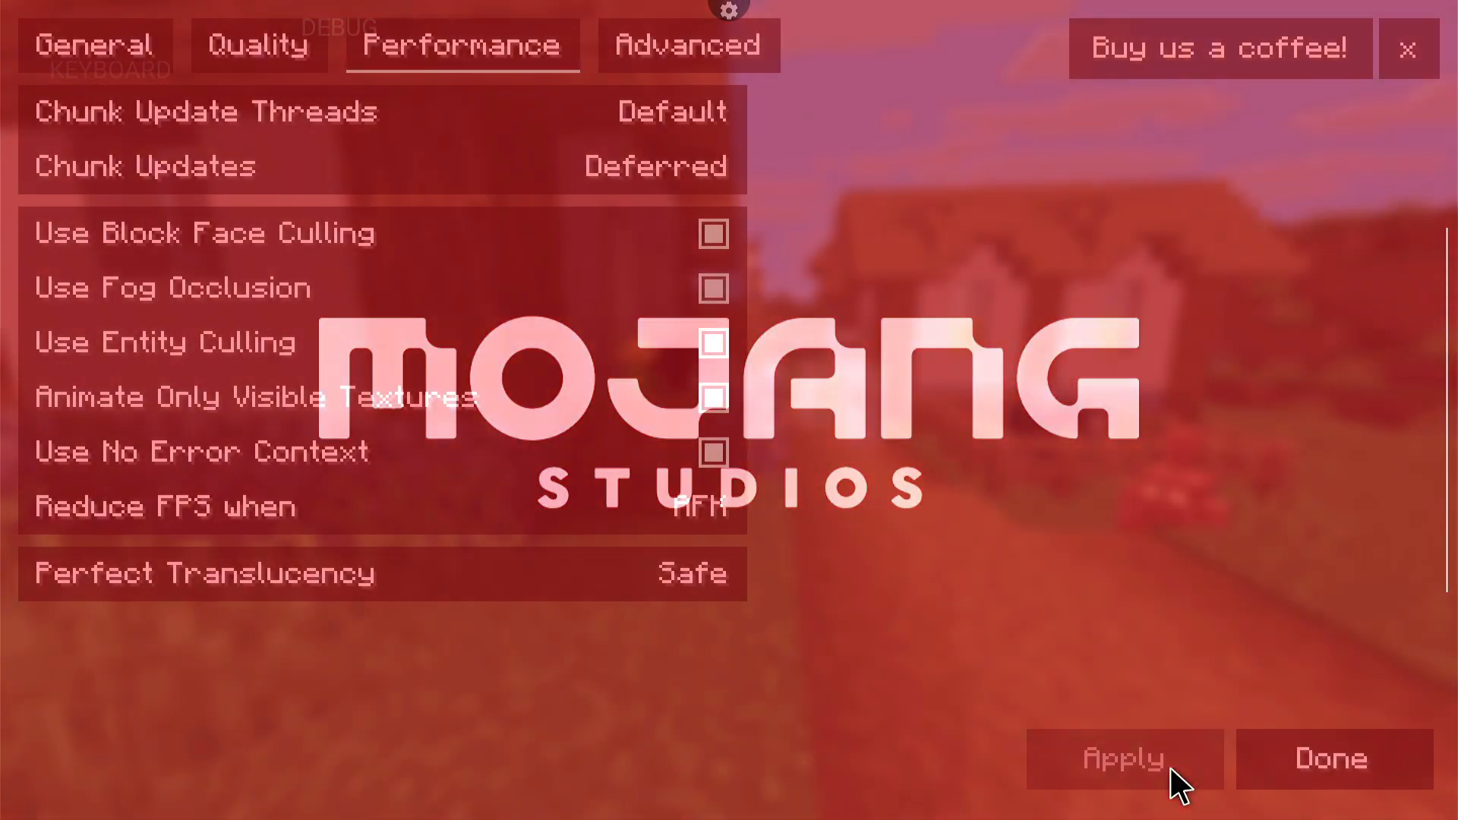
click(1329, 758)
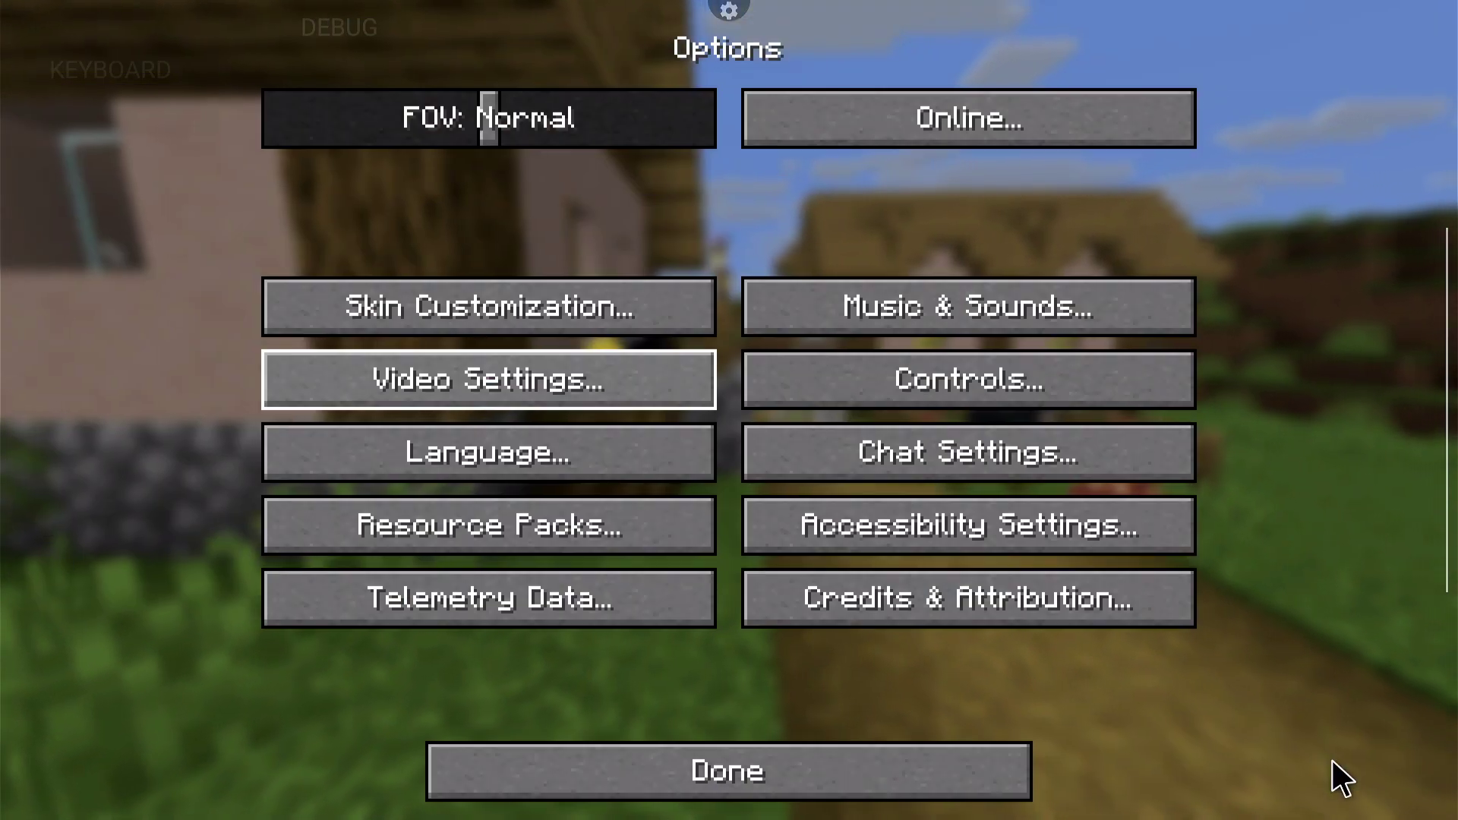
click(728, 770)
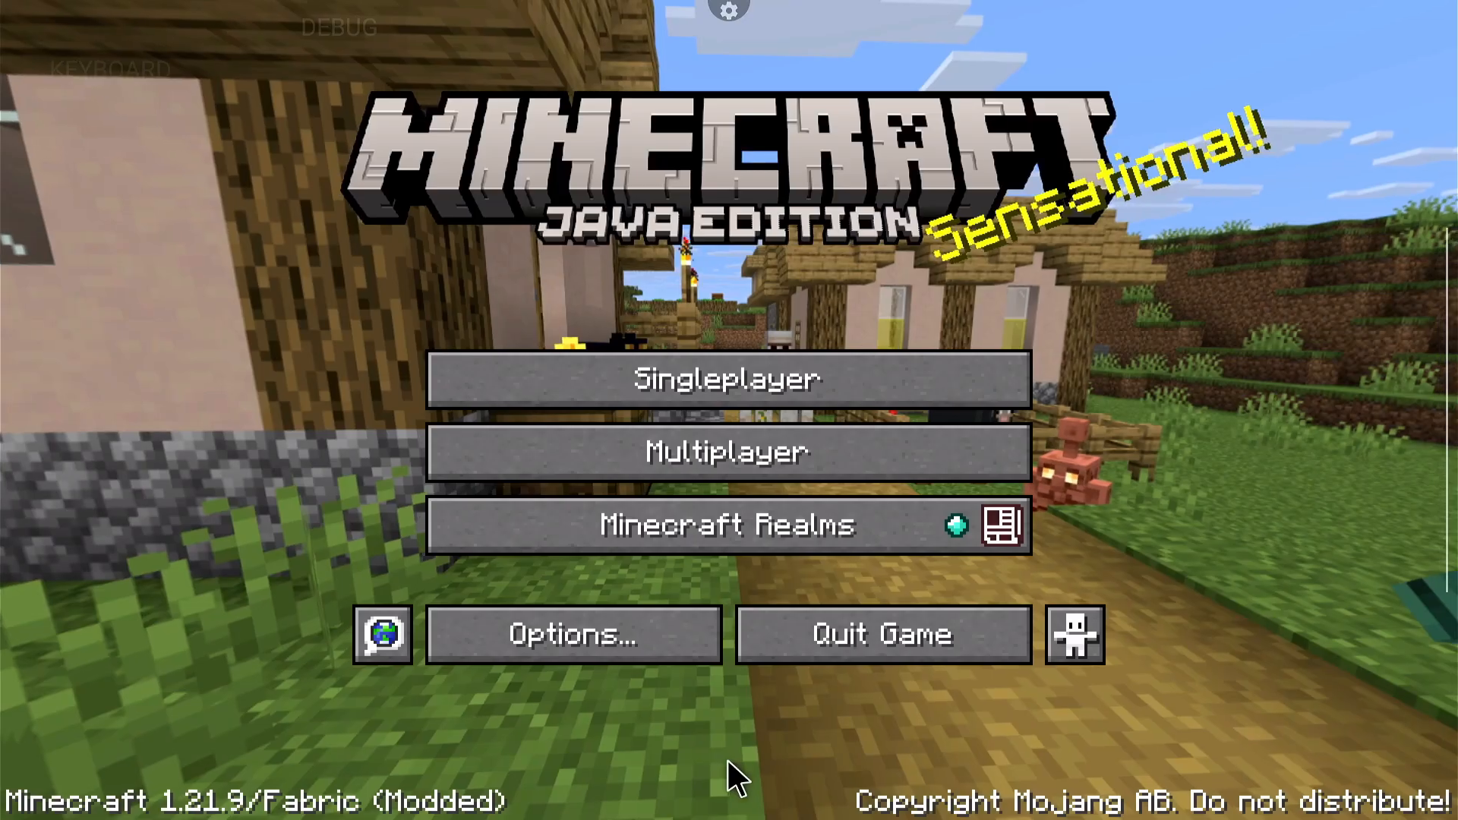
mouse_move(1193, 678)
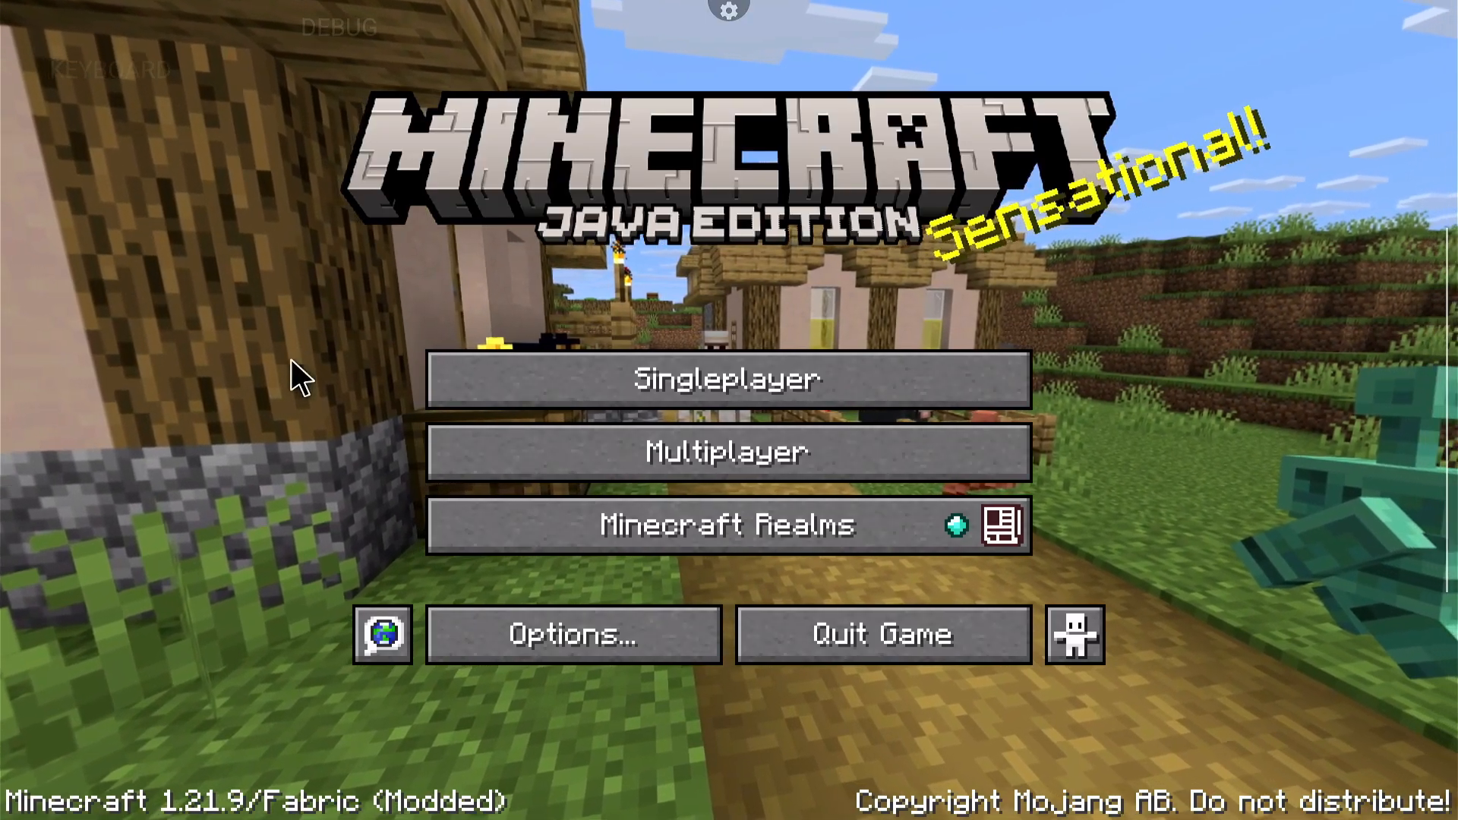
From Singleplayer, create a new Survival world on Hard difficulty
click(728, 378)
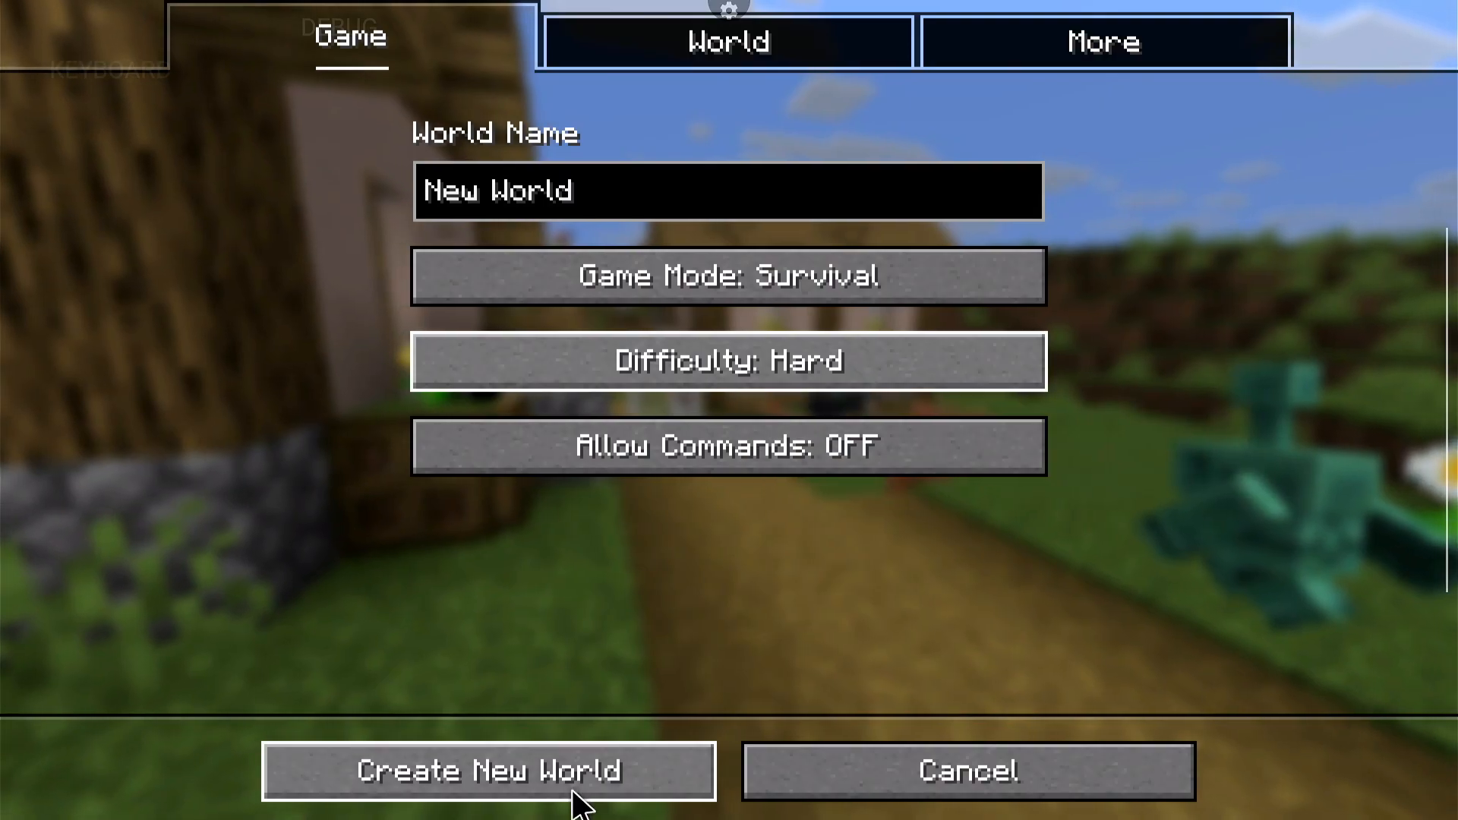
click(488, 770)
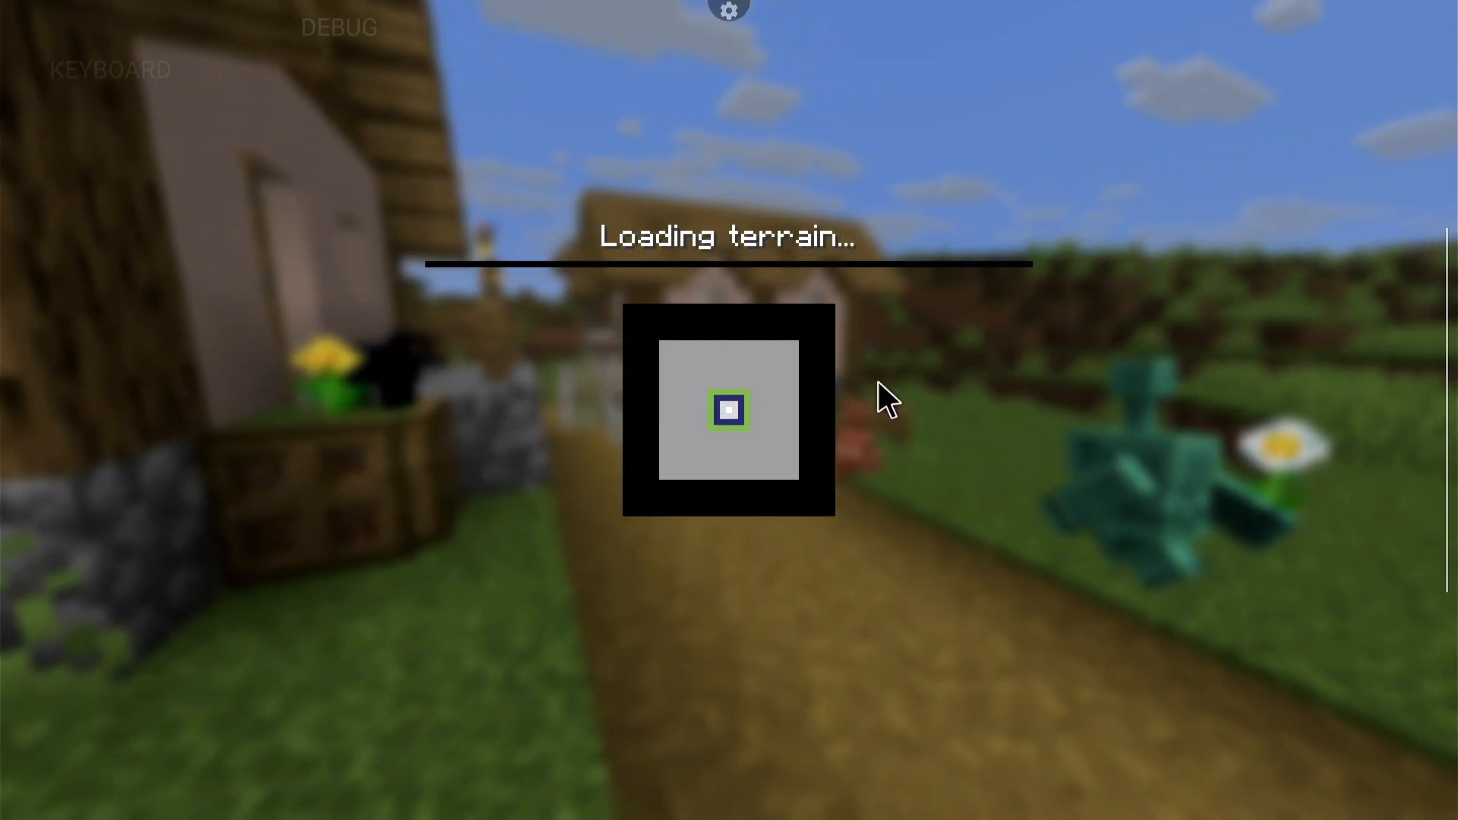
mouse_move(712, 641)
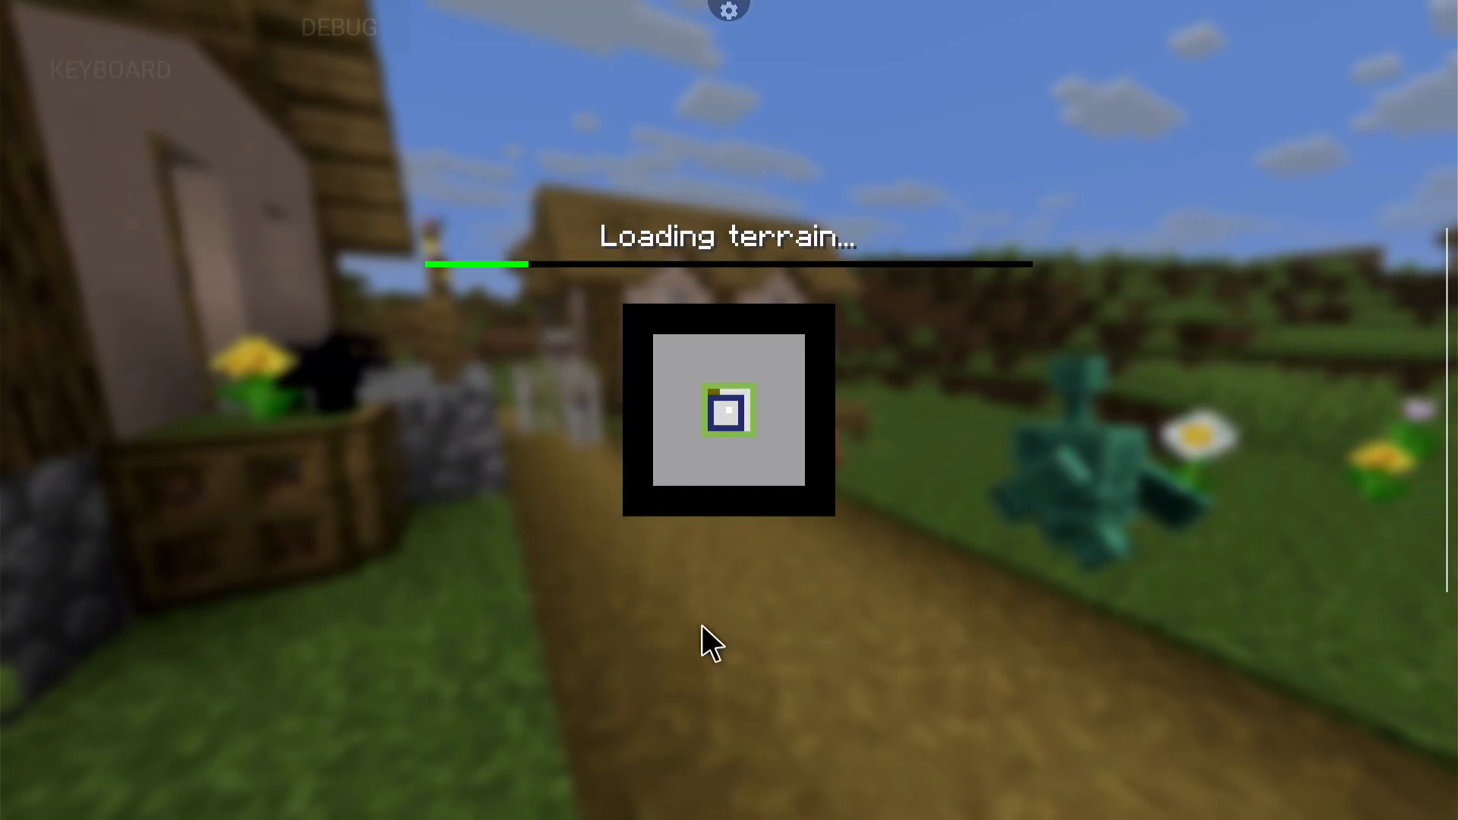
mouse_move(586, 595)
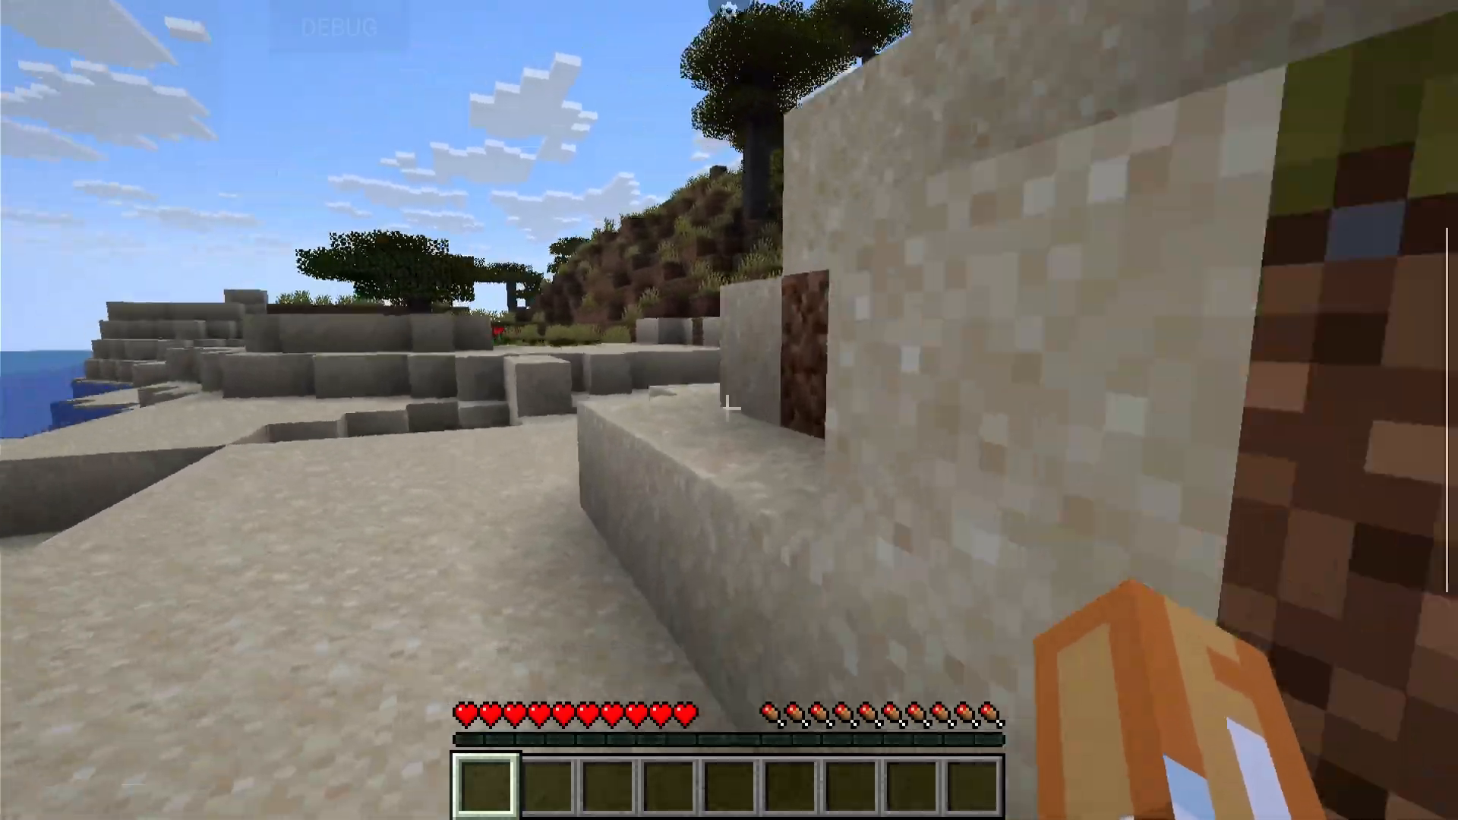
mouse_move(729, 410)
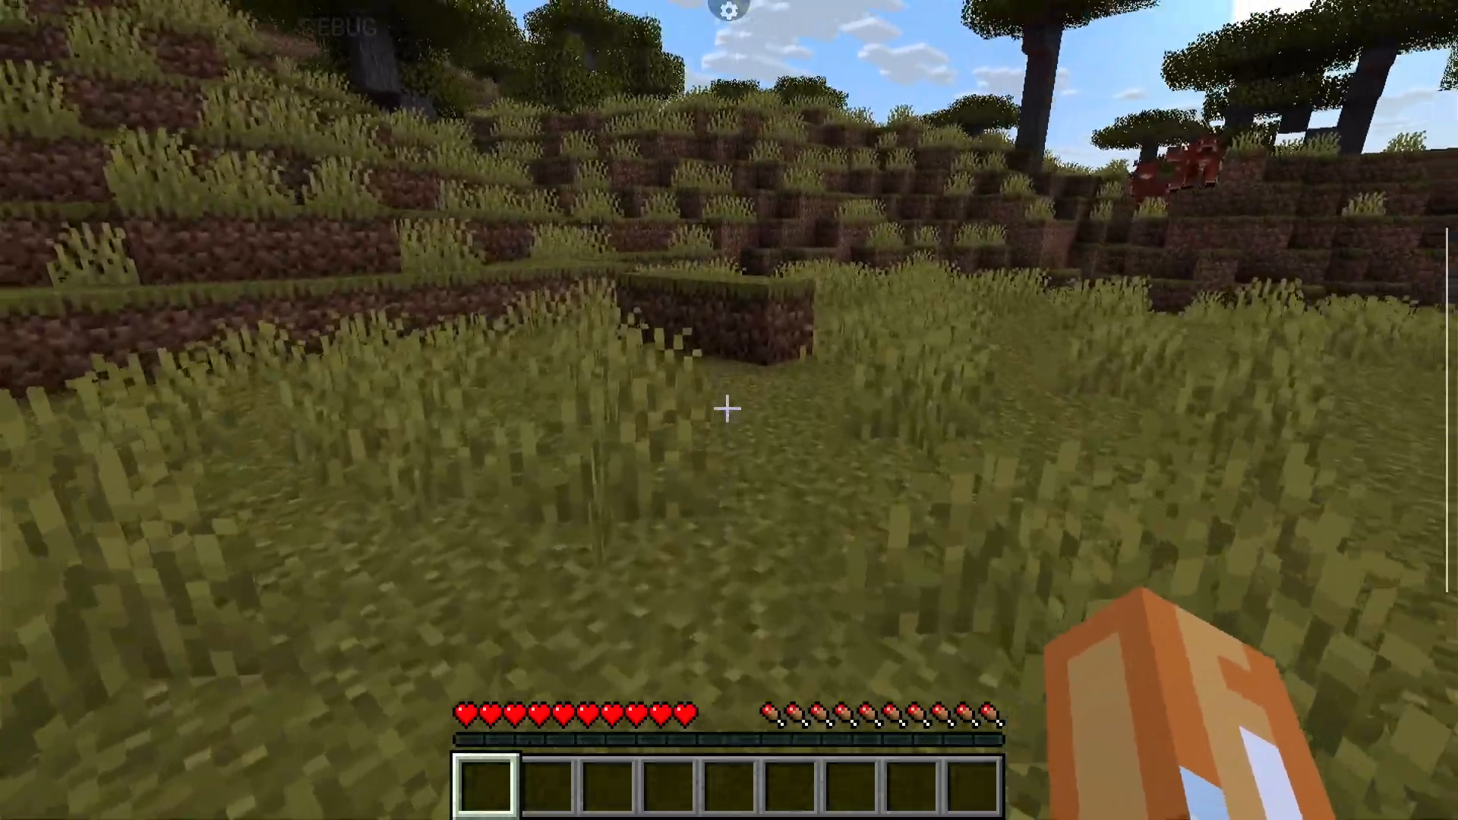
mouse_move(729, 410)
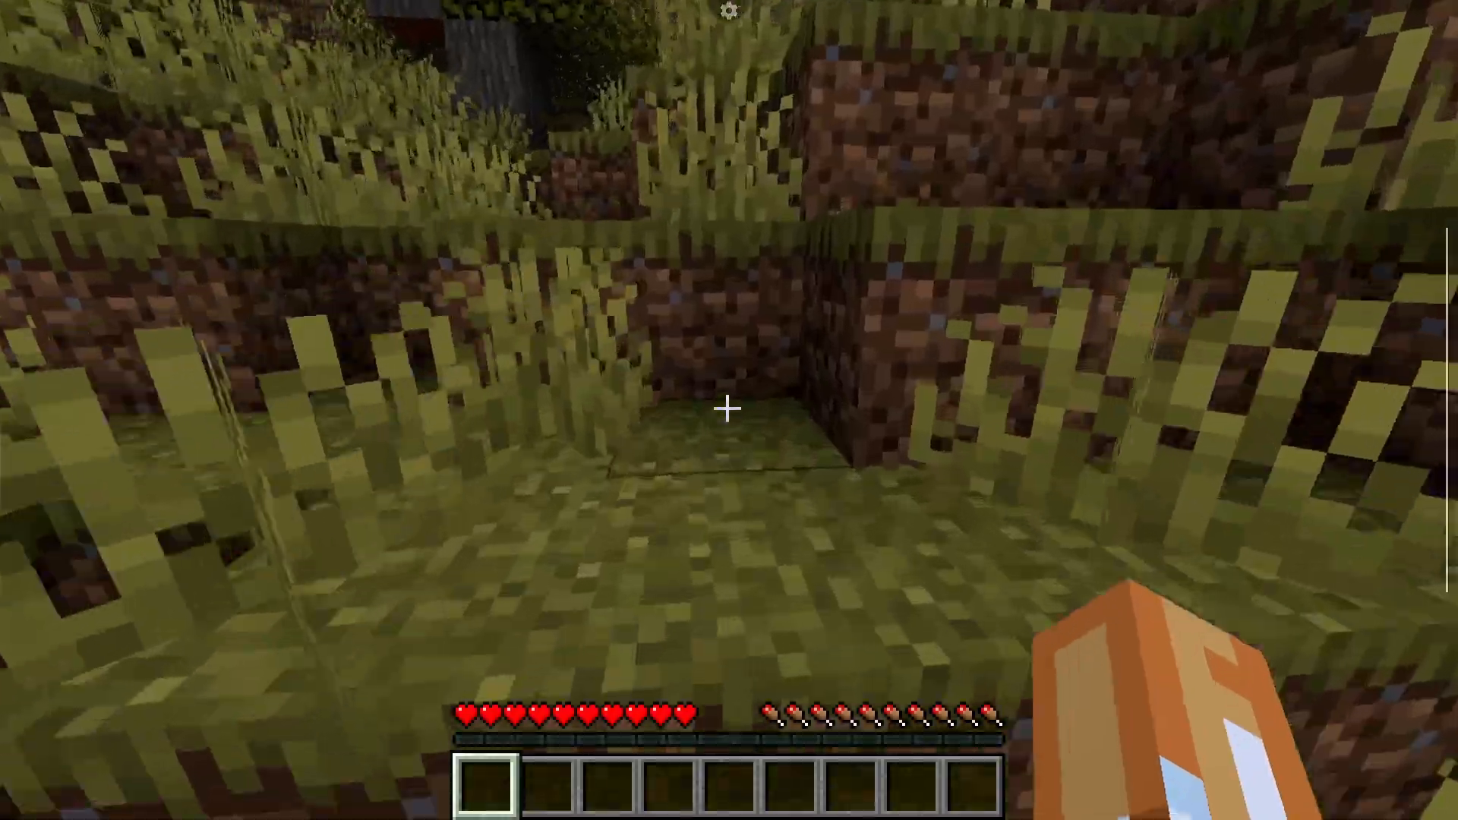
mouse_move(729, 410)
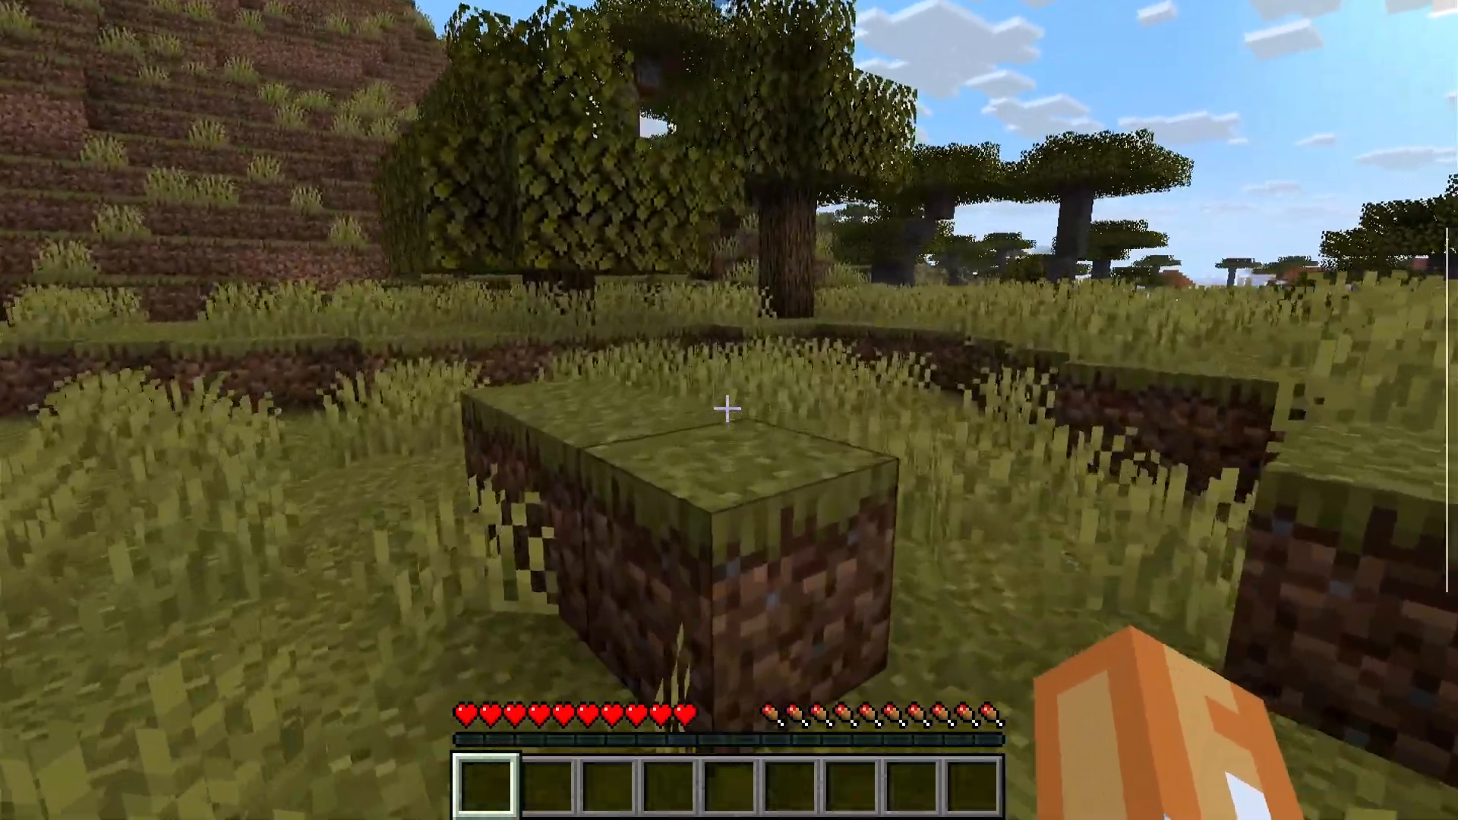
mouse_move(729, 410)
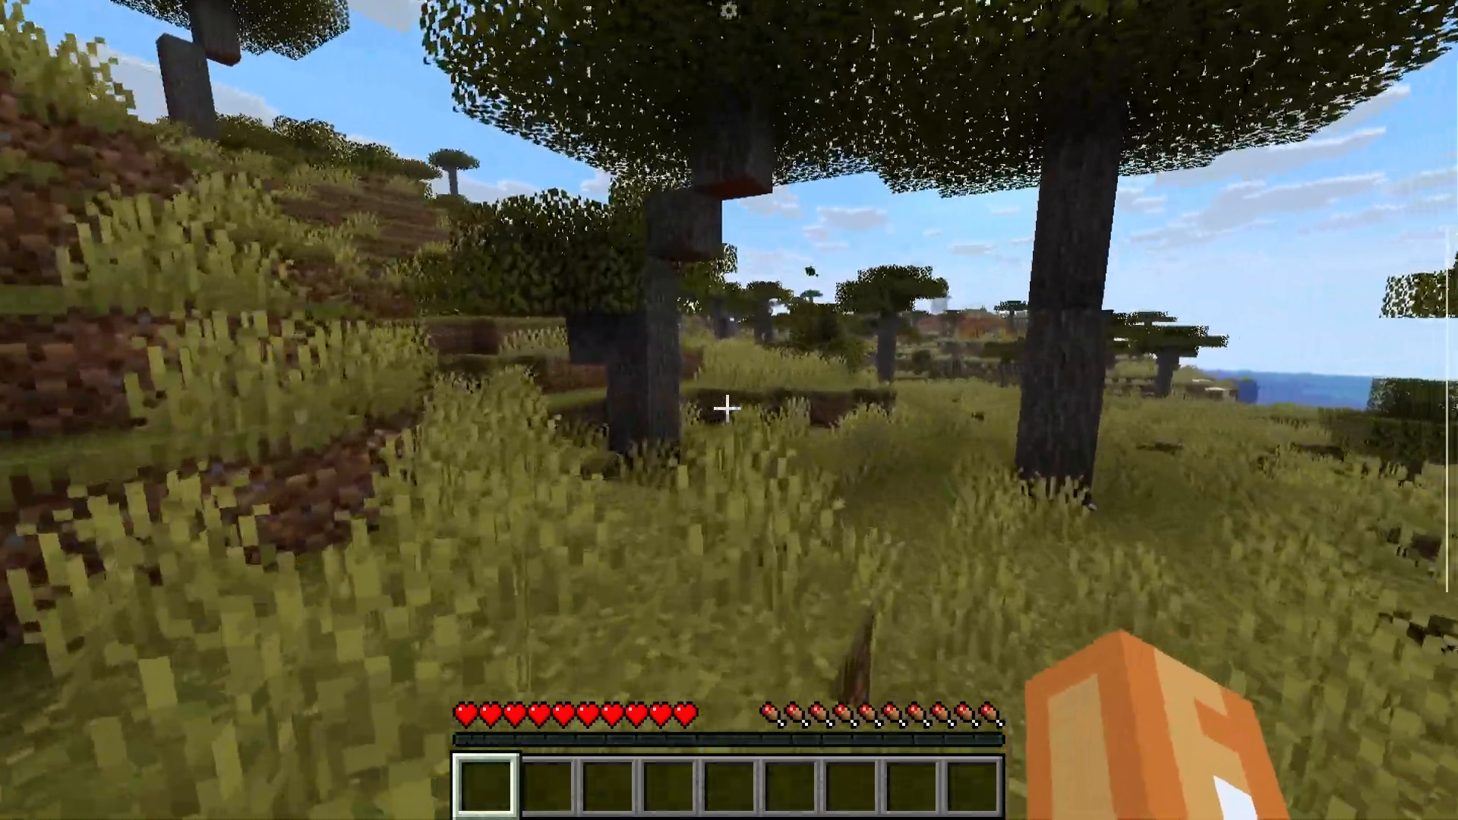
mouse_move(729, 405)
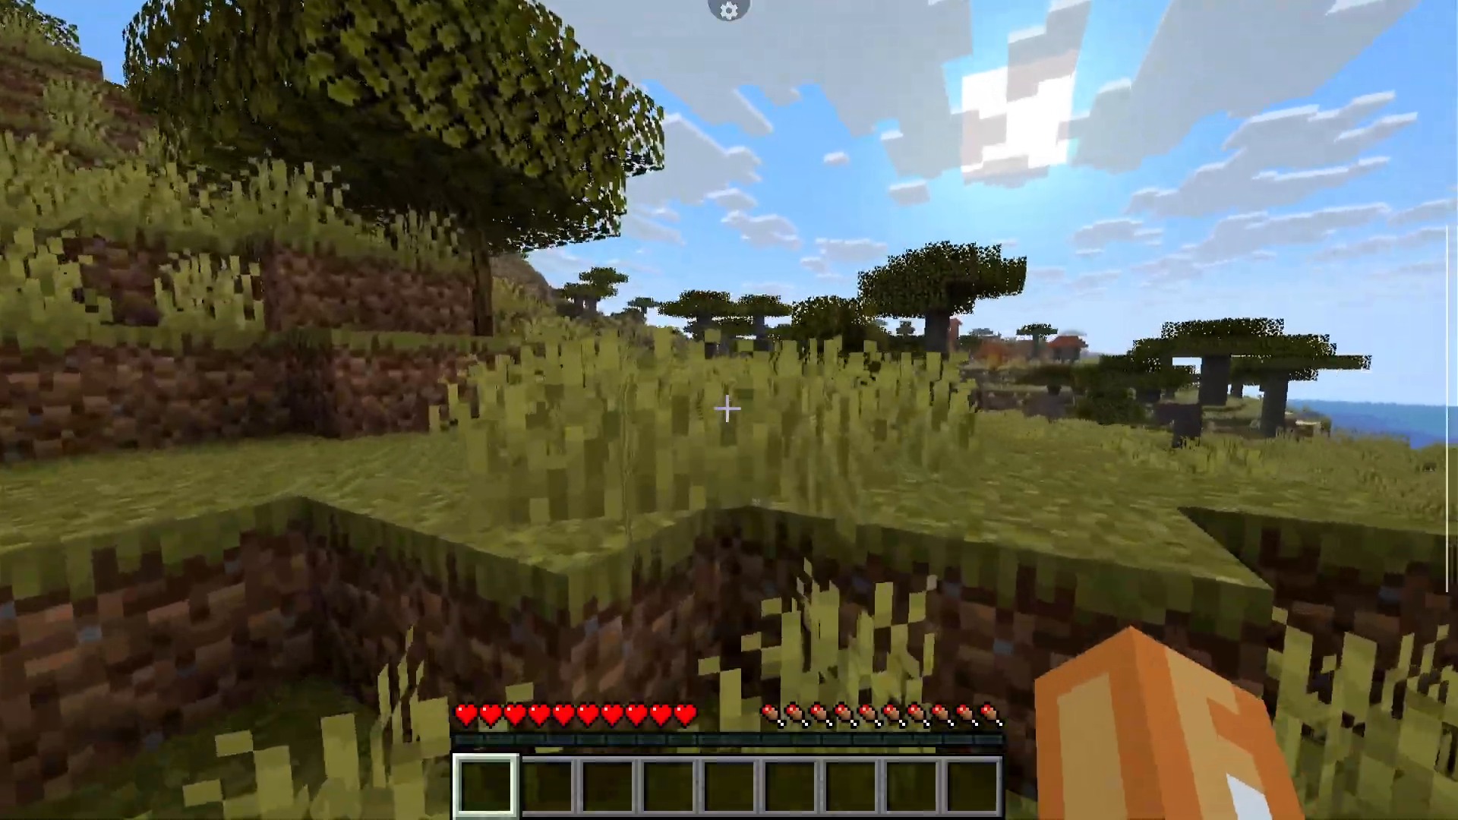